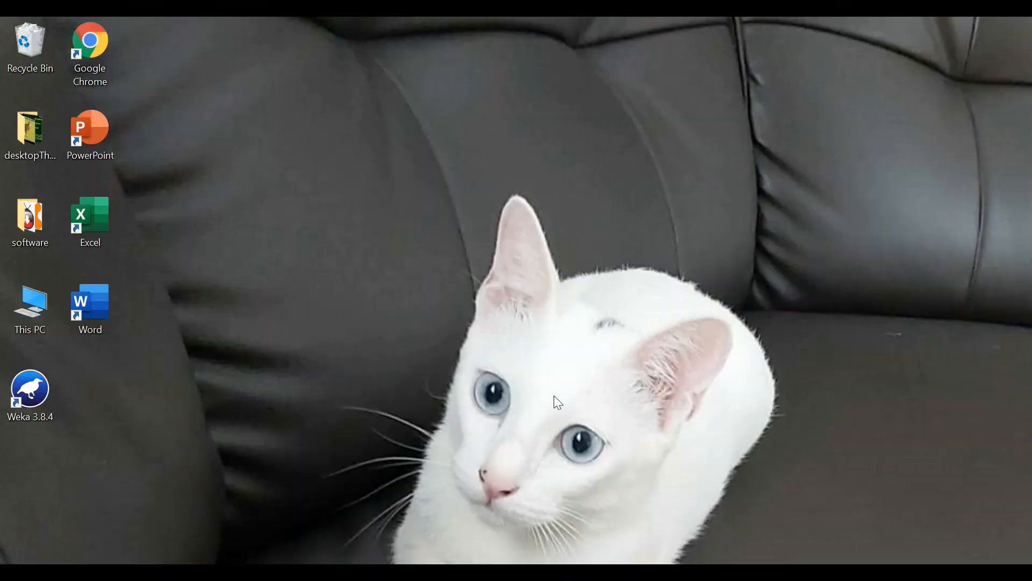
- Browse This PC > Acer (C:) > Program Files and open the Weka-3-8-4 folder
click(30, 388)
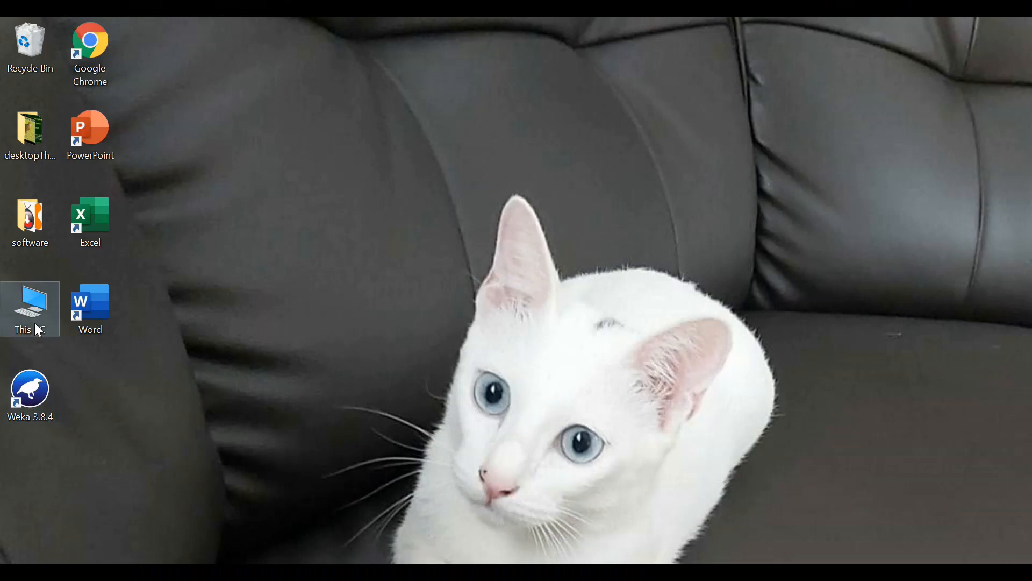
double_click(30, 310)
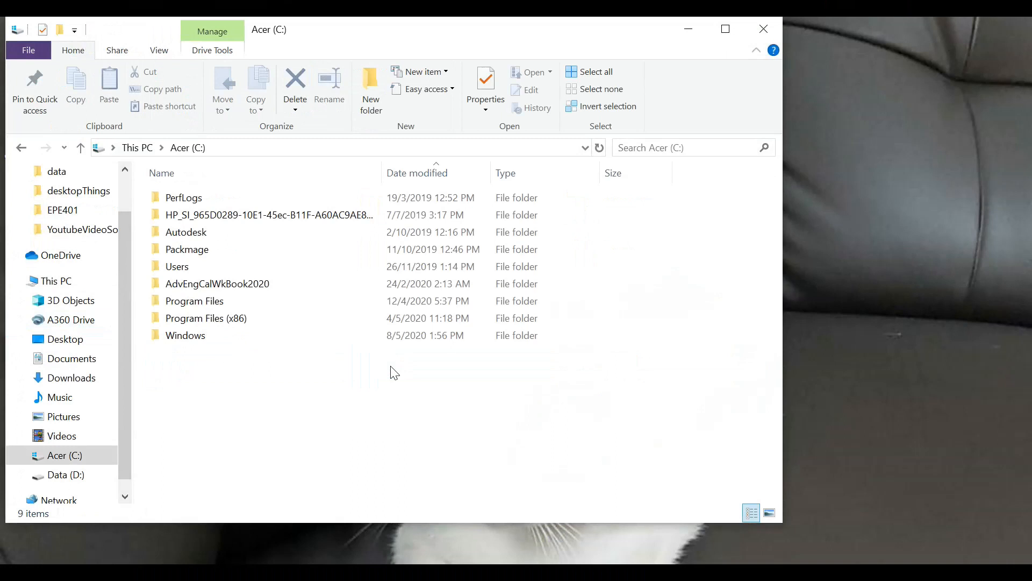
click(193, 301)
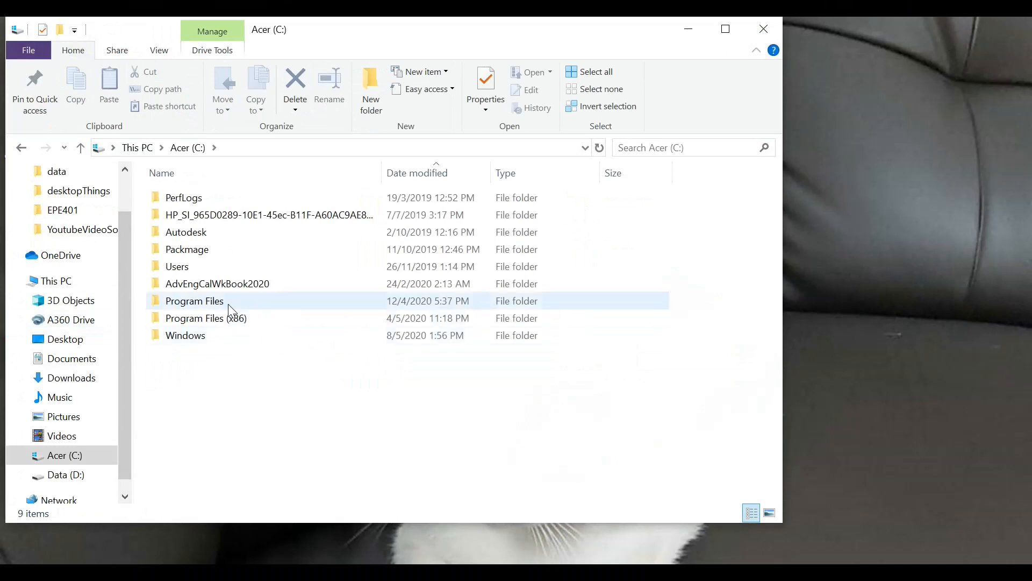
double_click(195, 302)
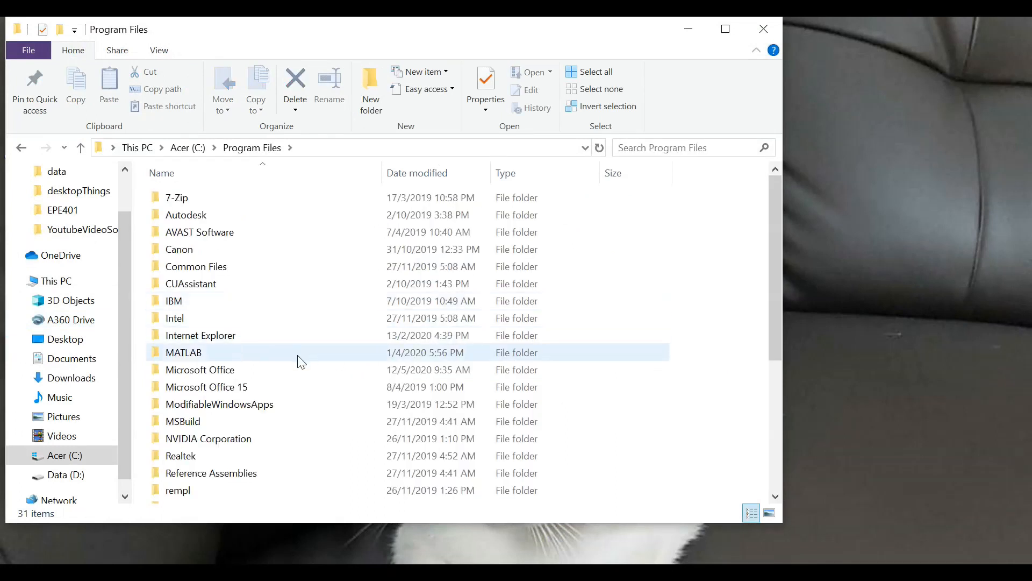
scroll(down, 3)
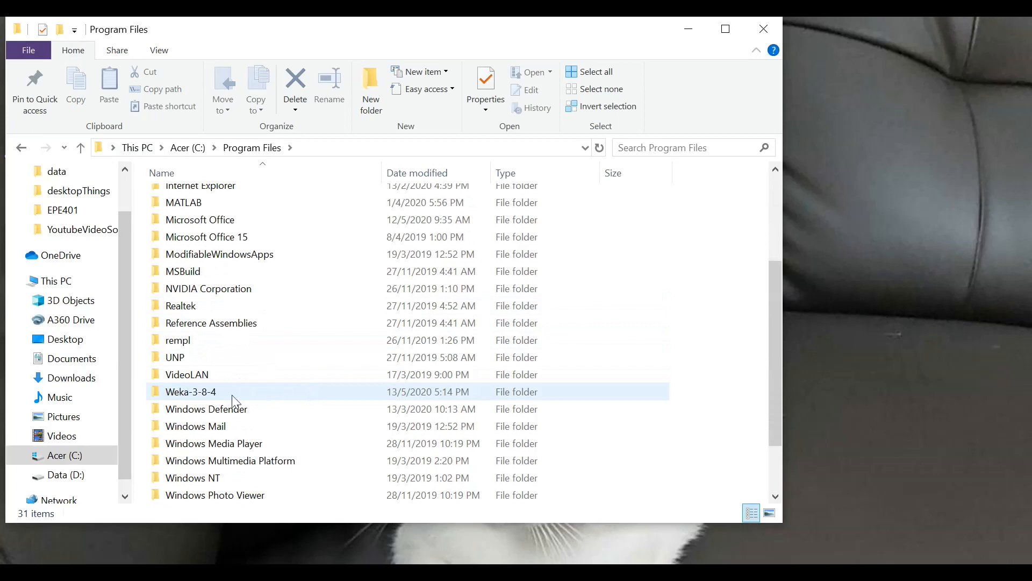
double_click(191, 391)
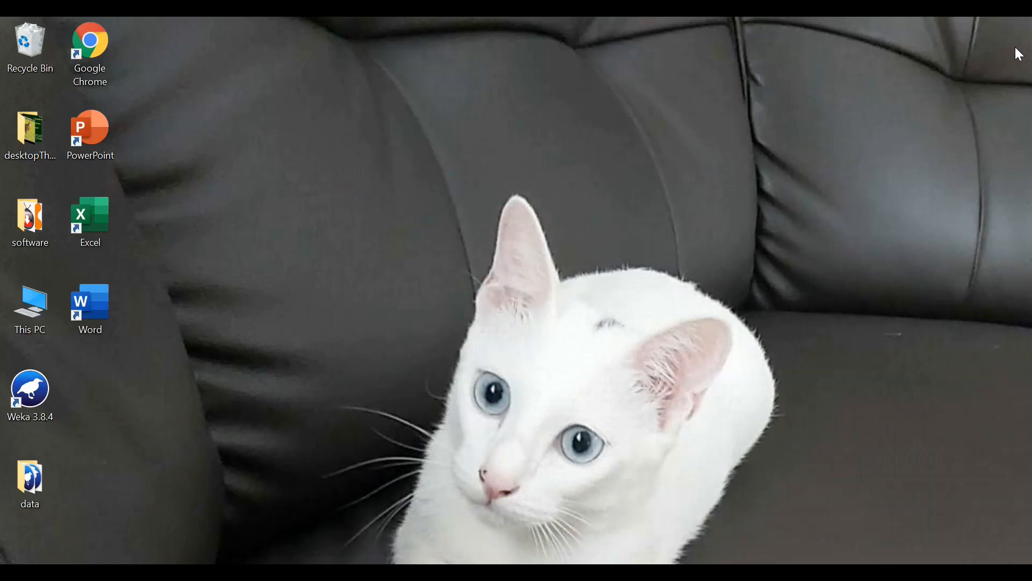
mouse_move(25, 458)
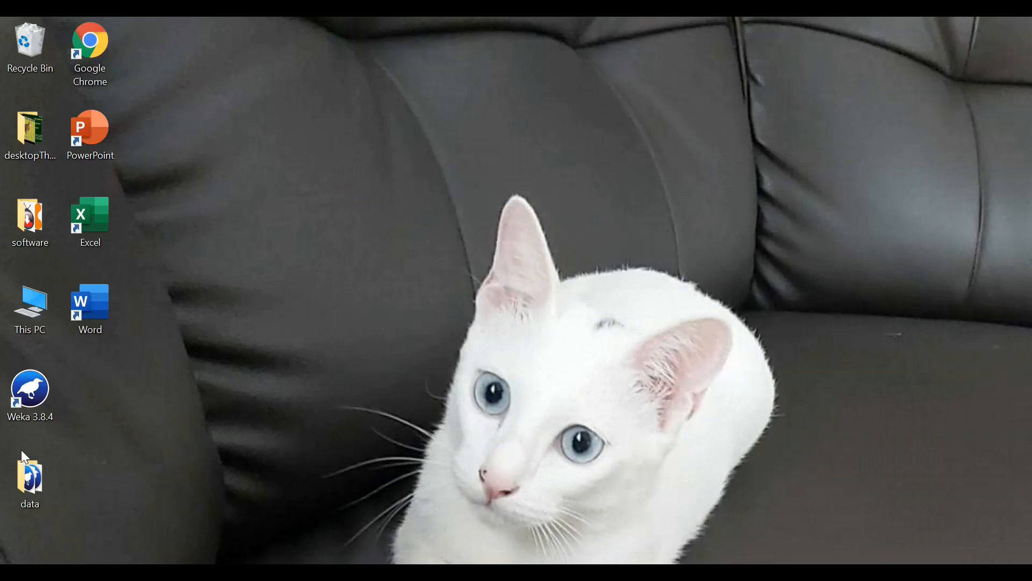
mouse_move(64, 503)
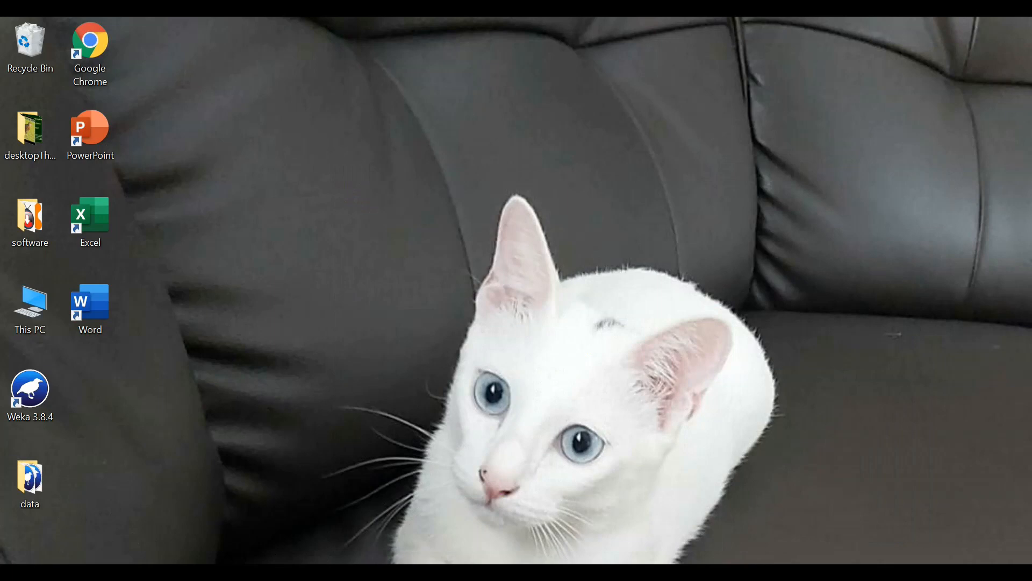
mouse_move(305, 279)
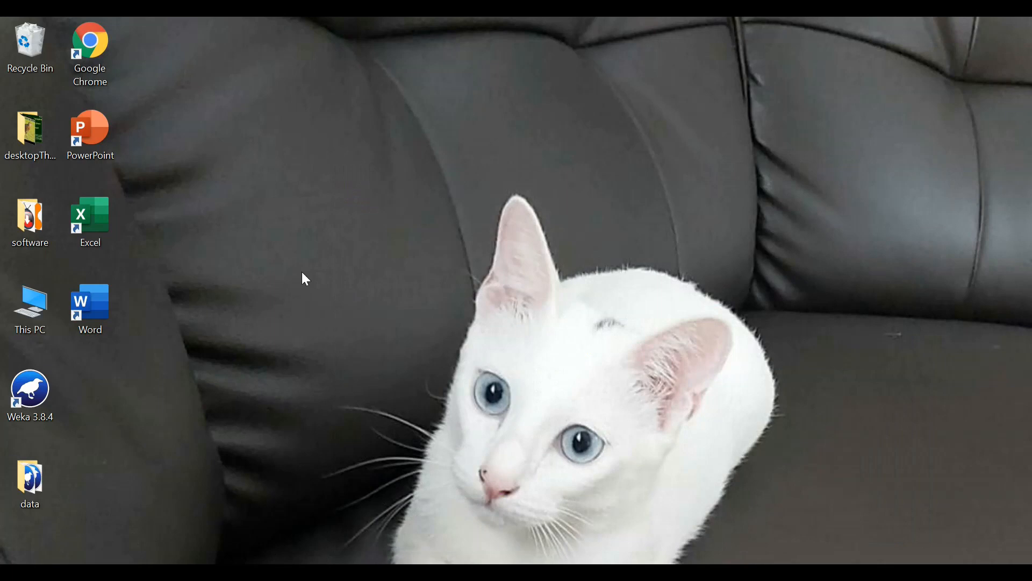
- Launch Weka 3.8.4 from the desktop shortcut and open a maximized Explorer window
click(30, 388)
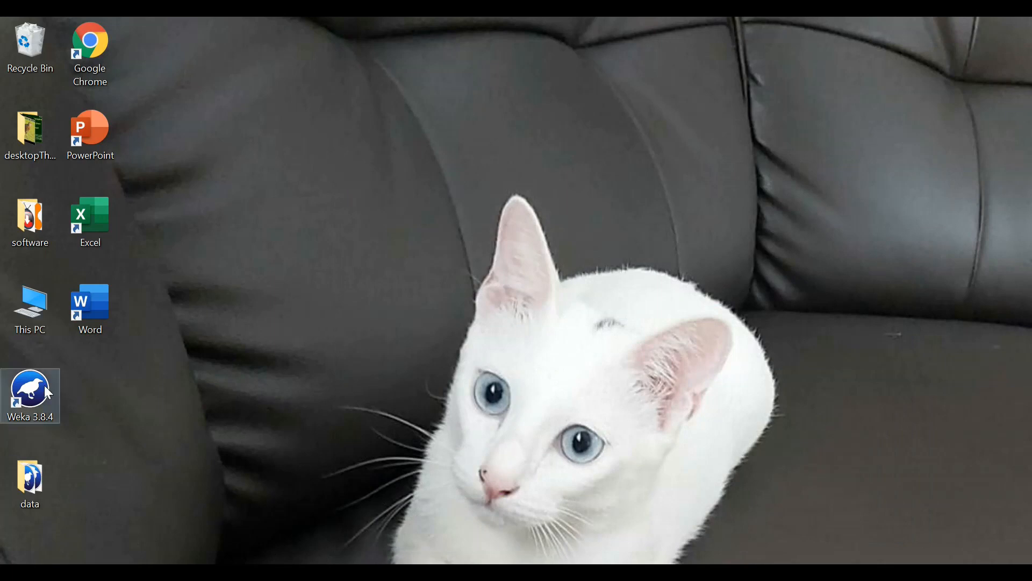
double_click(30, 395)
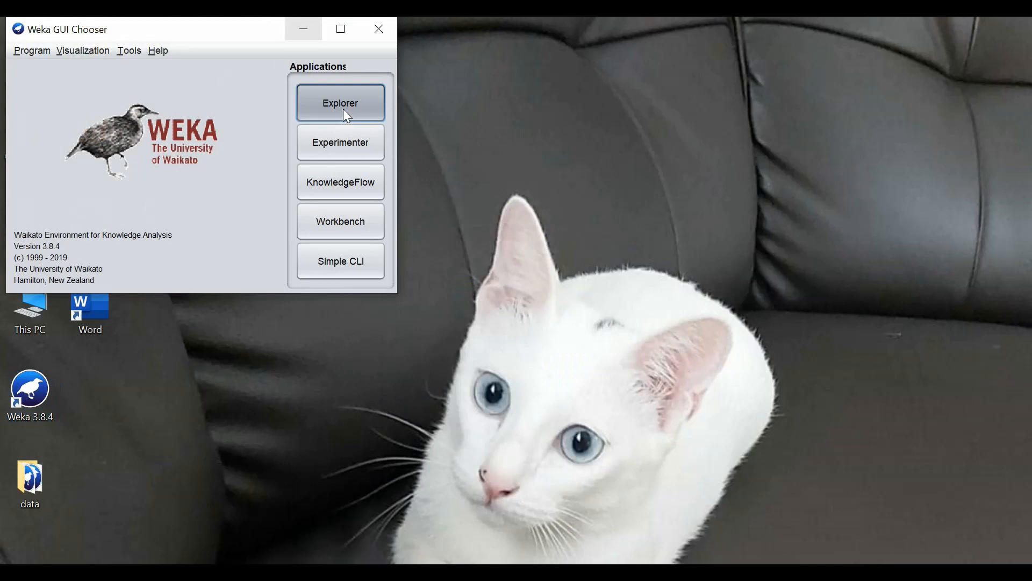
click(340, 103)
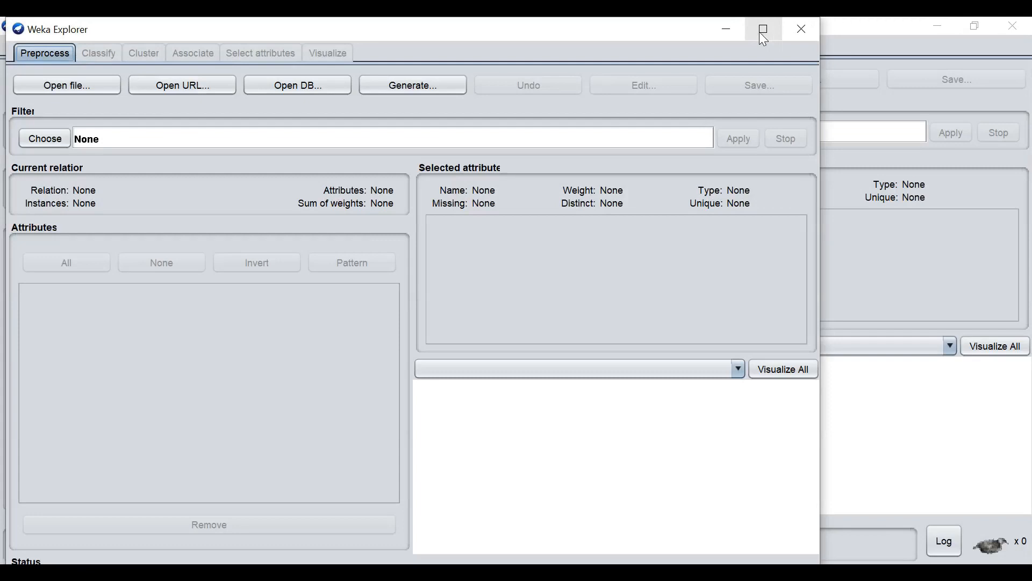
click(762, 29)
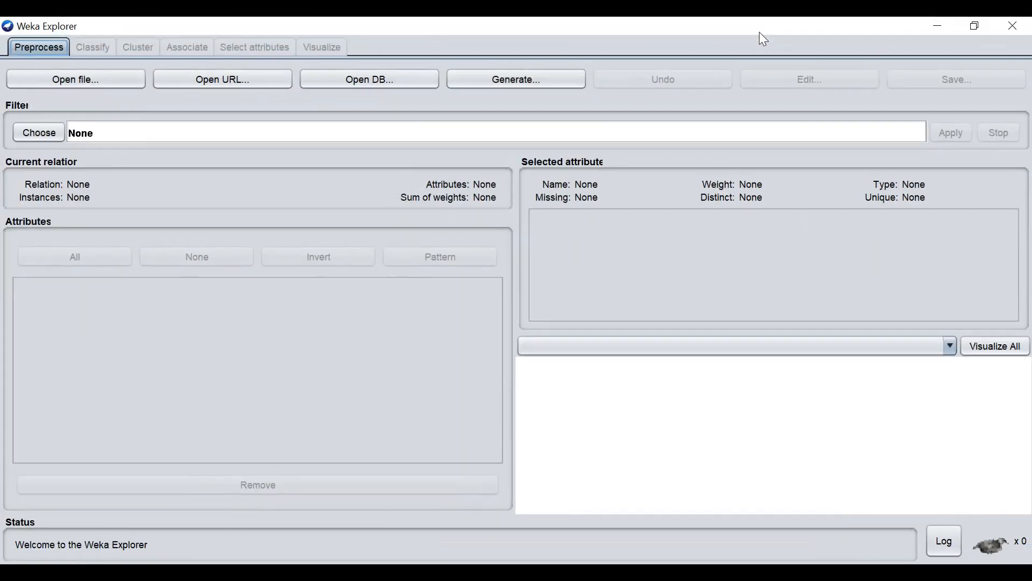
mouse_move(72, 35)
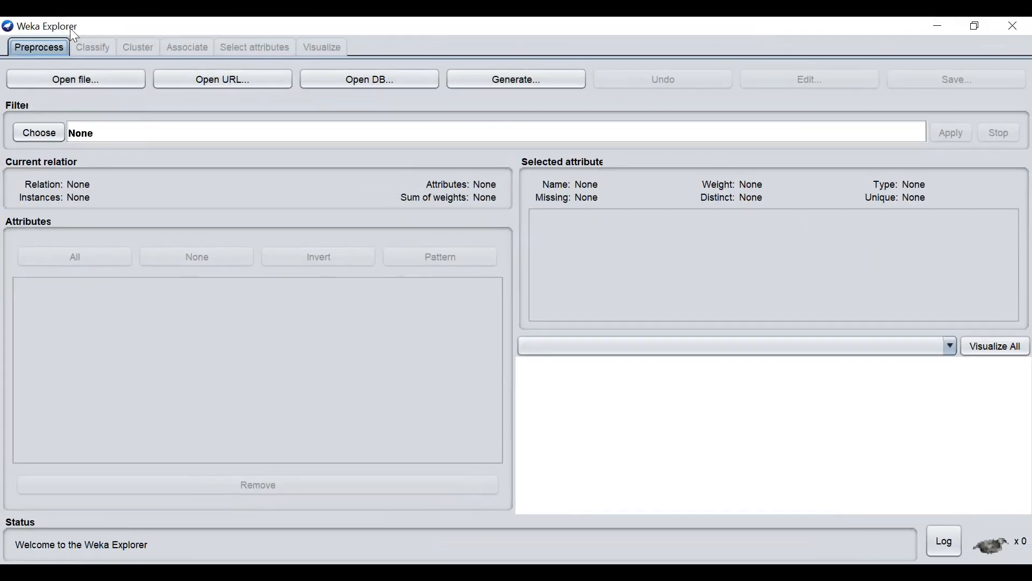
mouse_move(87, 34)
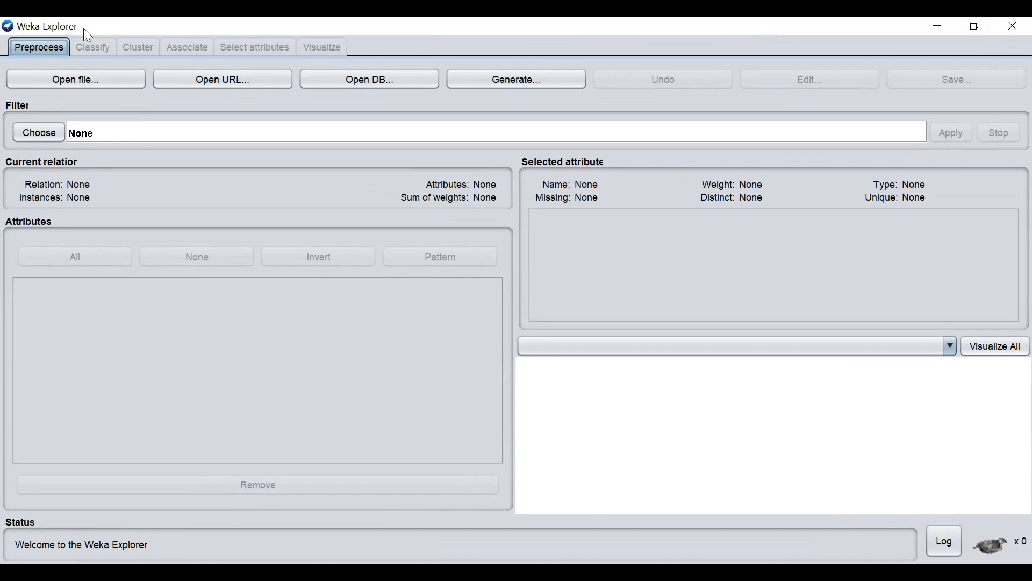
mouse_move(76, 79)
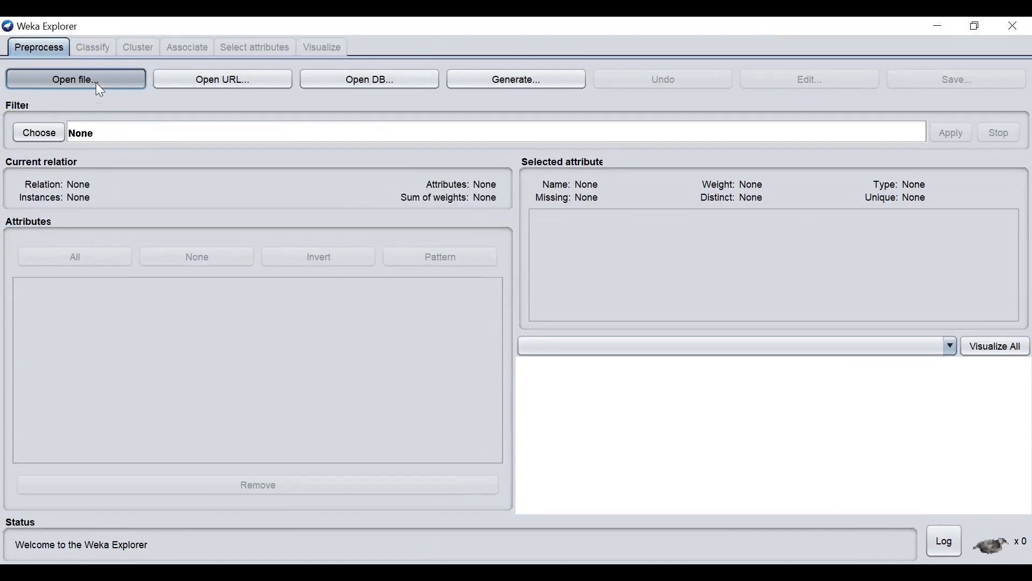
- Start Open file... and review the supported formats in the Files of Type list
click(76, 79)
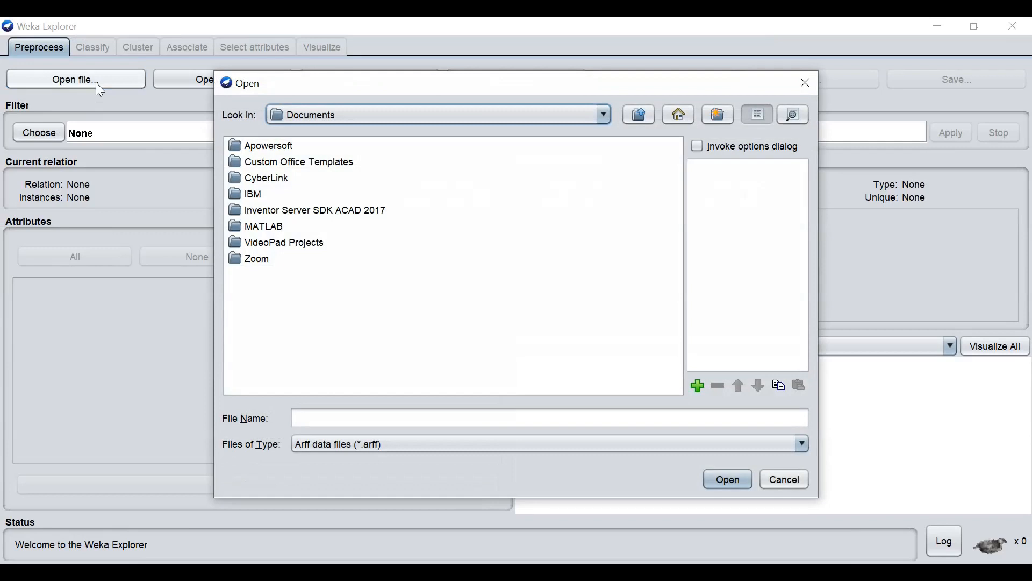
mouse_move(202, 154)
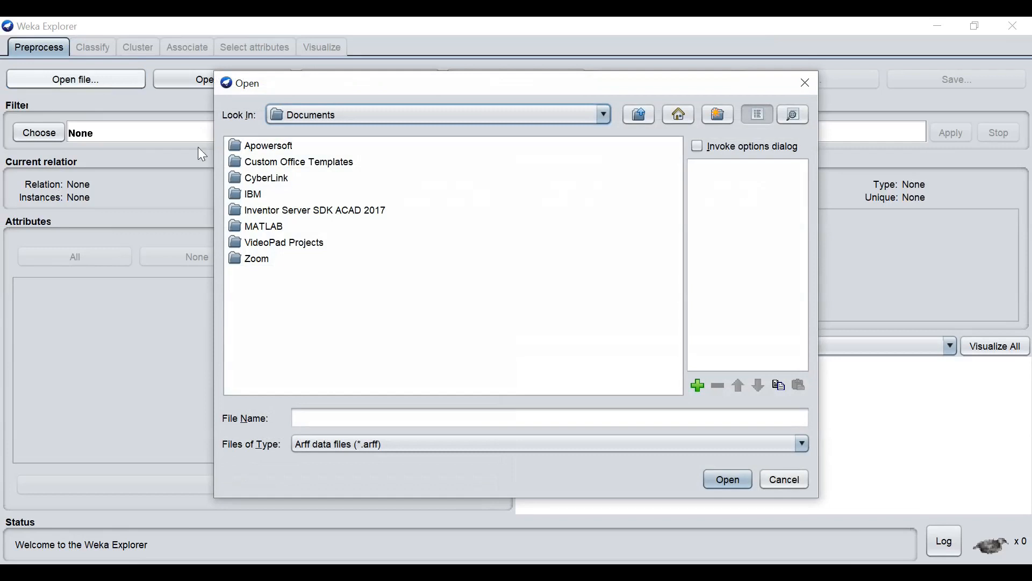
mouse_move(641, 463)
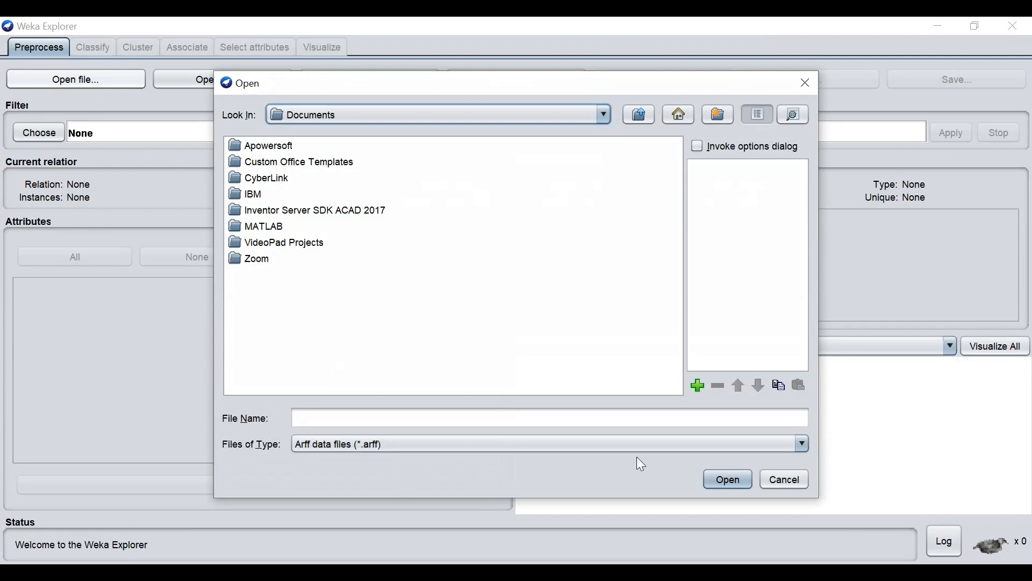
click(800, 443)
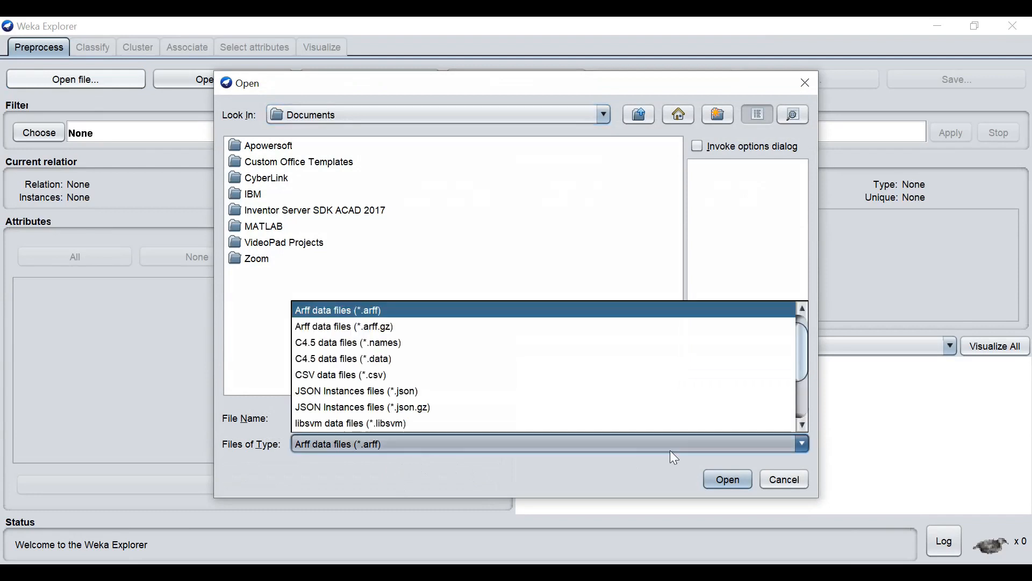
scroll(down, 3)
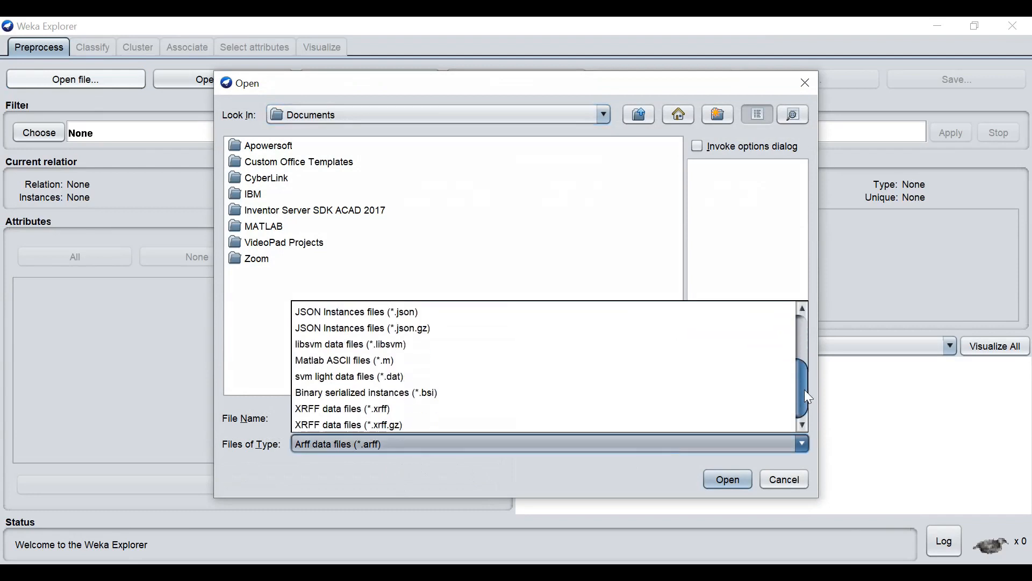
scroll(up, 3)
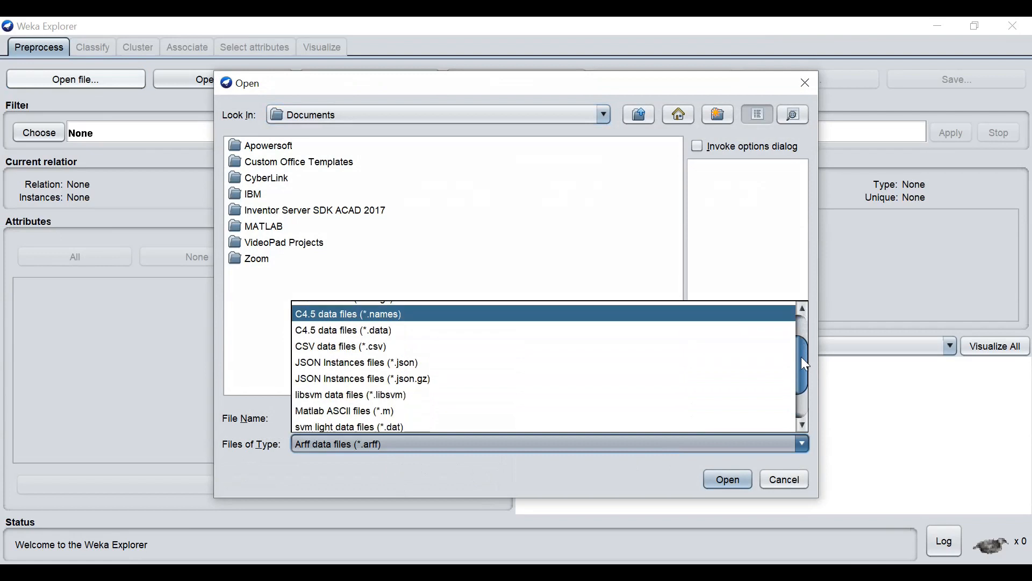
scroll(up, 3)
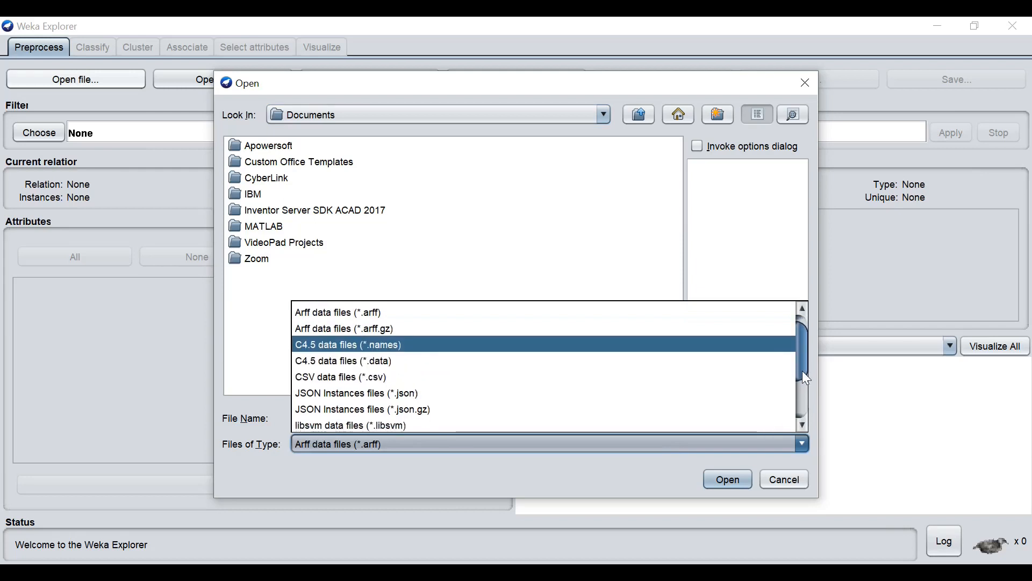
scroll(down, 3)
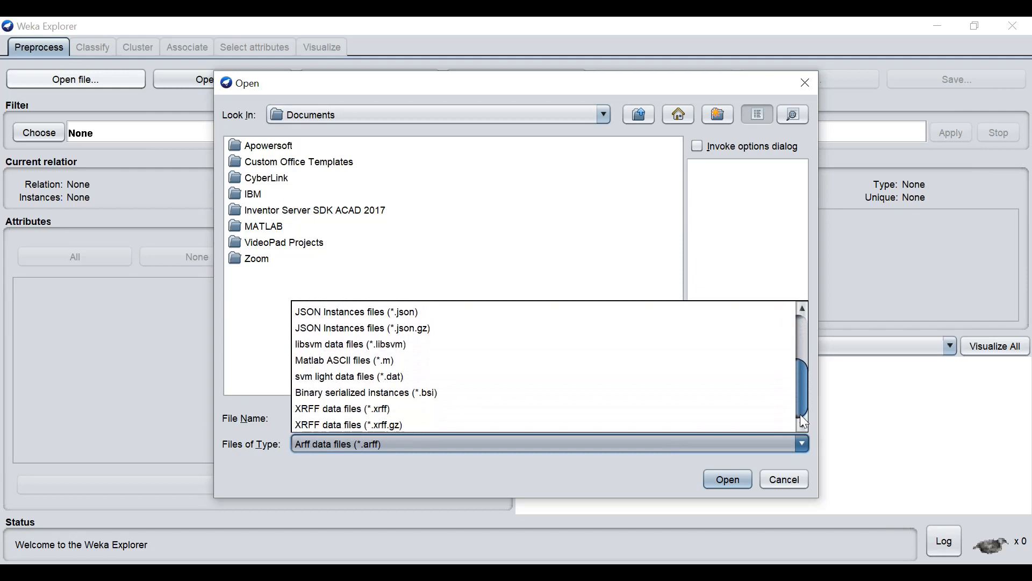
scroll(up, 3)
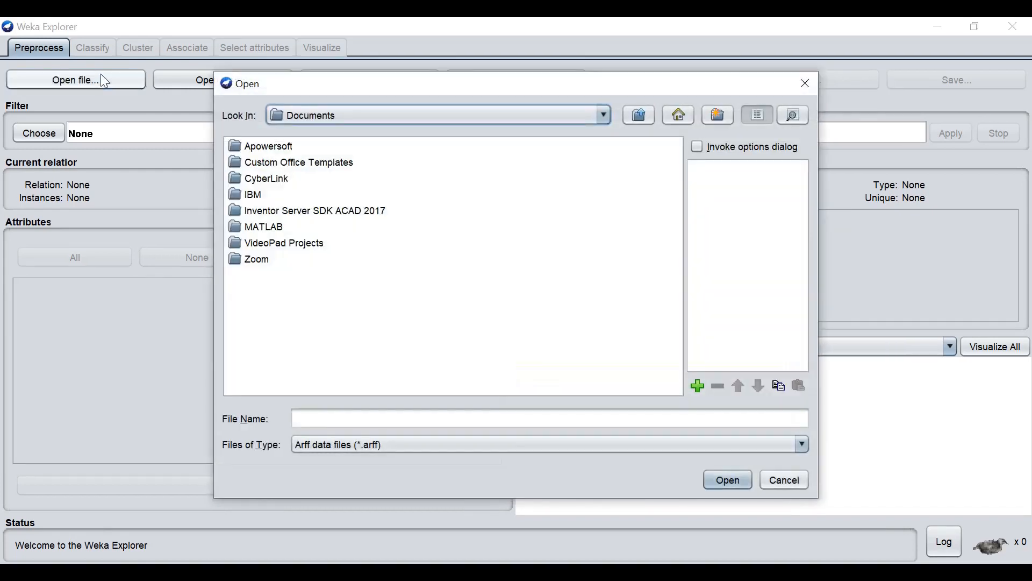
mouse_move(707, 260)
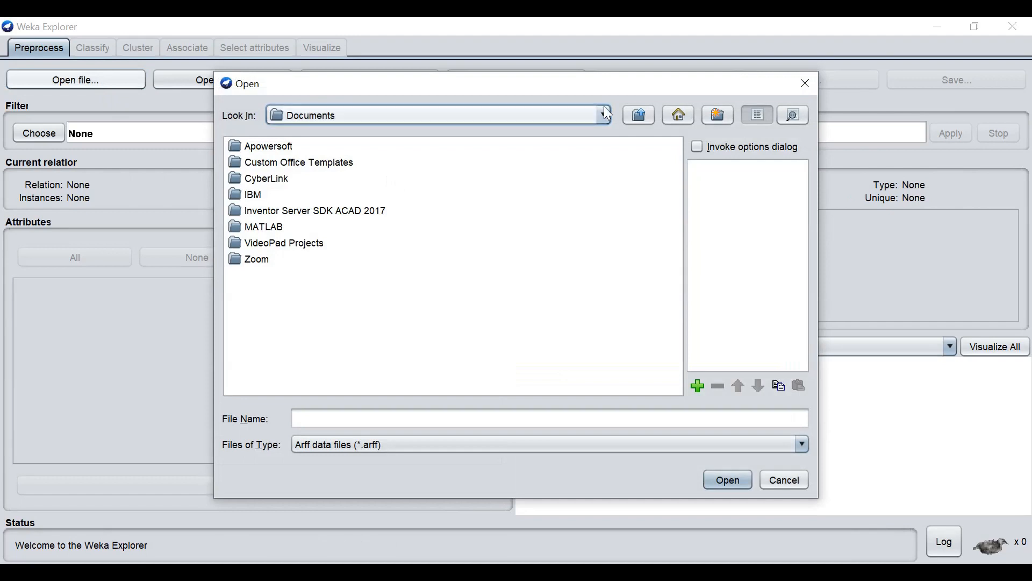
- Browse Desktop > data and load weather.nominal.arff (14 instances, 5 attributes)
click(601, 115)
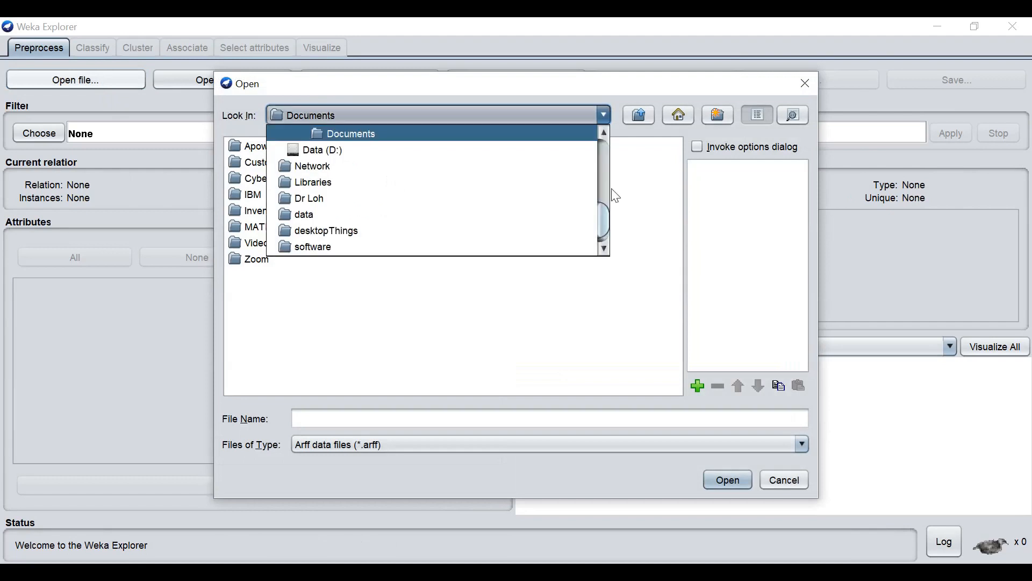
scroll(up, 3)
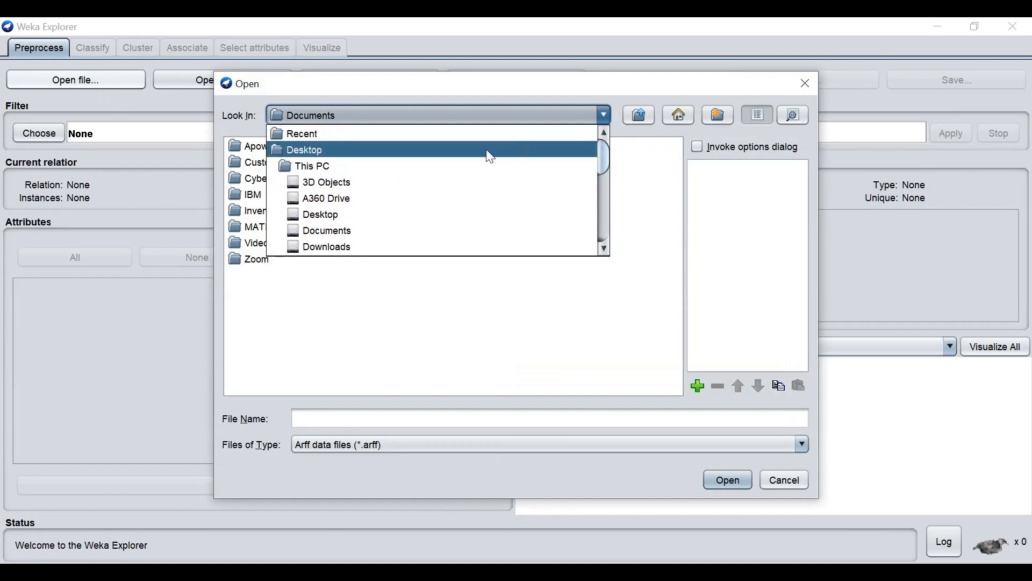
click(303, 149)
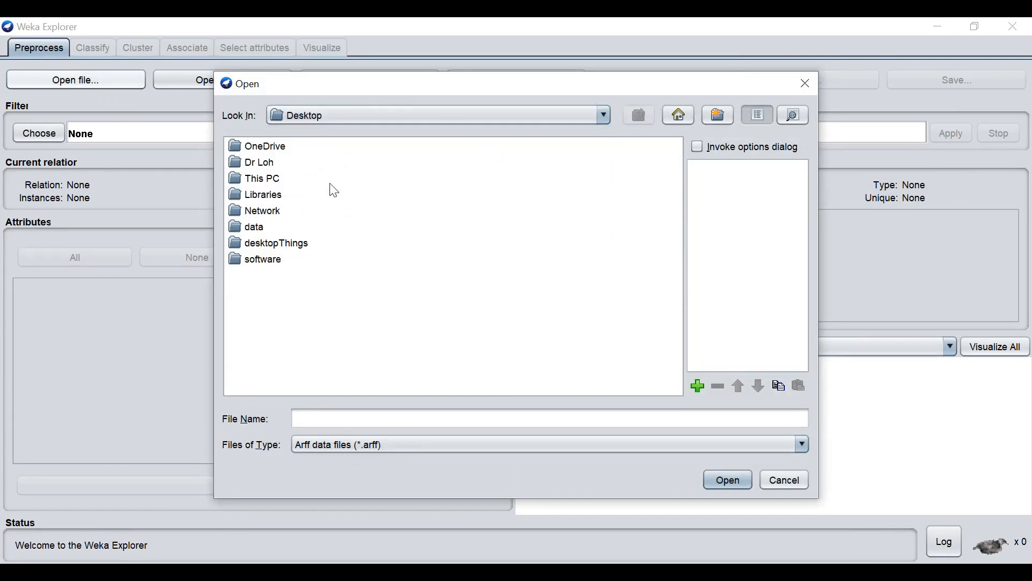
click(254, 227)
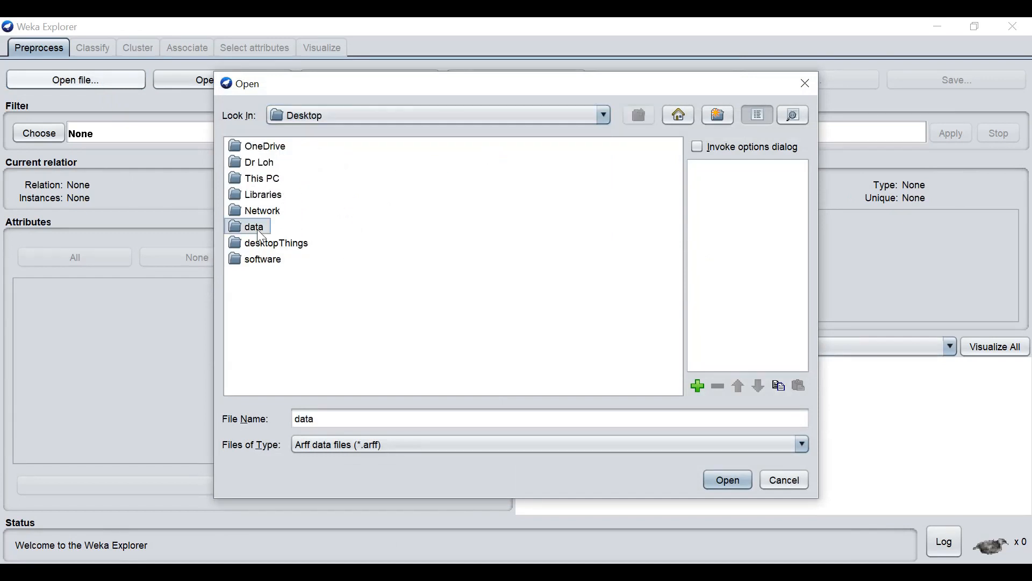
double_click(253, 226)
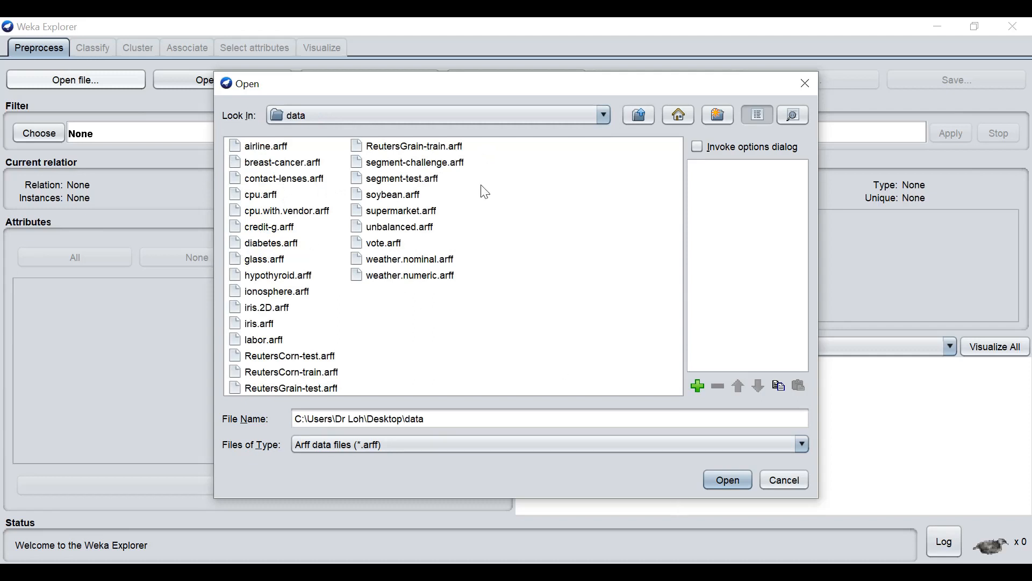
mouse_move(521, 280)
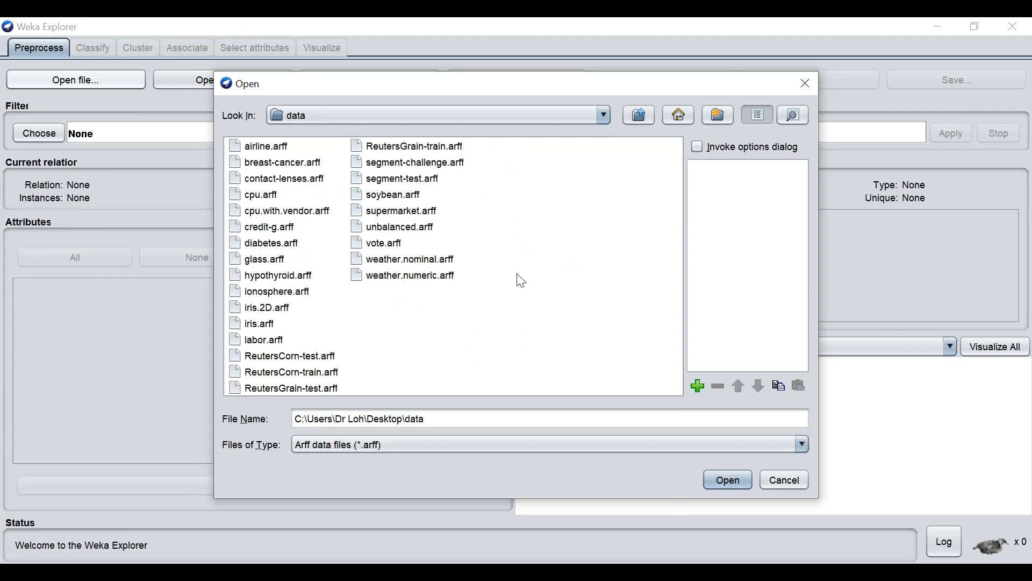
click(409, 258)
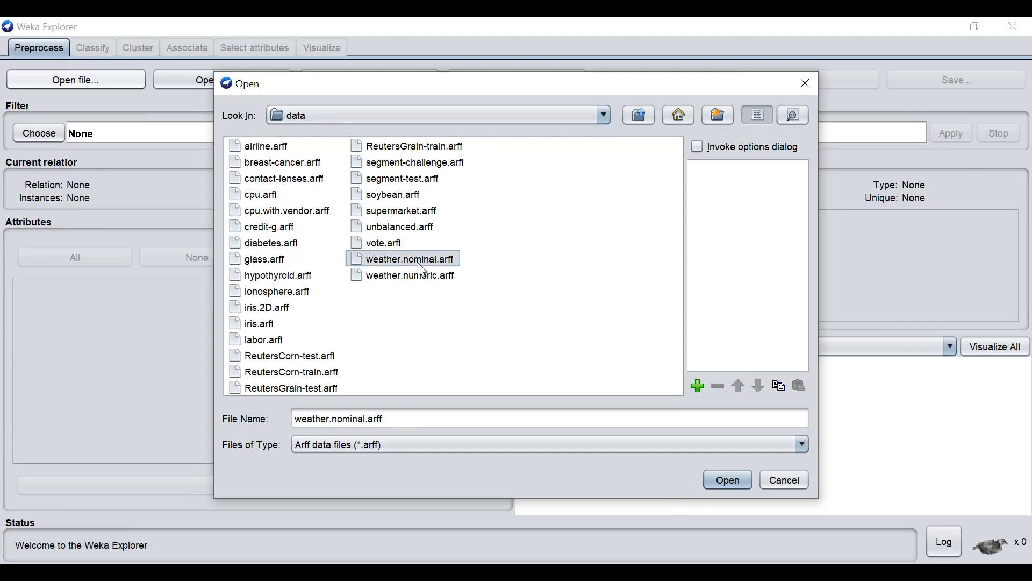
click(727, 479)
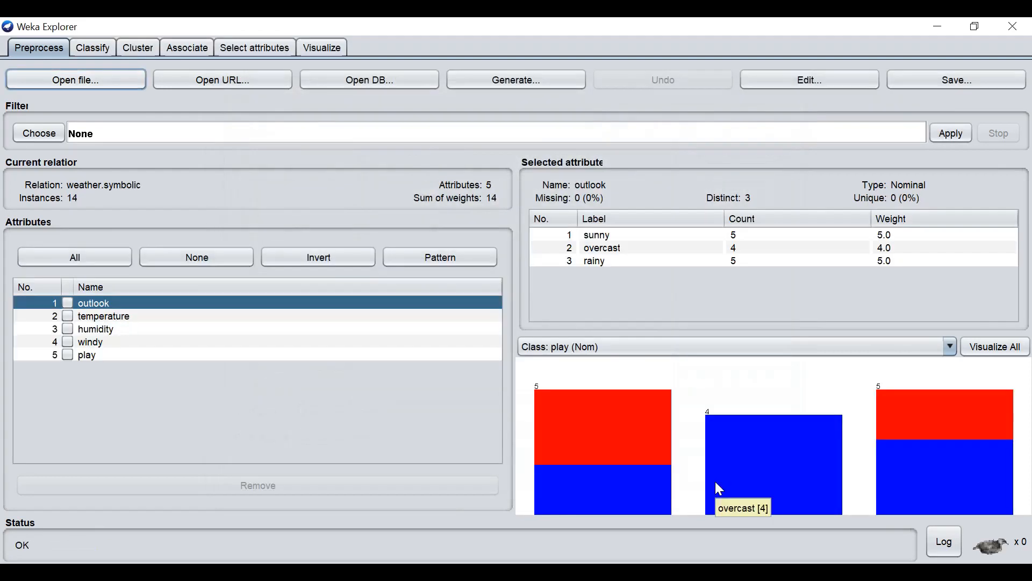
mouse_move(81, 183)
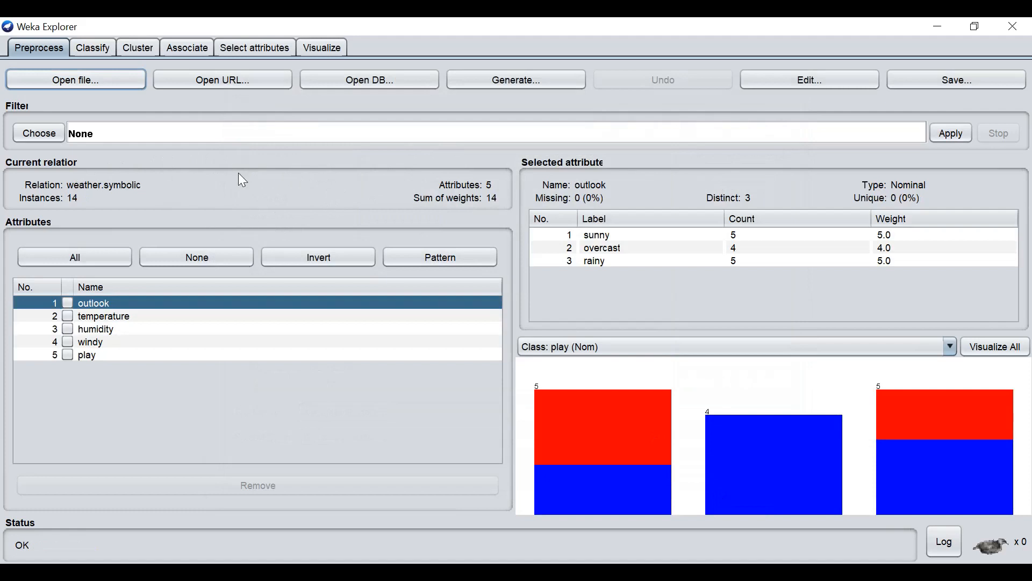
mouse_move(60, 207)
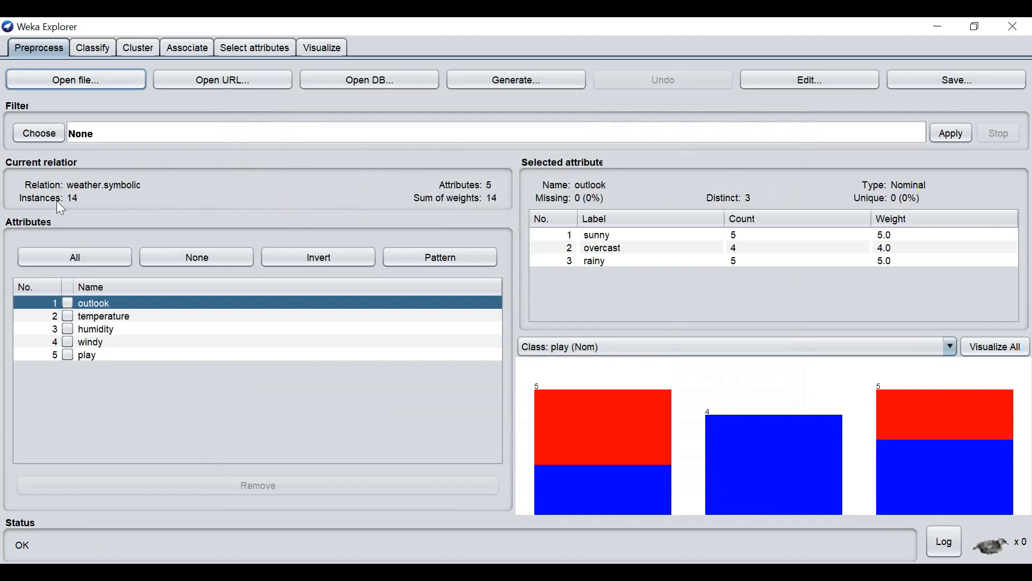
mouse_move(82, 211)
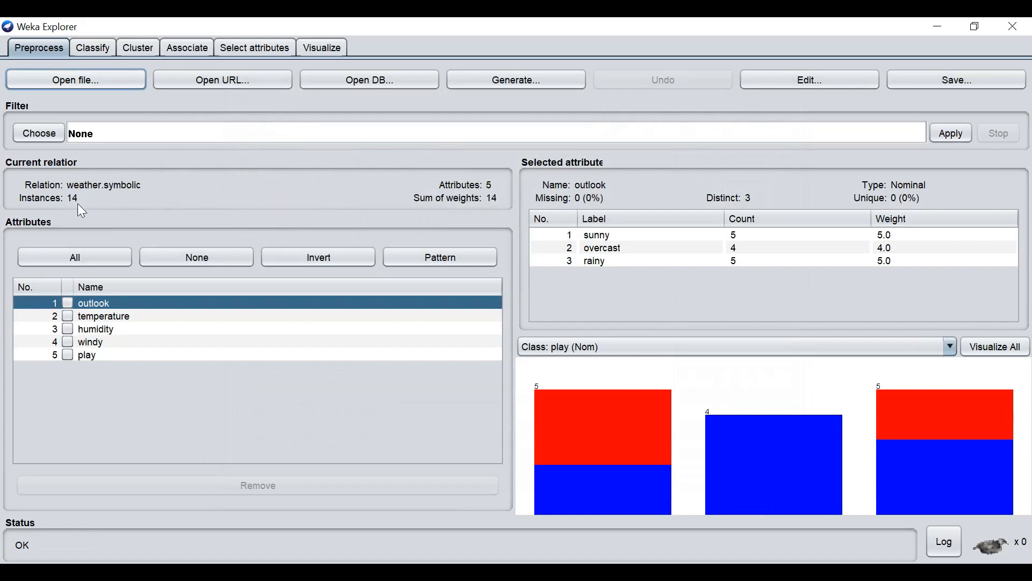
mouse_move(82, 191)
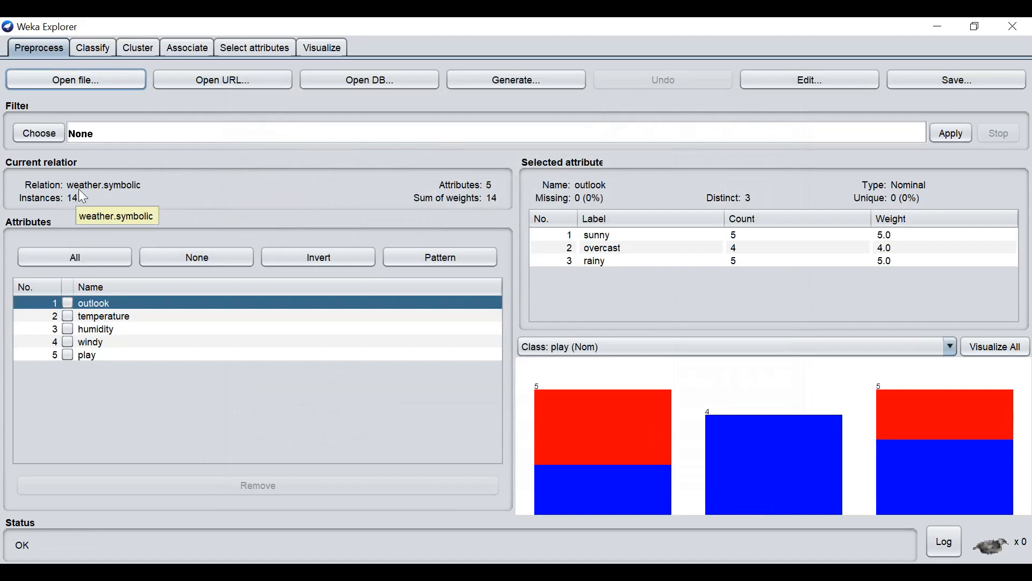
mouse_move(454, 225)
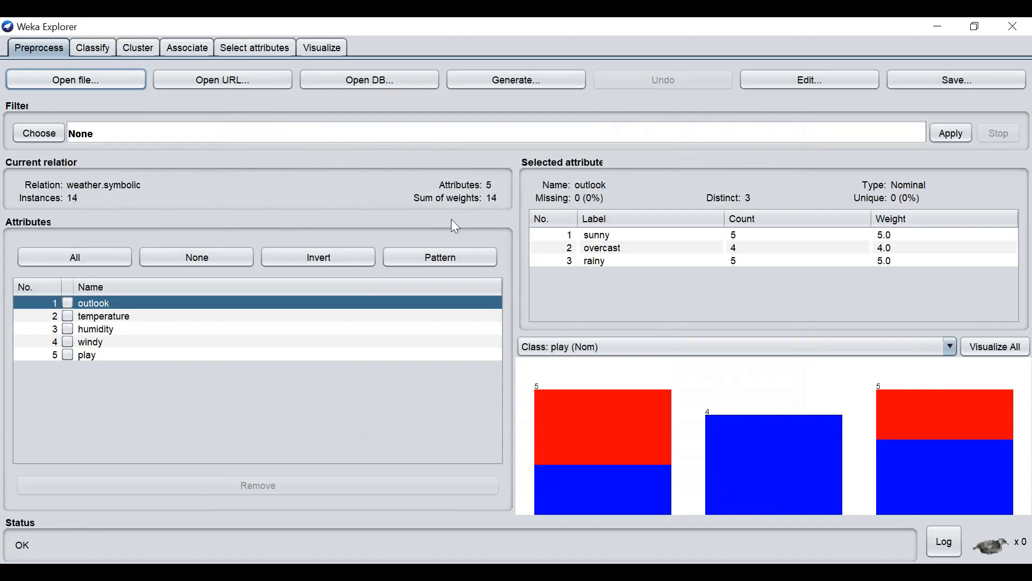
mouse_move(484, 192)
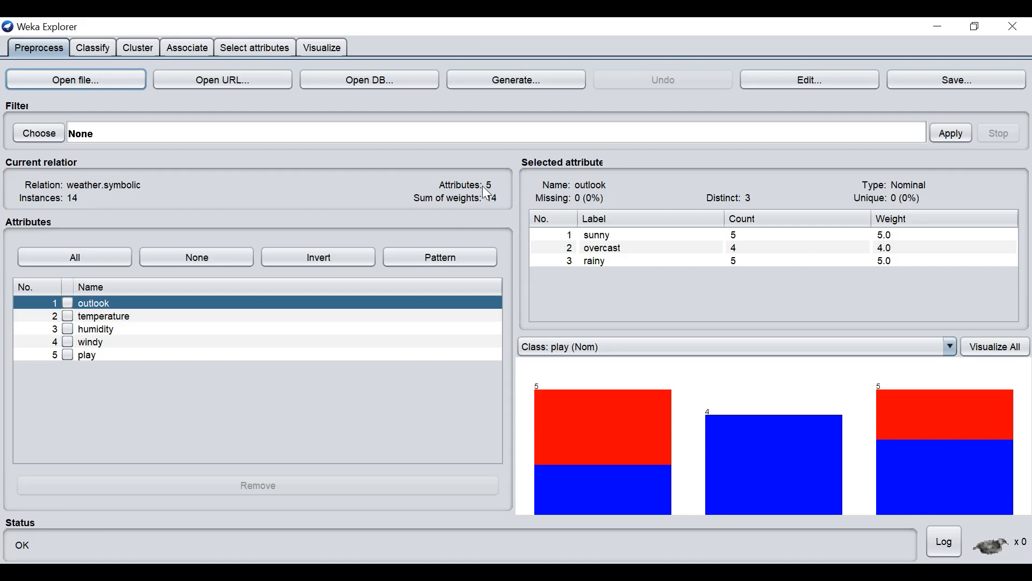
mouse_move(181, 345)
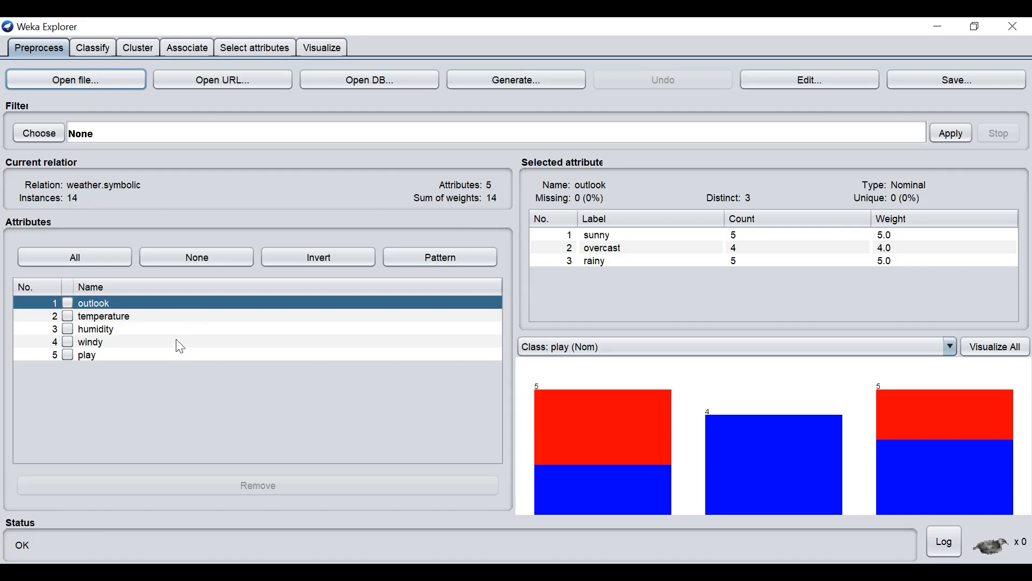
mouse_move(170, 353)
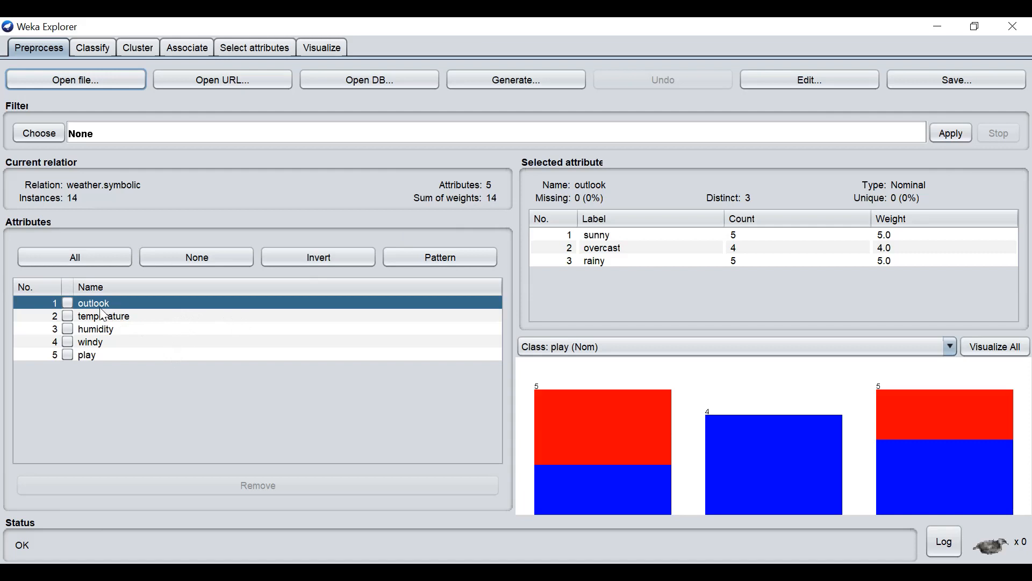
mouse_move(113, 356)
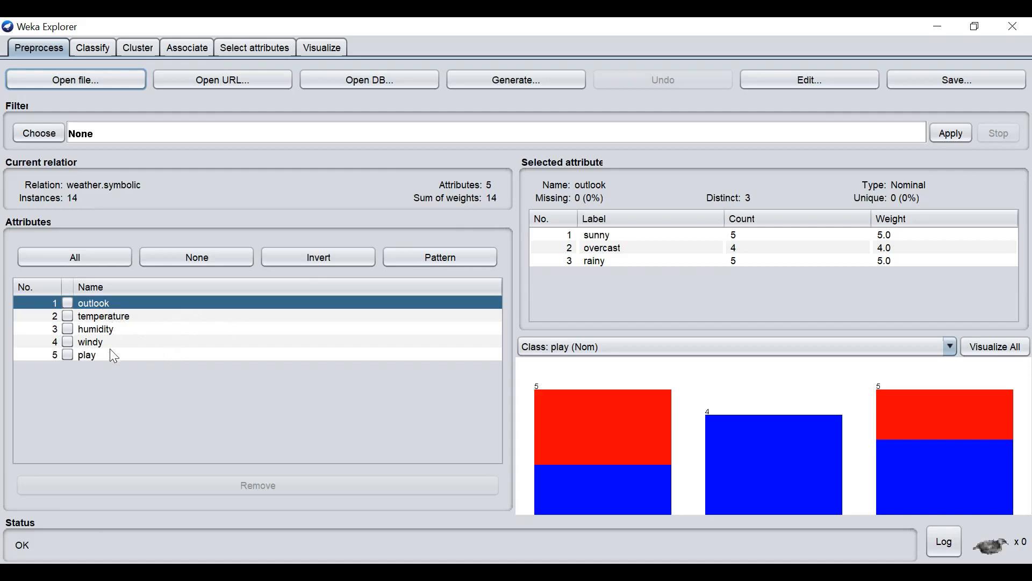
mouse_move(195, 317)
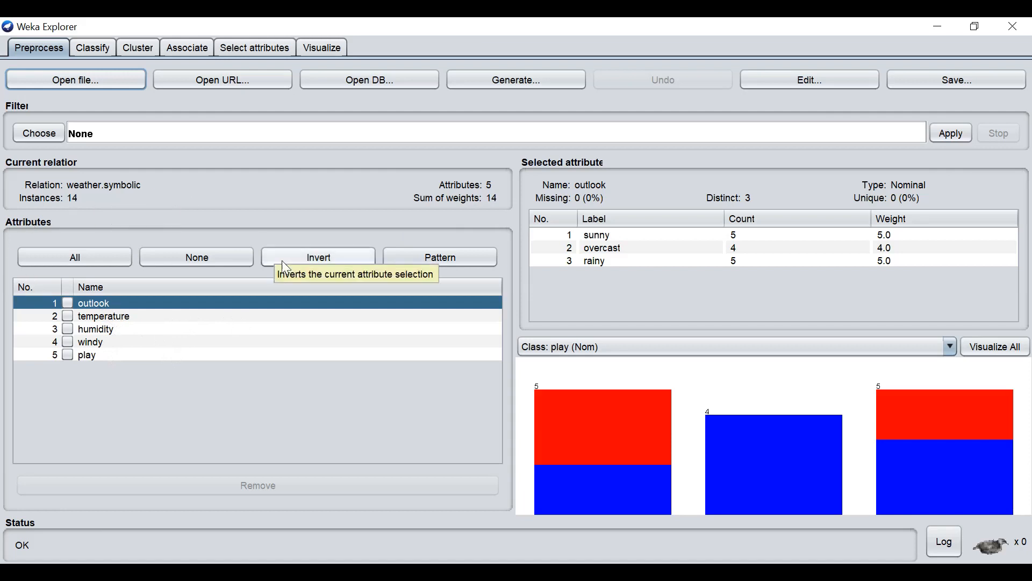
mouse_move(819, 86)
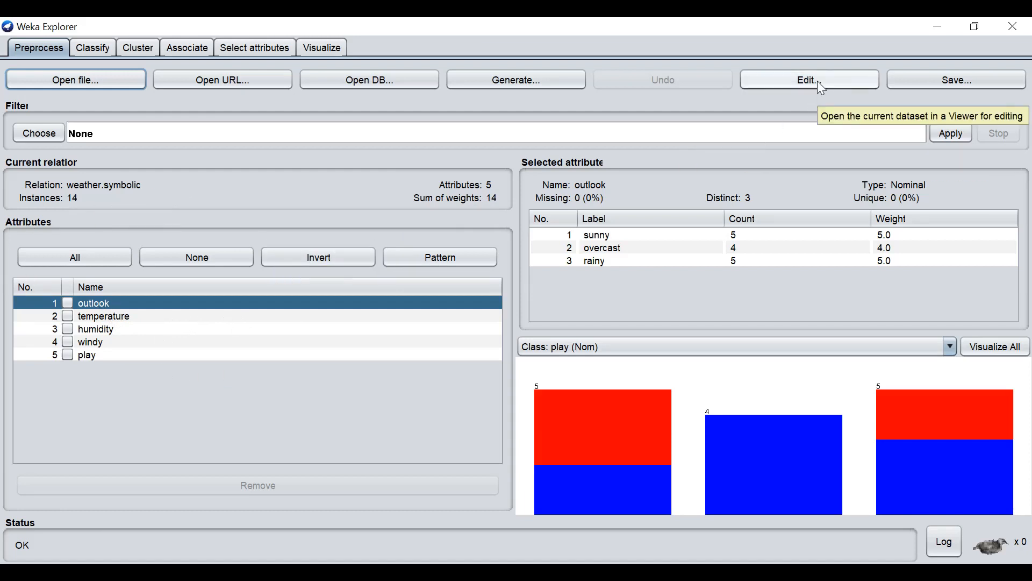
- Open the Viewer listing all 14 weather.symbolic instances via Edit...
click(809, 78)
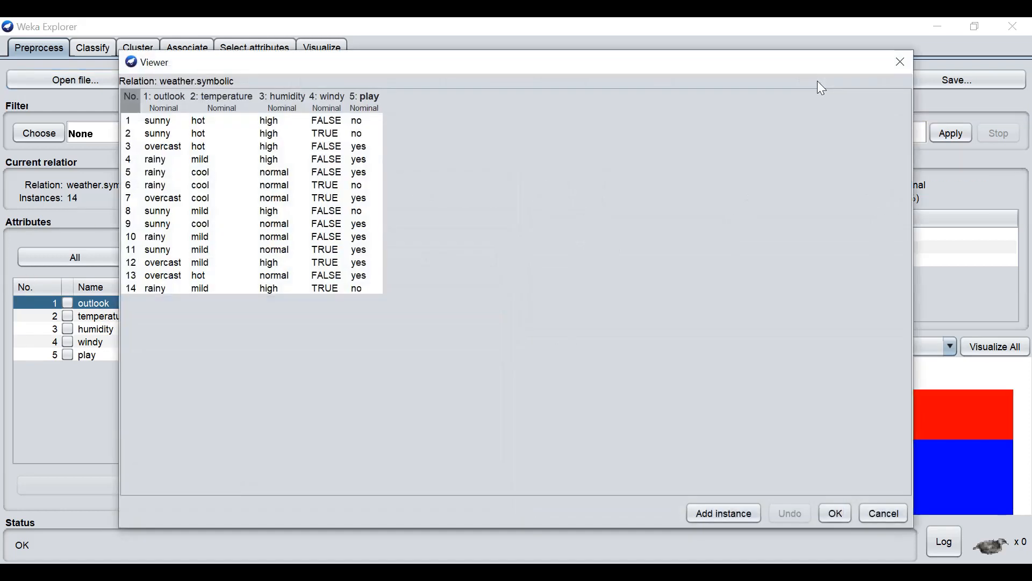
mouse_move(376, 163)
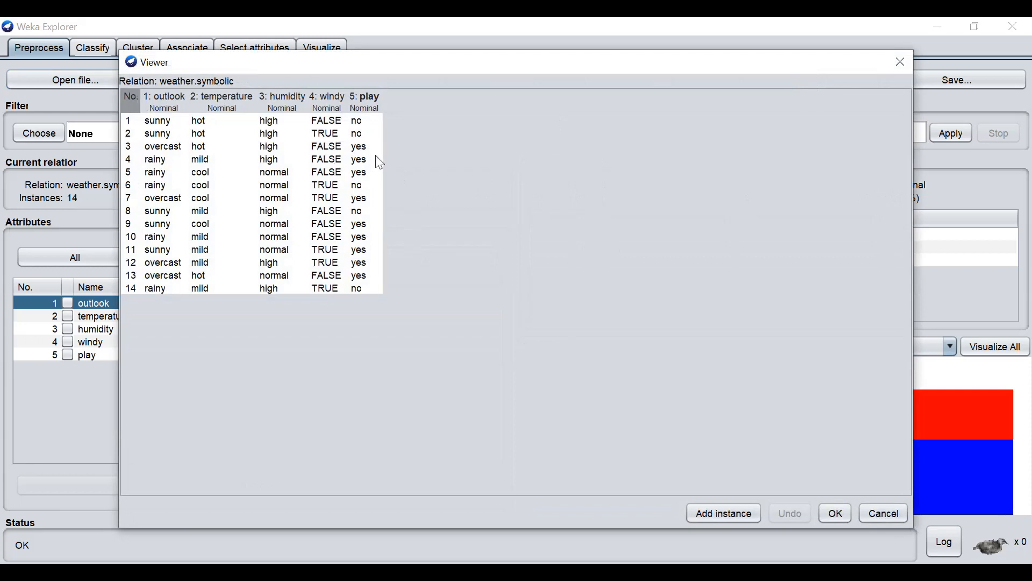
mouse_move(295, 247)
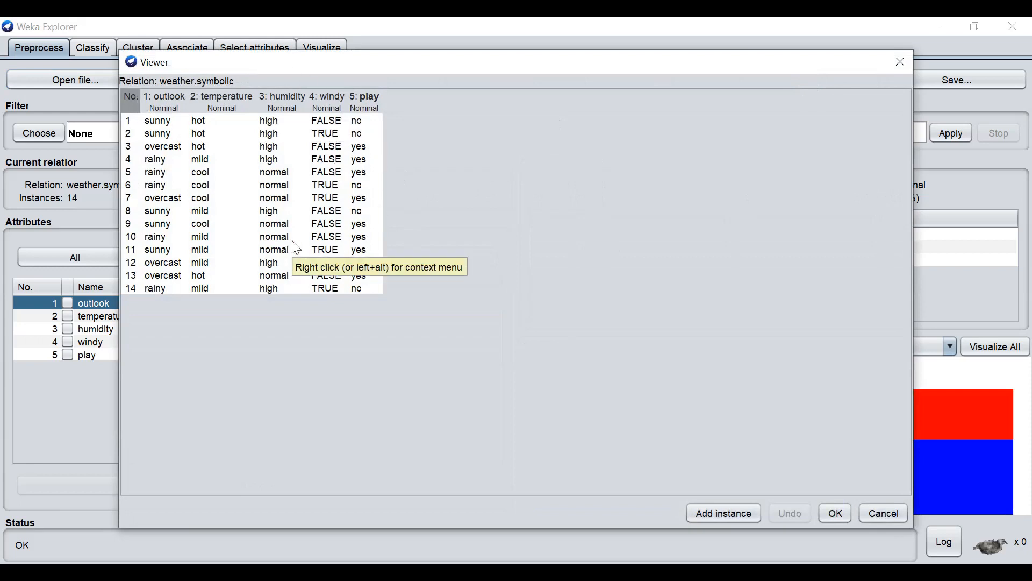
mouse_move(301, 320)
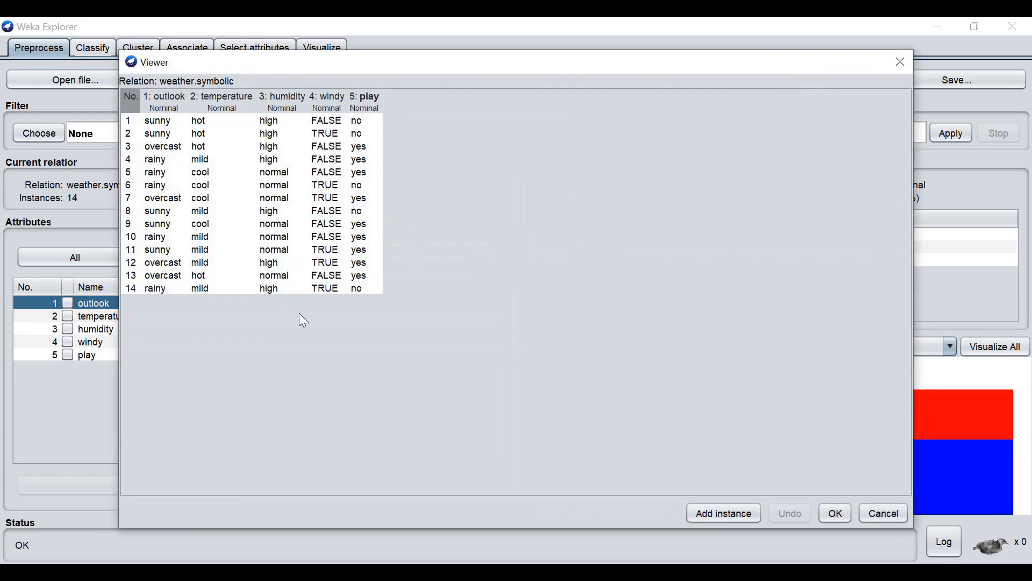
mouse_move(172, 191)
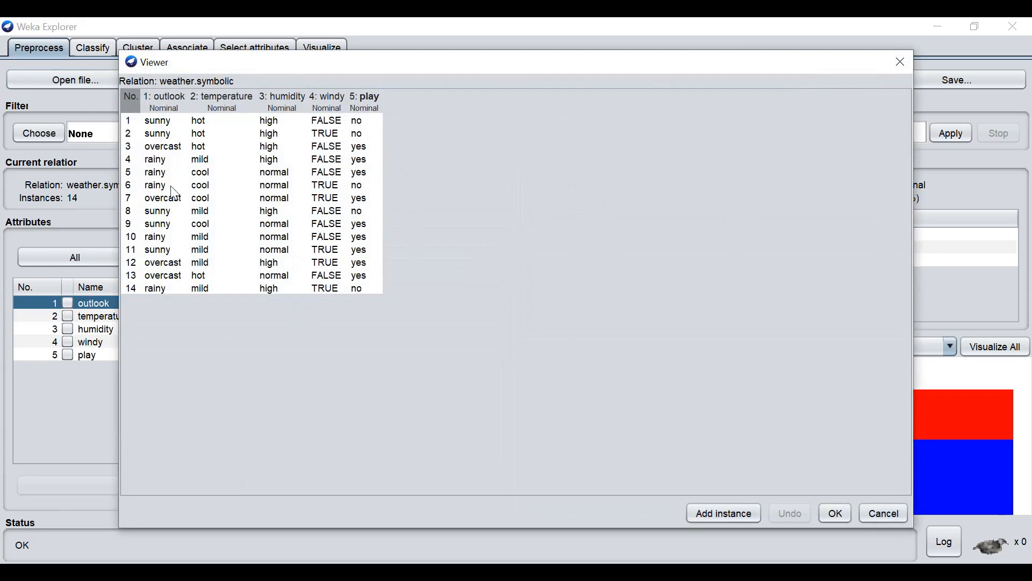
mouse_move(379, 114)
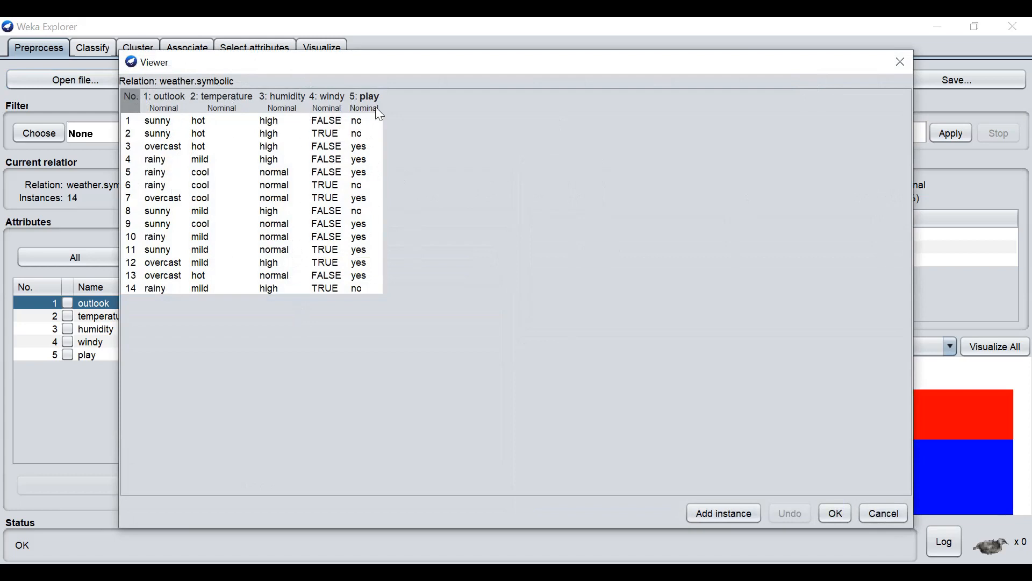
mouse_move(169, 162)
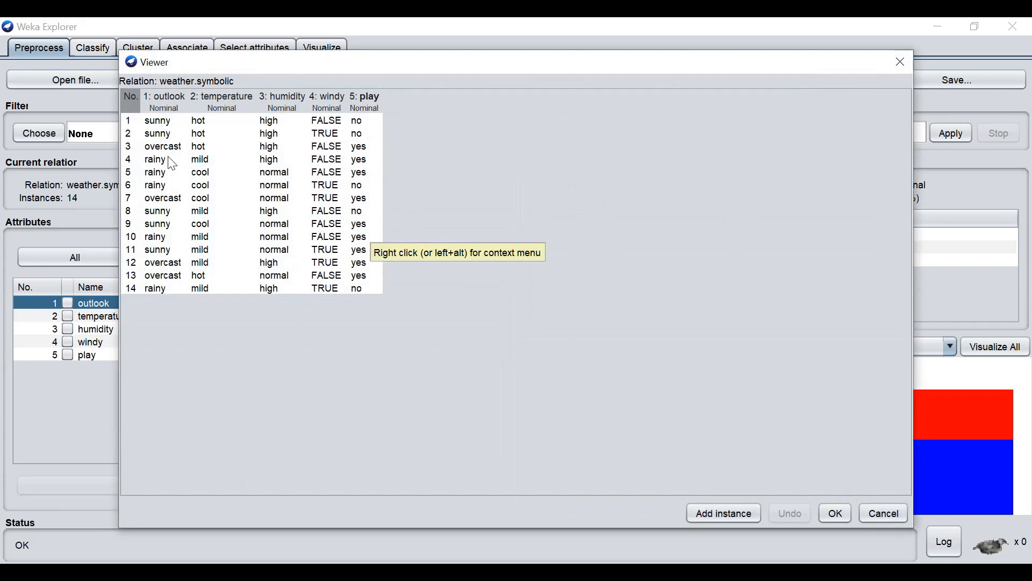
mouse_move(167, 105)
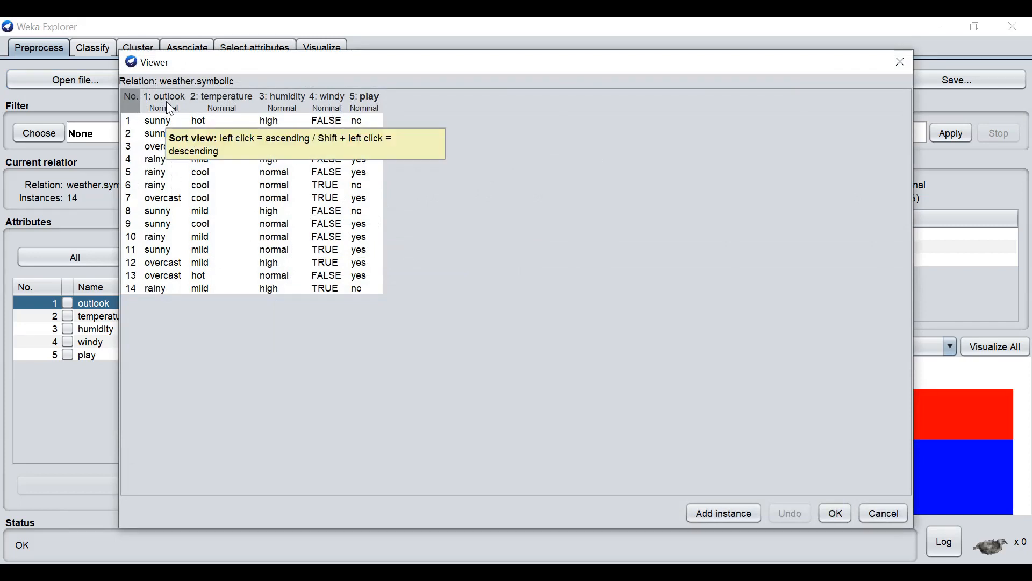
mouse_move(212, 105)
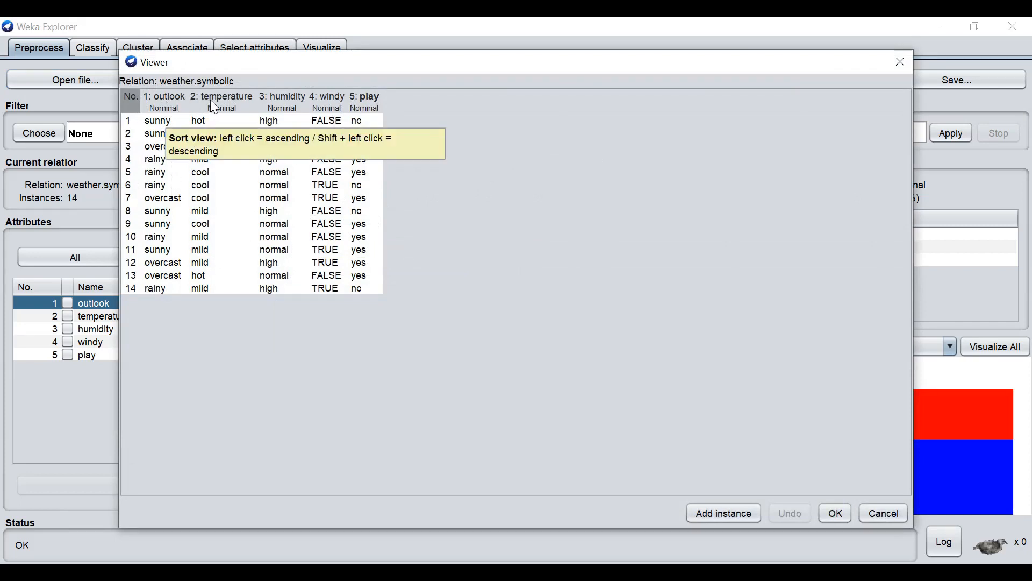
mouse_move(289, 110)
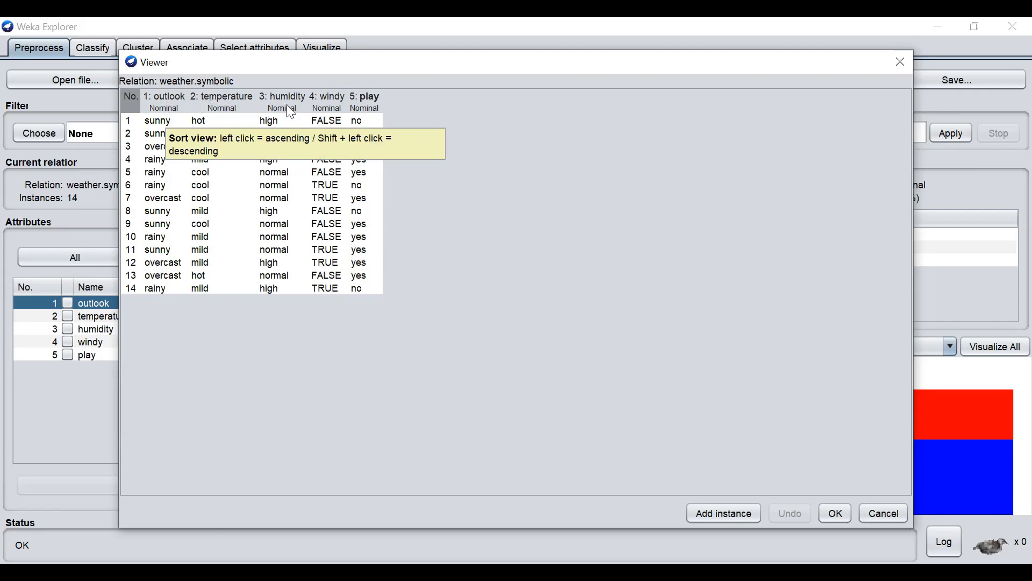
mouse_move(372, 109)
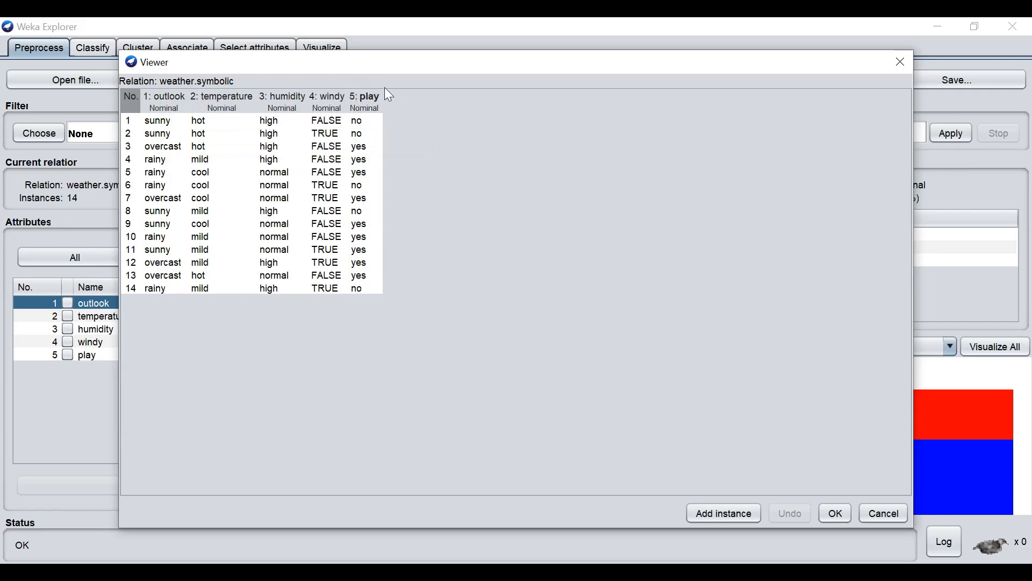
mouse_move(381, 103)
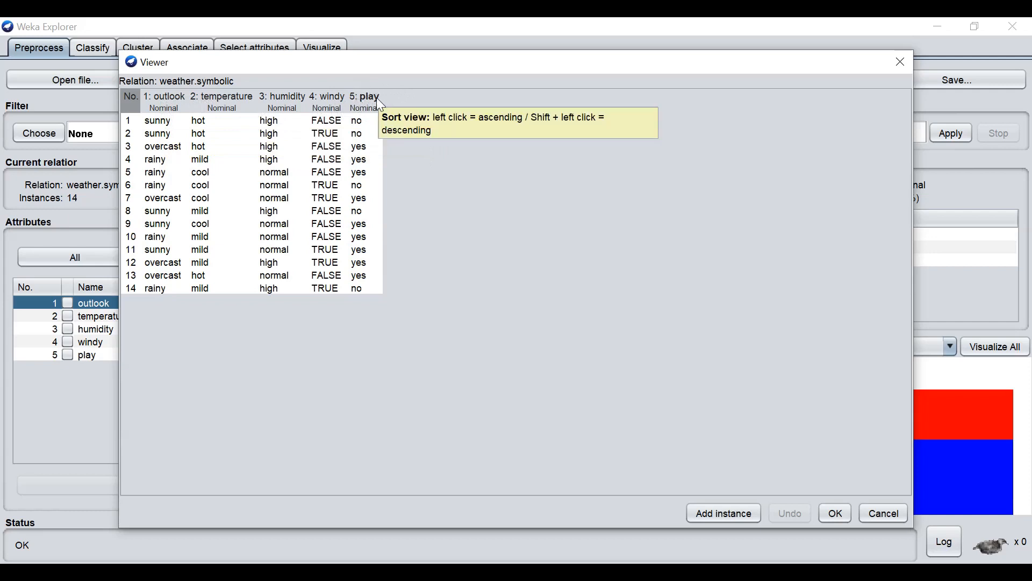
mouse_move(354, 90)
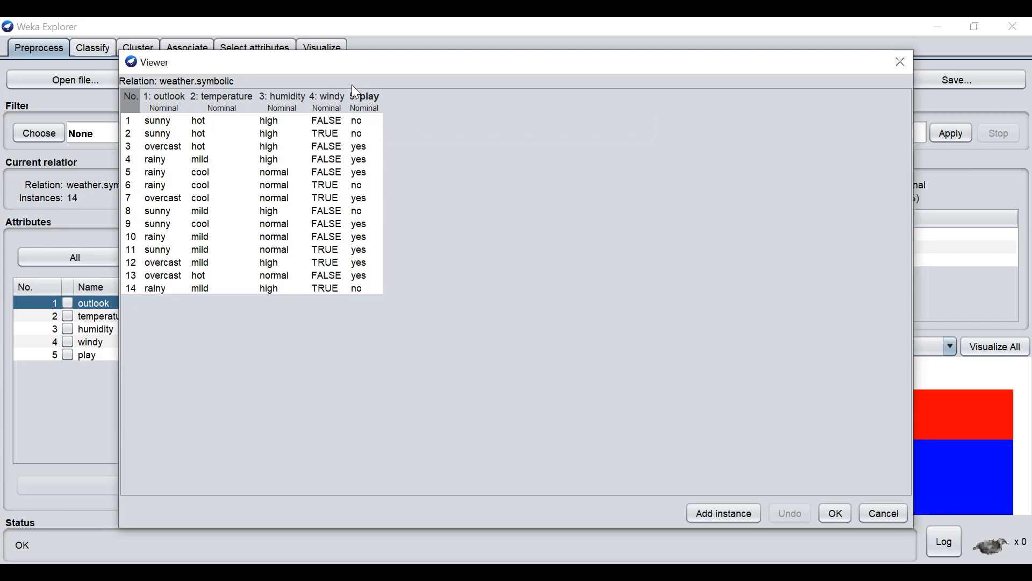
mouse_move(422, 225)
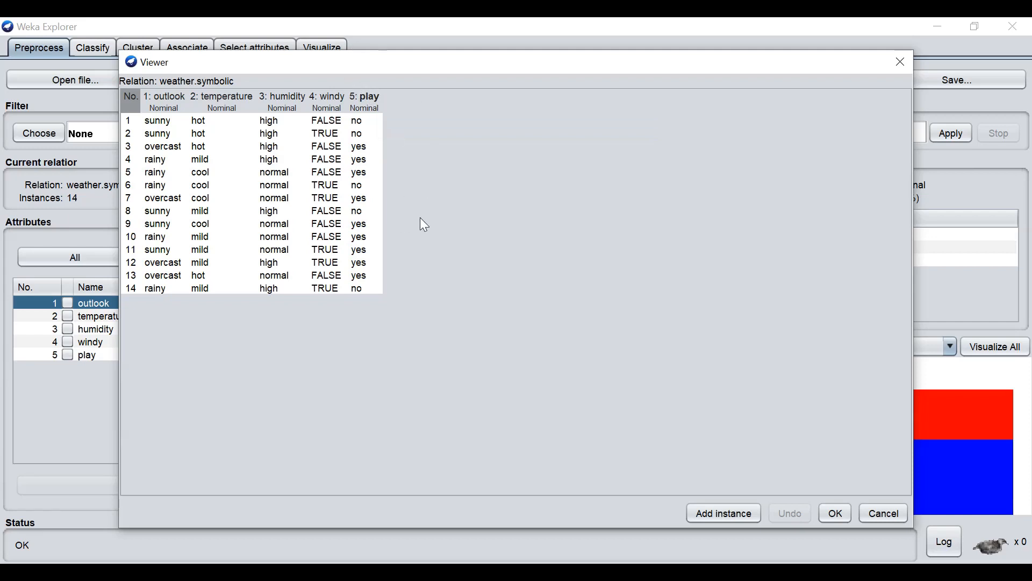
mouse_move(362, 87)
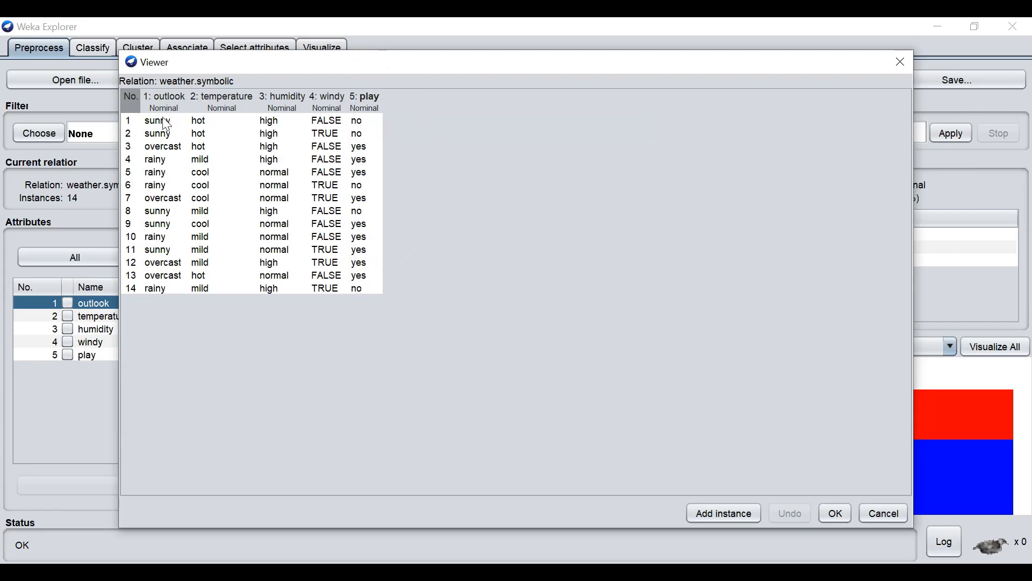
mouse_move(192, 142)
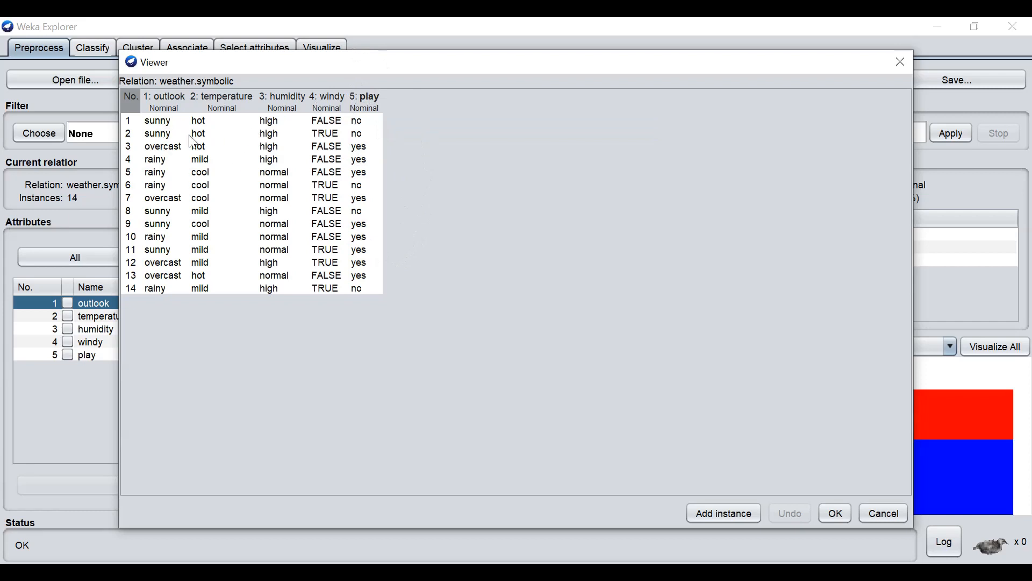
mouse_move(200, 163)
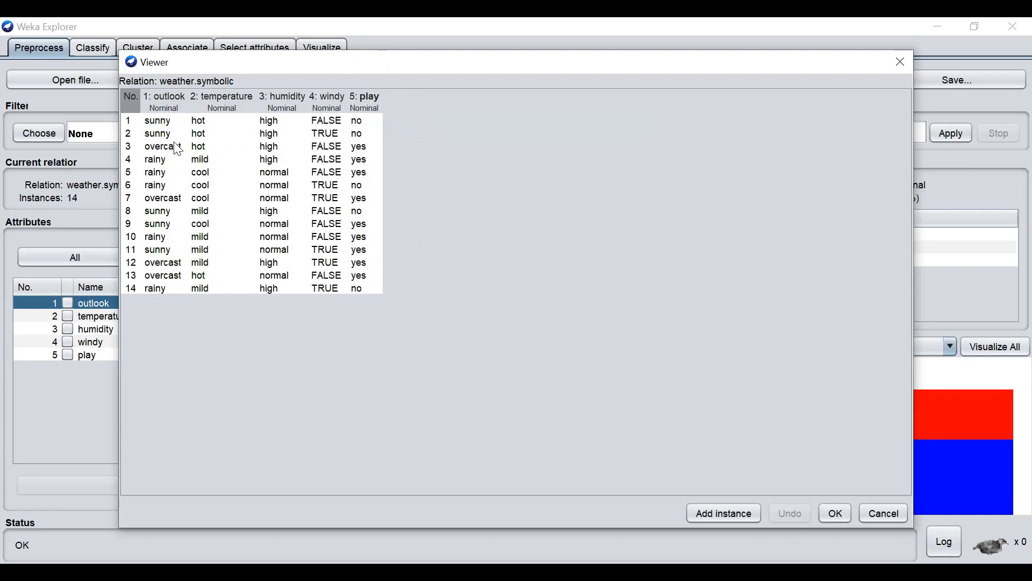
mouse_move(225, 129)
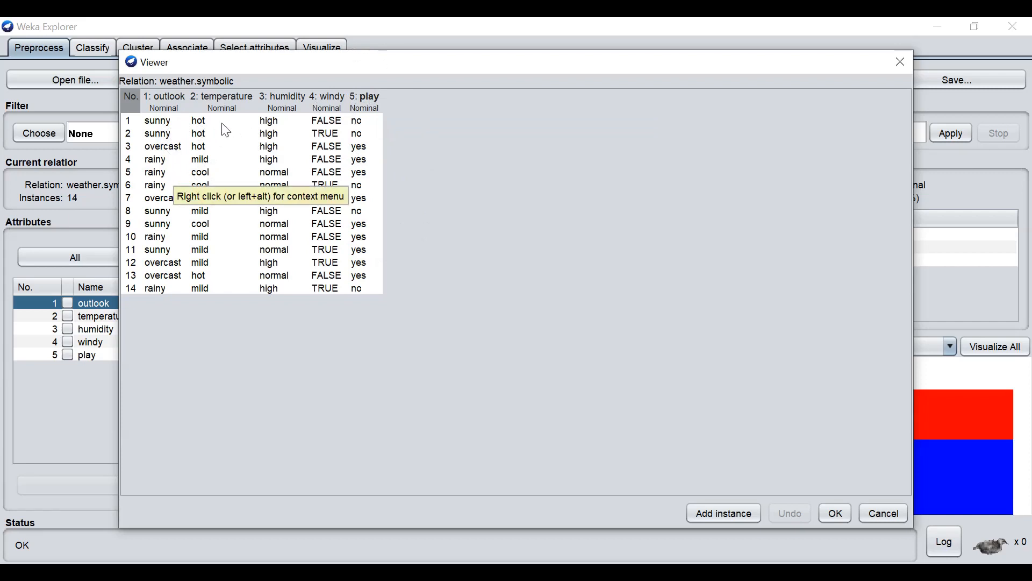
mouse_move(214, 172)
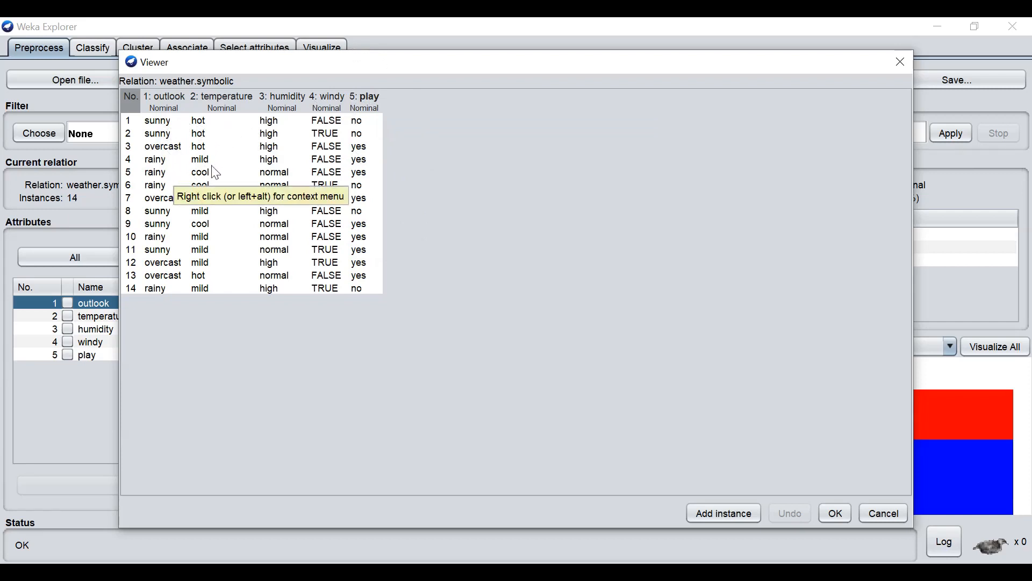
mouse_move(411, 246)
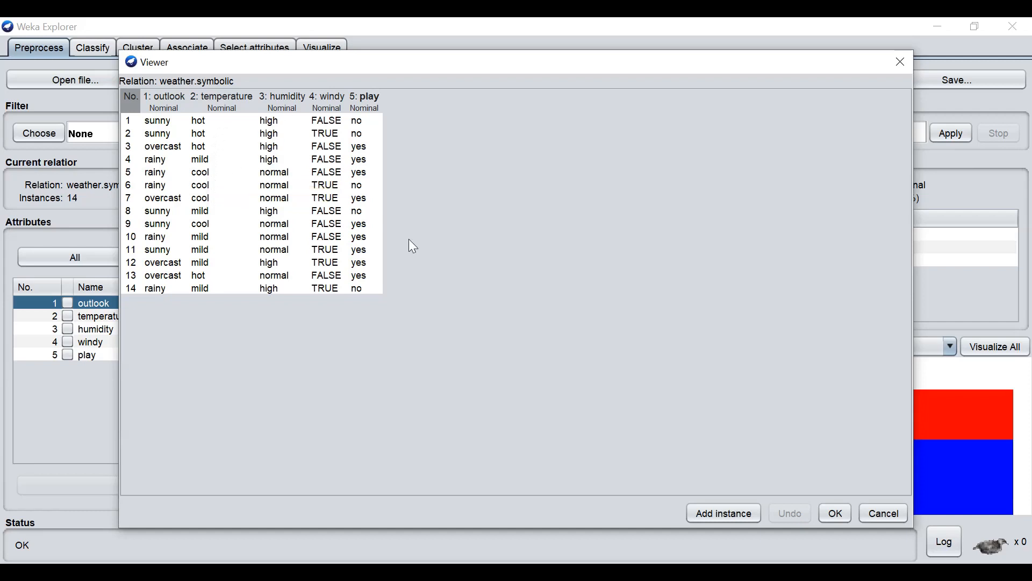
mouse_move(867, 492)
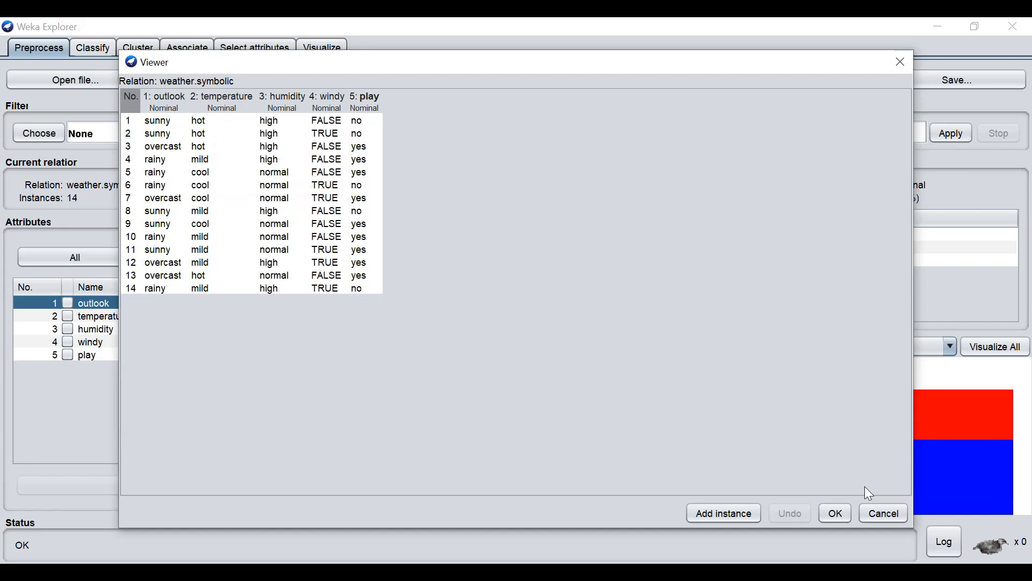
- Cancel the Viewer to return to the Preprocess attribute summary
click(834, 513)
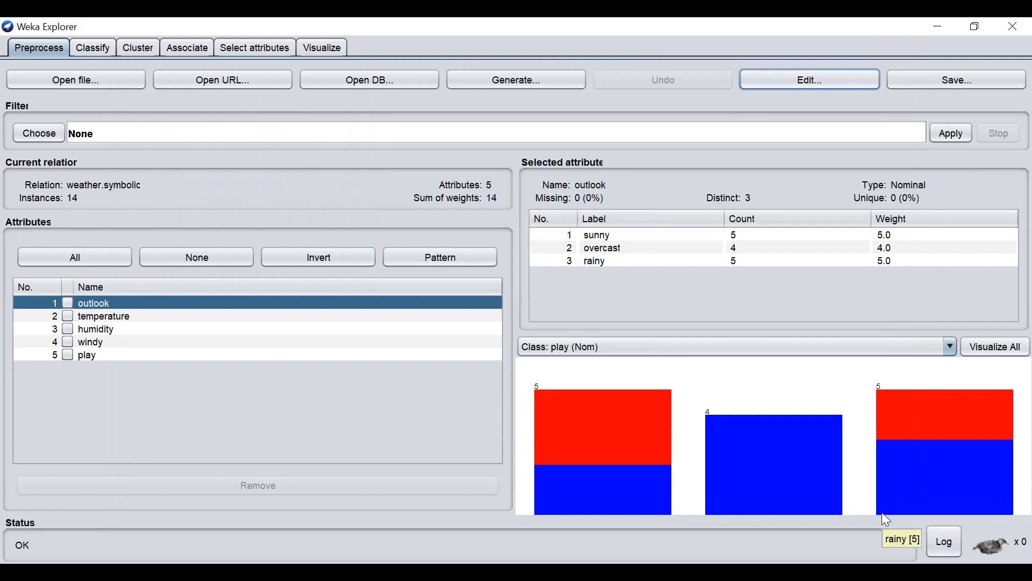
mouse_move(749, 259)
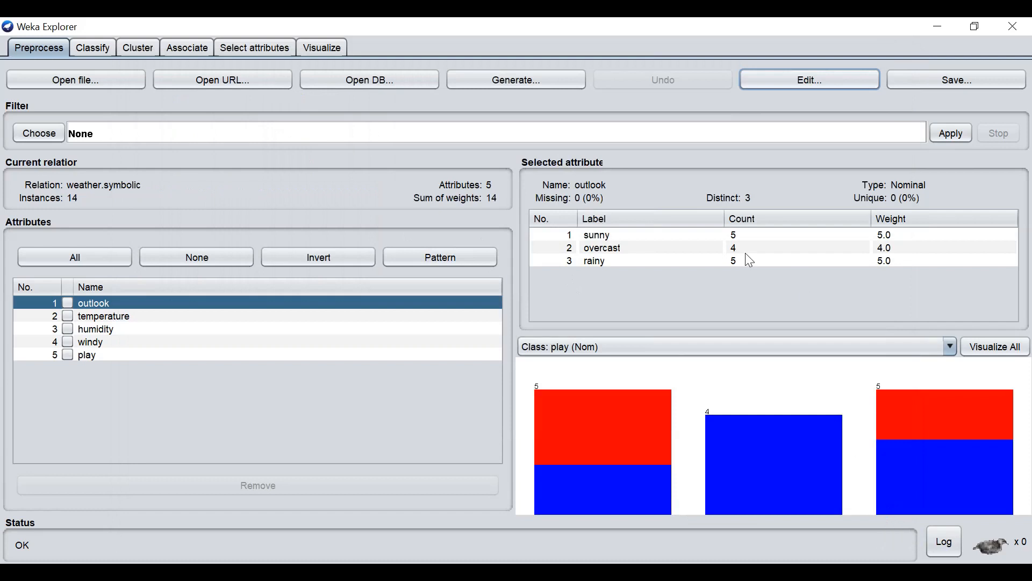
mouse_move(689, 241)
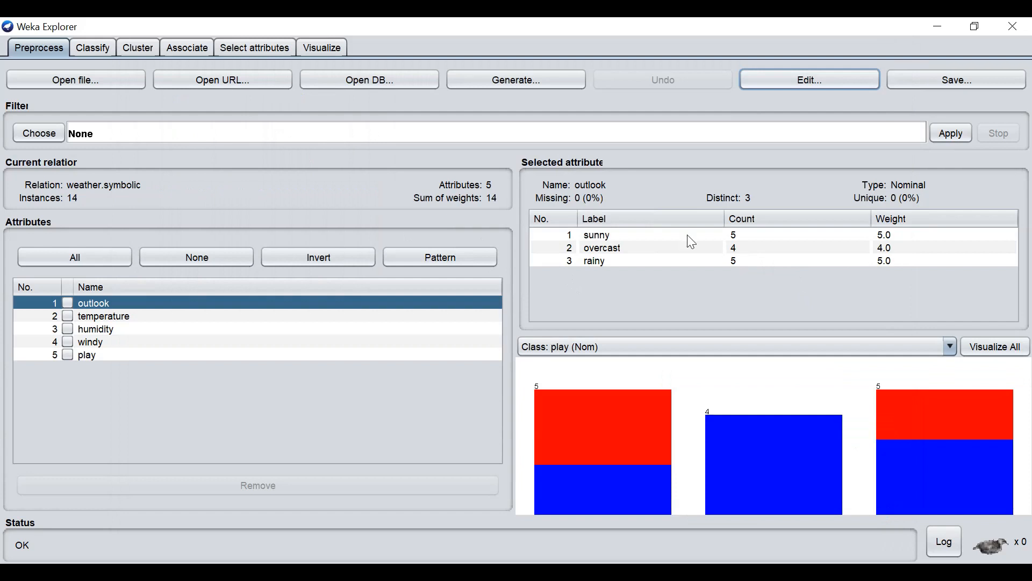
mouse_move(676, 172)
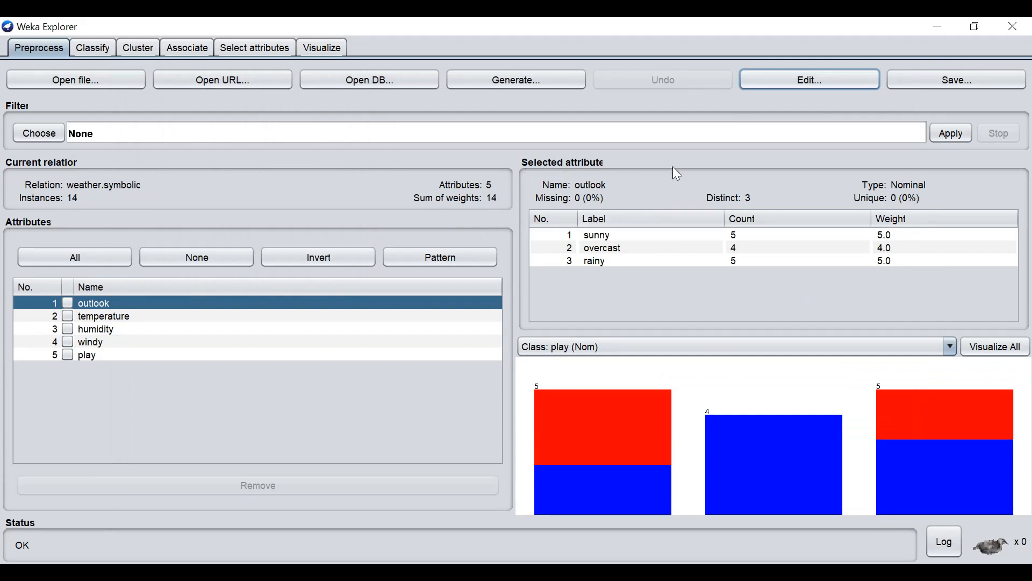
mouse_move(765, 276)
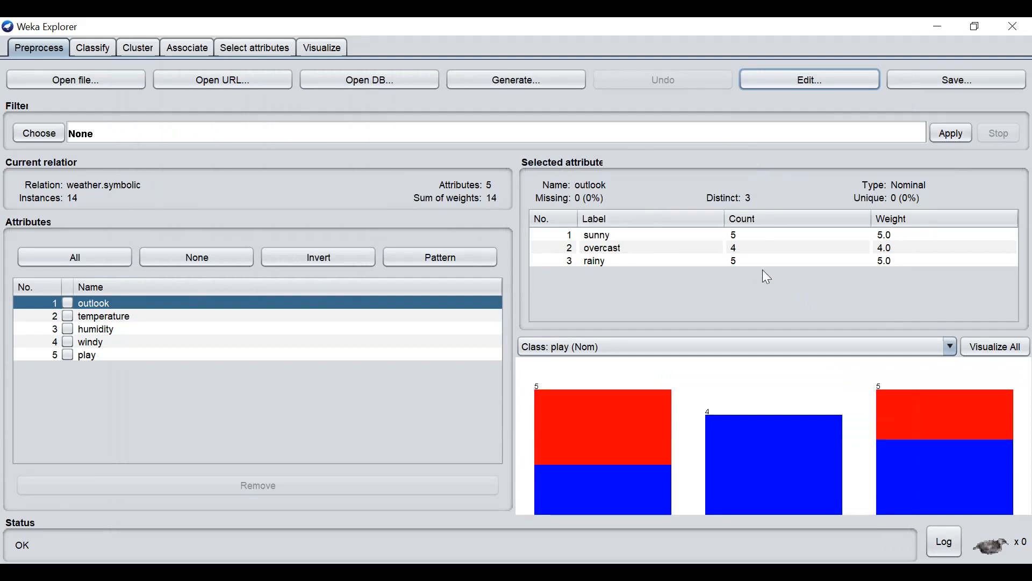
mouse_move(757, 297)
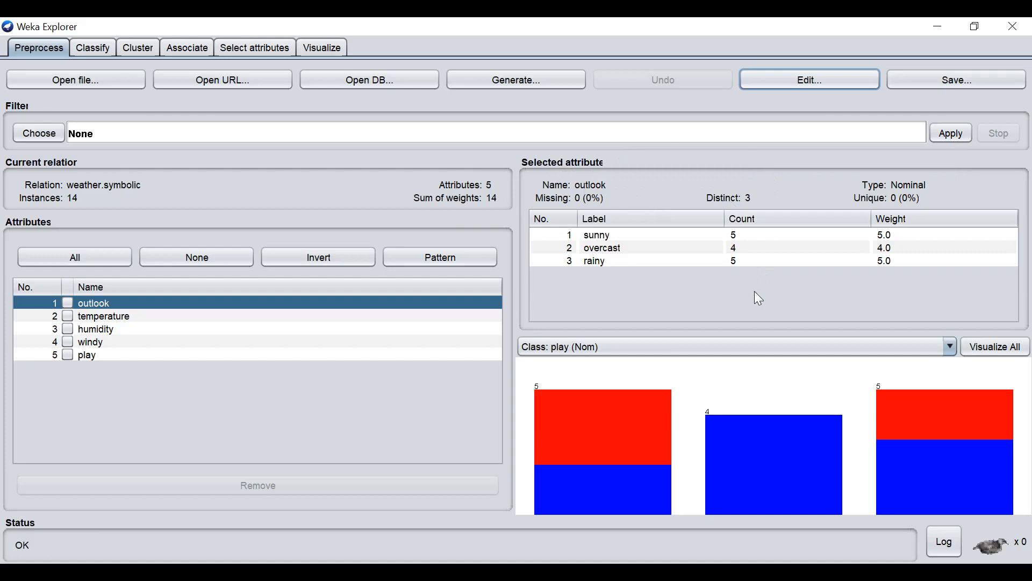
mouse_move(617, 248)
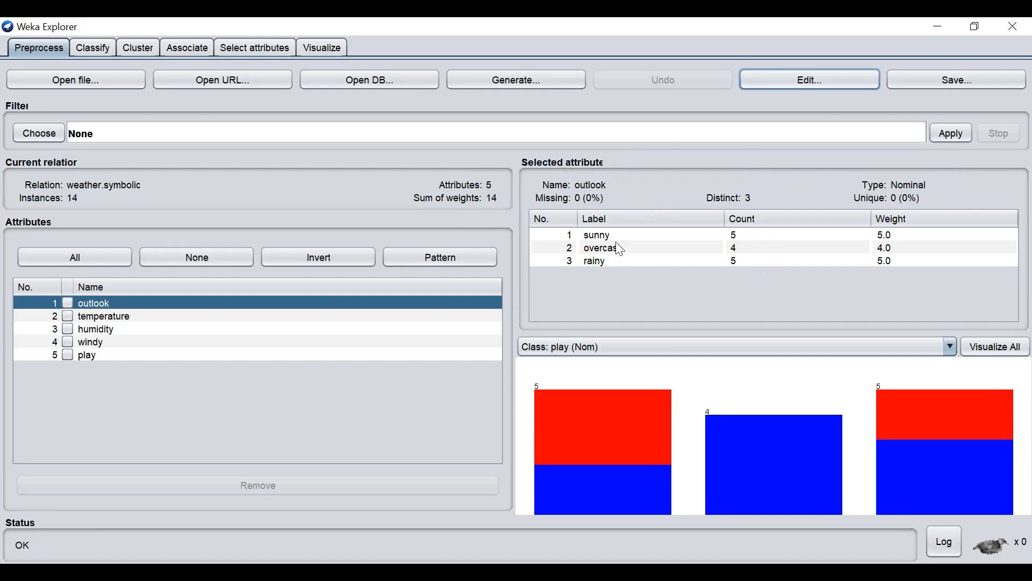
mouse_move(664, 239)
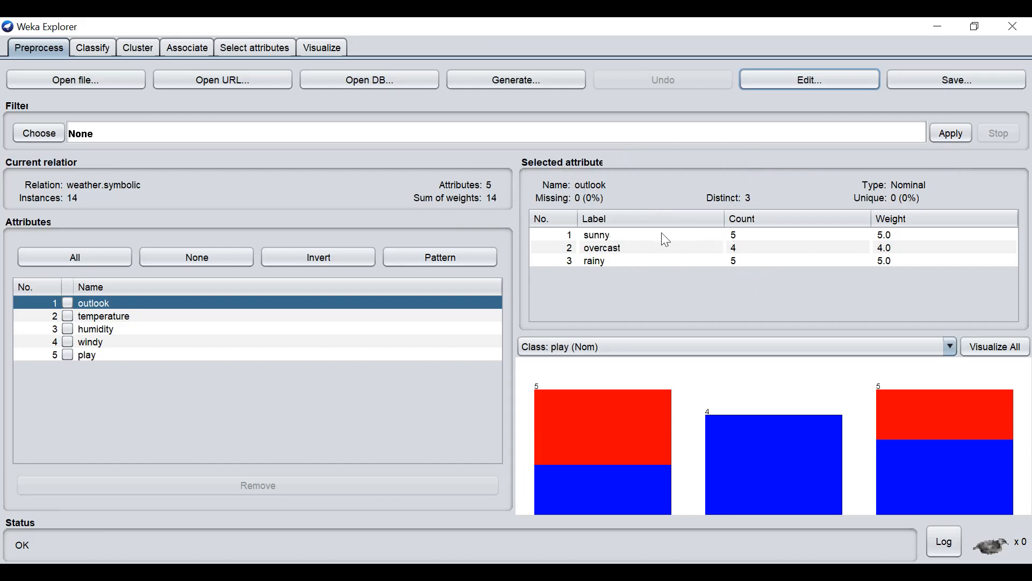
mouse_move(718, 265)
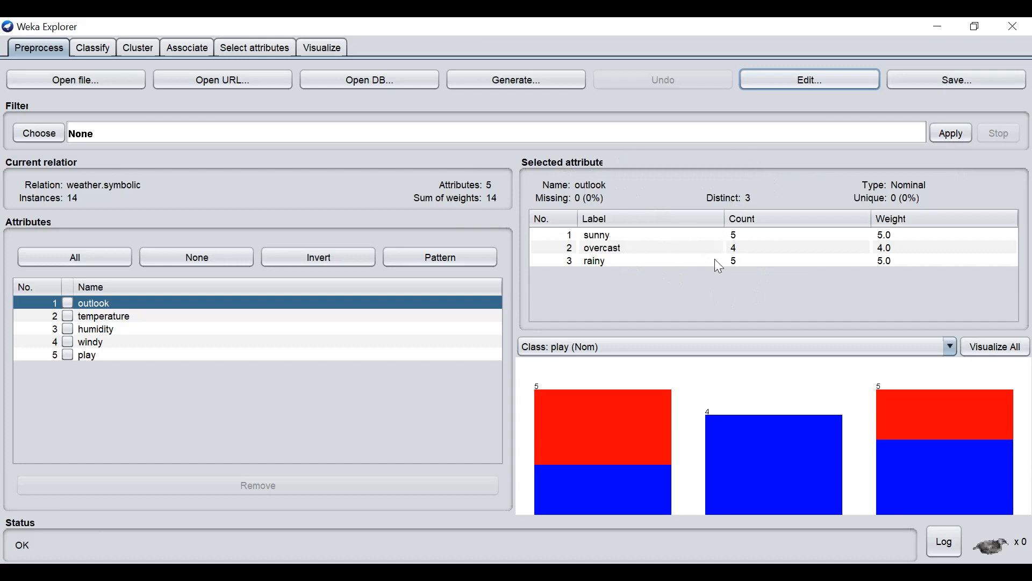
mouse_move(675, 266)
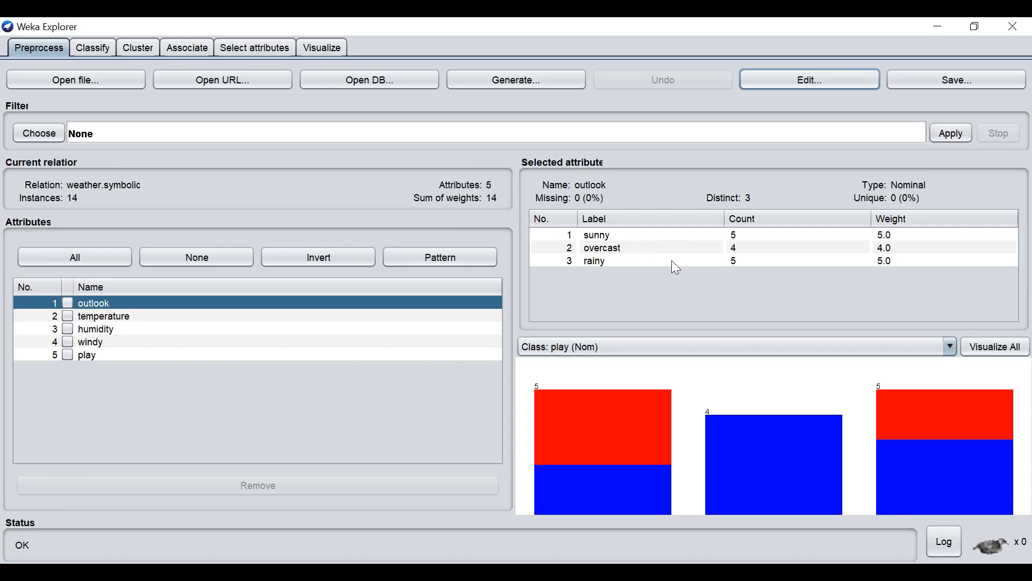
mouse_move(676, 274)
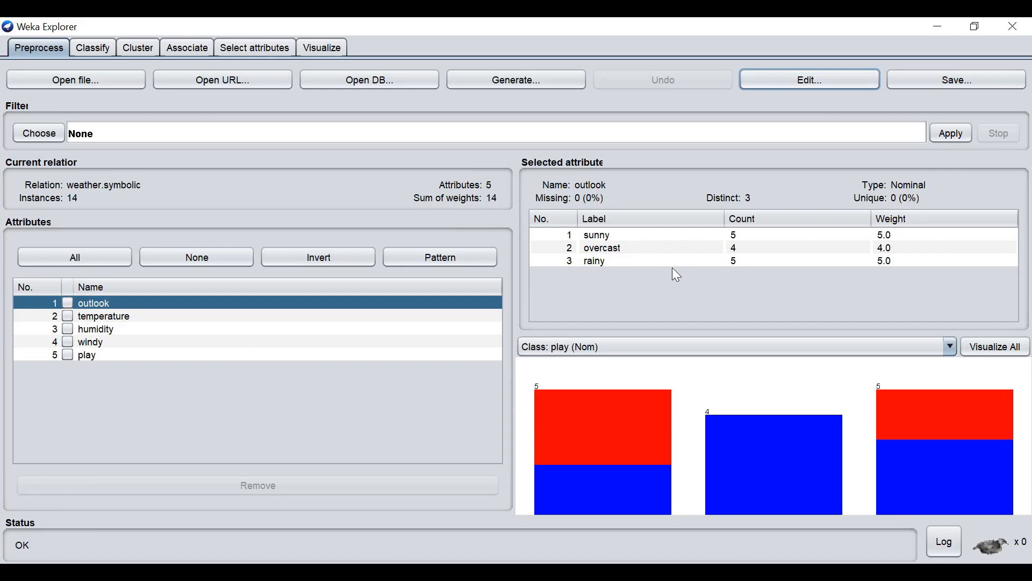
mouse_move(106, 310)
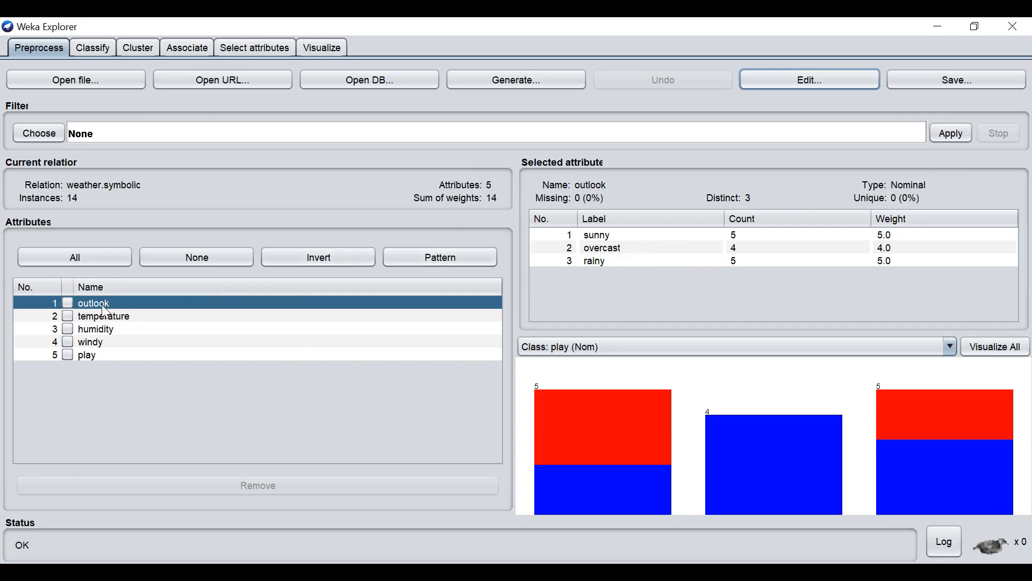
mouse_move(770, 78)
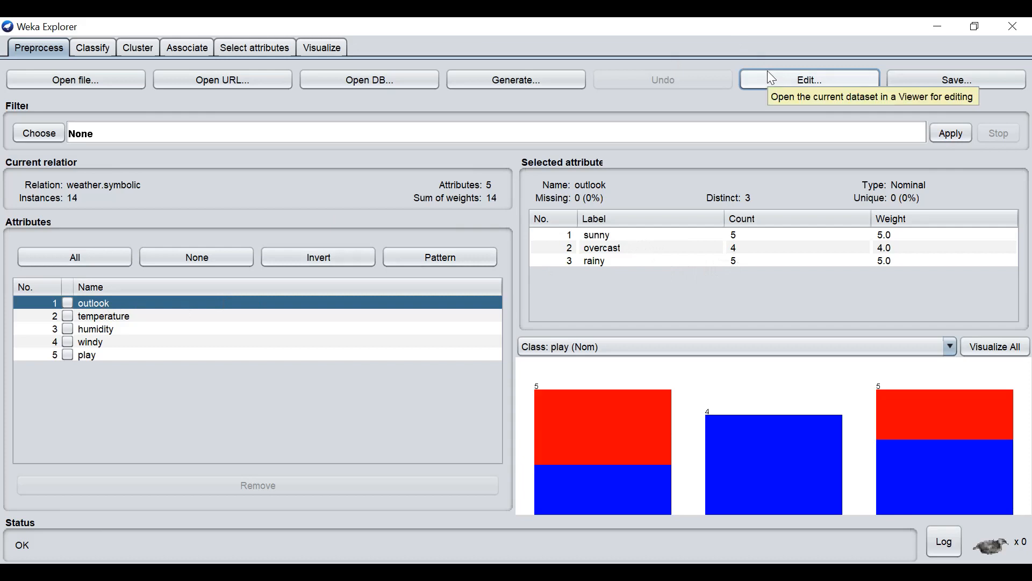
- Reopen the Viewer with the weather.symbolic instances via Edit...
click(809, 80)
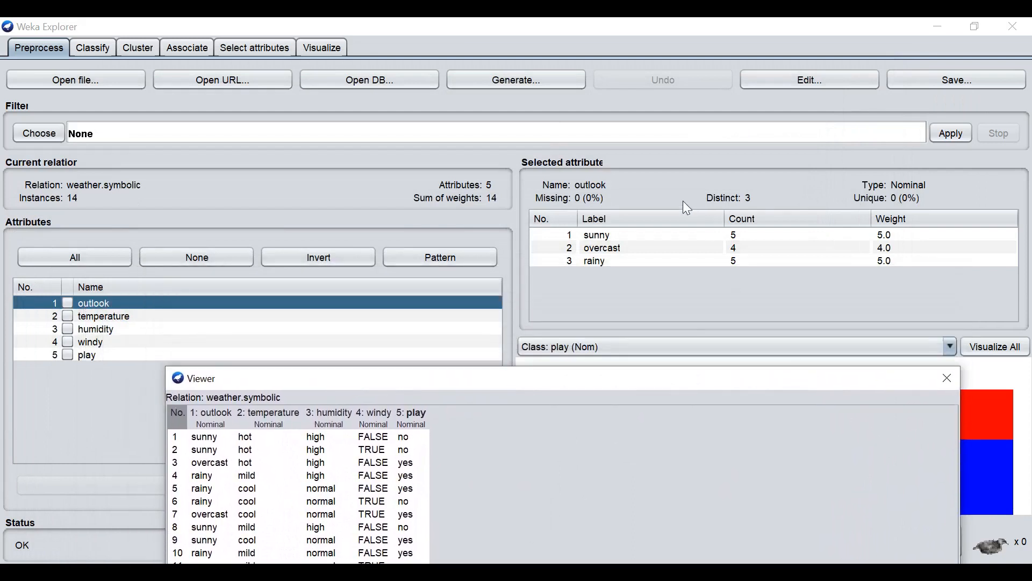
mouse_move(281, 366)
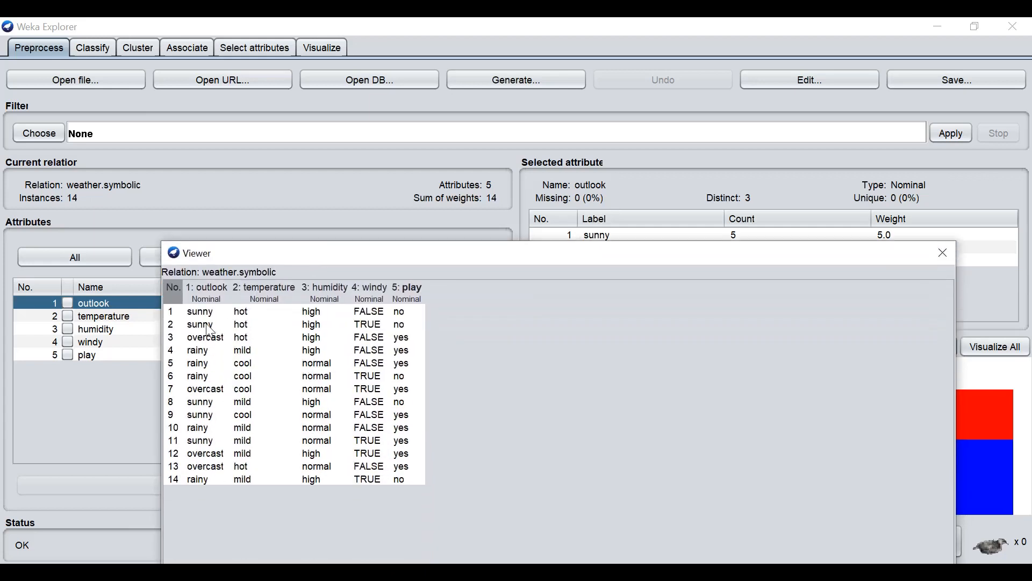
mouse_move(211, 428)
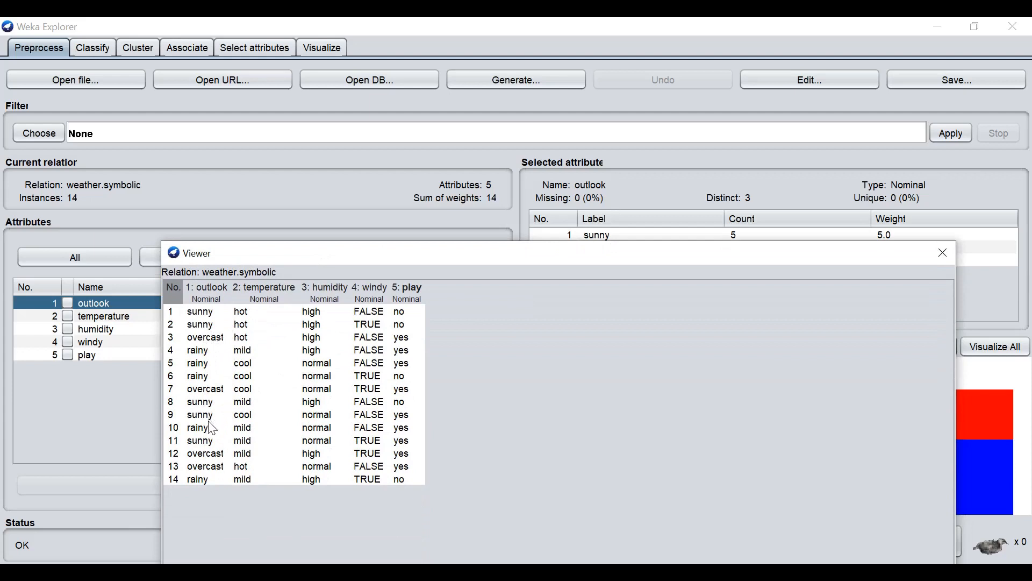
mouse_move(559, 260)
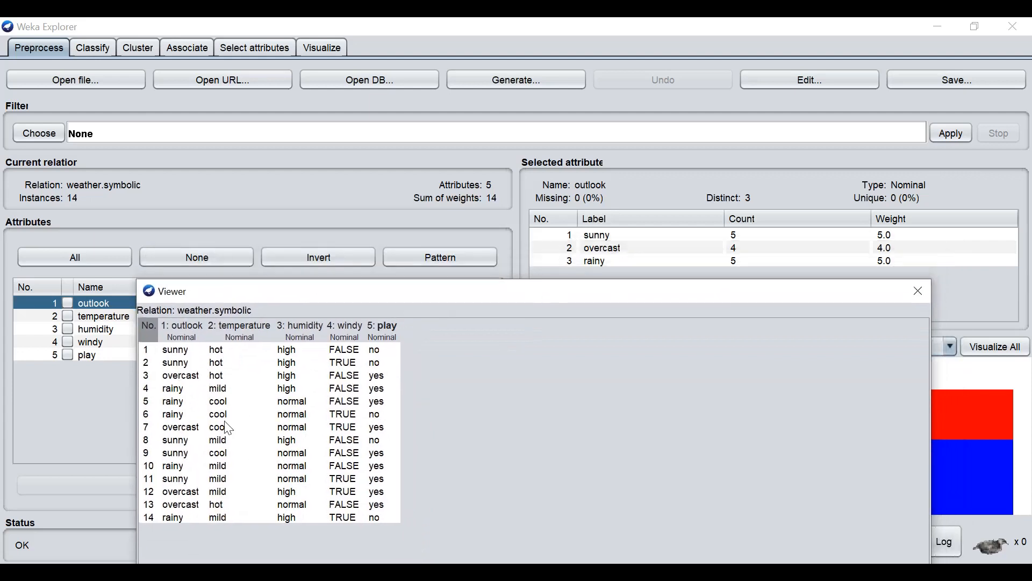
mouse_move(197, 412)
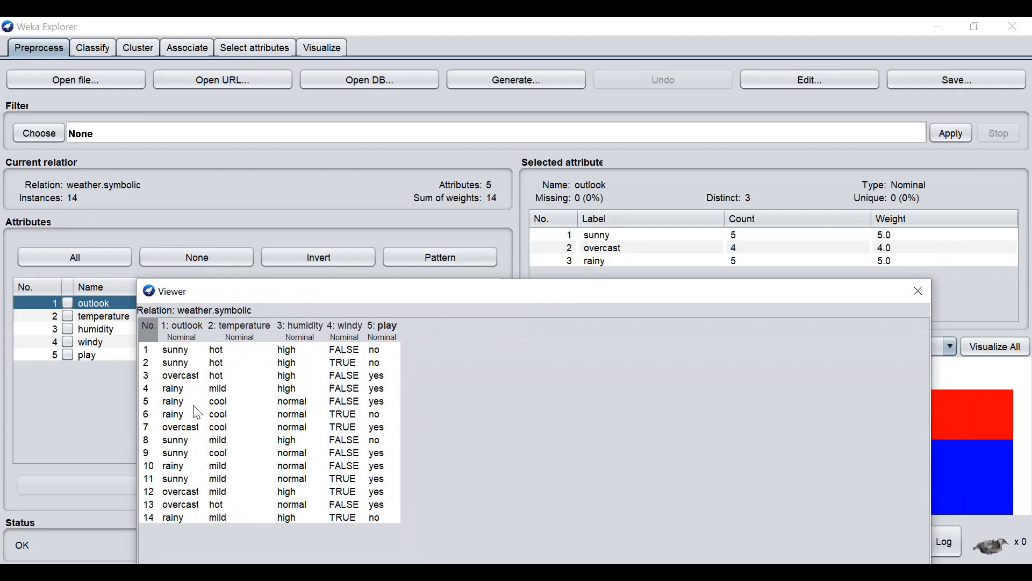
mouse_move(753, 263)
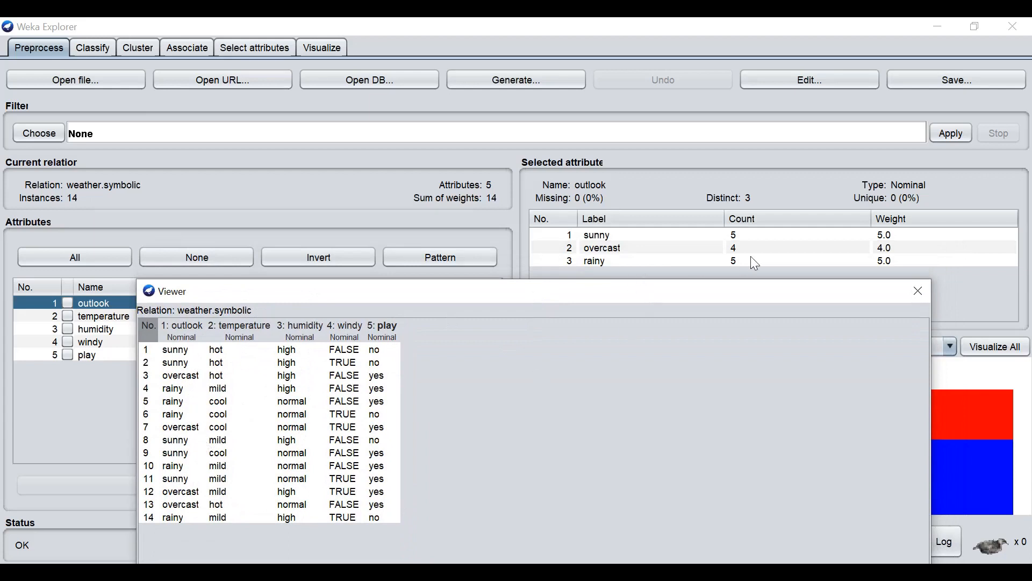
mouse_move(275, 452)
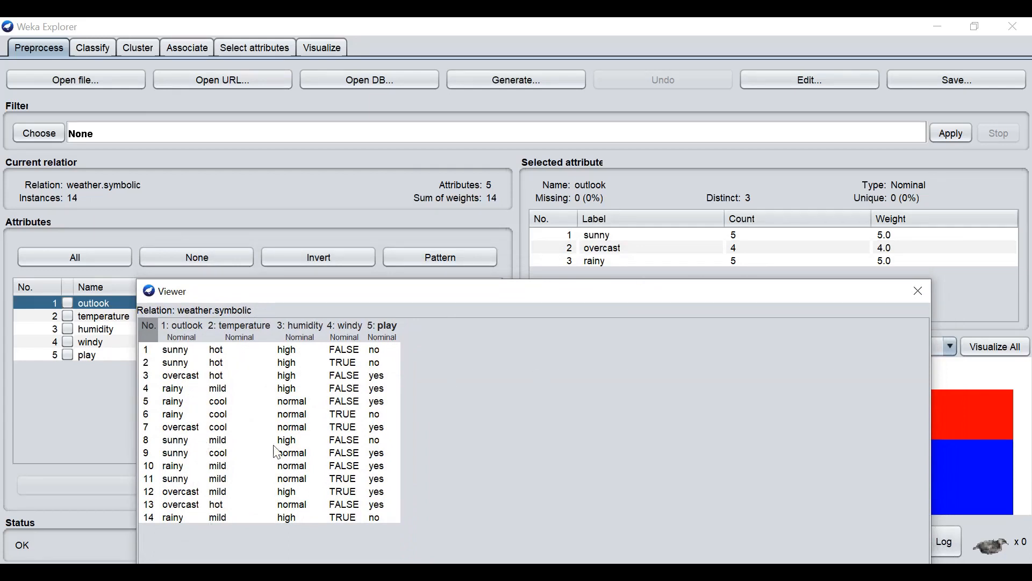
mouse_move(819, 282)
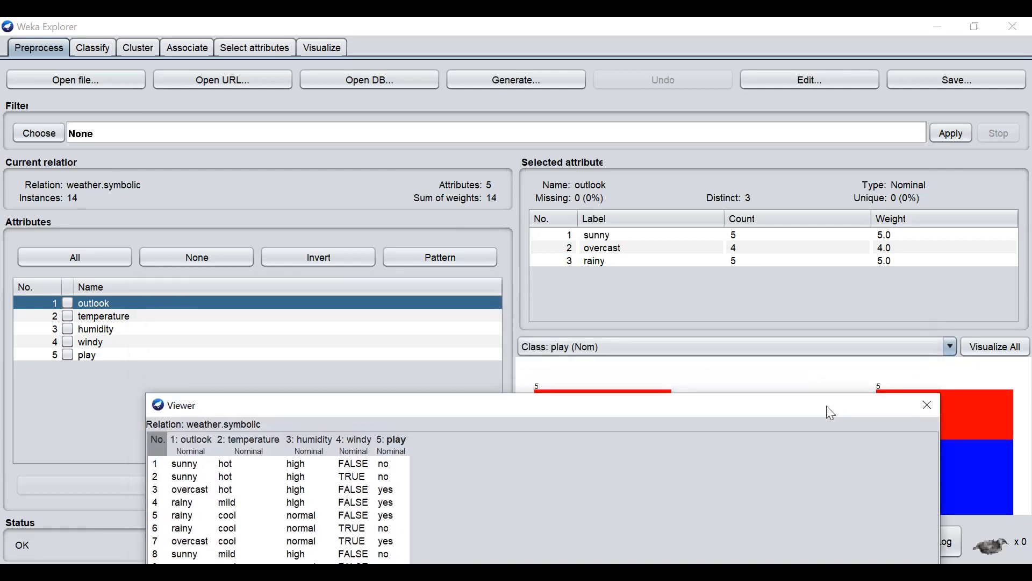
- Review temperature, humidity and windy summaries (windy: TRUE 6, FALSE 8)
click(103, 316)
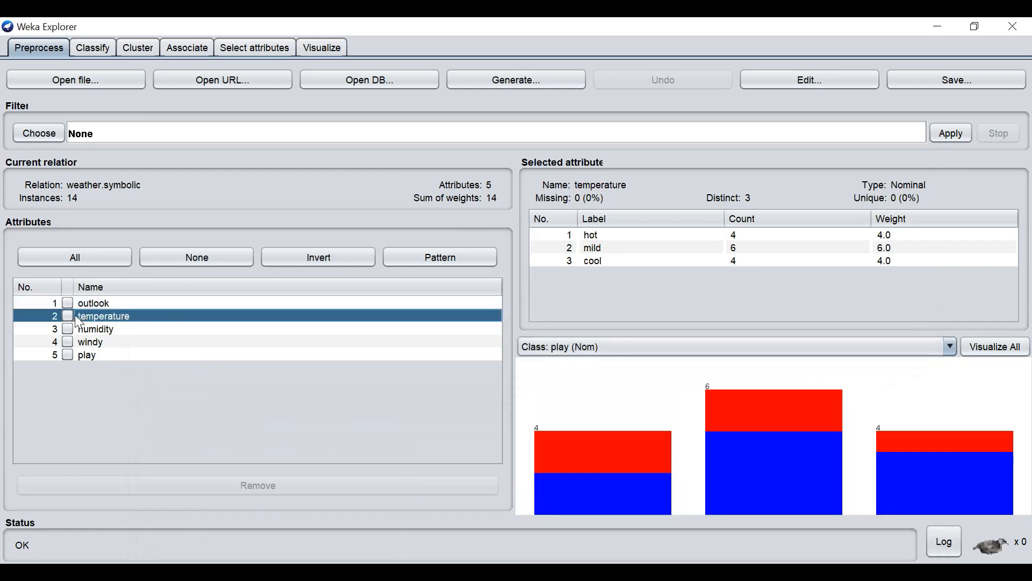
mouse_move(583, 257)
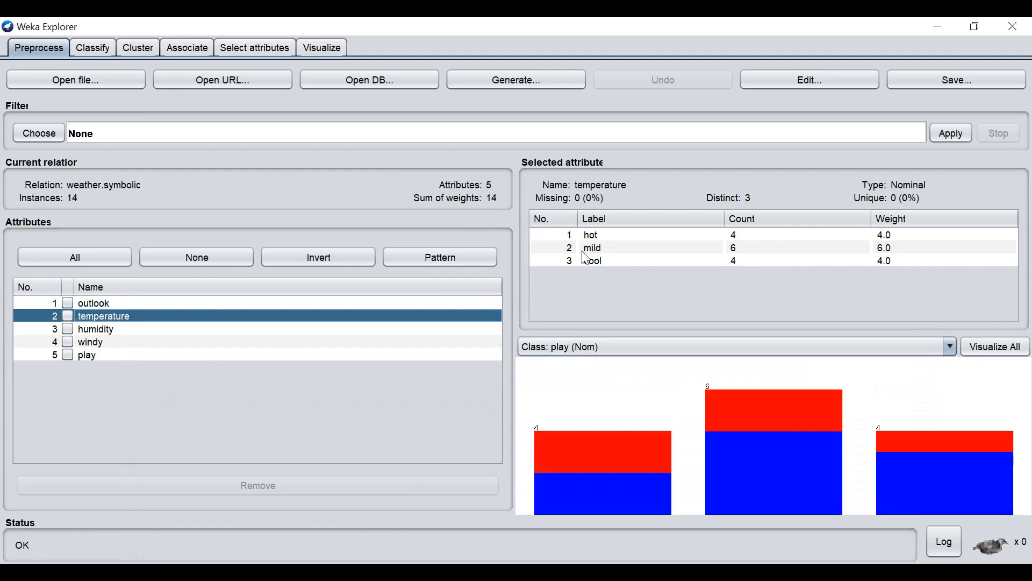
mouse_move(827, 211)
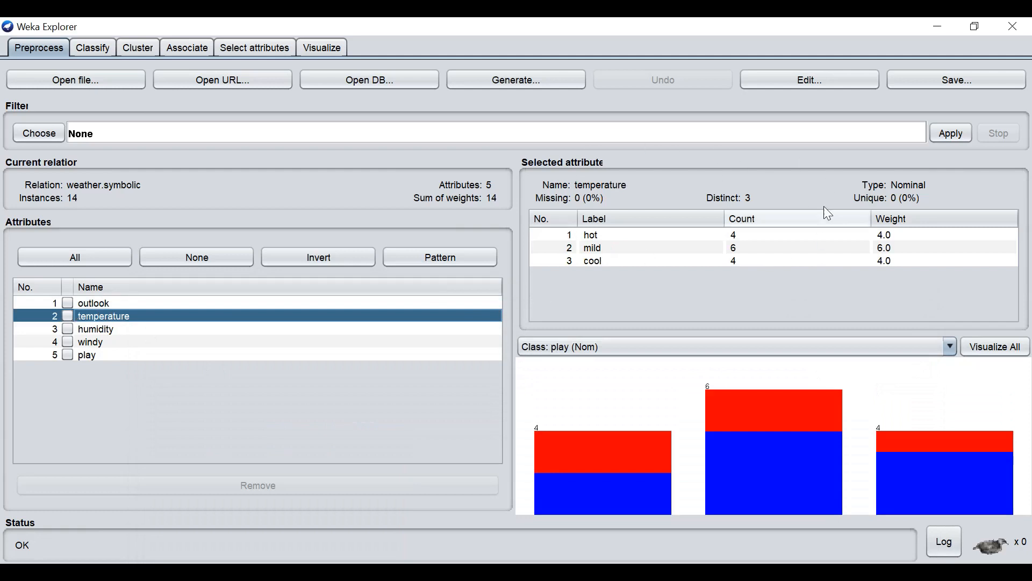
mouse_move(648, 247)
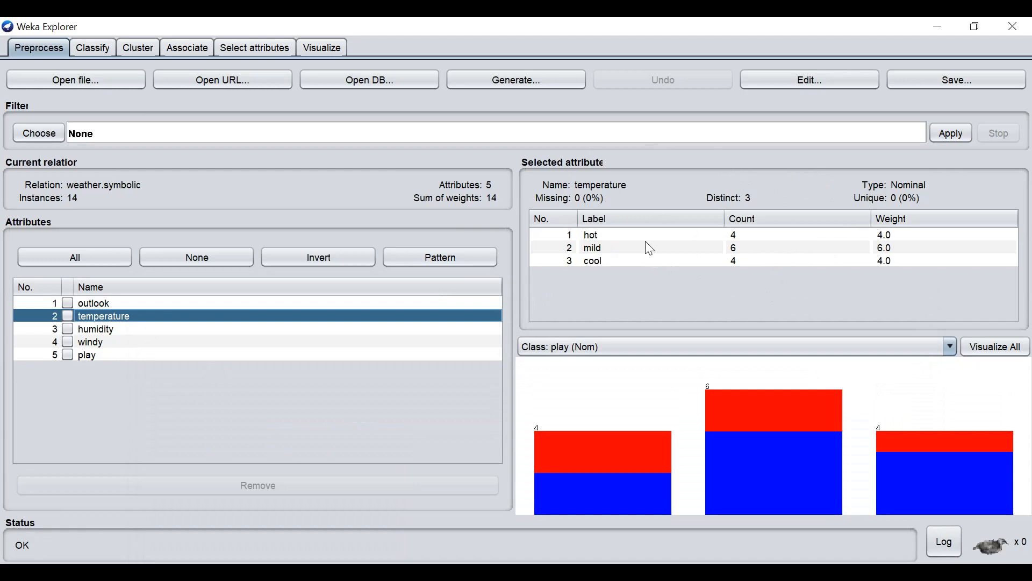
mouse_move(661, 250)
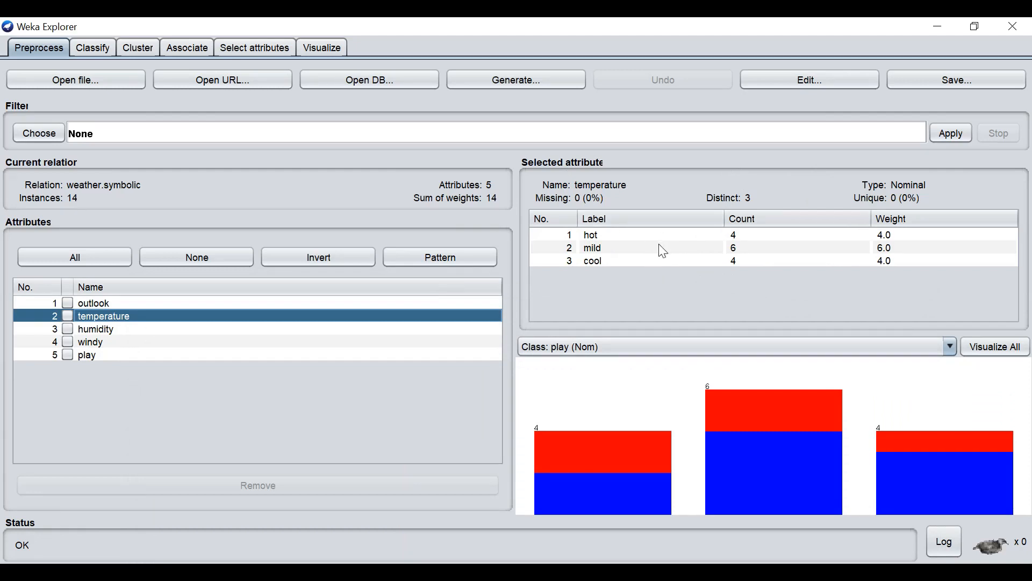
mouse_move(596, 201)
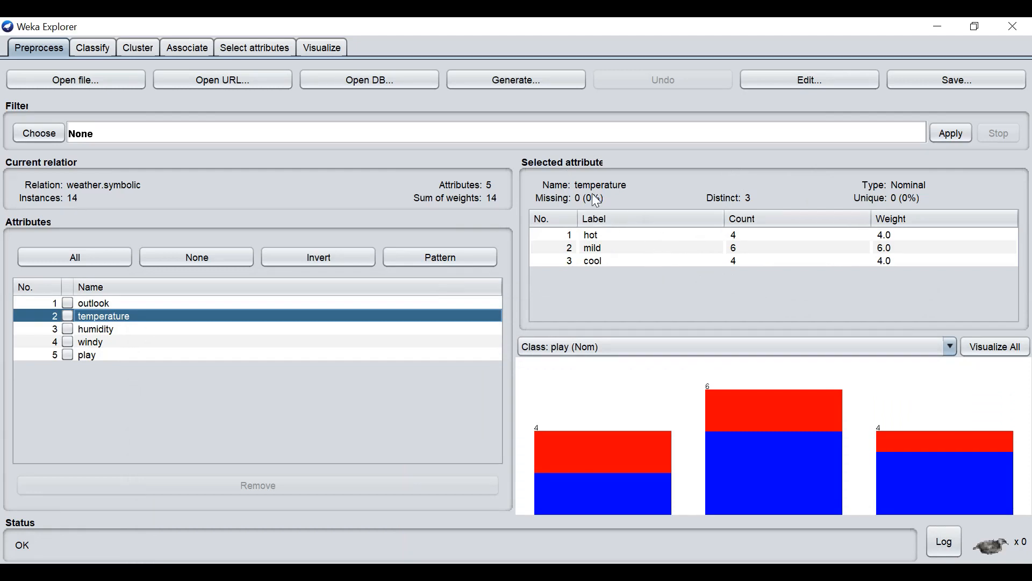
mouse_move(781, 172)
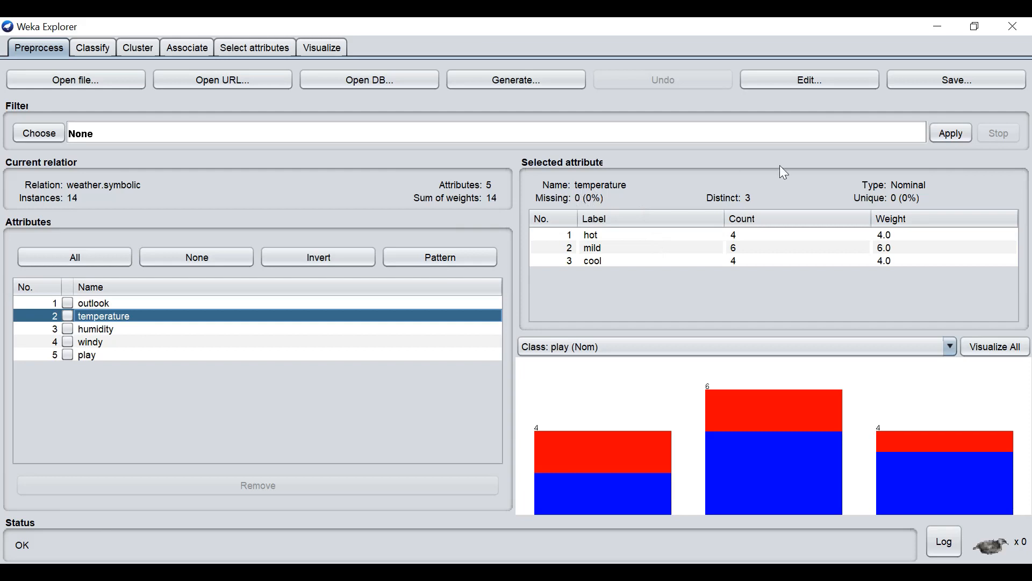
mouse_move(897, 195)
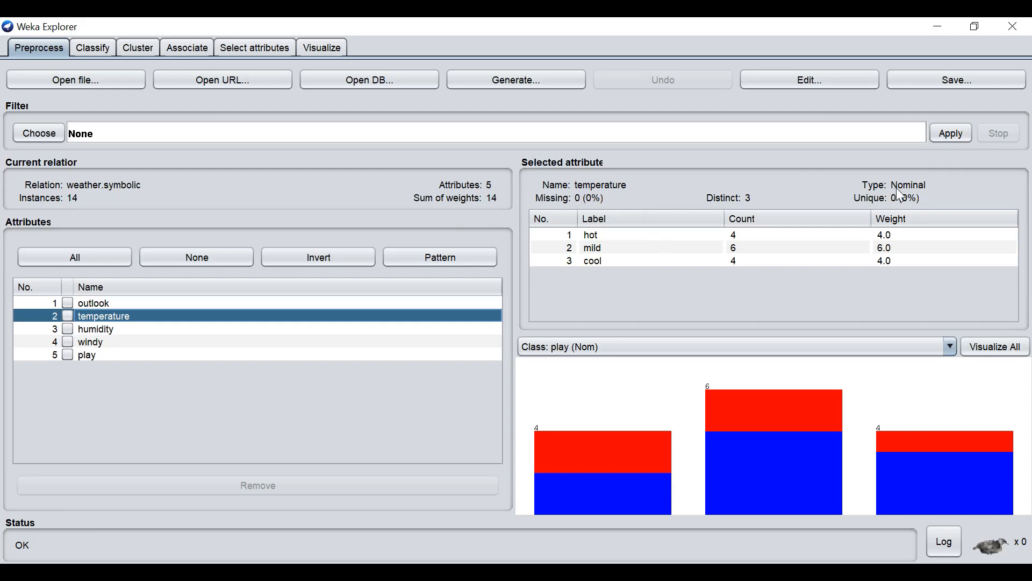
mouse_move(903, 196)
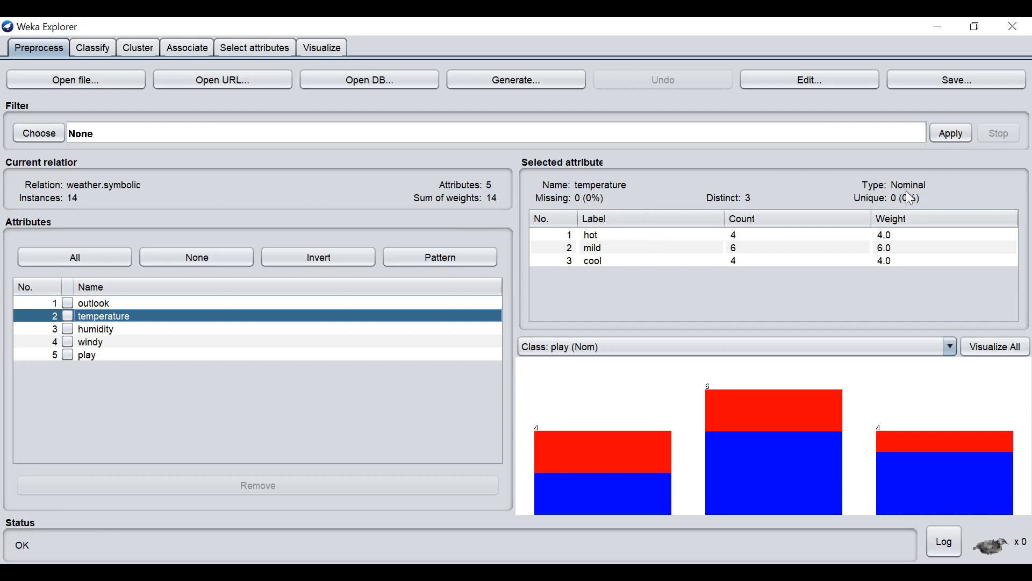
mouse_move(239, 334)
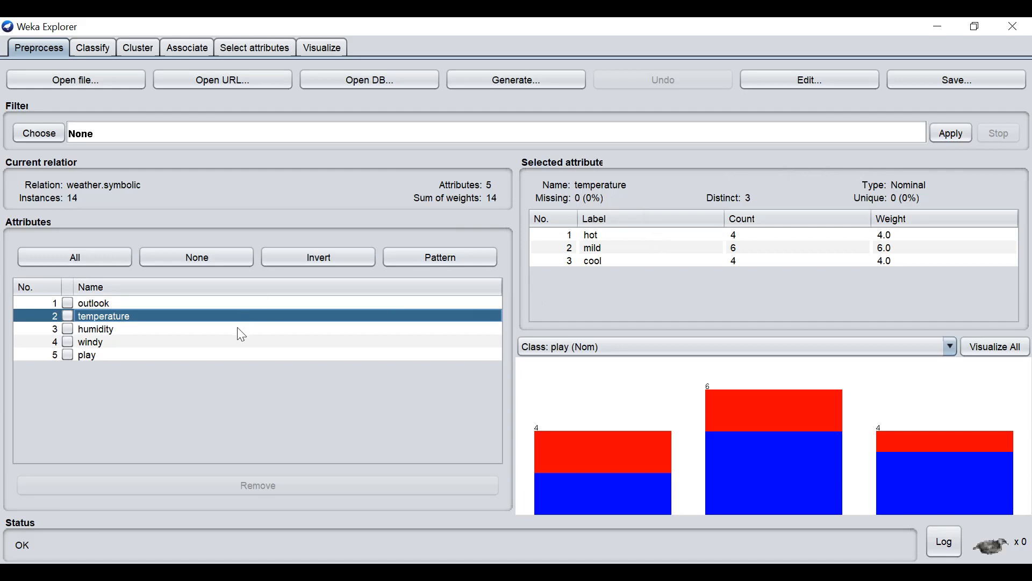
click(96, 329)
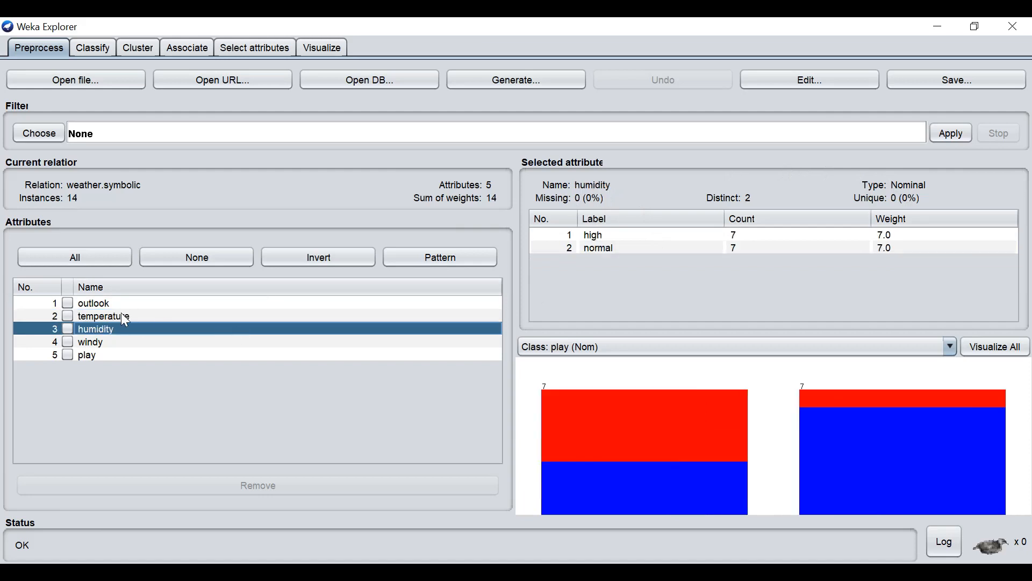
mouse_move(849, 243)
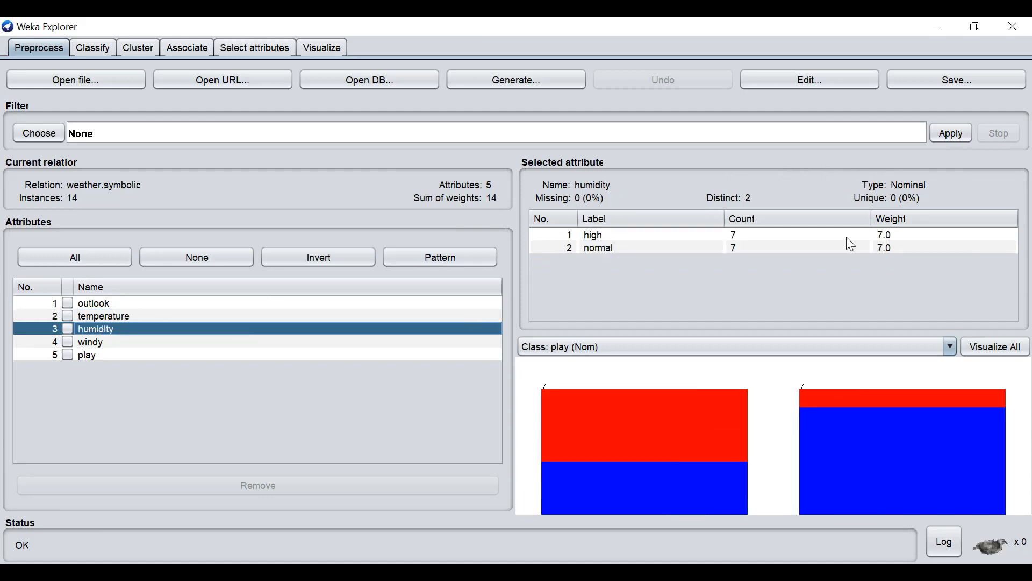
mouse_move(844, 272)
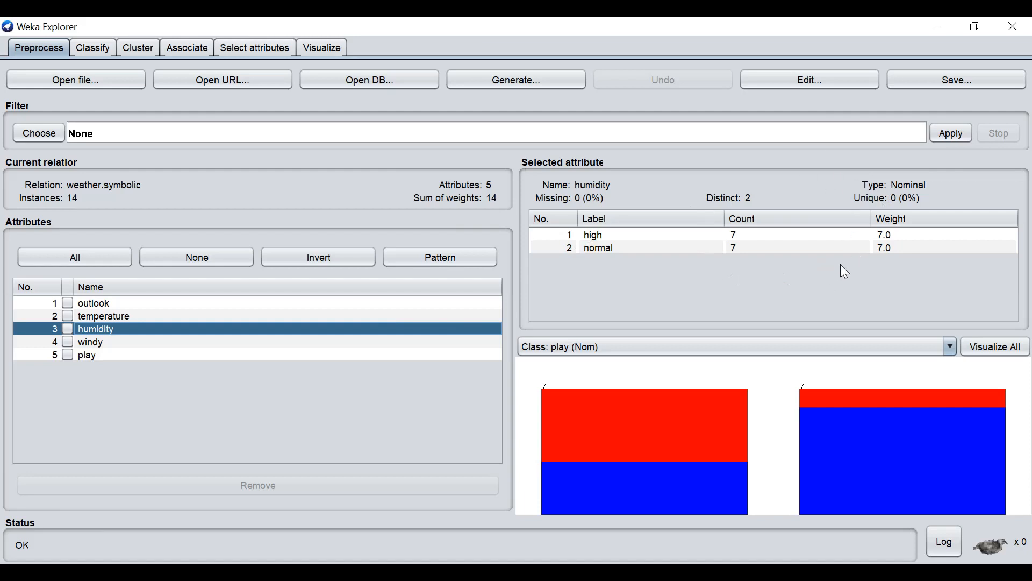
mouse_move(211, 337)
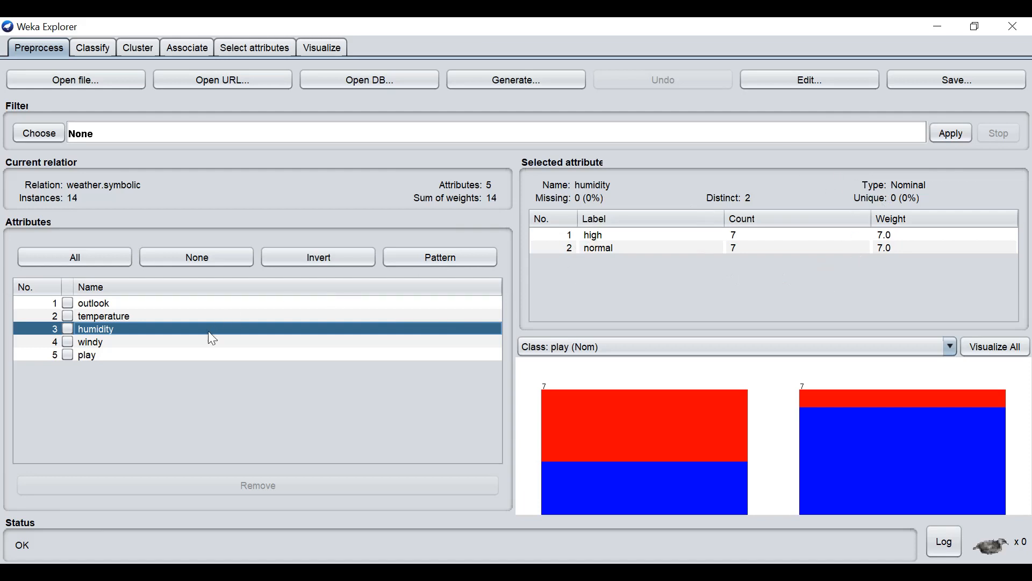
click(91, 340)
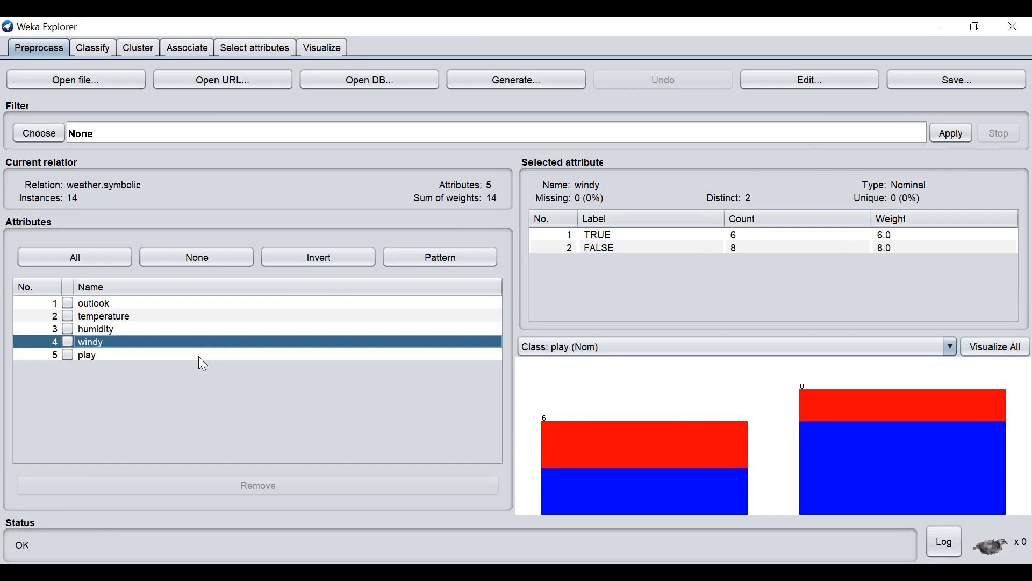
- Select play to see its class distribution: yes 9, no 5
click(86, 353)
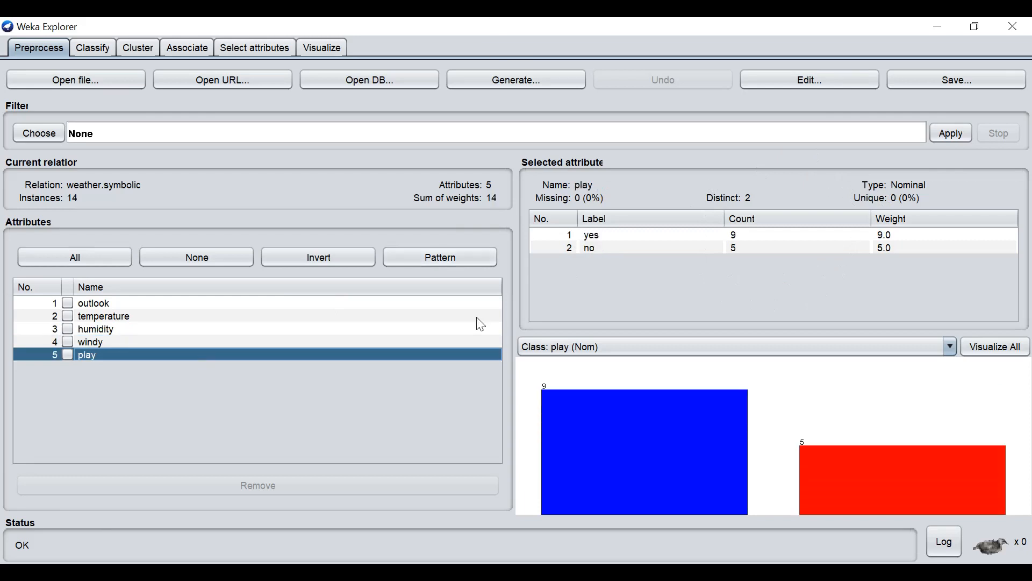
mouse_move(595, 256)
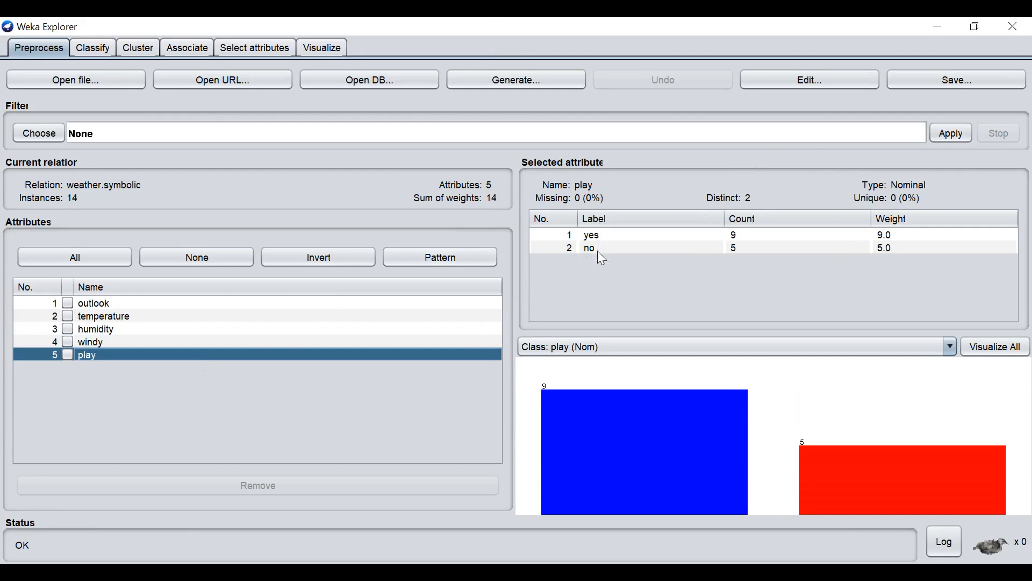
mouse_move(816, 453)
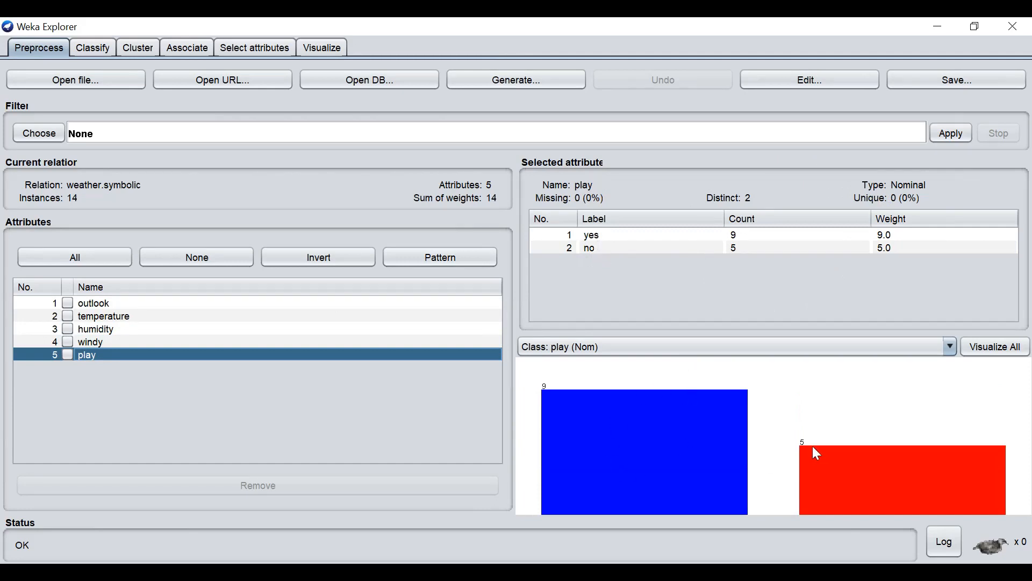
mouse_move(707, 447)
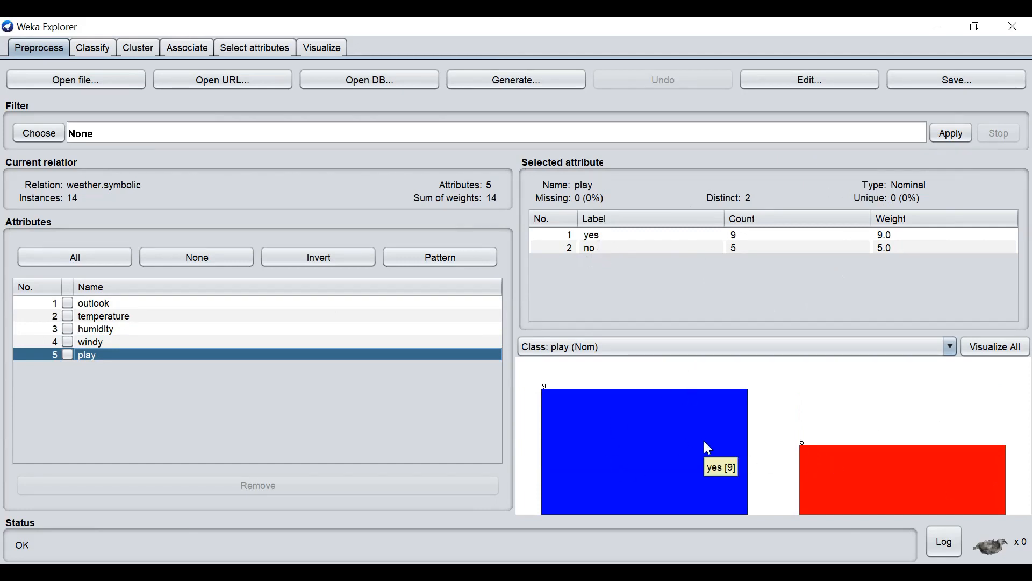
mouse_move(565, 392)
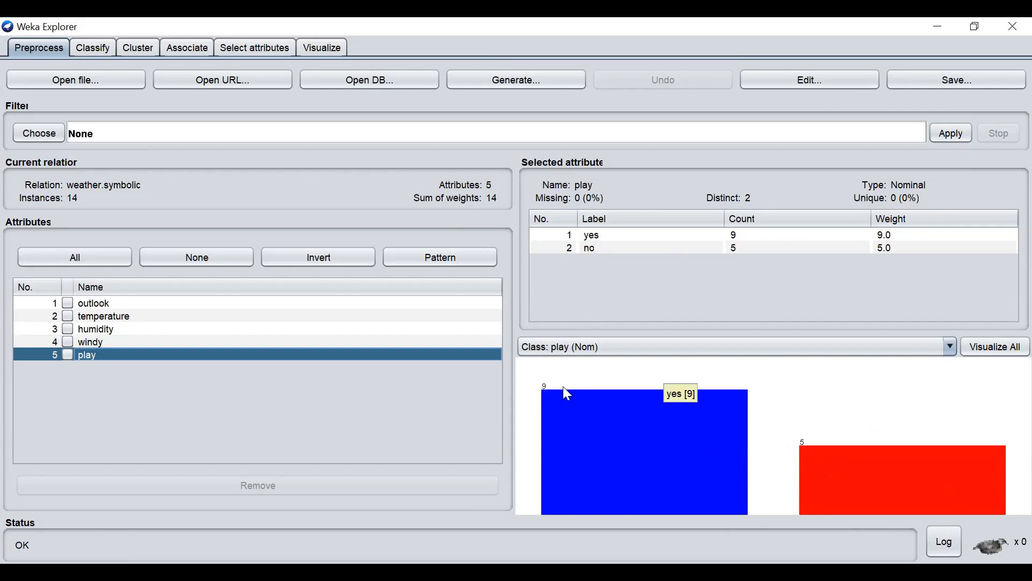
mouse_move(657, 423)
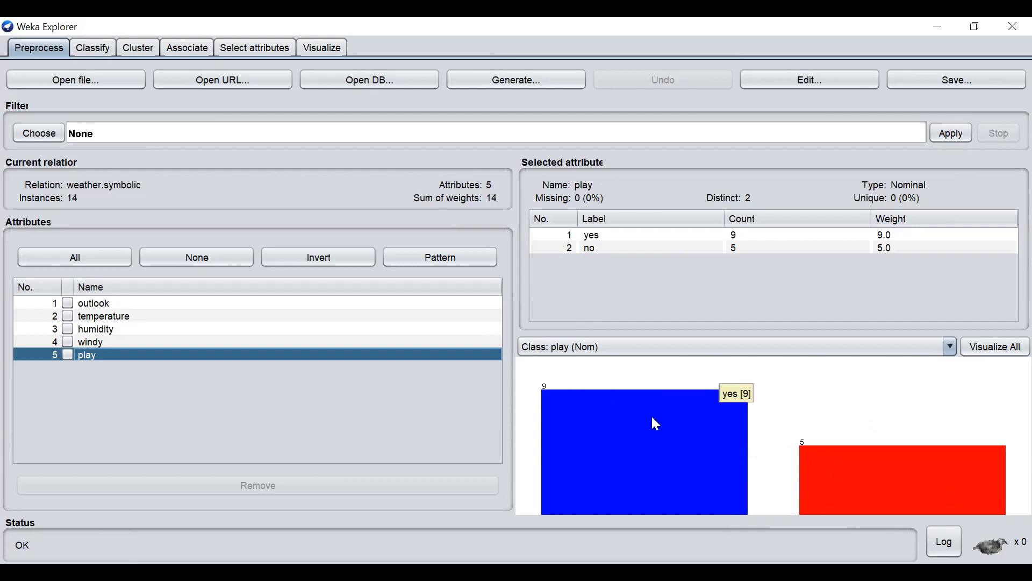
mouse_move(855, 467)
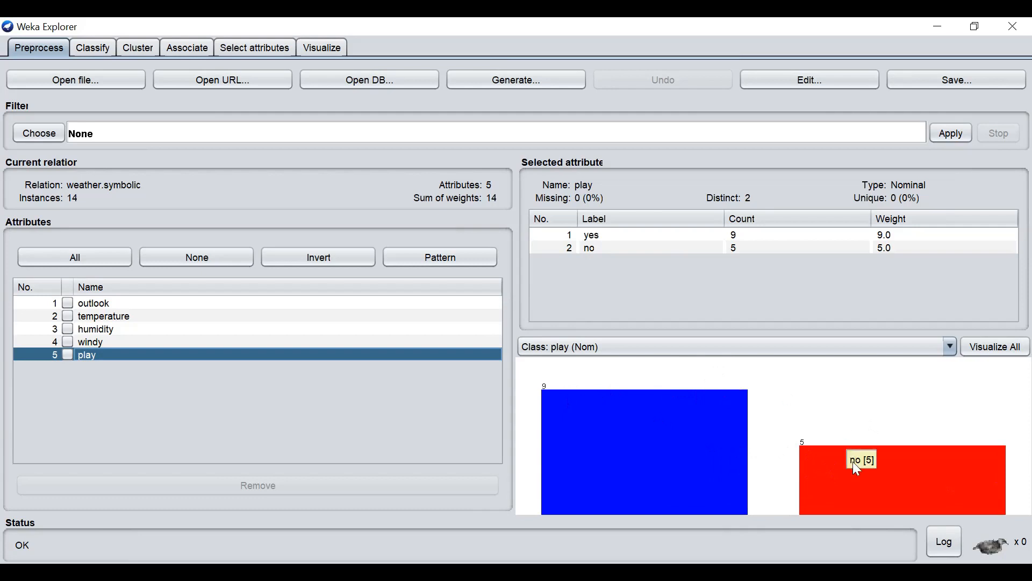
mouse_move(614, 418)
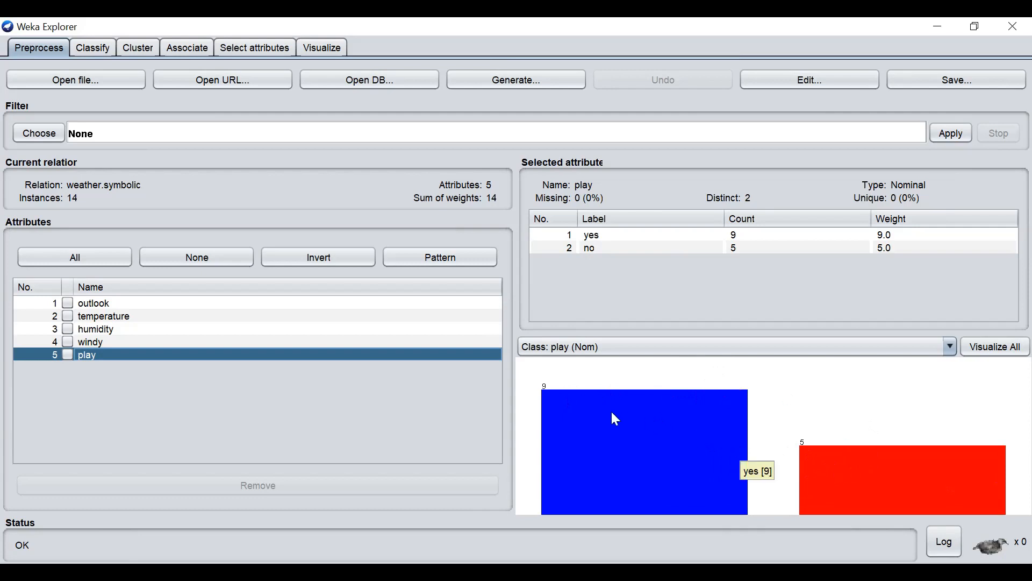
mouse_move(763, 433)
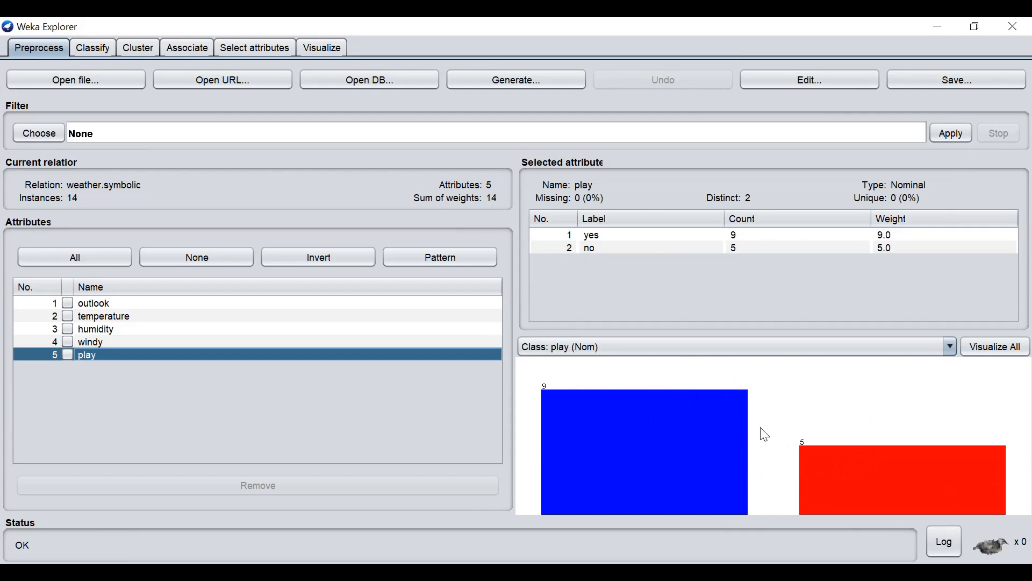
mouse_move(853, 473)
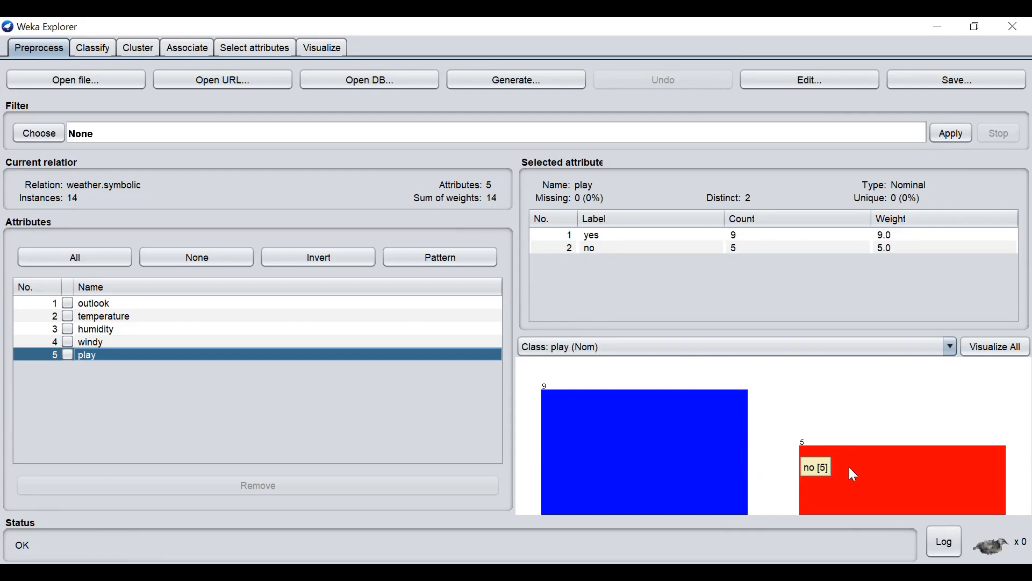
mouse_move(690, 430)
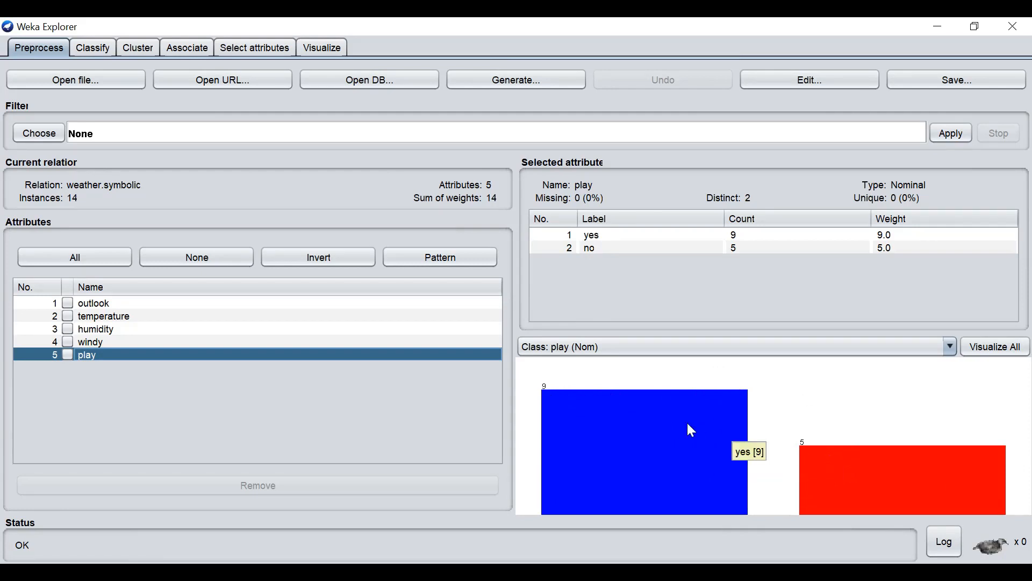
mouse_move(500, 208)
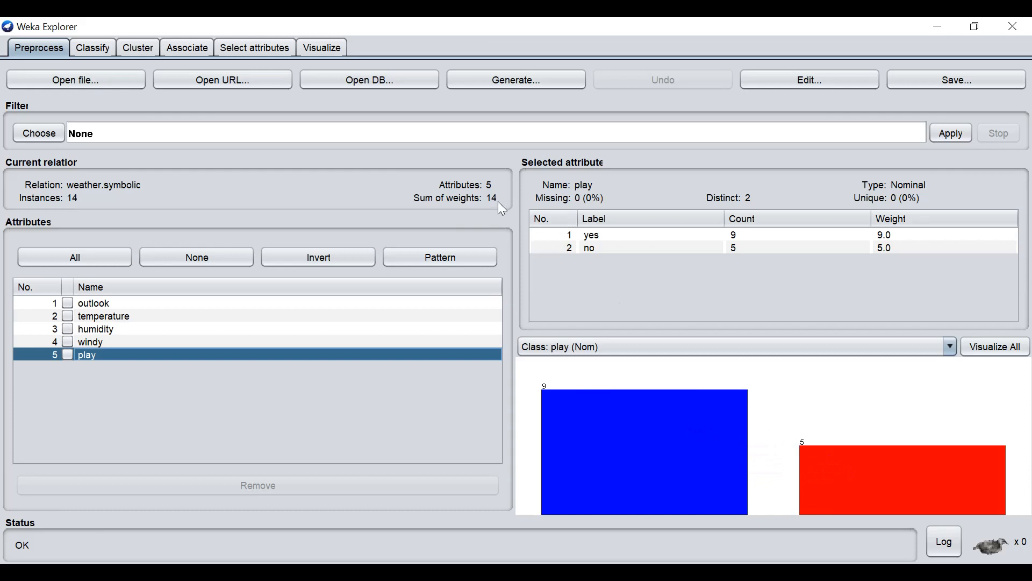
mouse_move(77, 204)
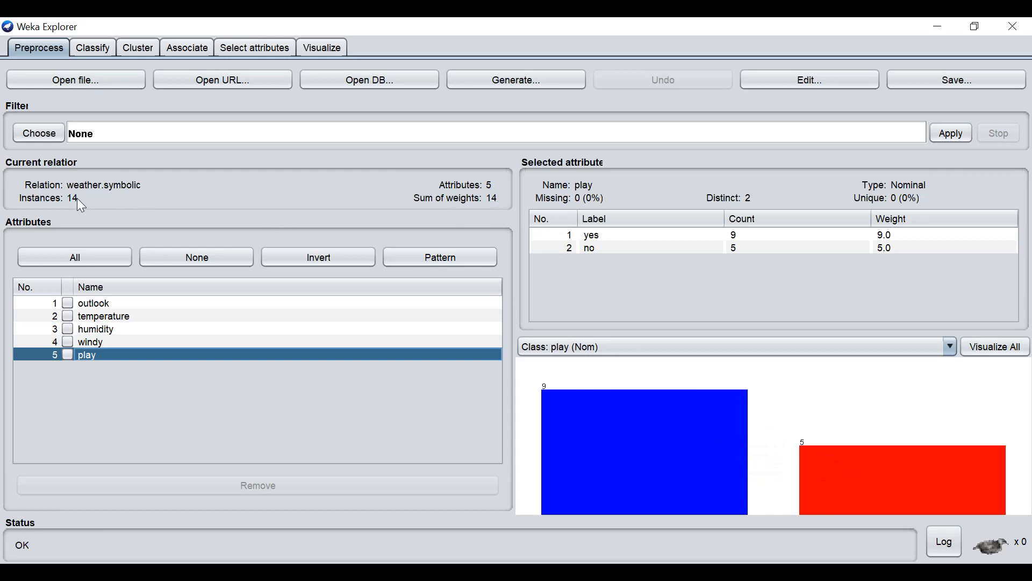
mouse_move(630, 435)
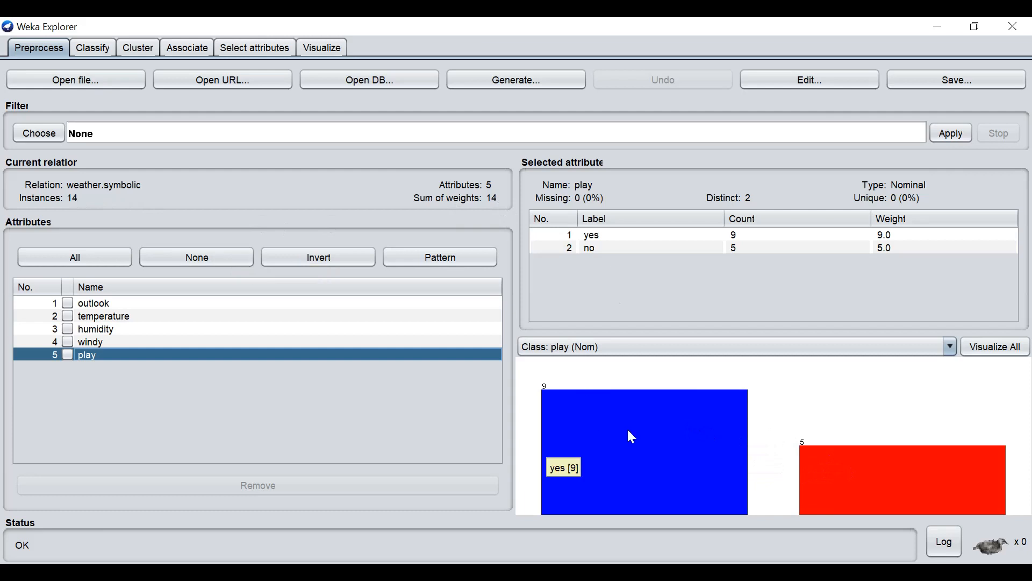
mouse_move(784, 449)
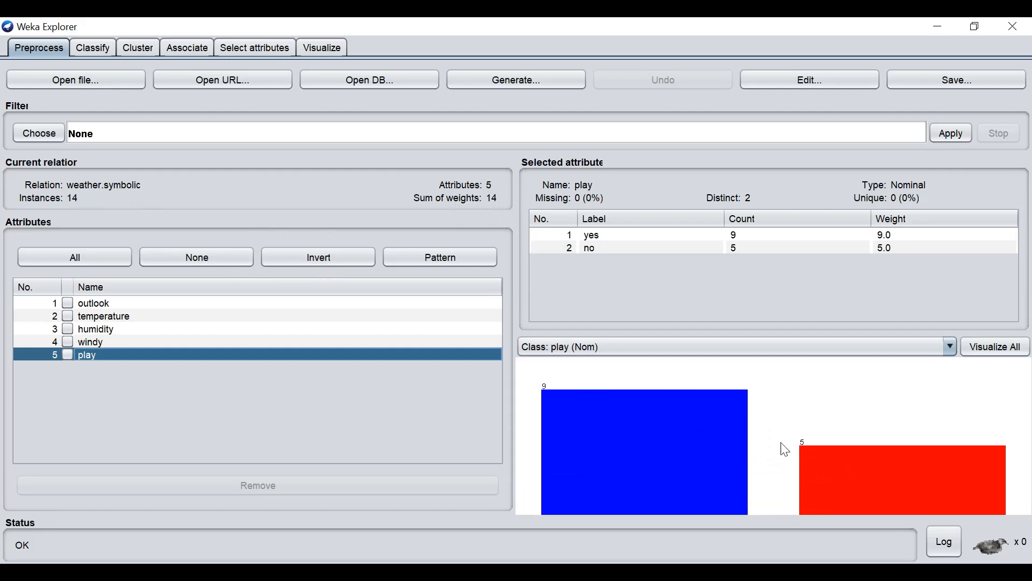
mouse_move(1011, 366)
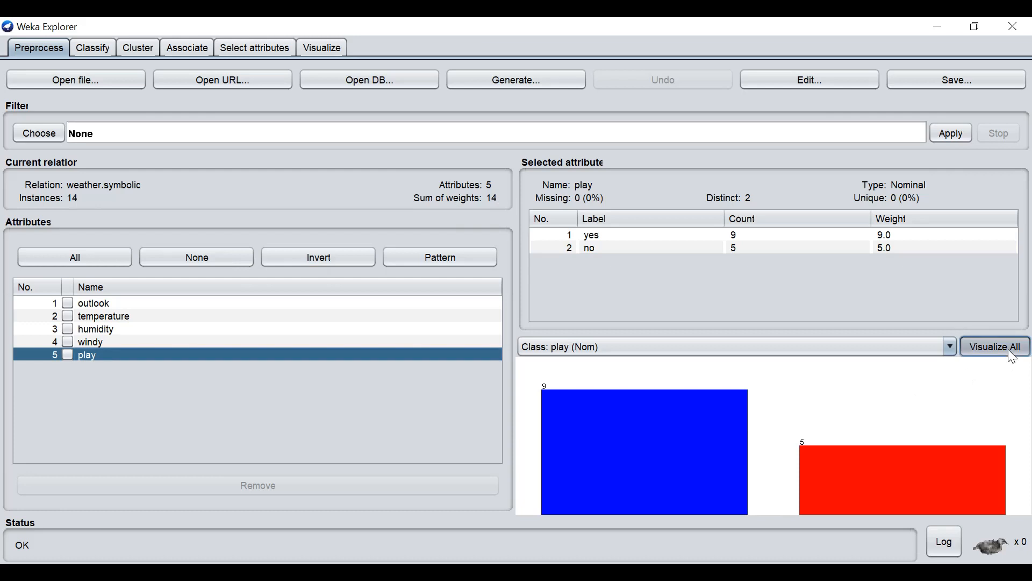
- Show Visualize All class-colored bar charts for the five attributes and enlarge the window
click(993, 348)
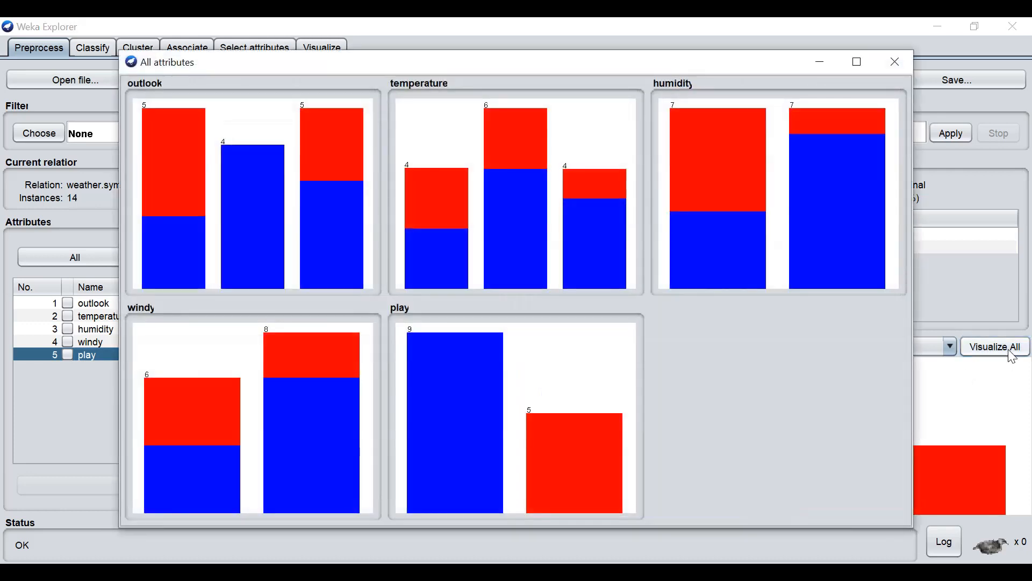
click(856, 61)
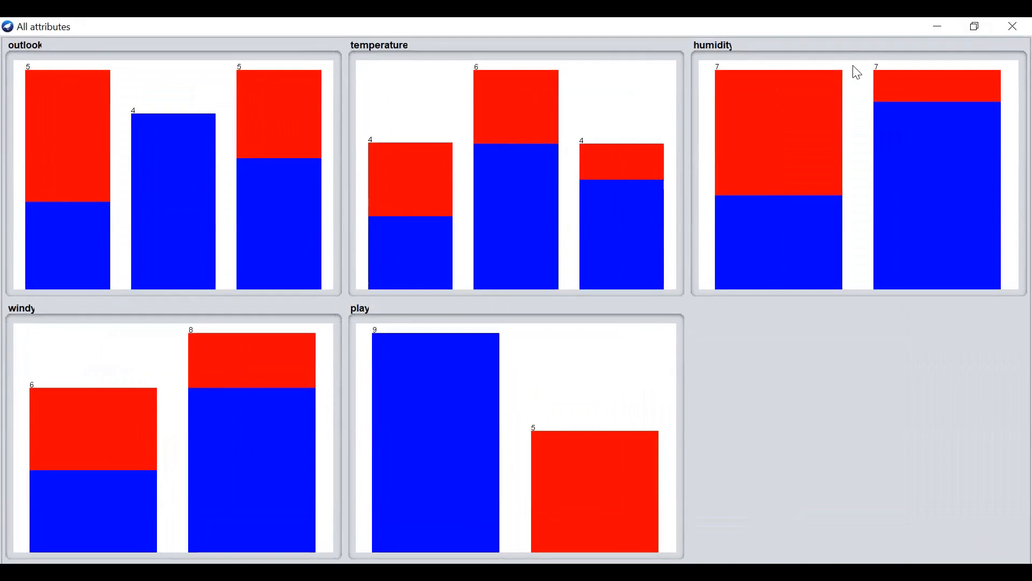
mouse_move(706, 299)
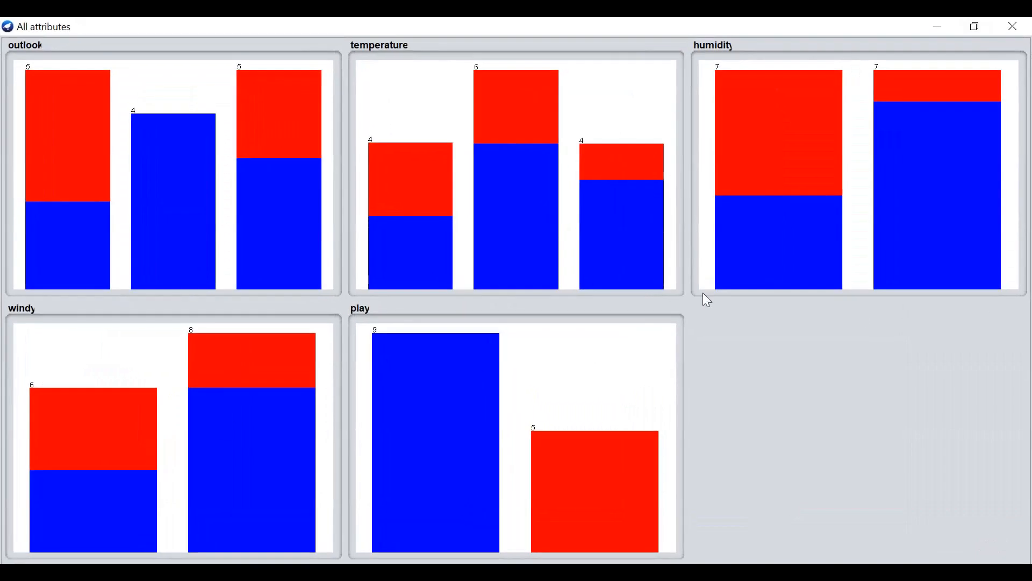
mouse_move(679, 122)
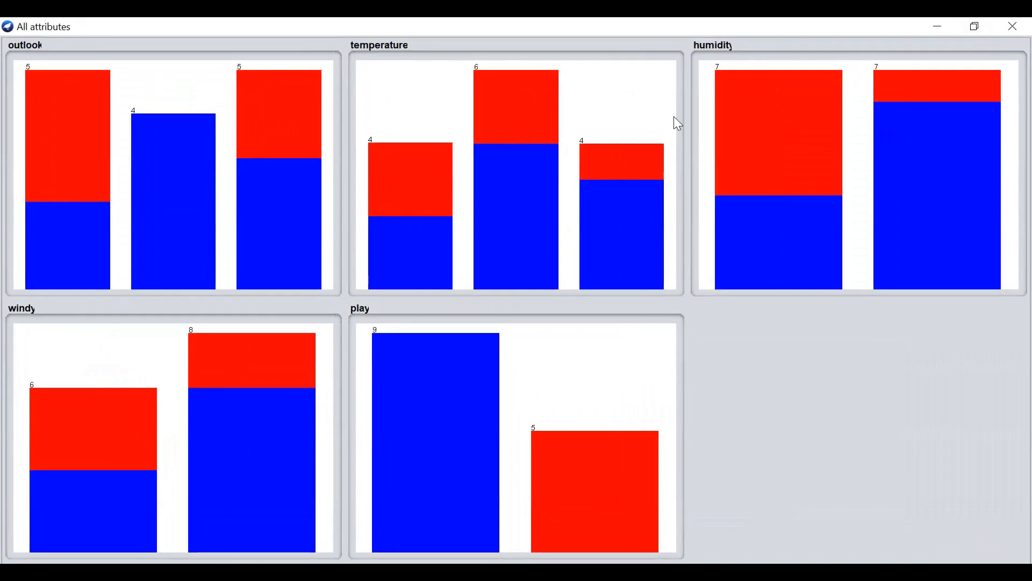
mouse_move(484, 438)
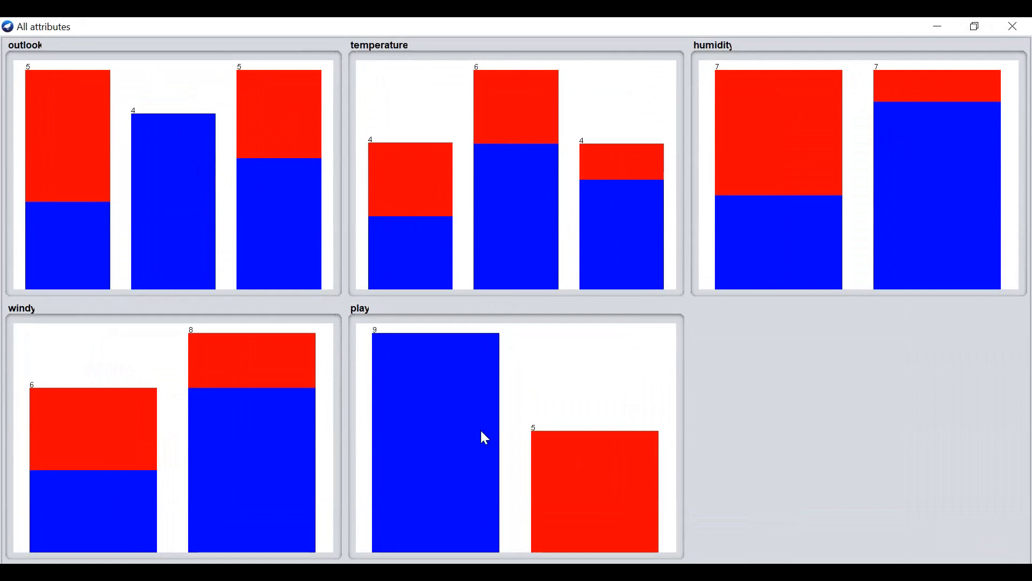
mouse_move(422, 376)
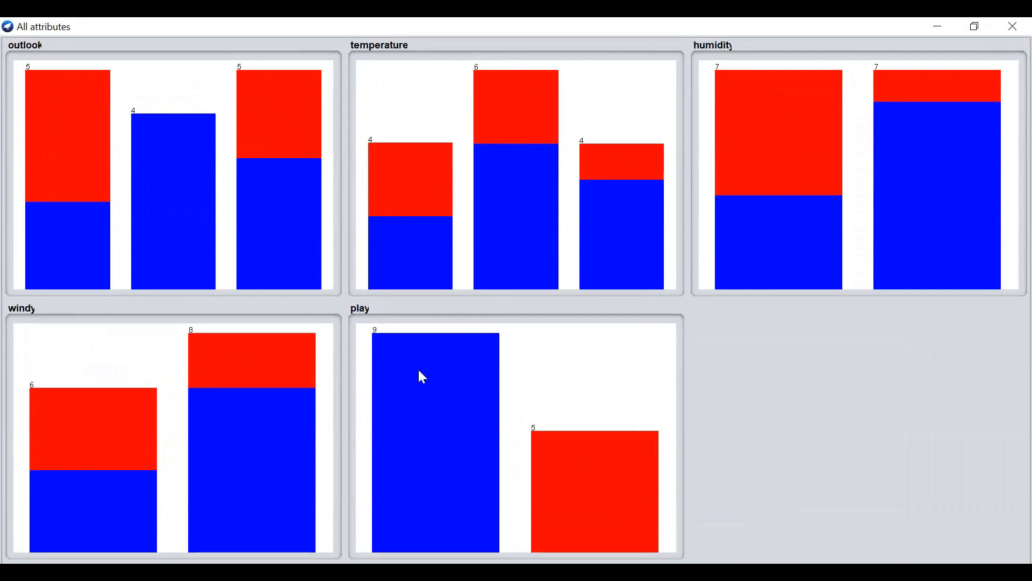
mouse_move(556, 476)
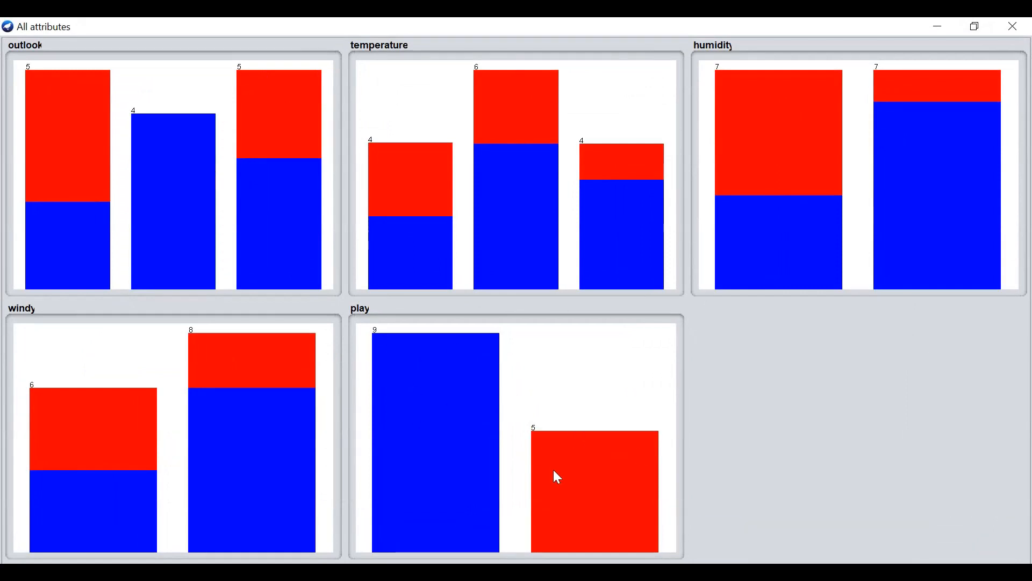
mouse_move(845, 160)
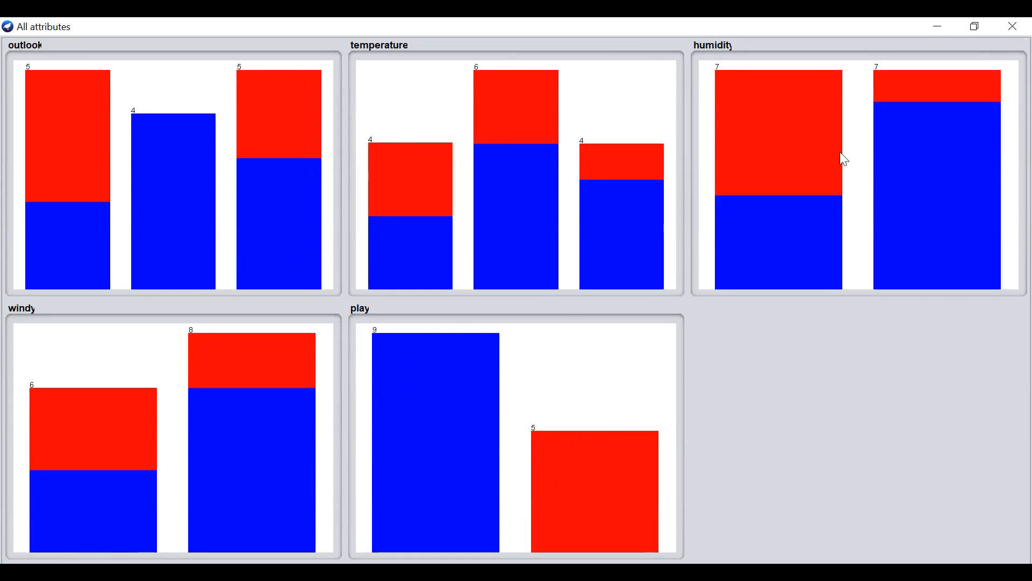
mouse_move(167, 169)
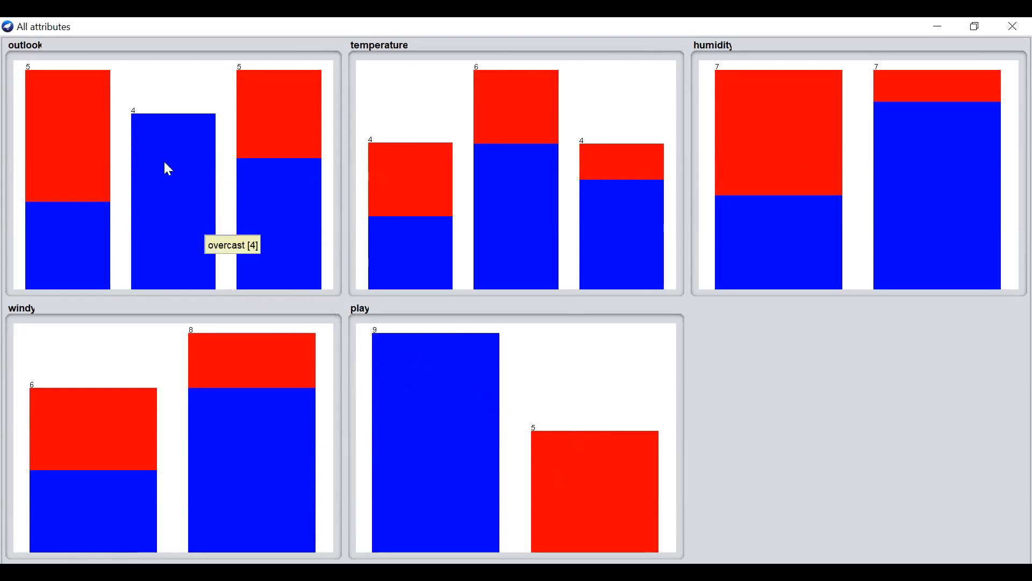
mouse_move(89, 207)
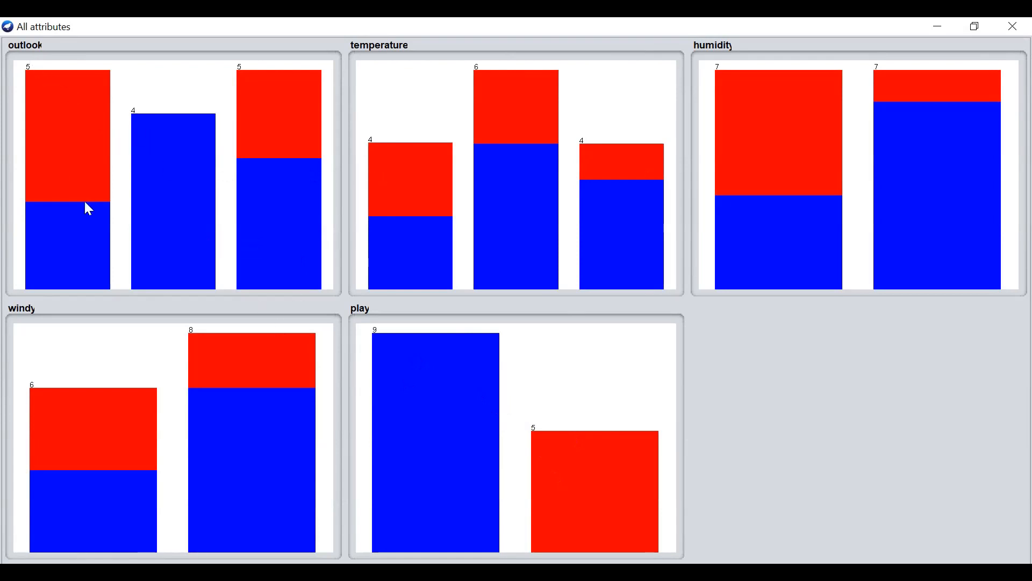
mouse_move(58, 103)
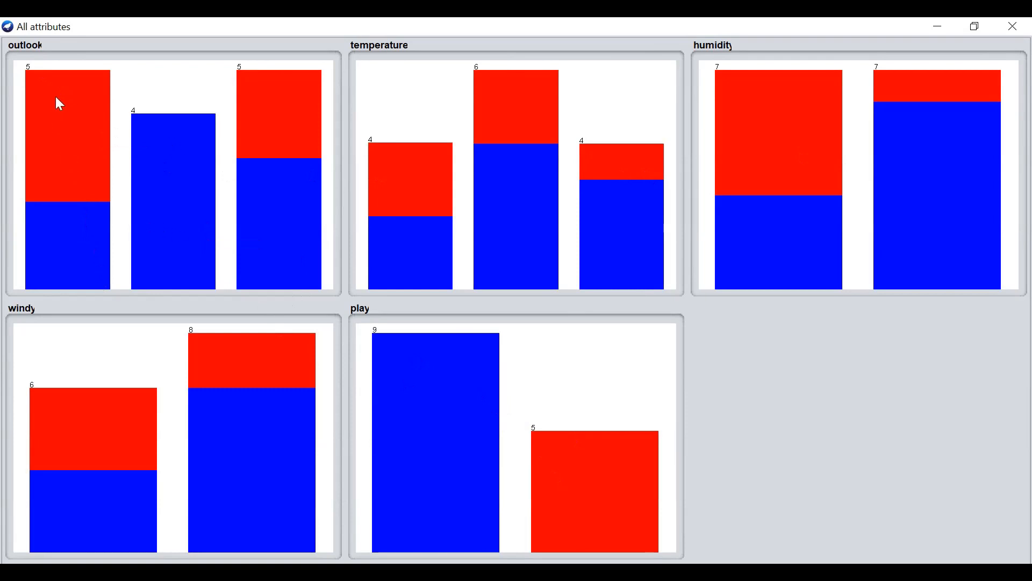
mouse_move(262, 130)
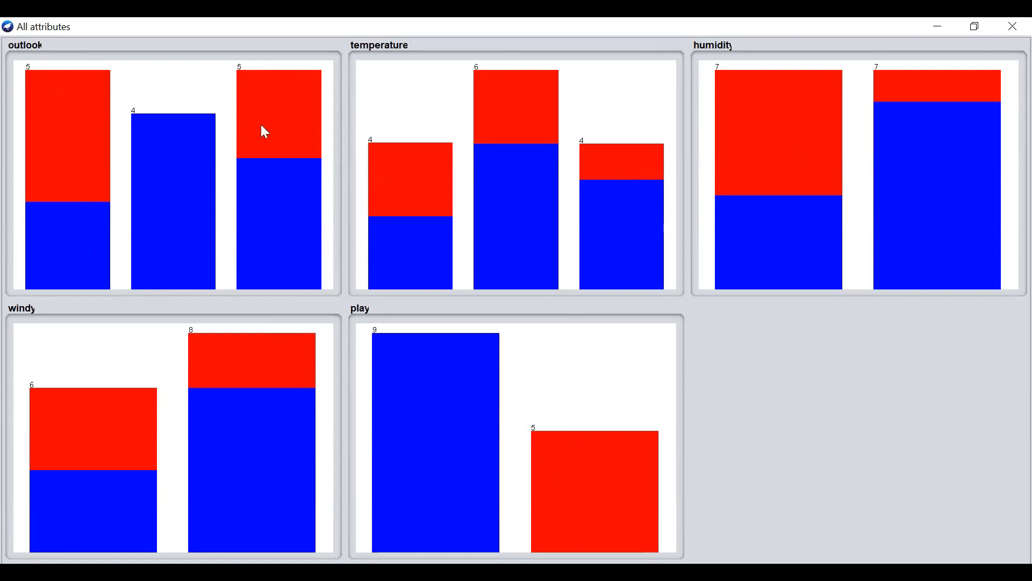
mouse_move(758, 210)
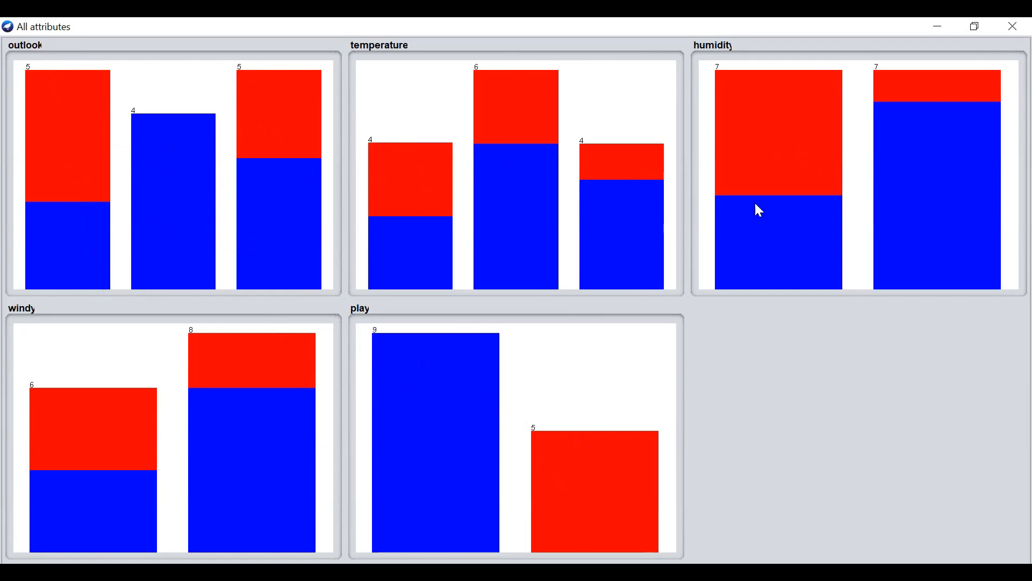
mouse_move(261, 427)
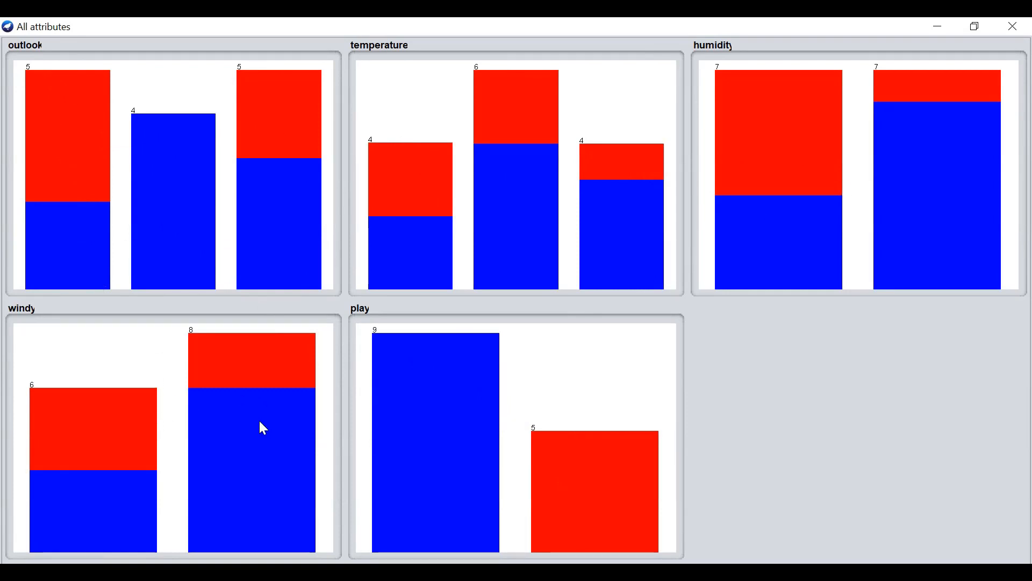
mouse_move(69, 130)
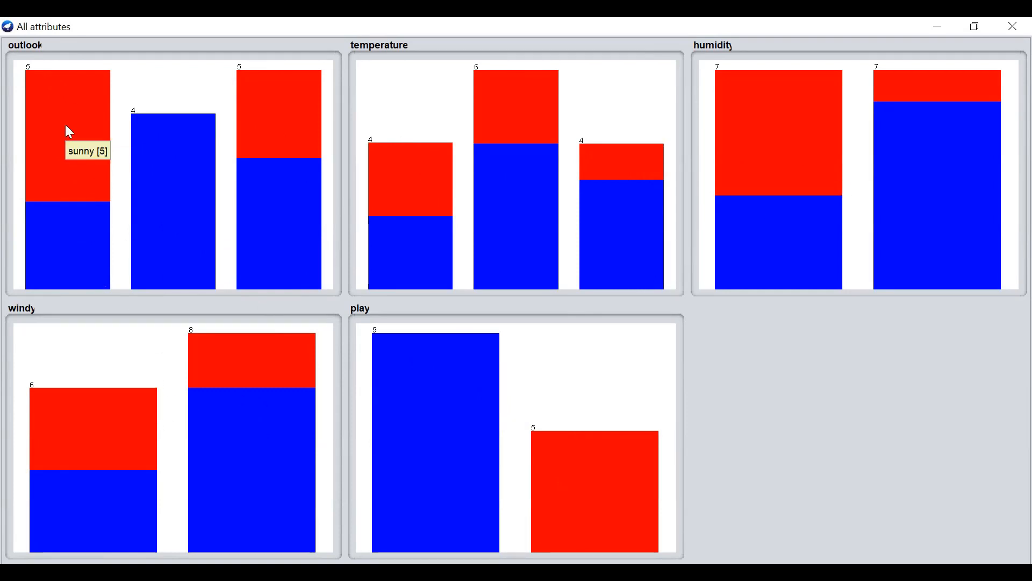
mouse_move(310, 166)
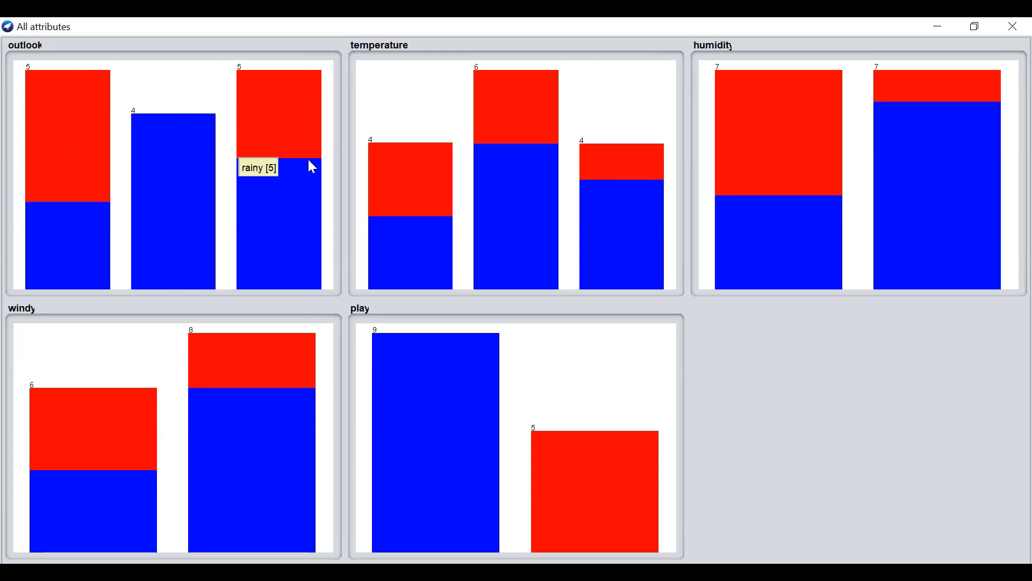
mouse_move(74, 97)
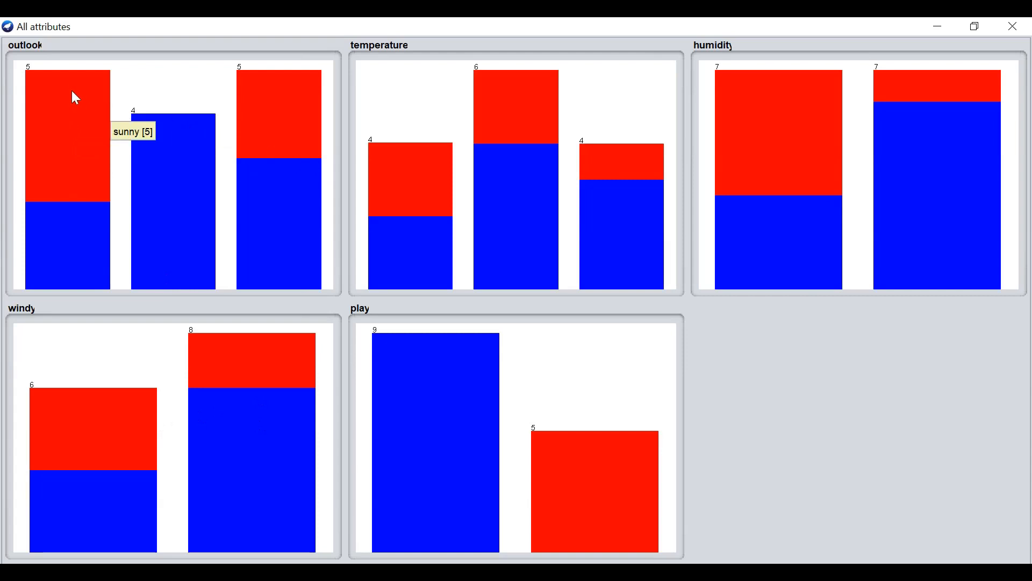
mouse_move(72, 90)
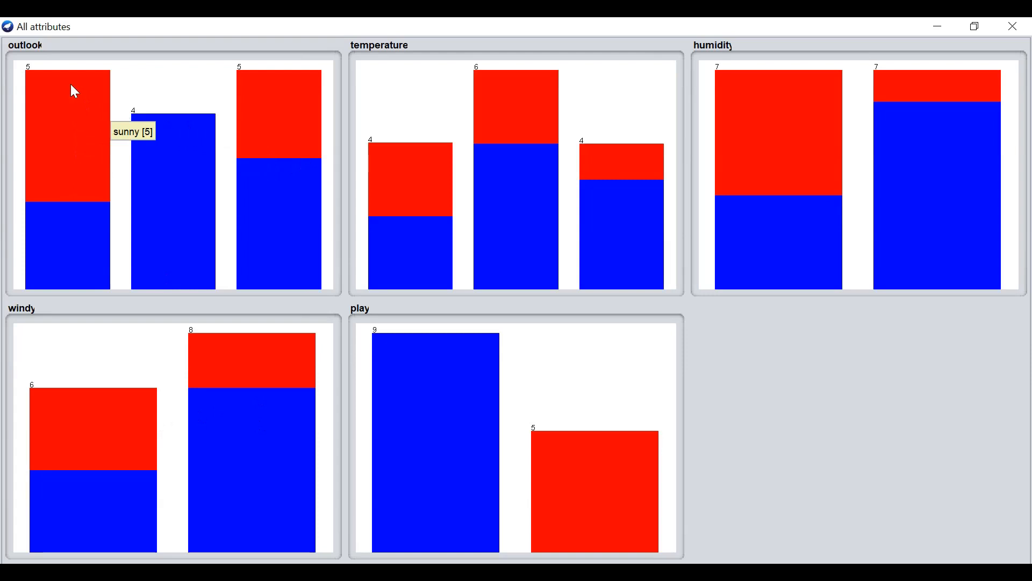
mouse_move(97, 71)
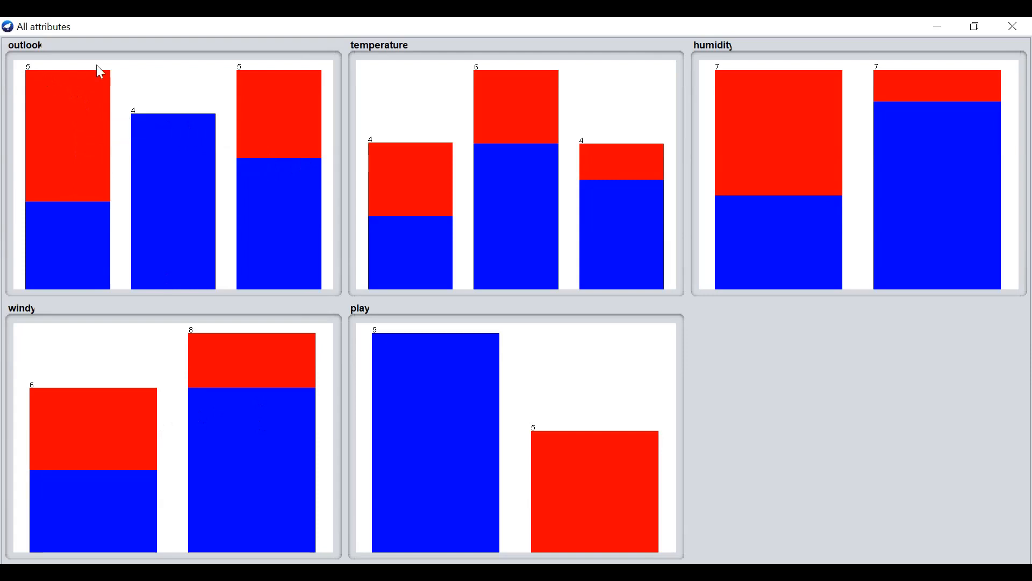
mouse_move(167, 155)
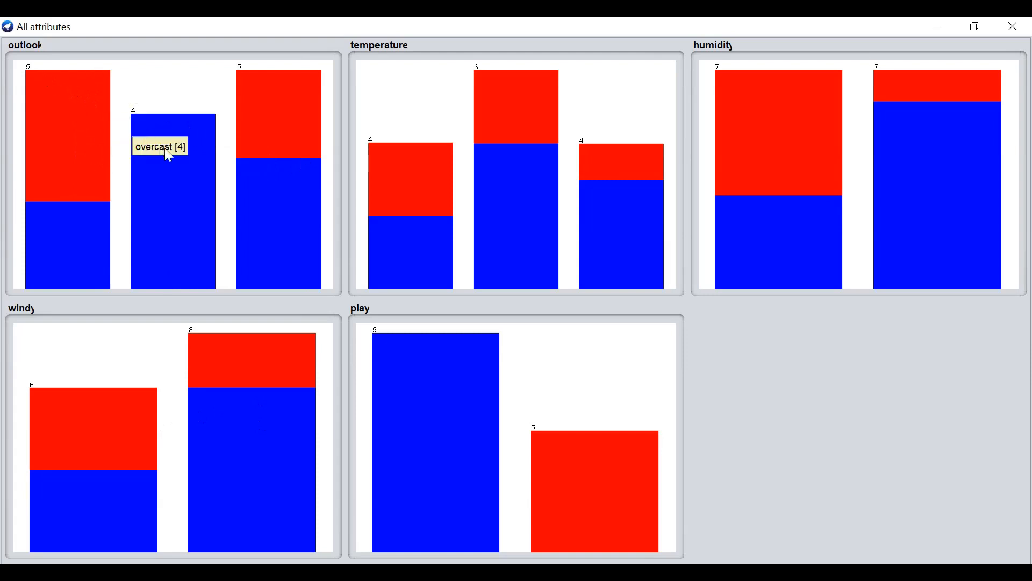
mouse_move(295, 120)
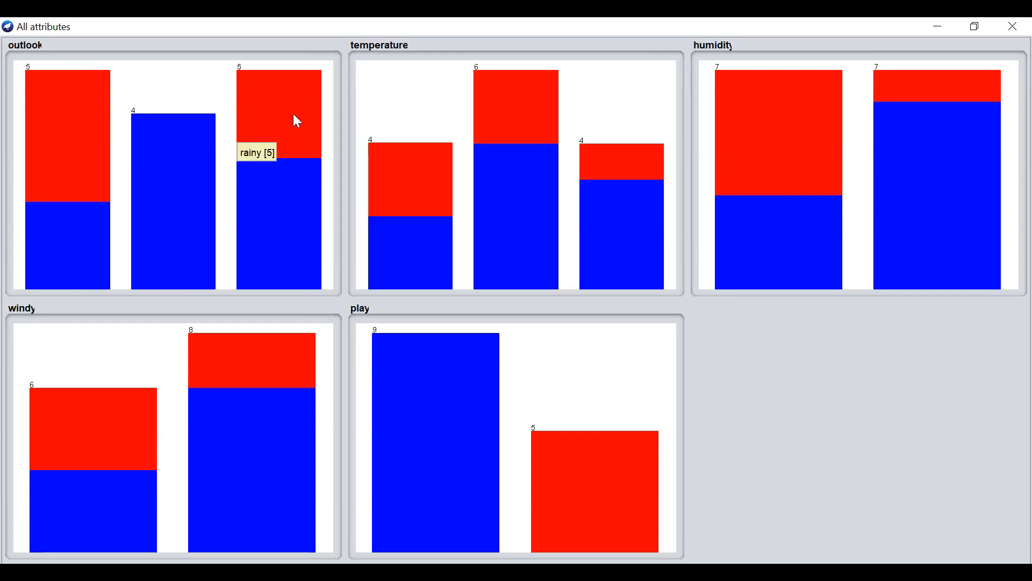
mouse_move(502, 132)
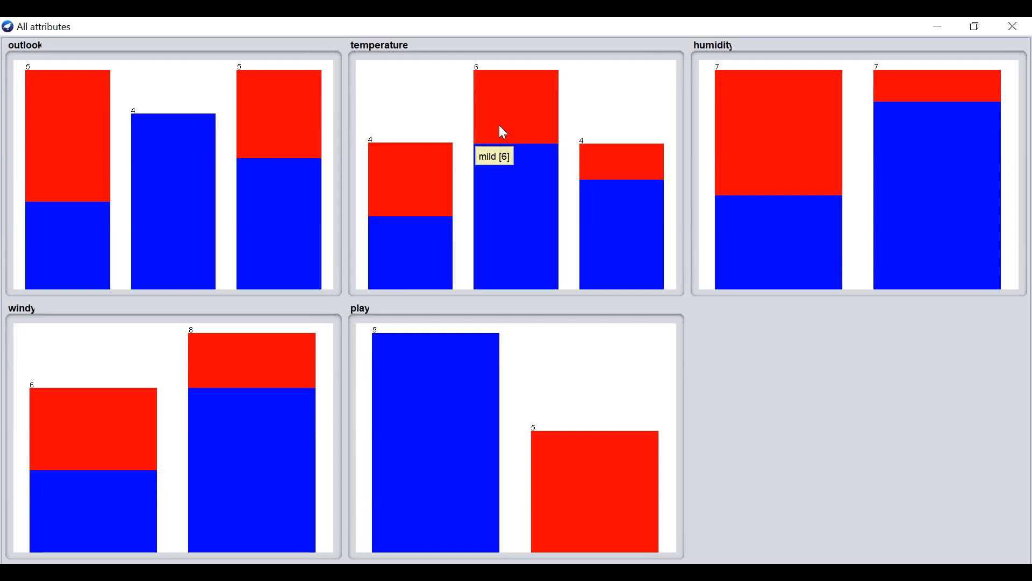
mouse_move(627, 170)
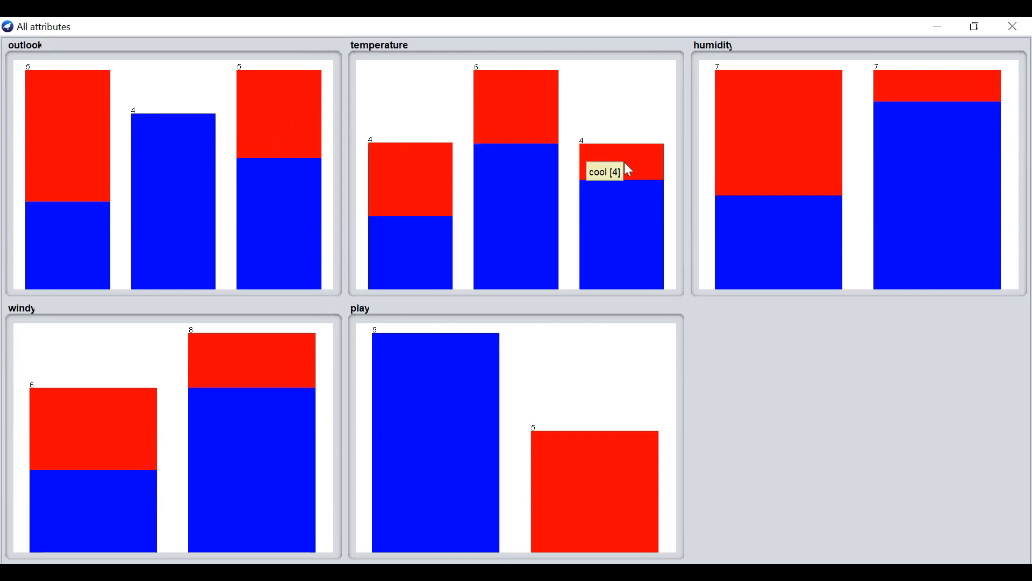
mouse_move(889, 155)
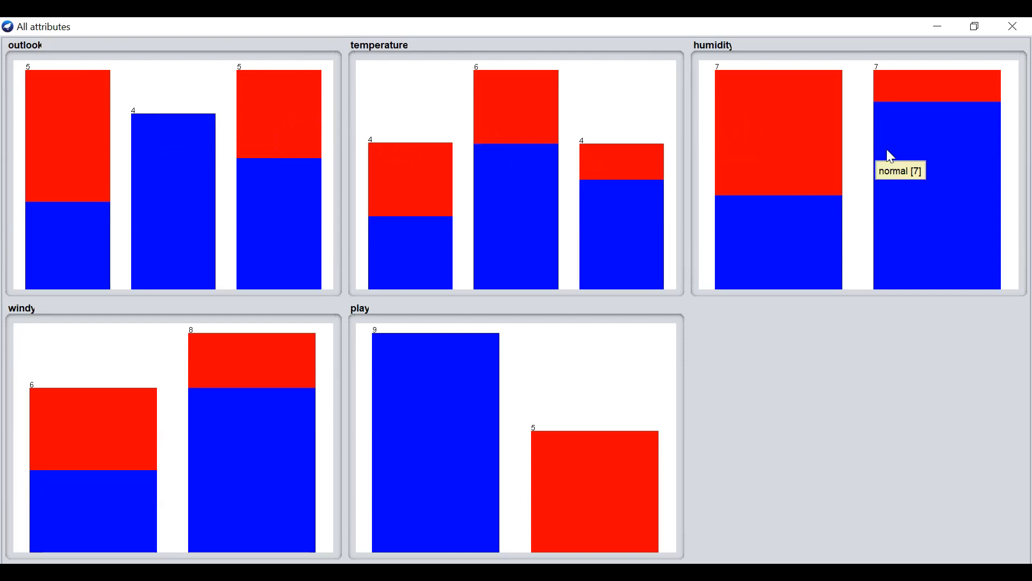
mouse_move(234, 382)
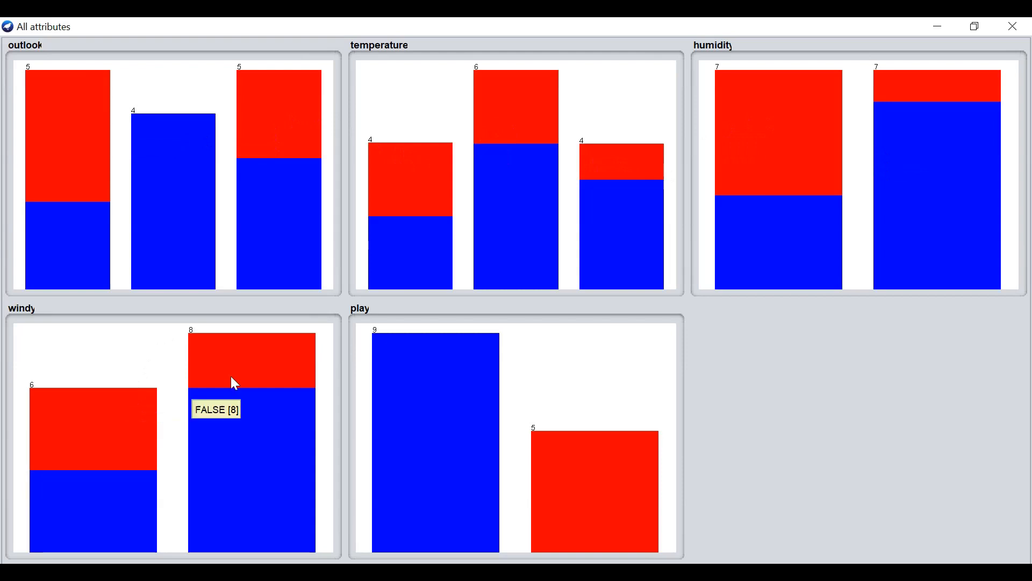
mouse_move(246, 383)
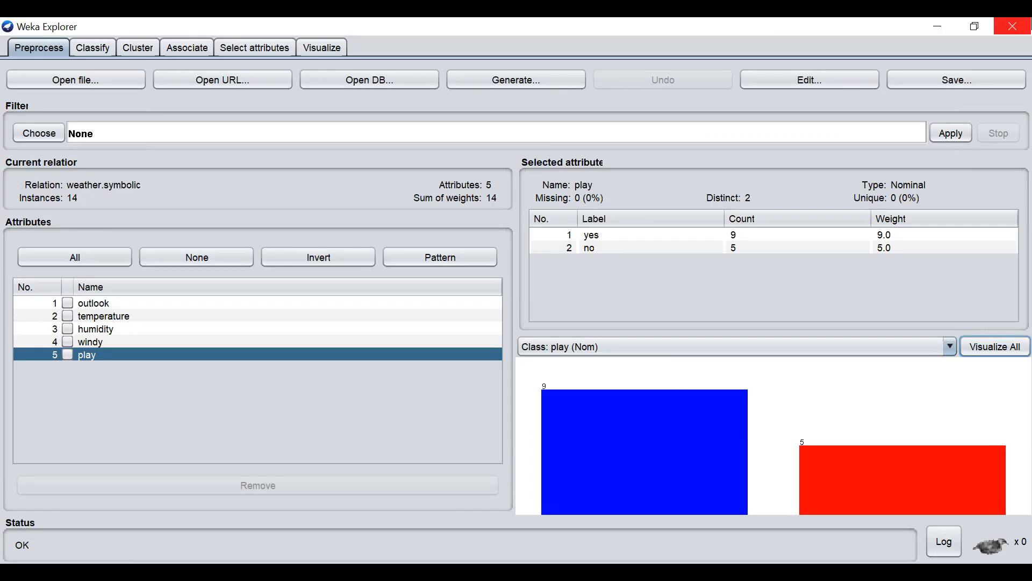
mouse_move(210, 166)
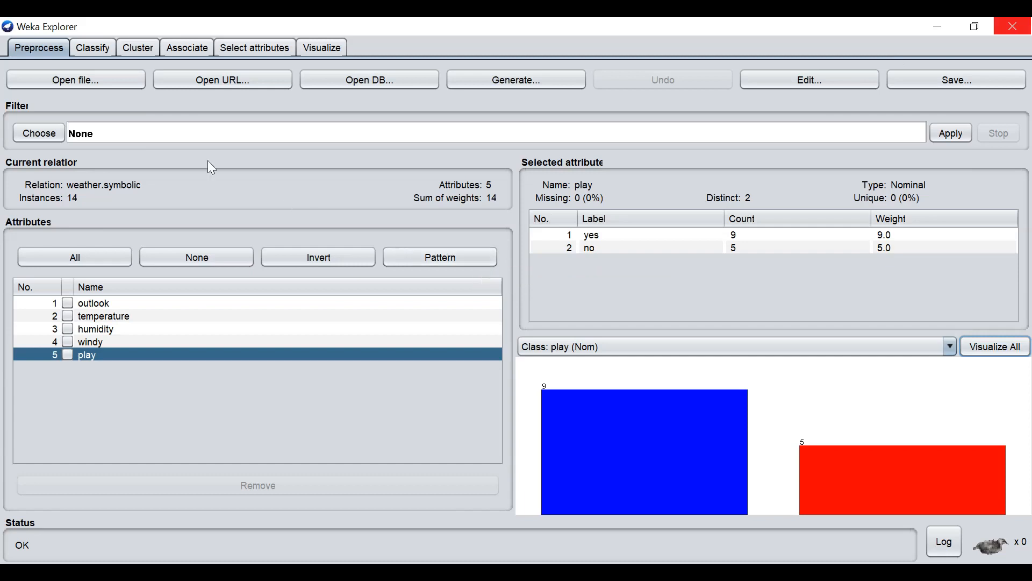
mouse_move(87, 105)
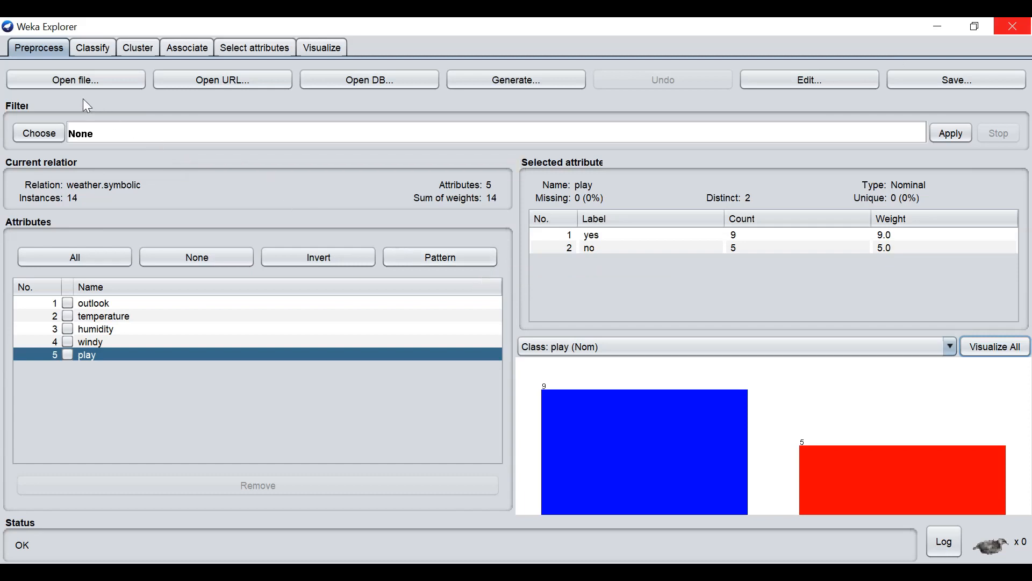
mouse_move(556, 109)
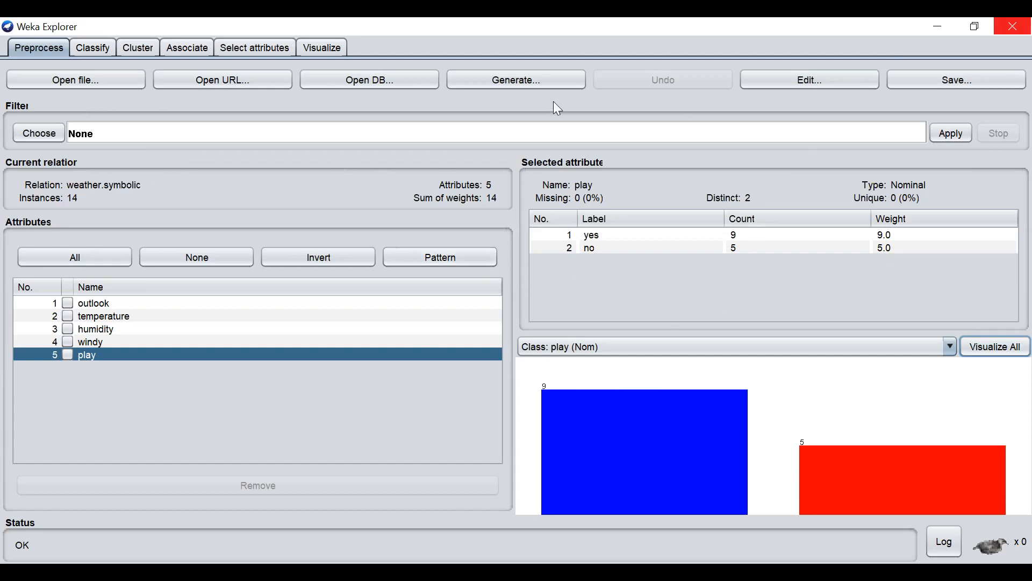
mouse_move(403, 100)
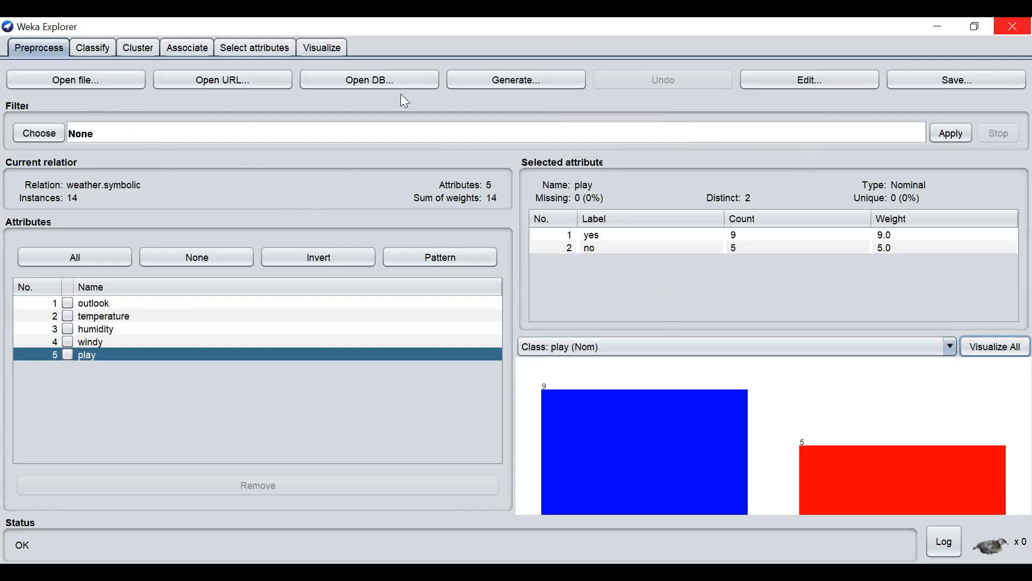
mouse_move(590, 346)
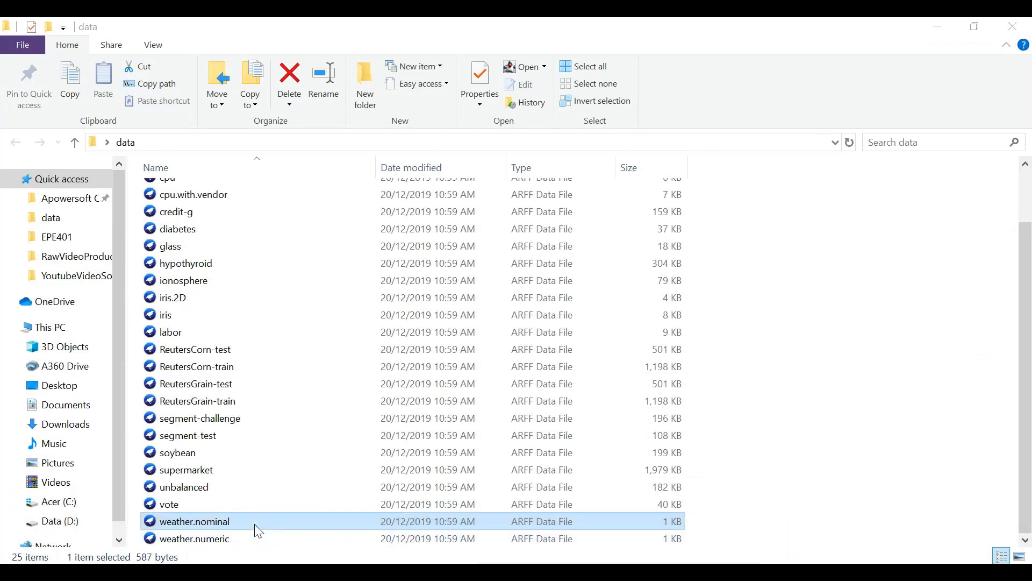
- Open weather.nominal with Notepad from its right-click Open with menu
right_click(195, 520)
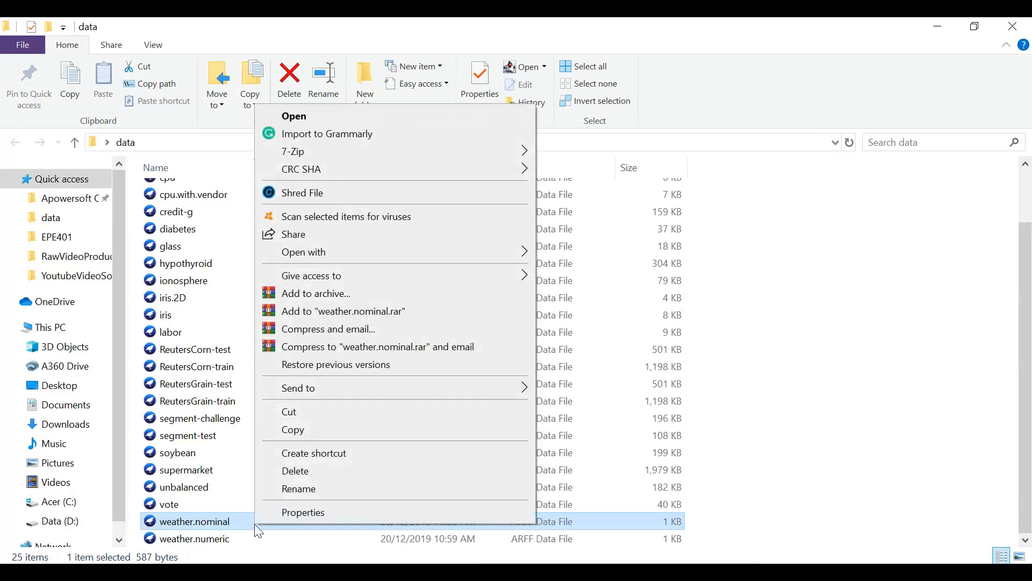
mouse_move(352, 257)
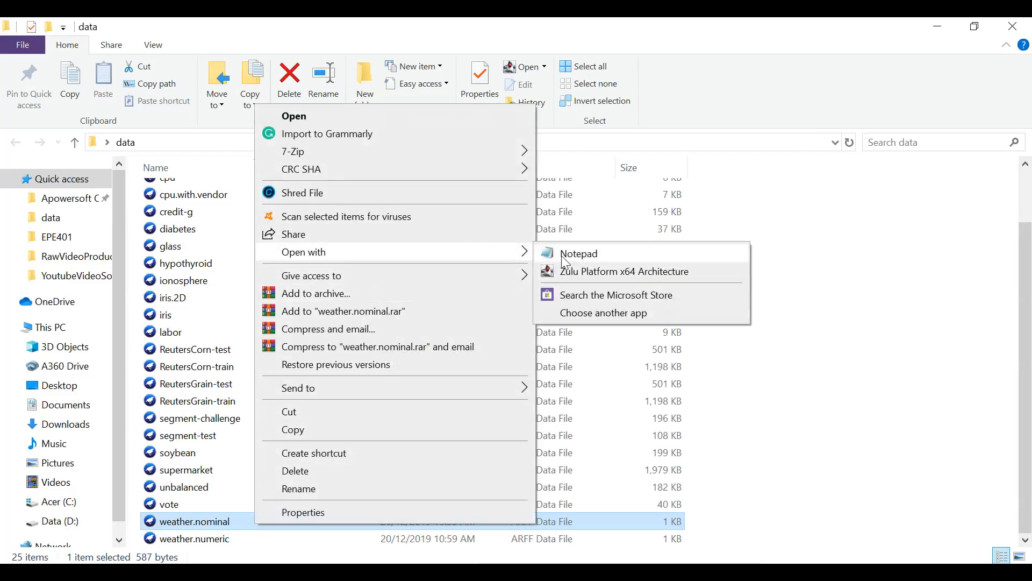
click(579, 254)
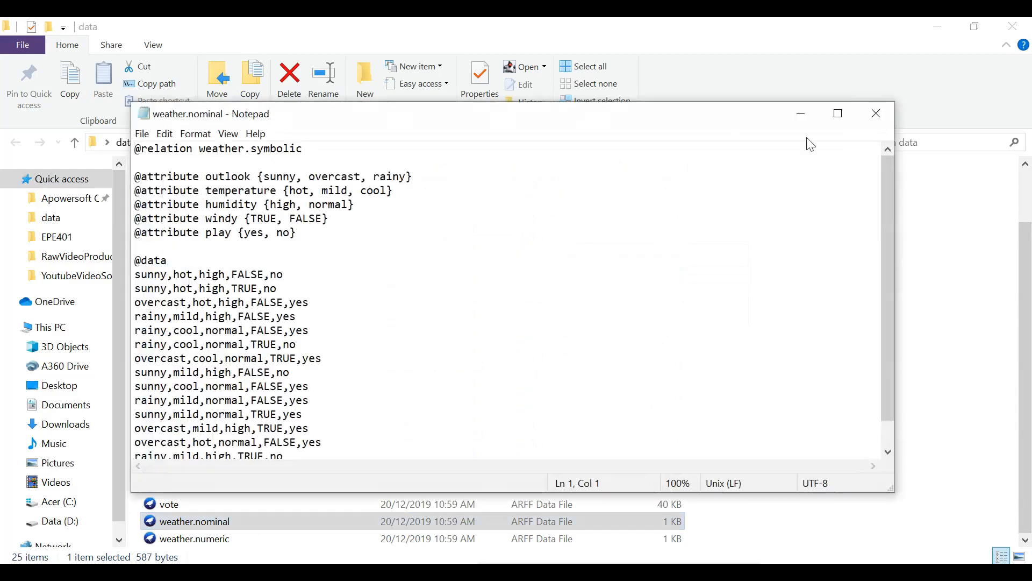
click(838, 113)
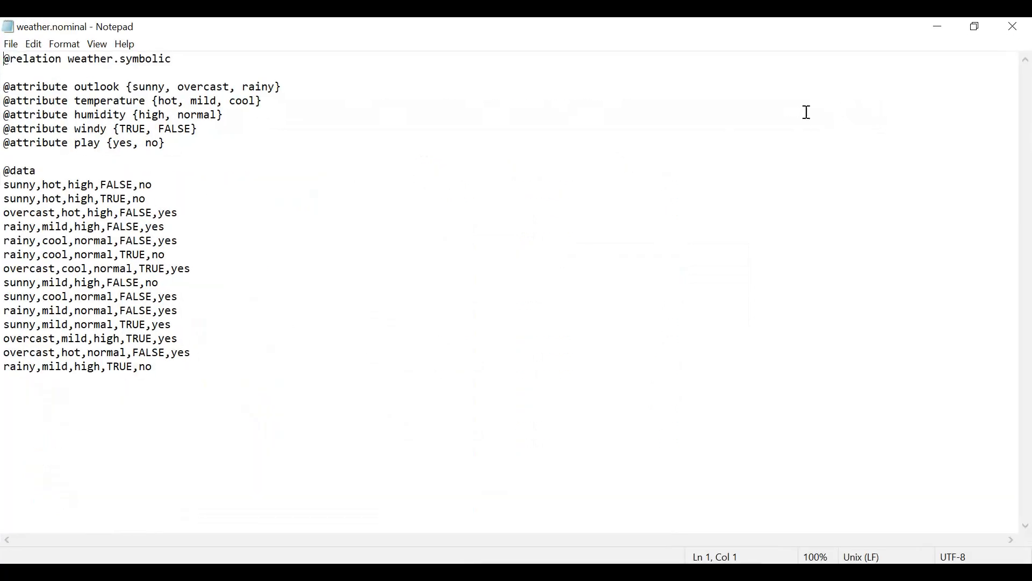
mouse_move(96, 43)
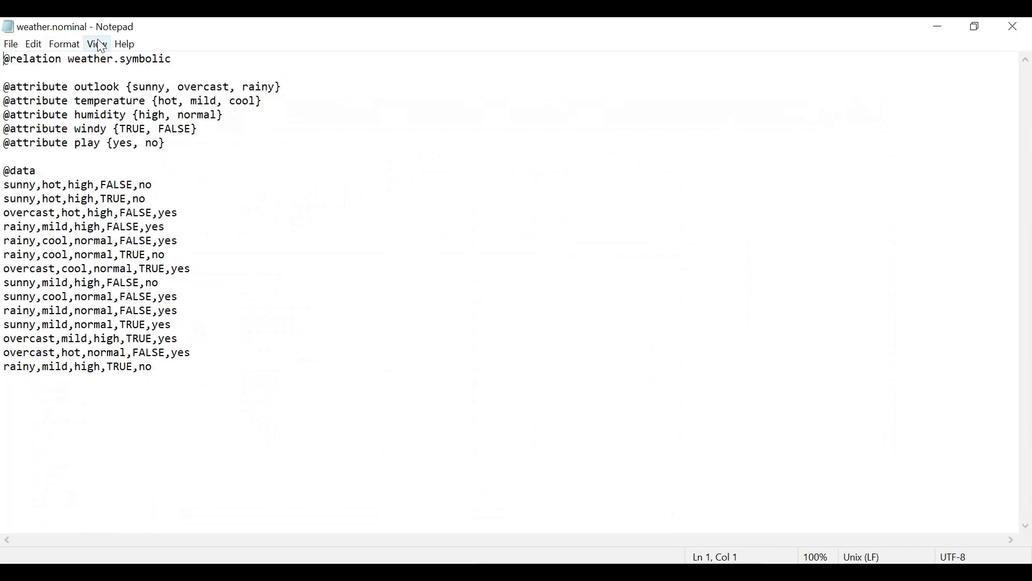
mouse_move(90, 72)
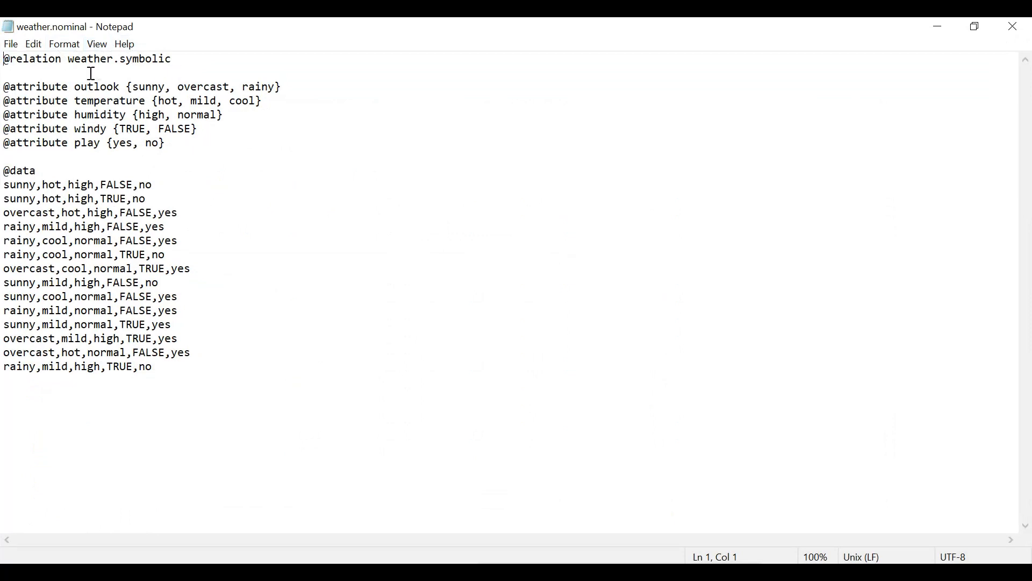
mouse_move(64, 44)
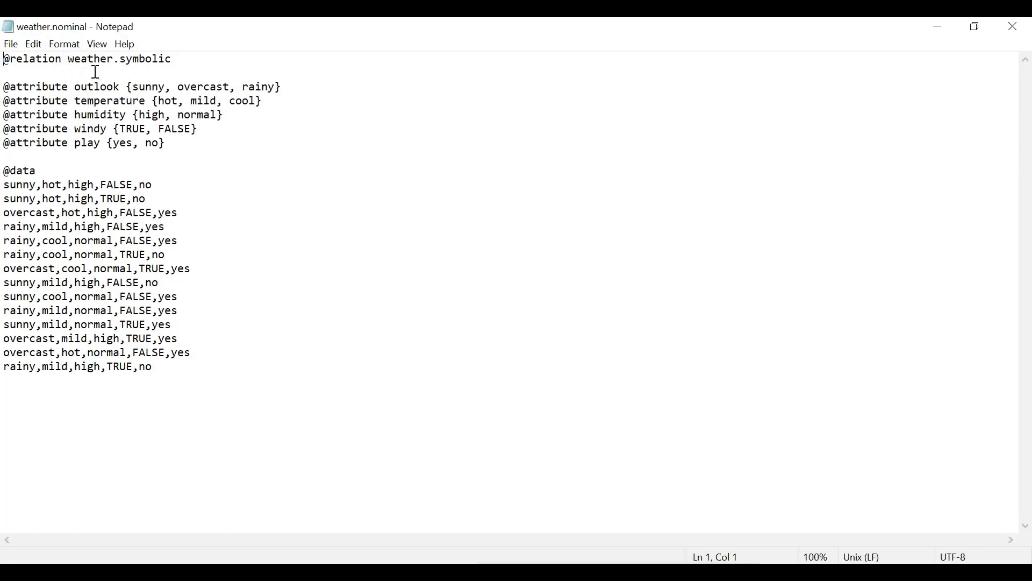
mouse_move(57, 167)
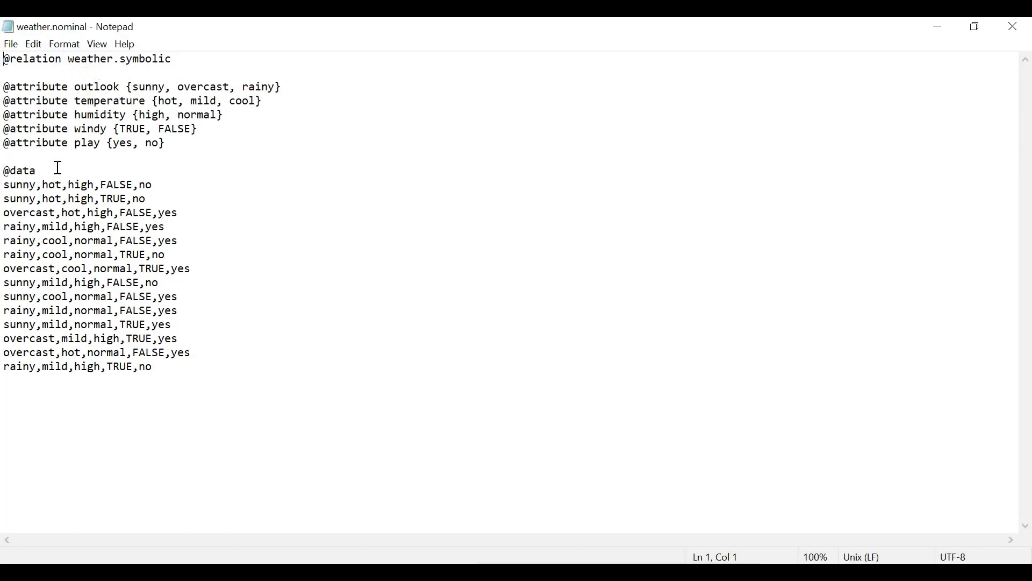
double_click(20, 170)
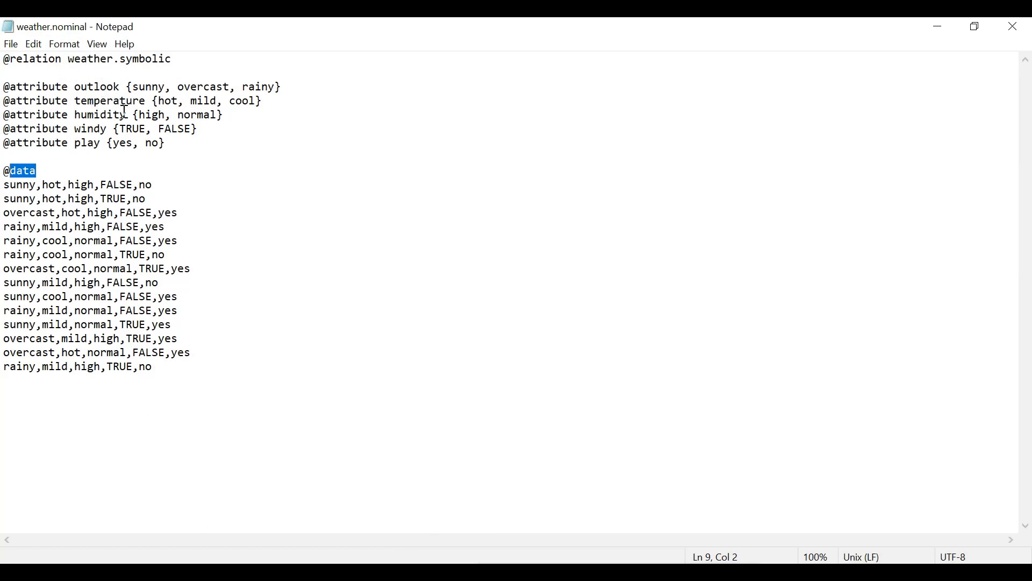
mouse_move(202, 99)
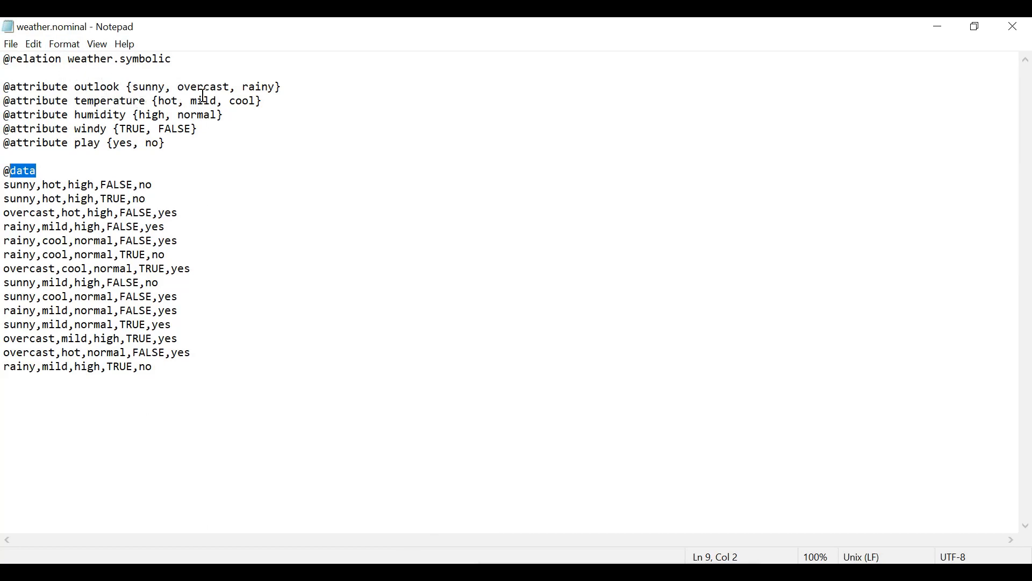
mouse_move(175, 163)
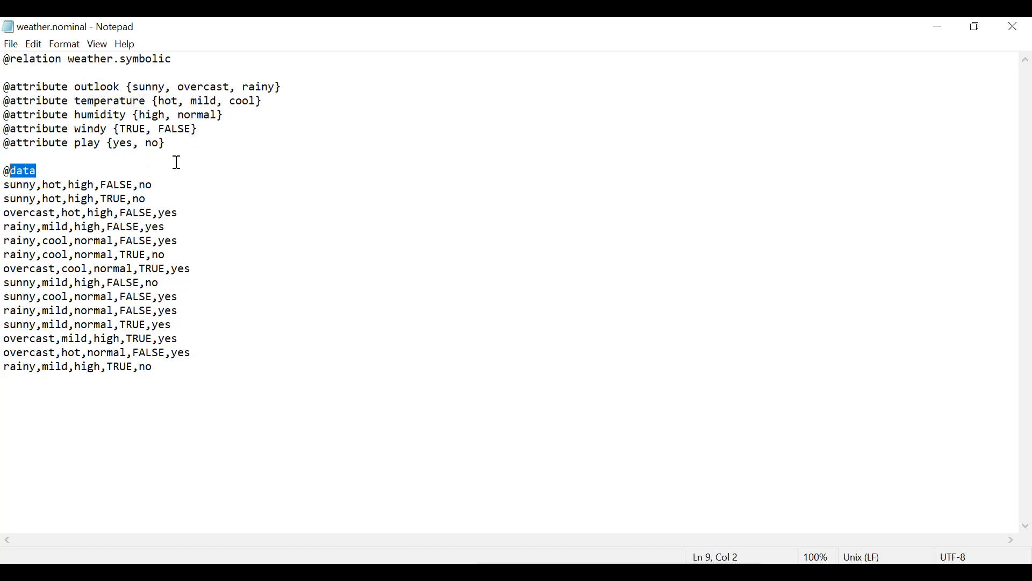
mouse_move(9, 186)
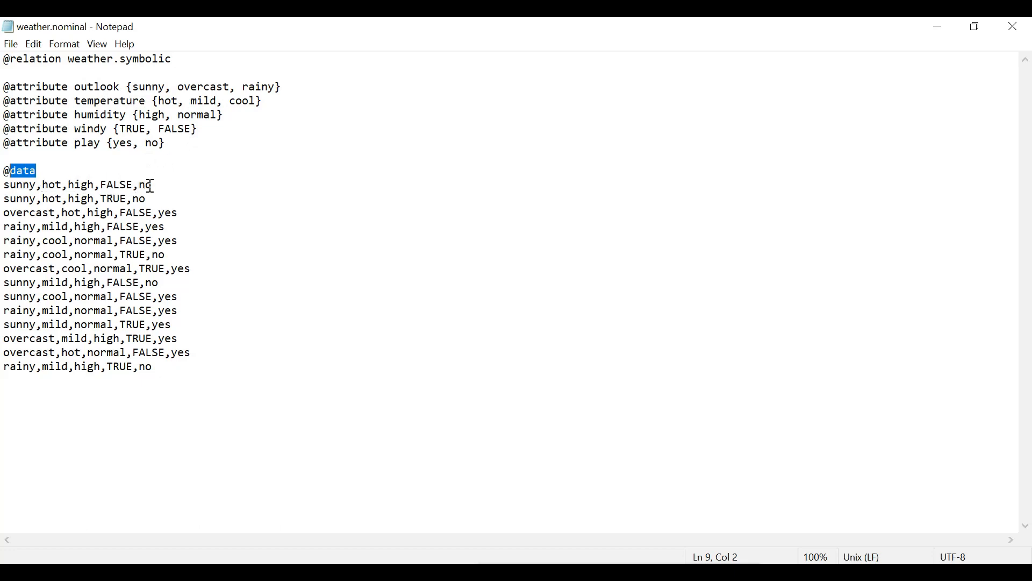
double_click(142, 183)
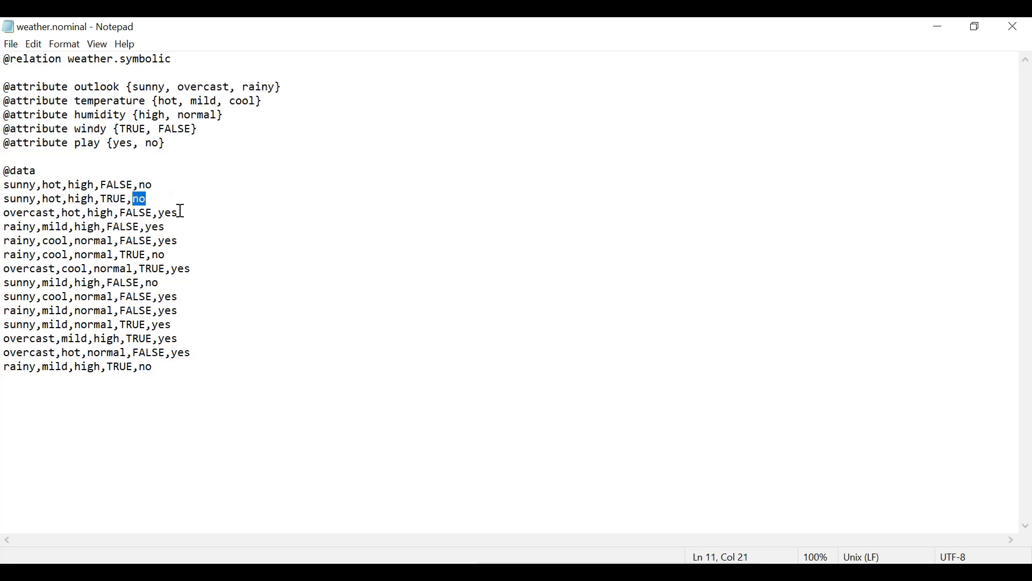
double_click(167, 212)
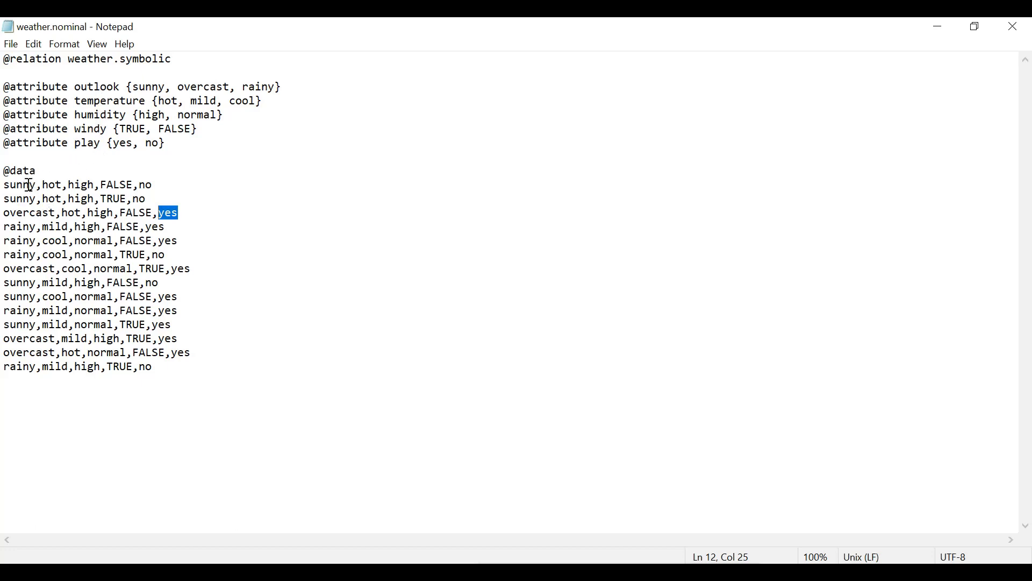
mouse_move(579, 558)
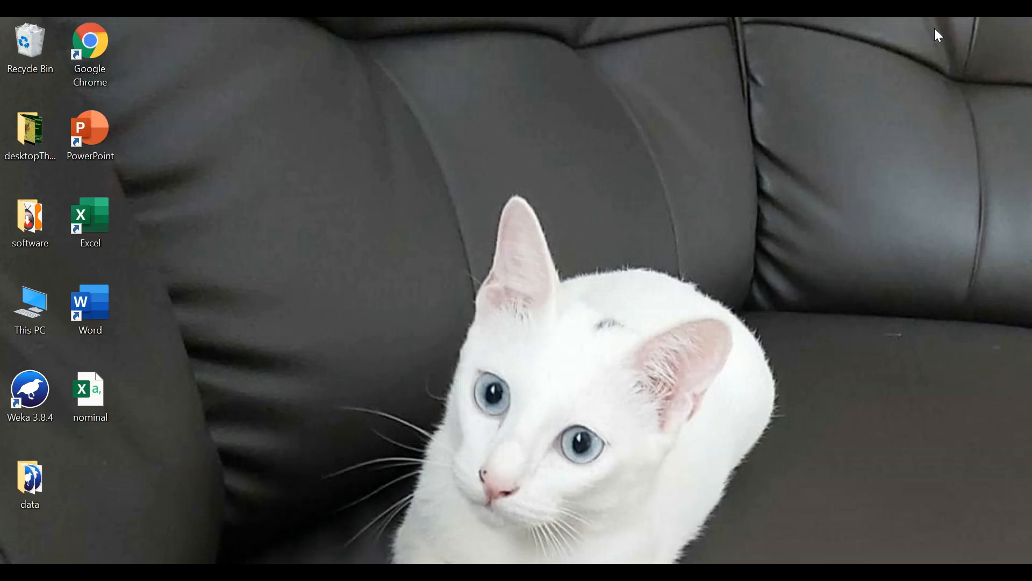
mouse_move(213, 310)
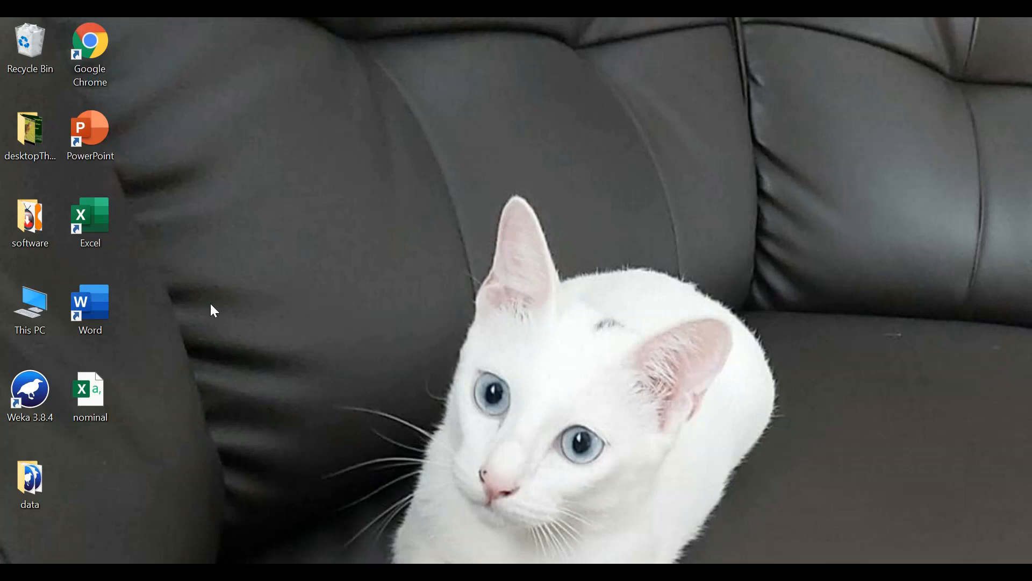
- Open the nominal workbook from the desktop in Excel and review its weather rows
click(91, 394)
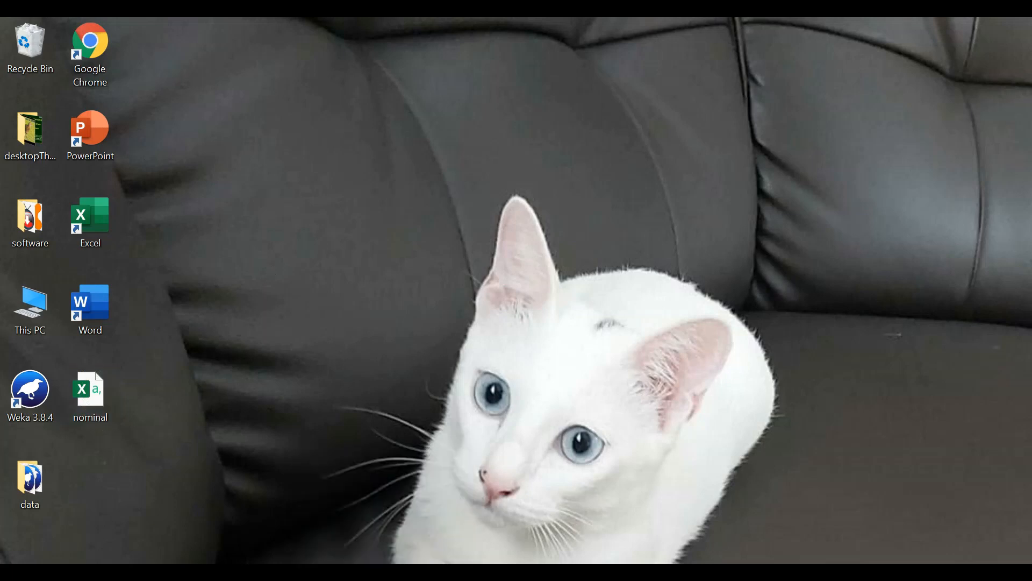
double_click(90, 388)
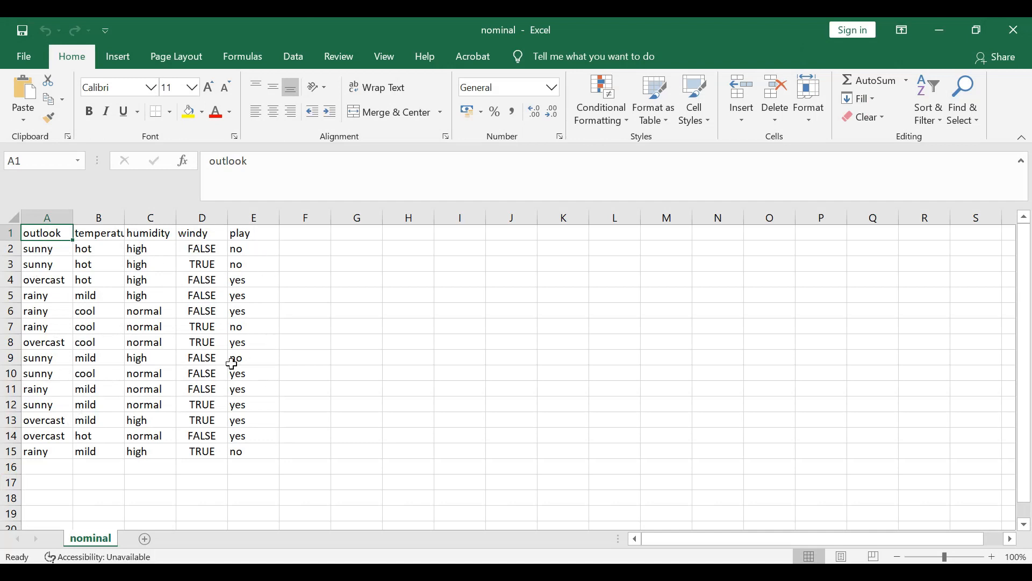
mouse_move(185, 236)
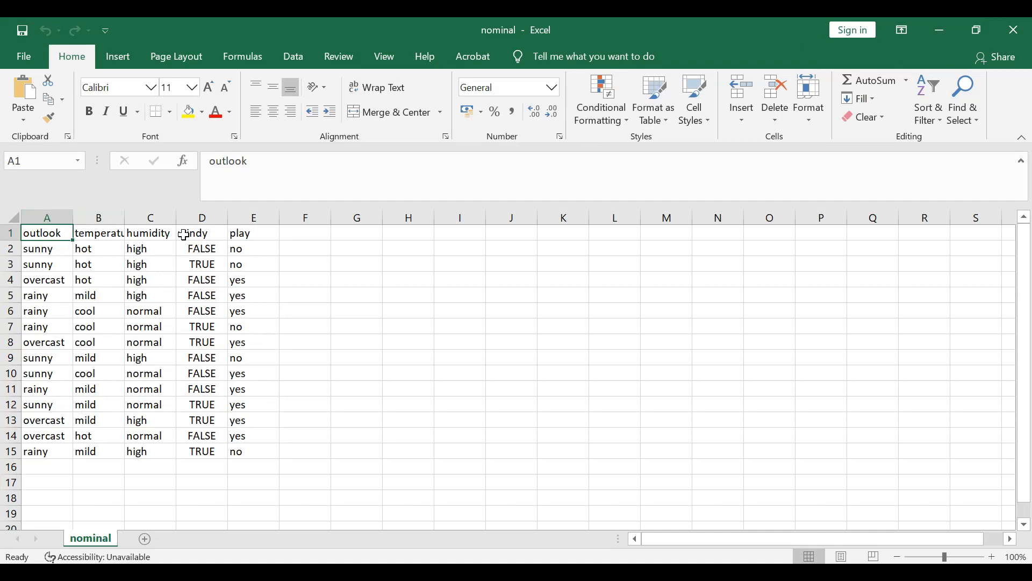
click(46, 218)
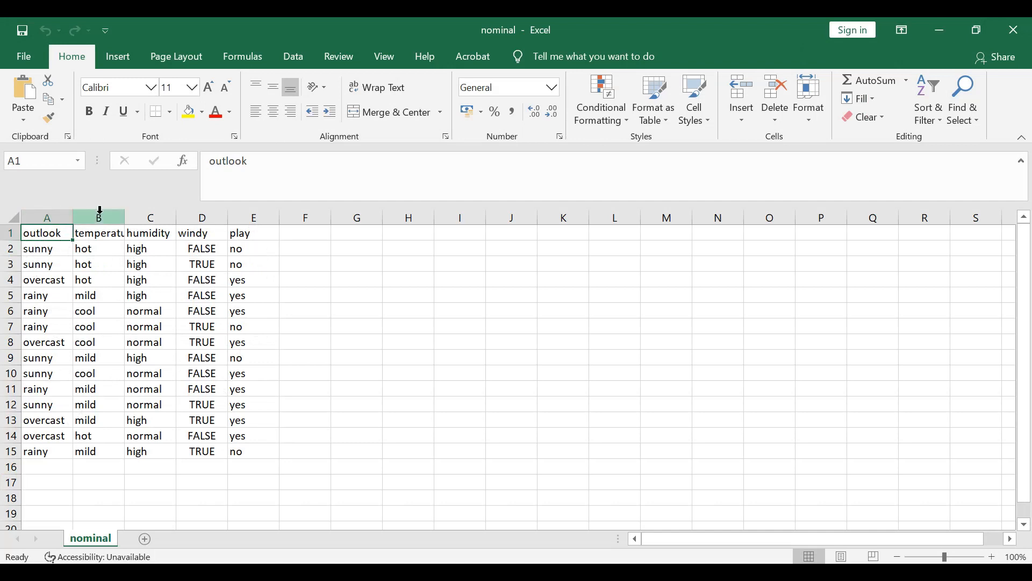
mouse_move(253, 217)
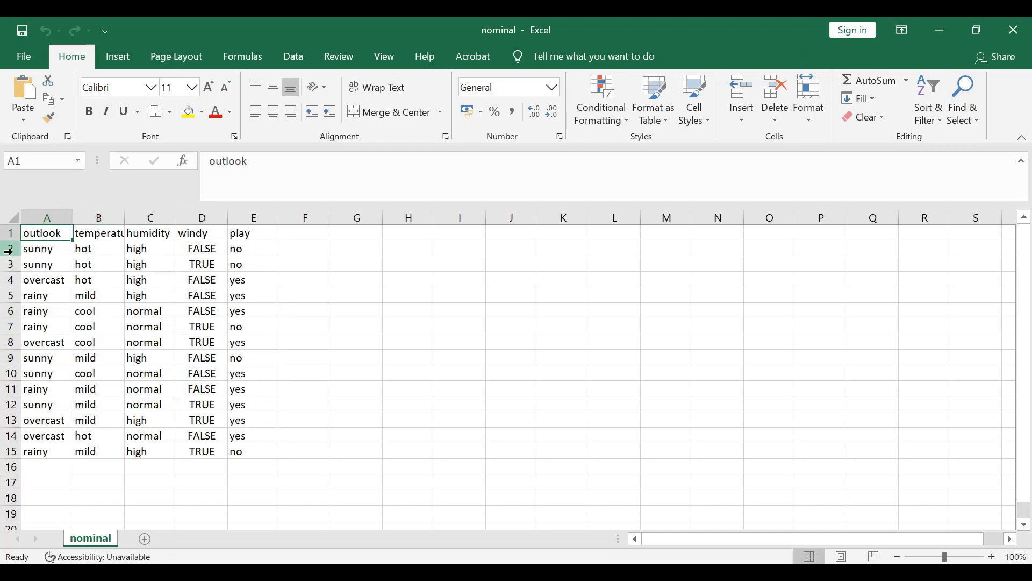
mouse_move(10, 357)
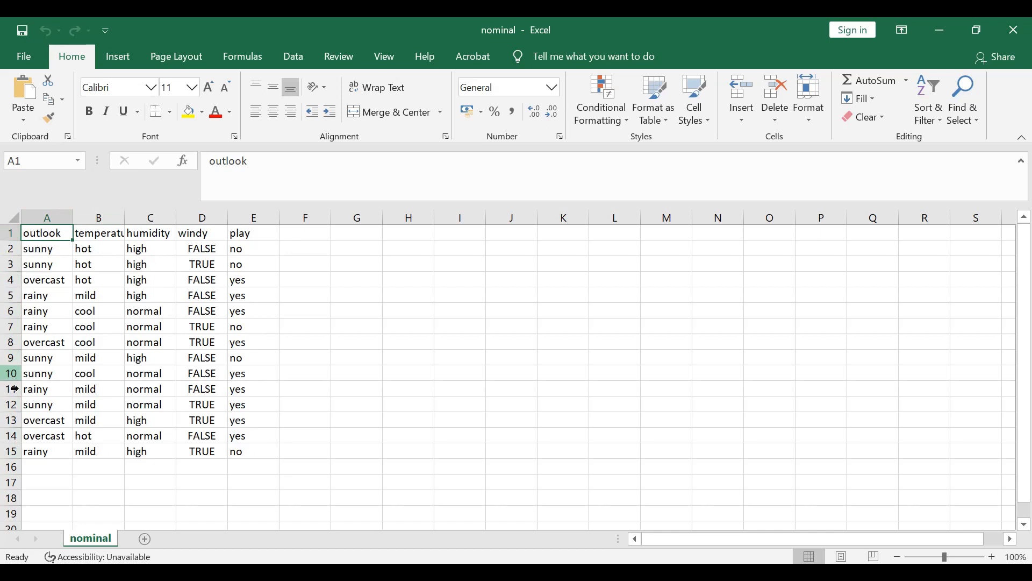
mouse_move(527, 515)
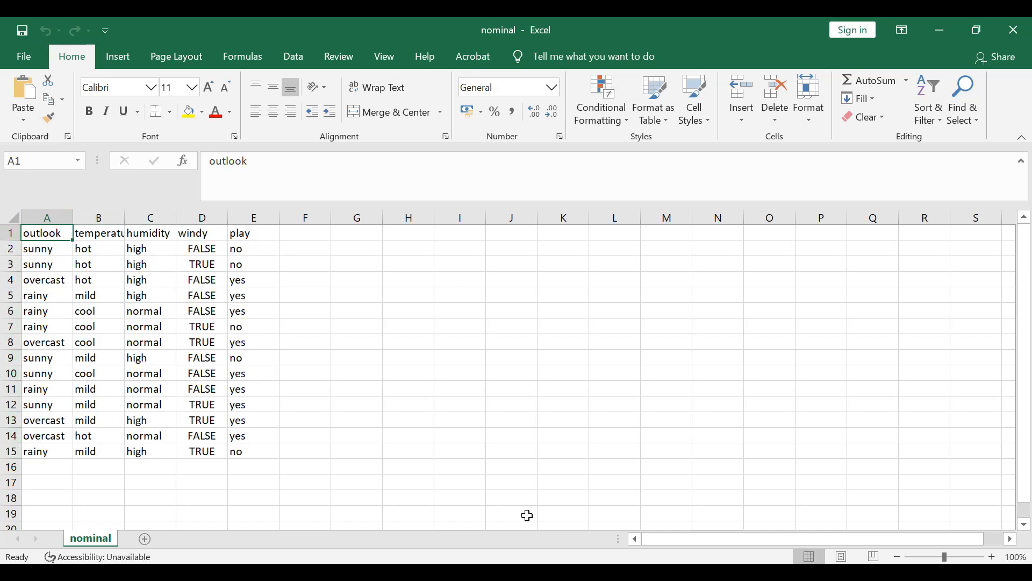
mouse_move(591, 461)
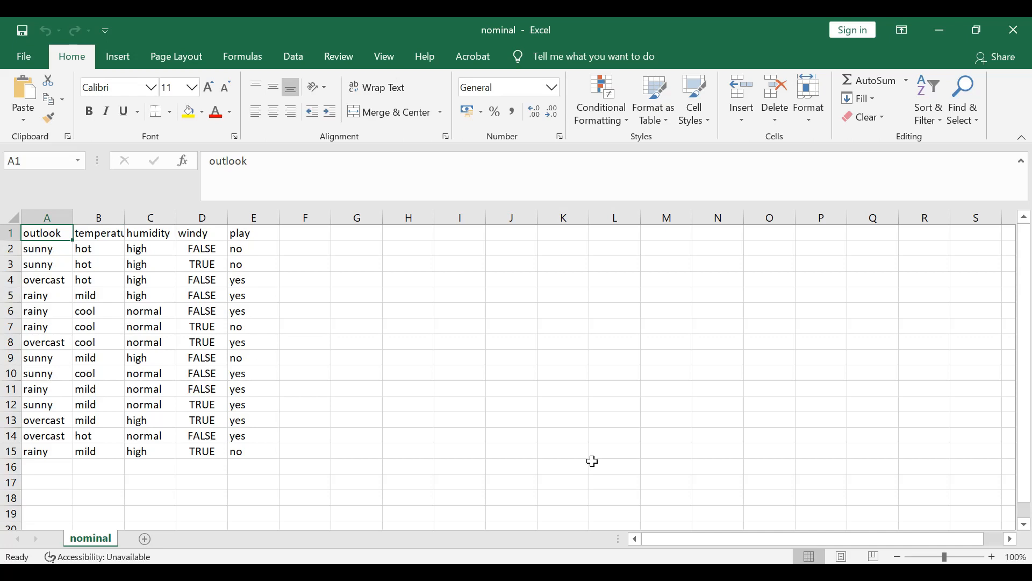
mouse_move(1013, 30)
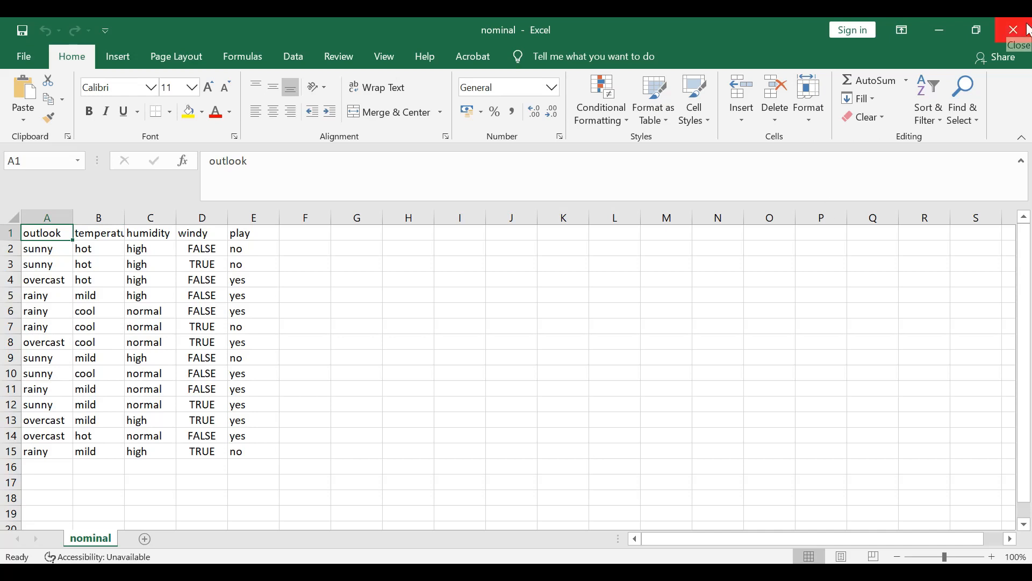
- Close the nominal workbook and Excel, returning to the desktop
click(1016, 30)
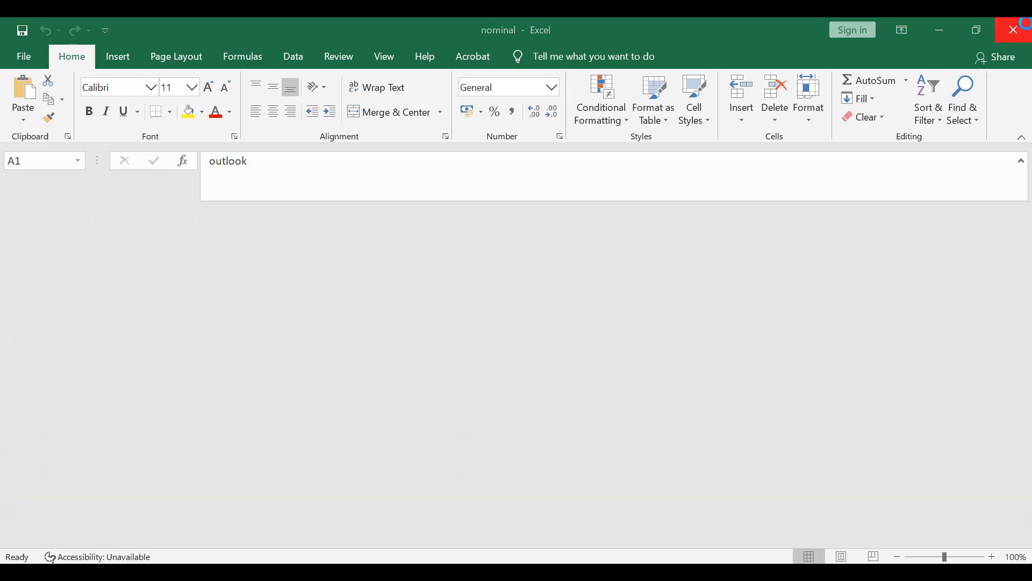
click(1014, 30)
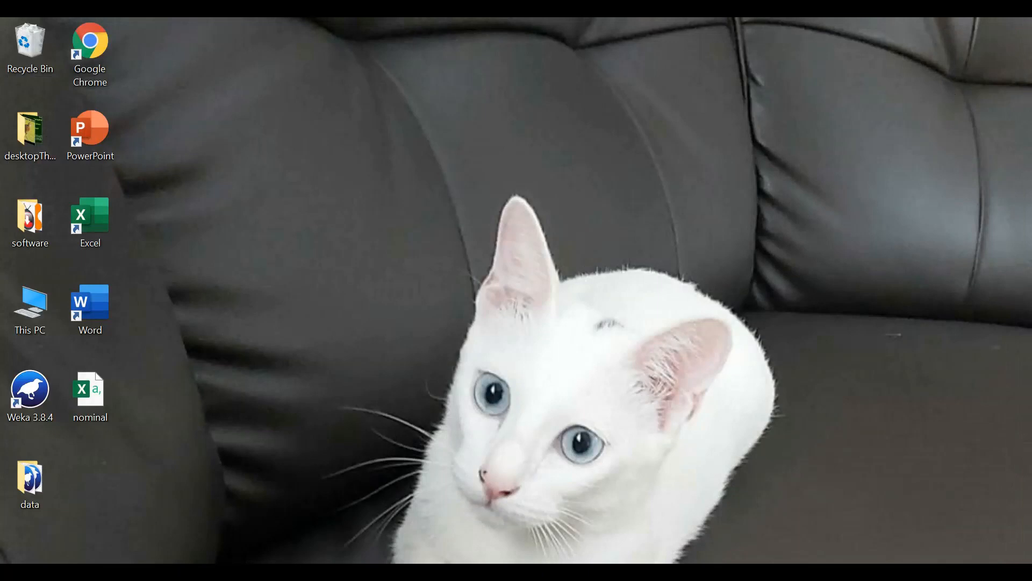
- Start Weka and load weather.numeric.arff from the Desktop data folder
double_click(30, 389)
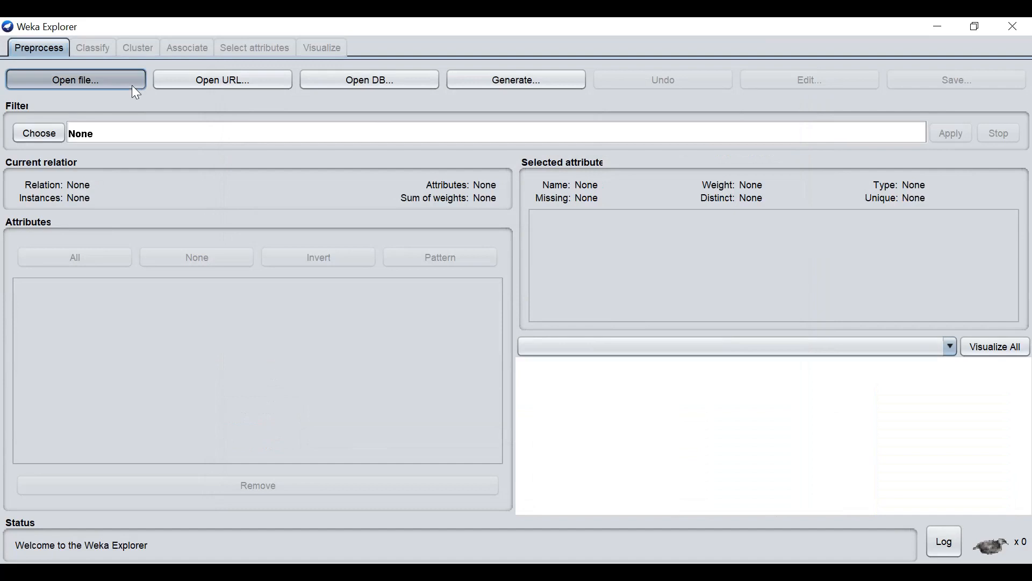
click(75, 79)
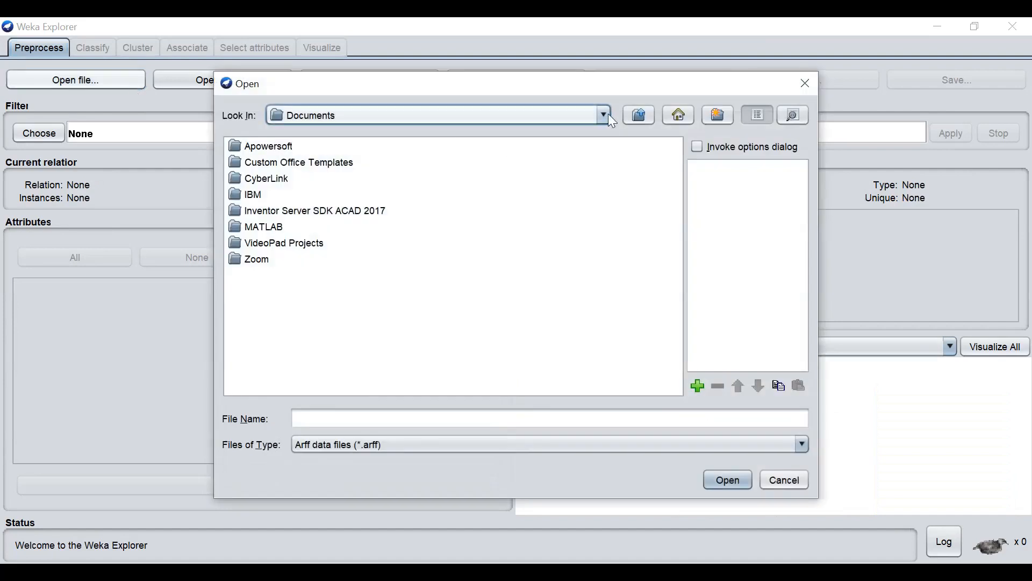
click(600, 115)
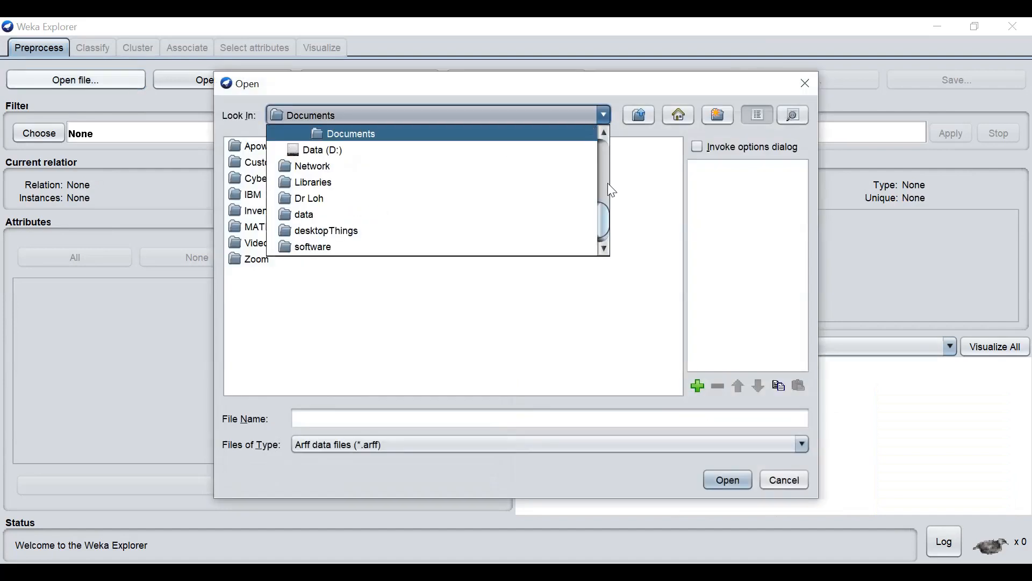
scroll(up, 3)
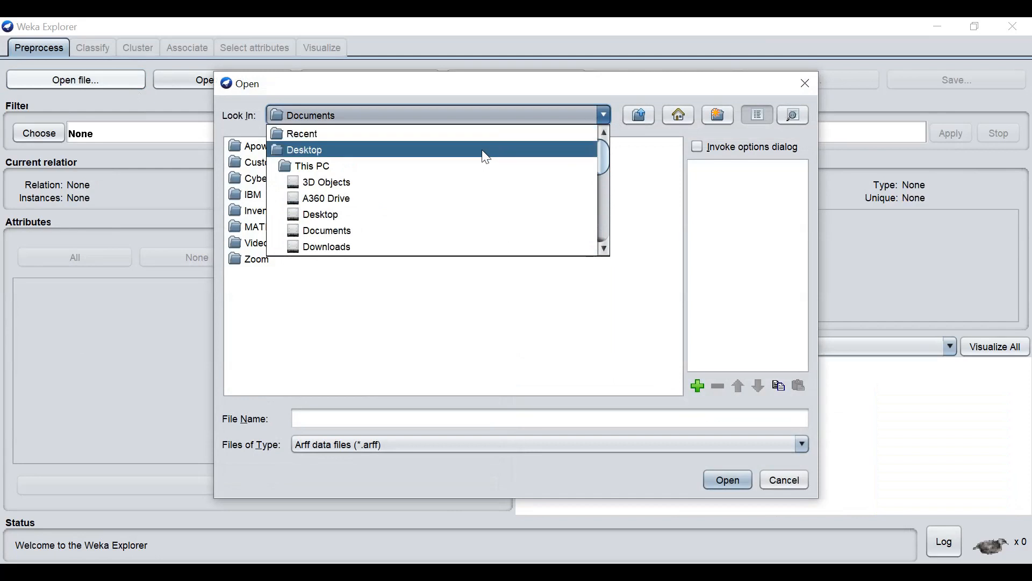
click(303, 150)
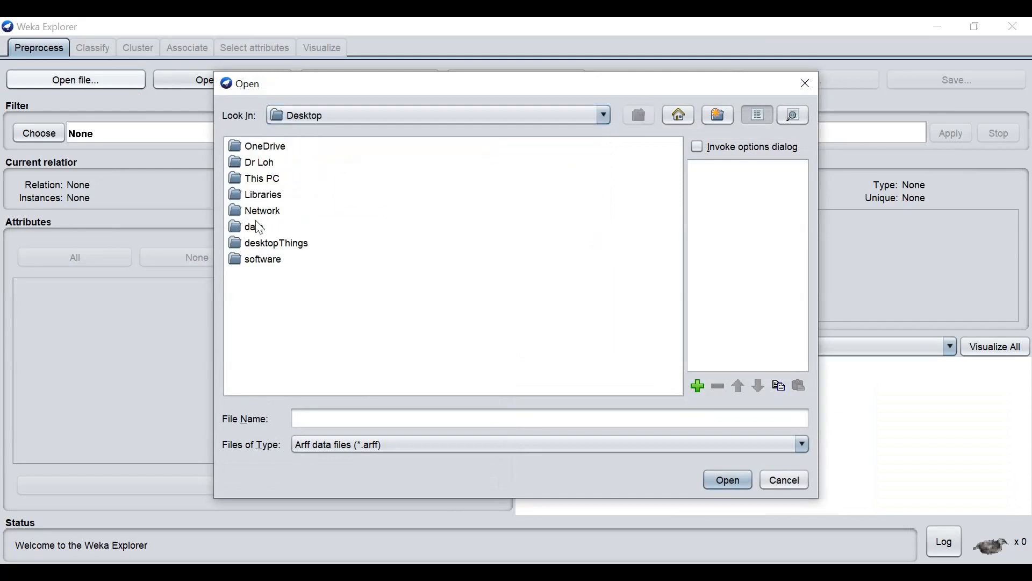
double_click(254, 227)
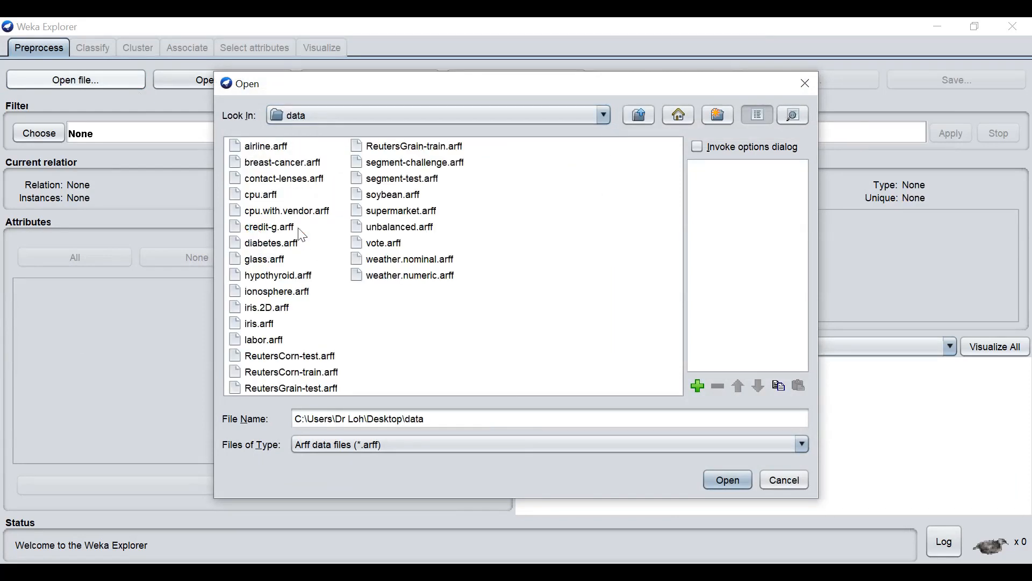
click(408, 274)
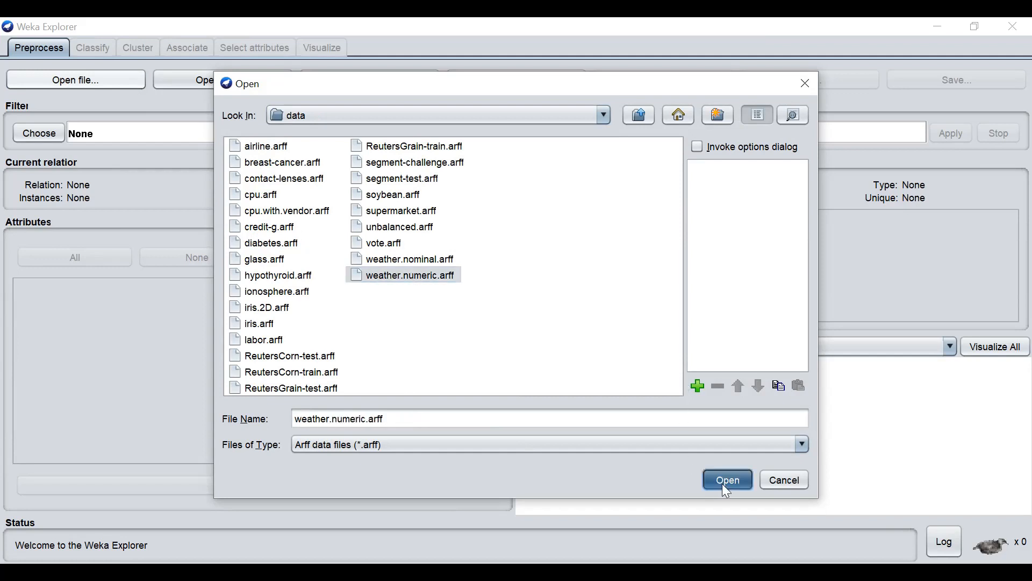
click(726, 480)
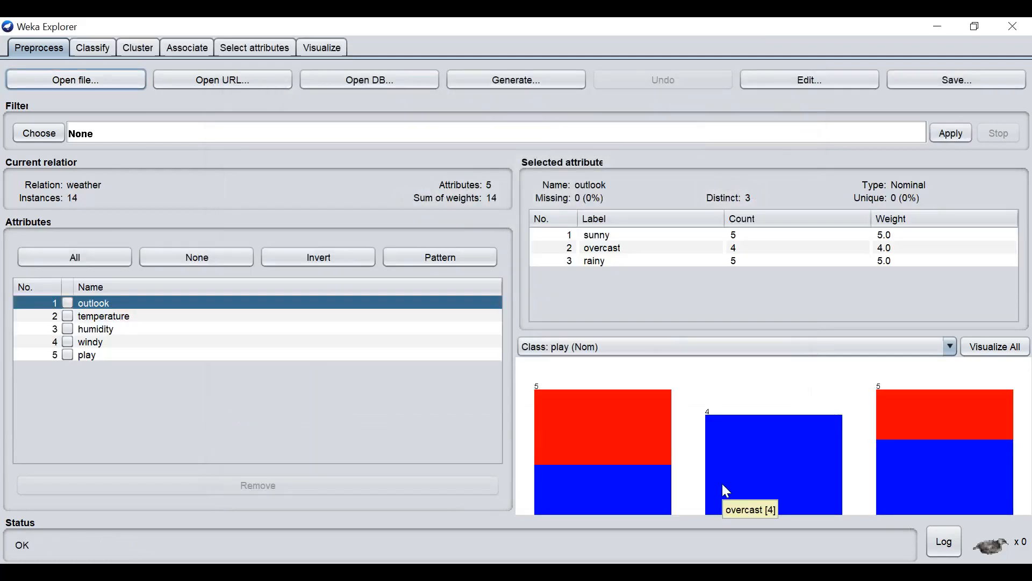
mouse_move(95, 202)
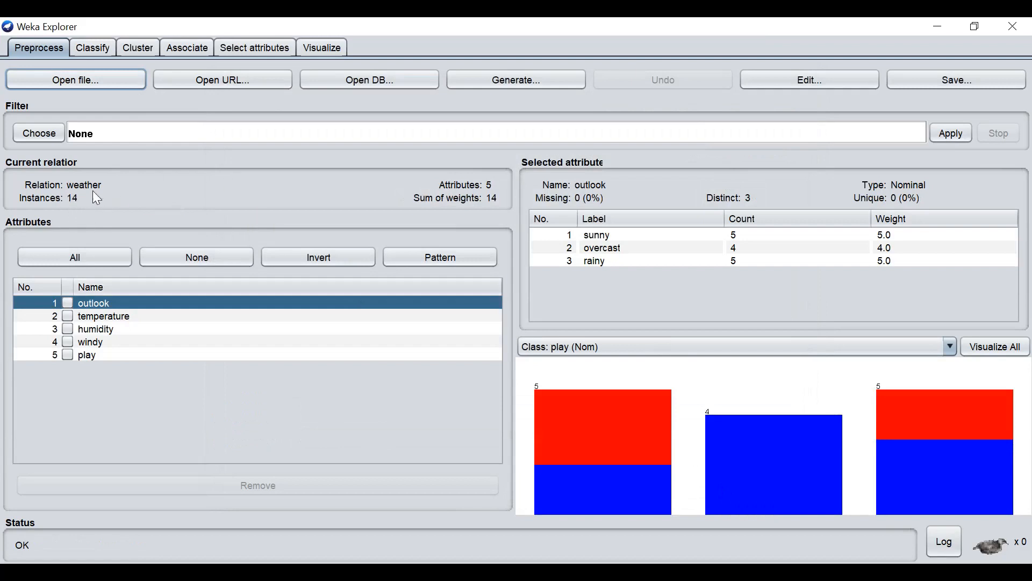
mouse_move(472, 200)
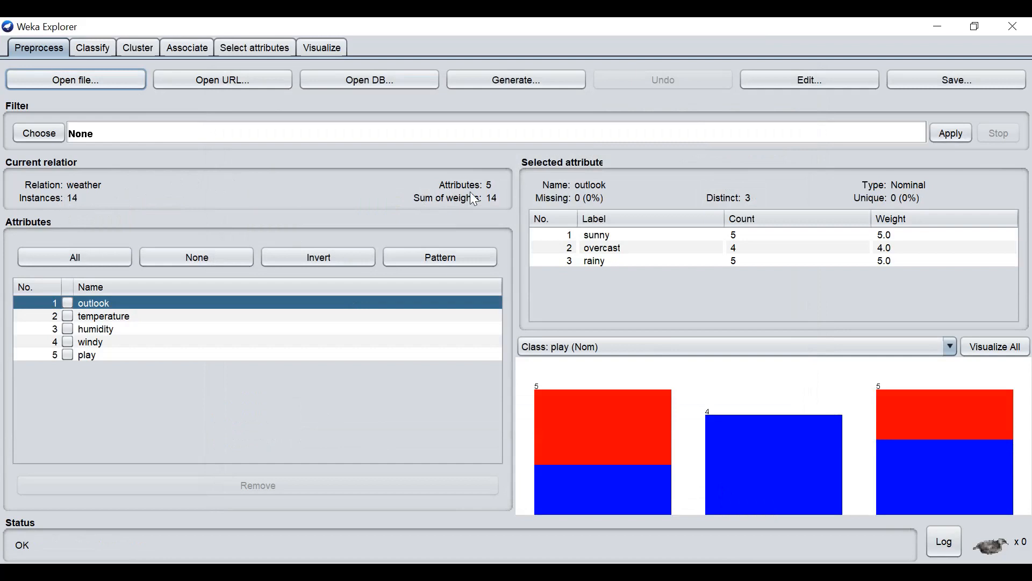
mouse_move(137, 353)
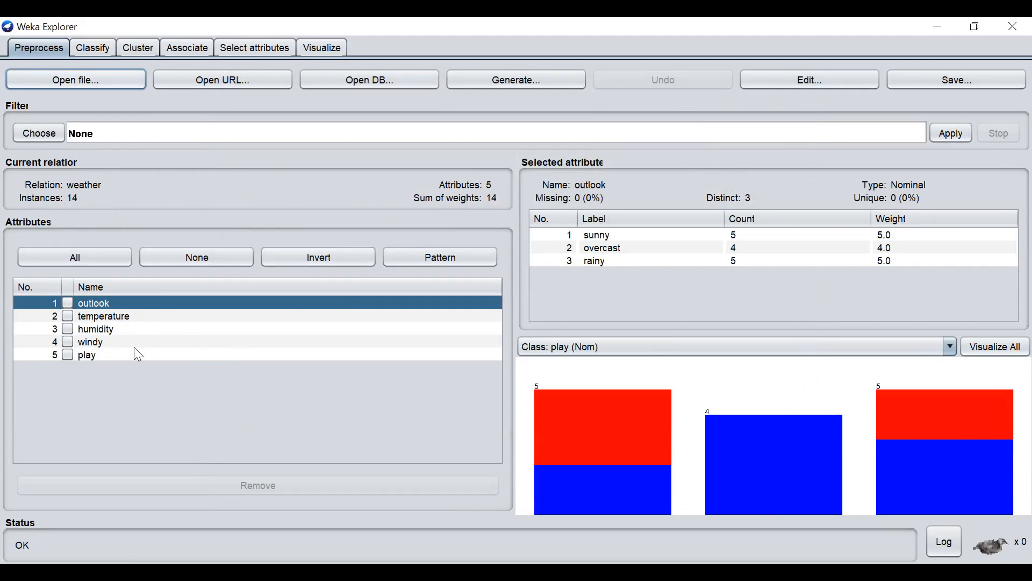
mouse_move(126, 349)
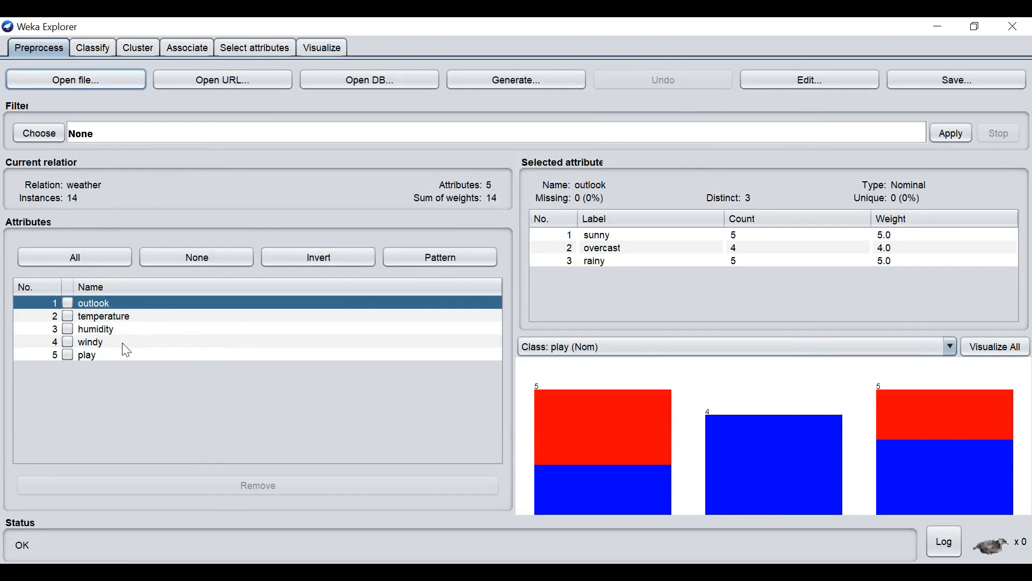
mouse_move(117, 335)
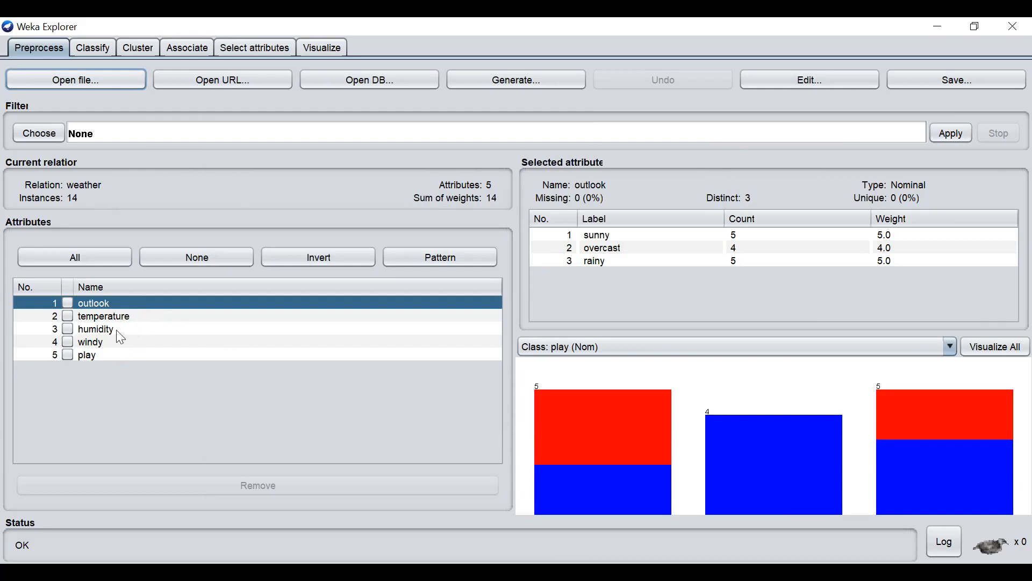
mouse_move(90, 305)
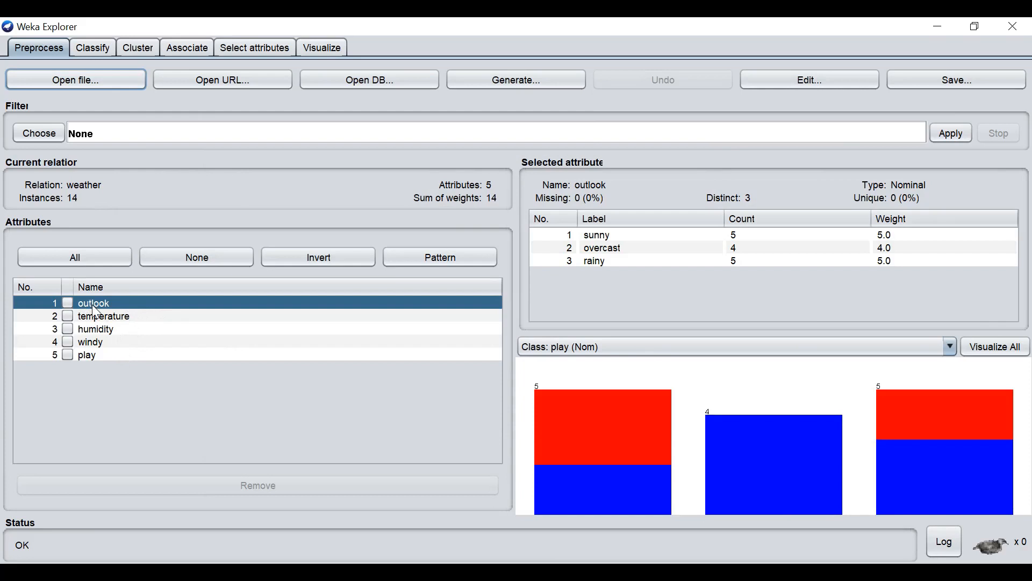
mouse_move(903, 183)
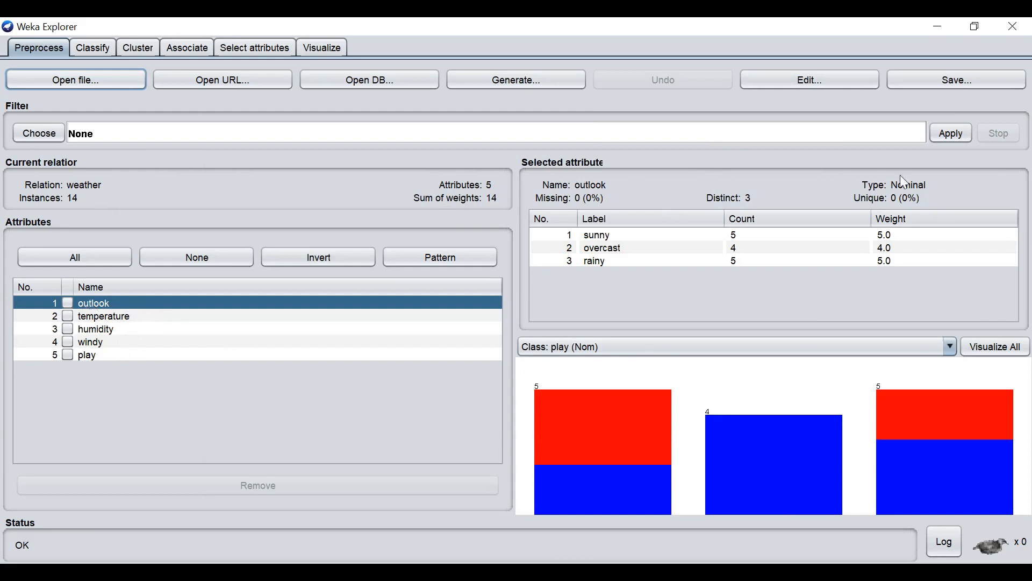
mouse_move(171, 301)
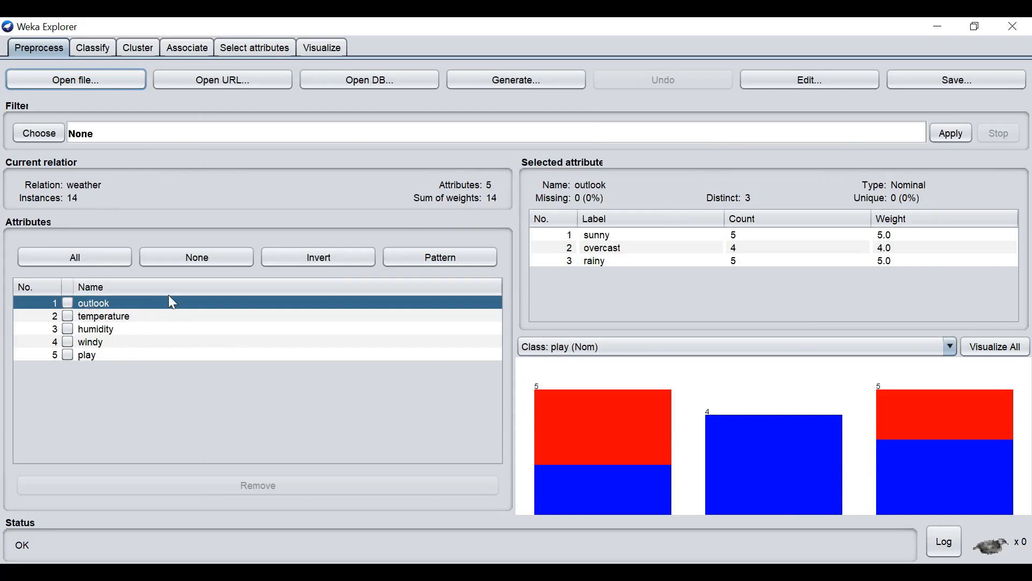
- Review temperature, humidity, windy and play statistics, then bring up the instance table
click(103, 315)
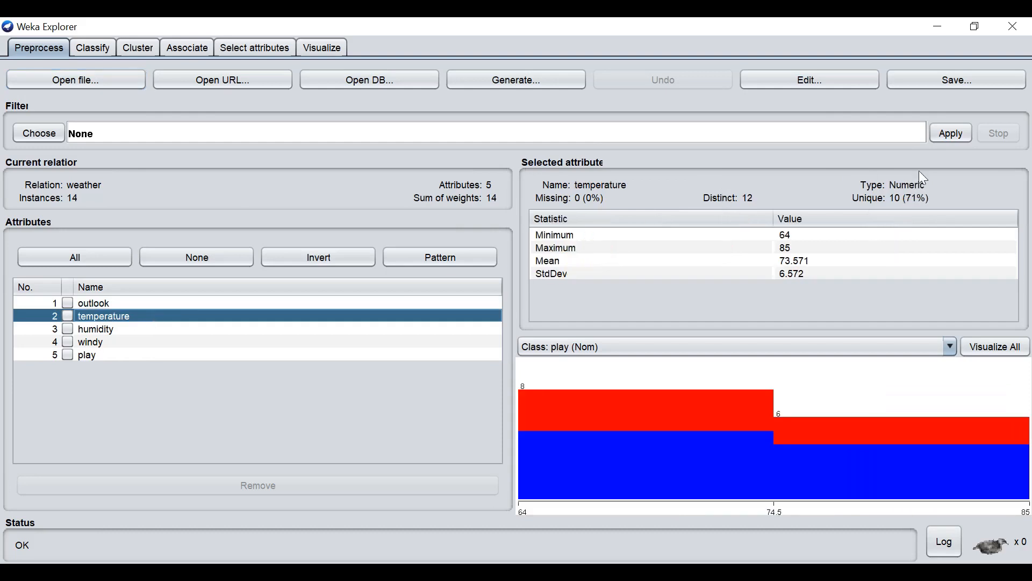
mouse_move(905, 173)
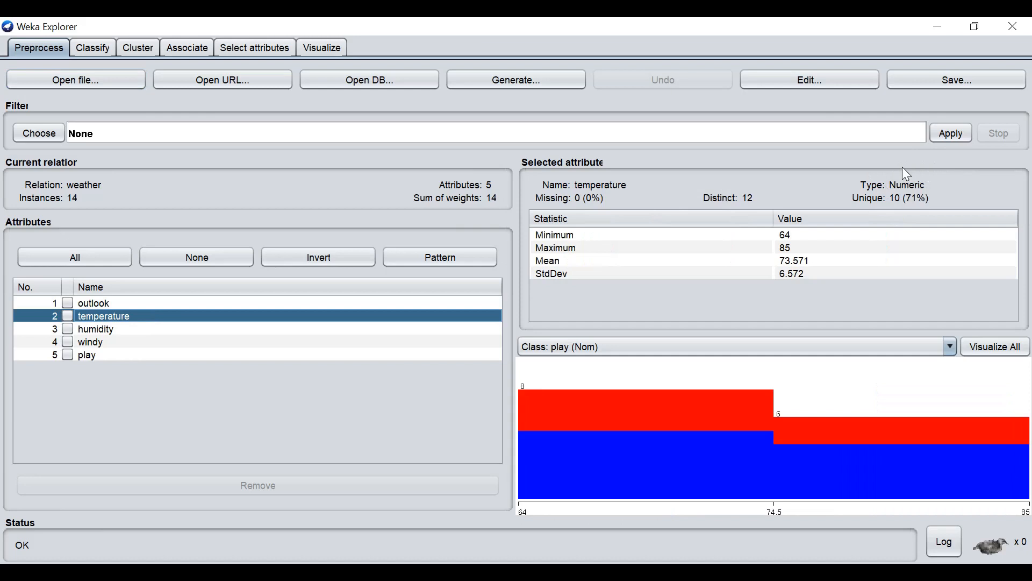
mouse_move(939, 154)
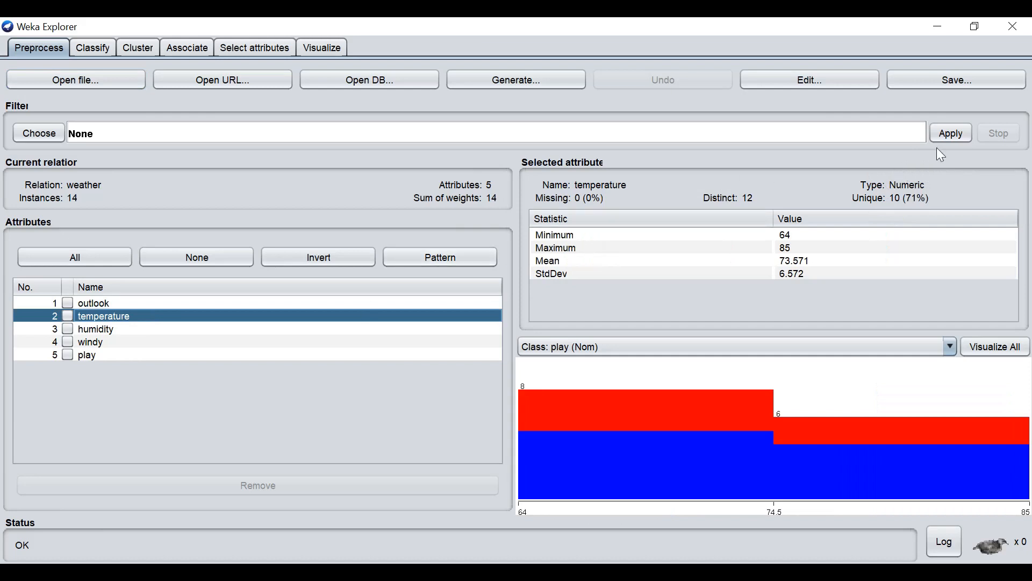
click(96, 329)
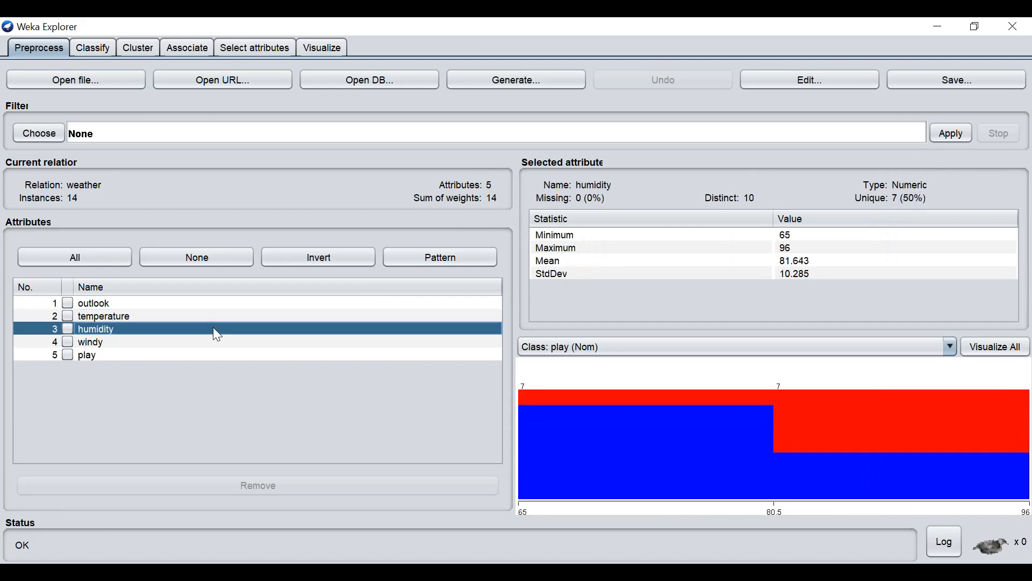
mouse_move(378, 211)
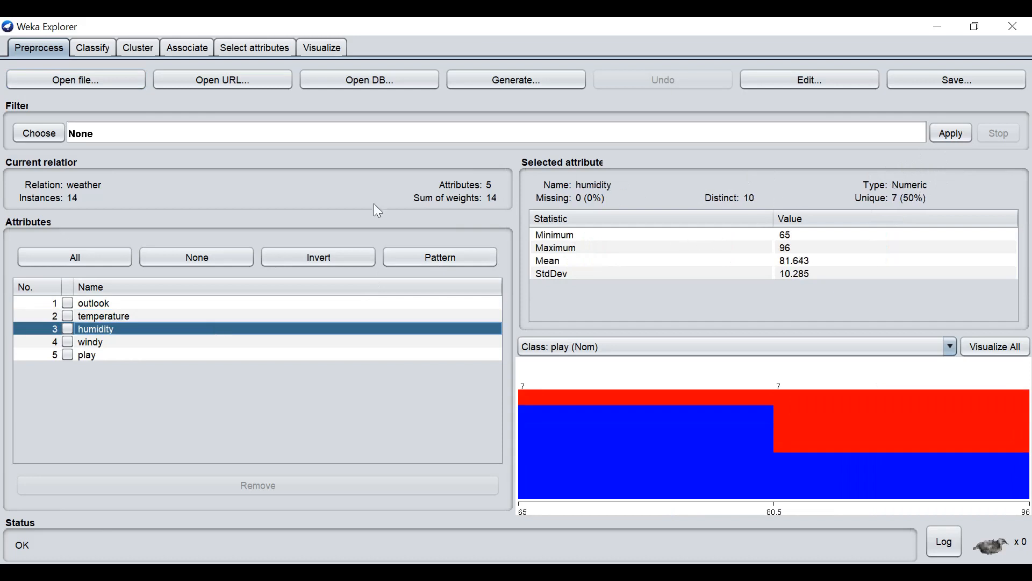
click(90, 341)
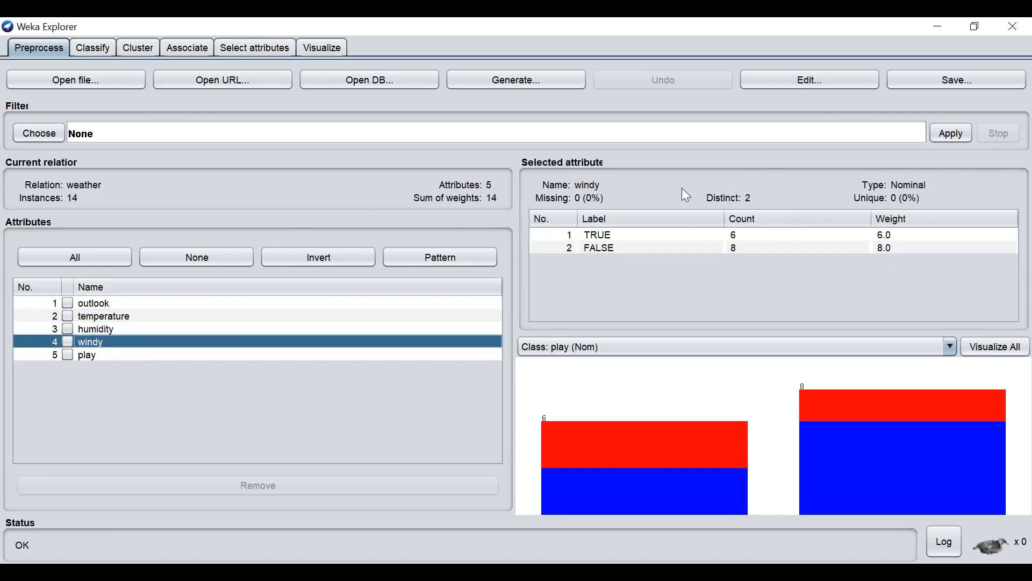
mouse_move(248, 357)
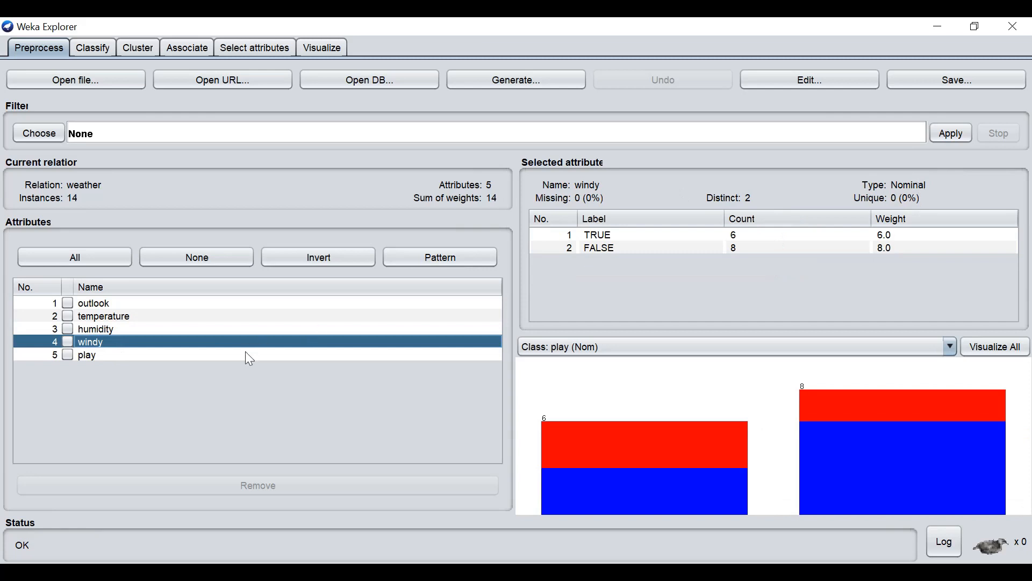
click(86, 353)
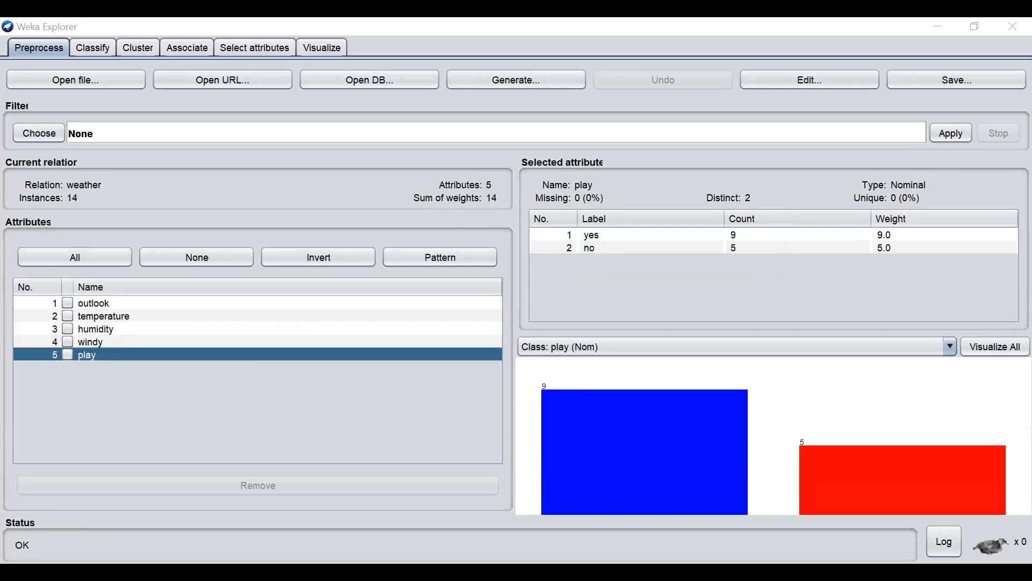
click(808, 78)
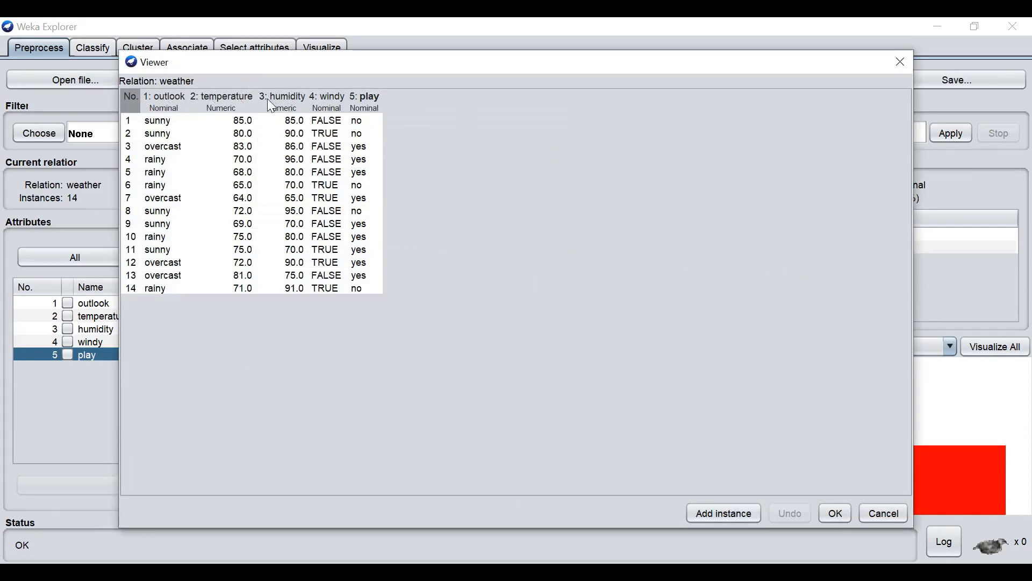
mouse_move(248, 124)
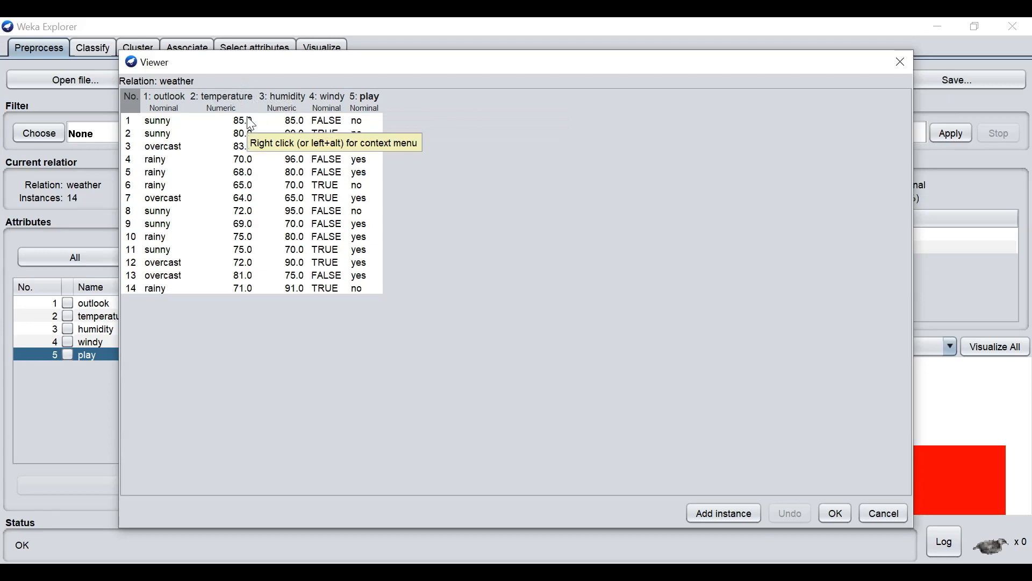
mouse_move(286, 140)
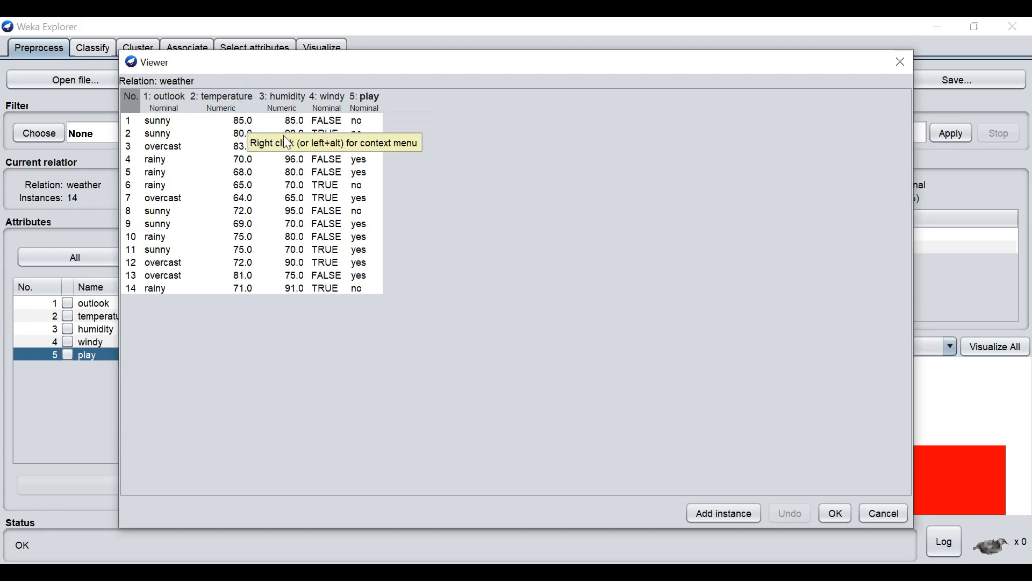
mouse_move(209, 205)
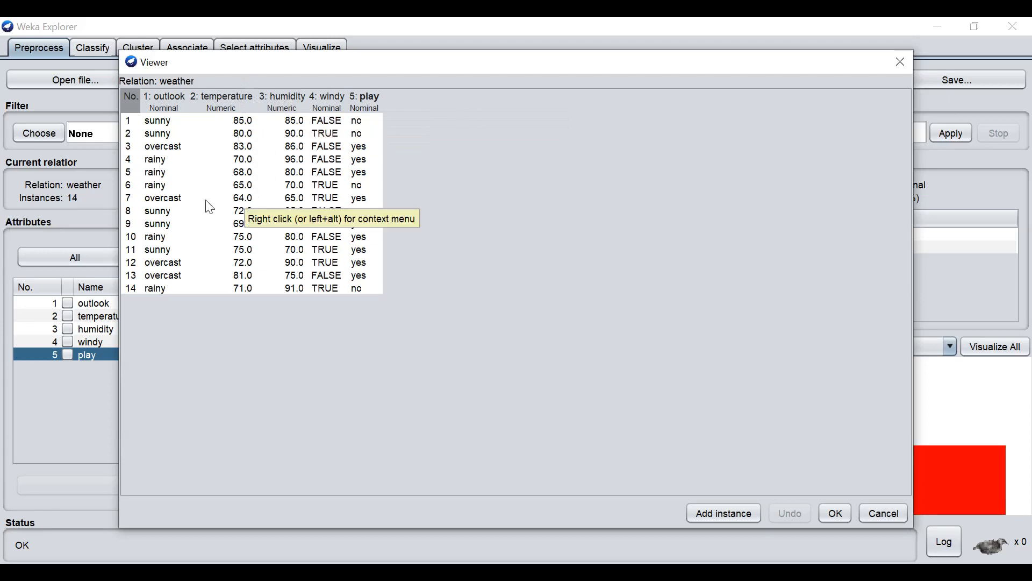
mouse_move(282, 268)
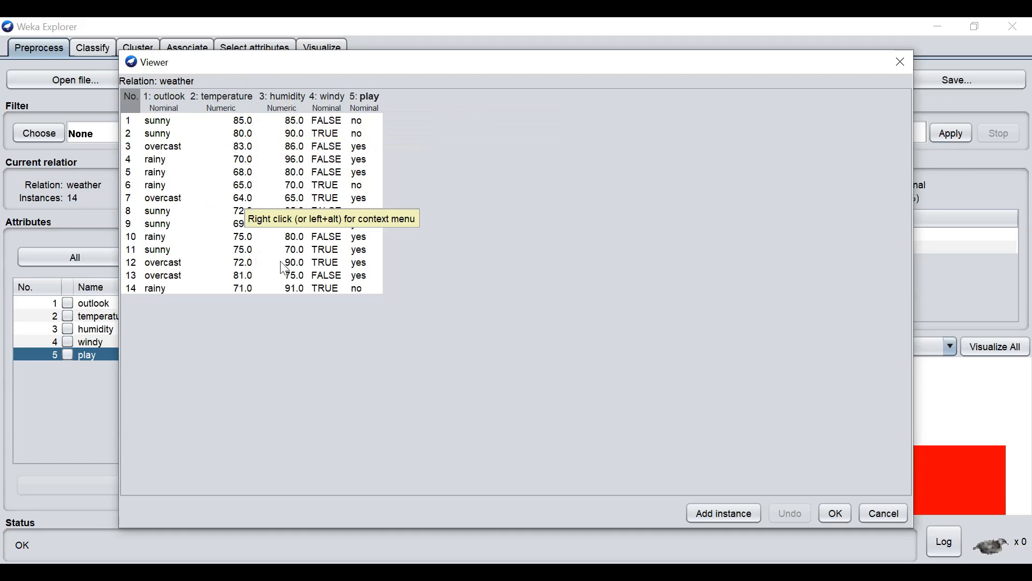
mouse_move(502, 188)
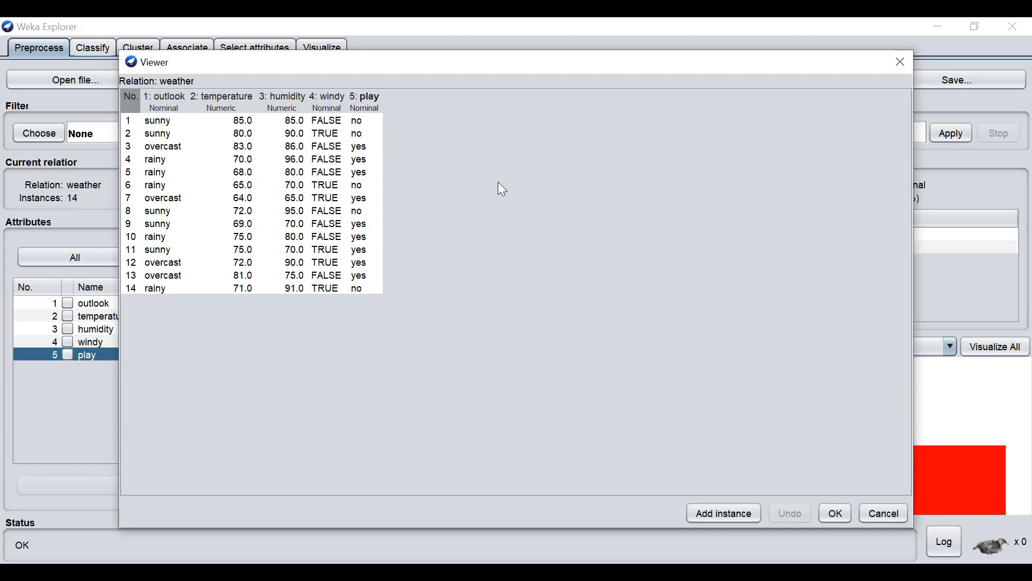
mouse_move(365, 97)
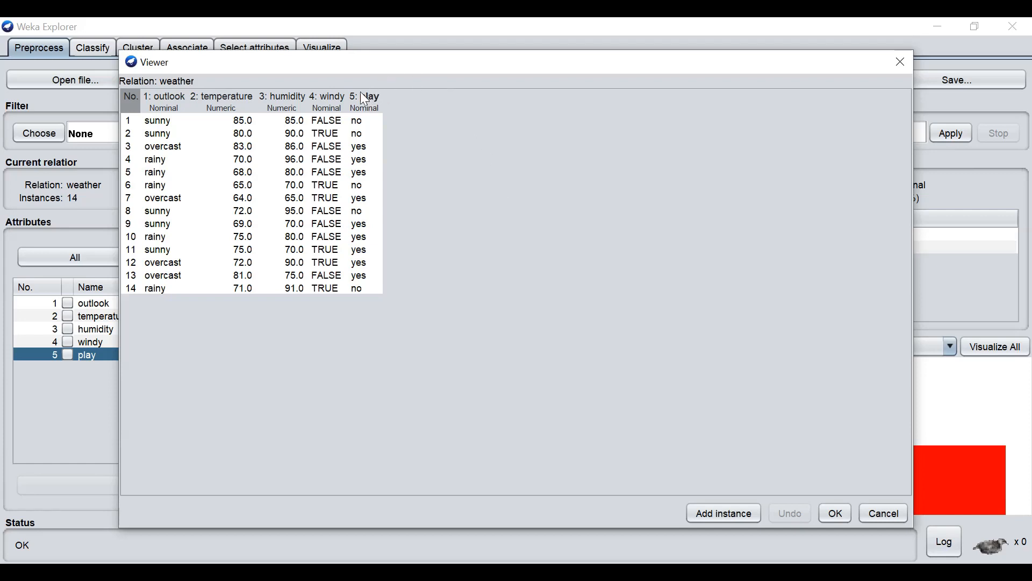
mouse_move(374, 84)
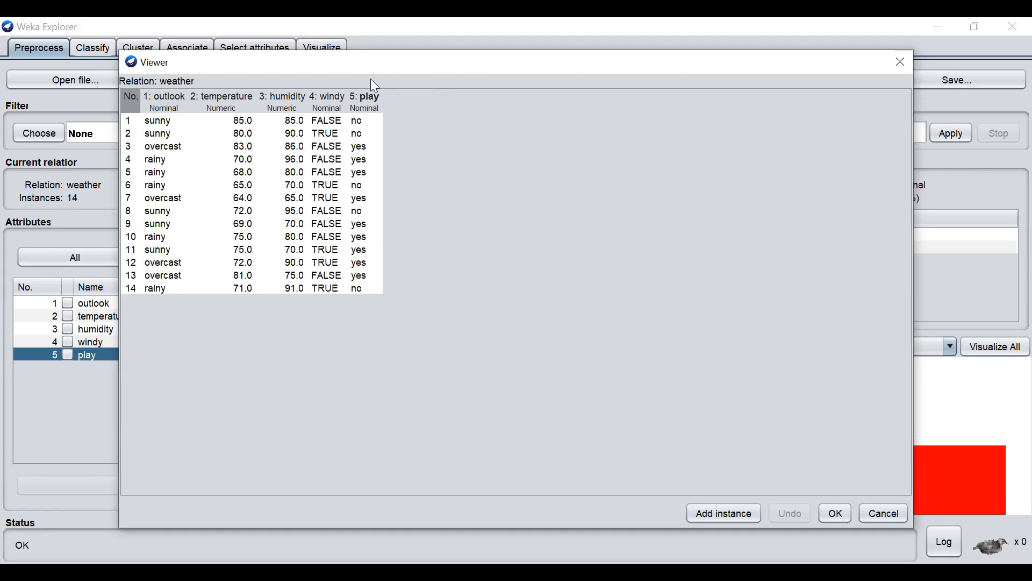
mouse_move(400, 86)
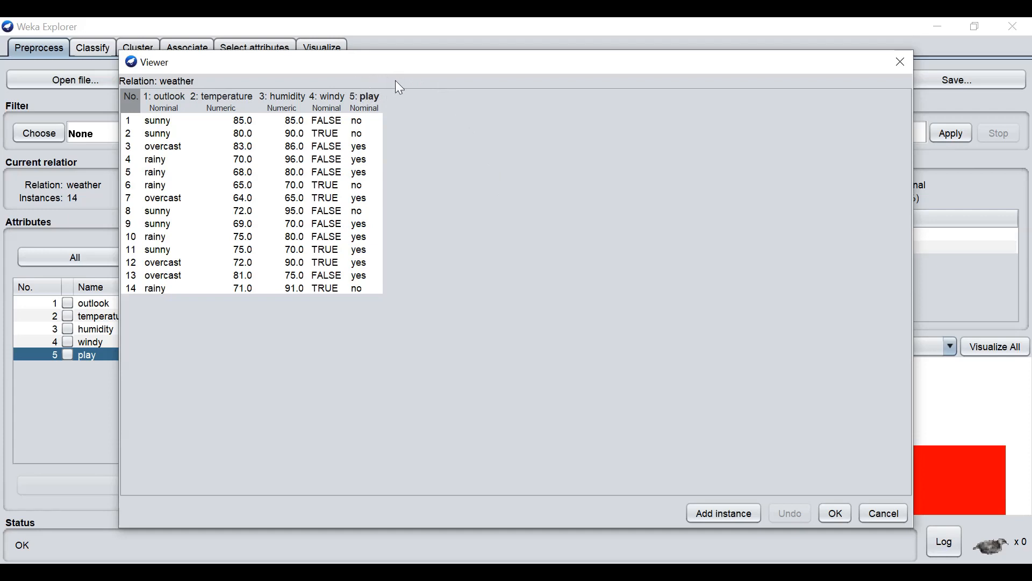
mouse_move(373, 99)
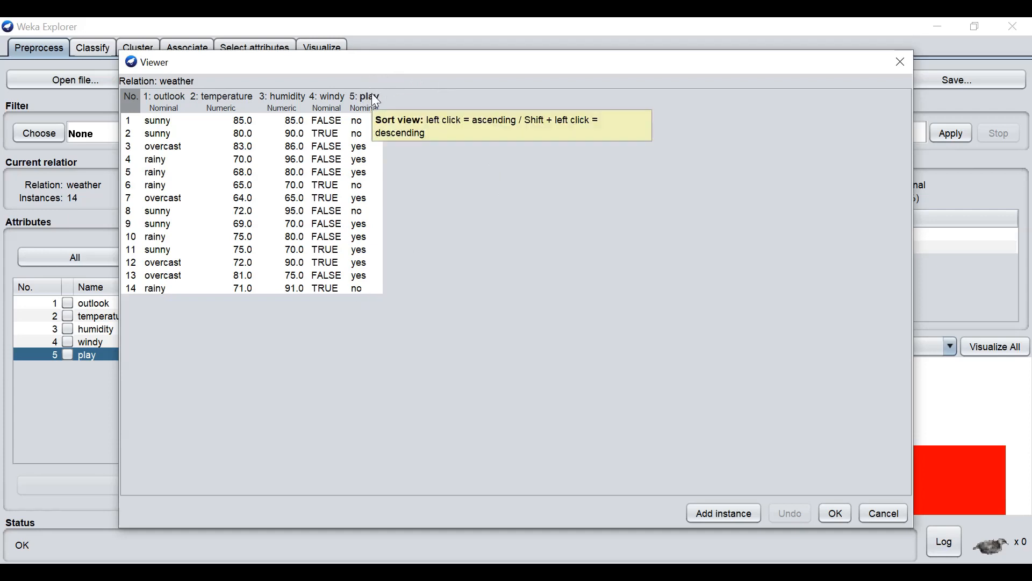
- Close the 14-instance weather data viewer with OK
click(834, 513)
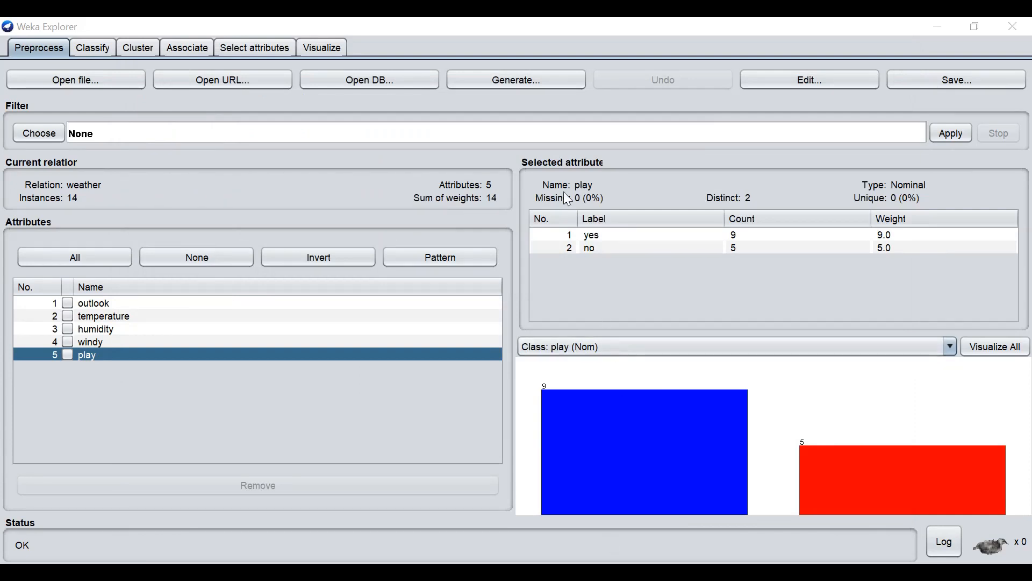
mouse_move(398, 274)
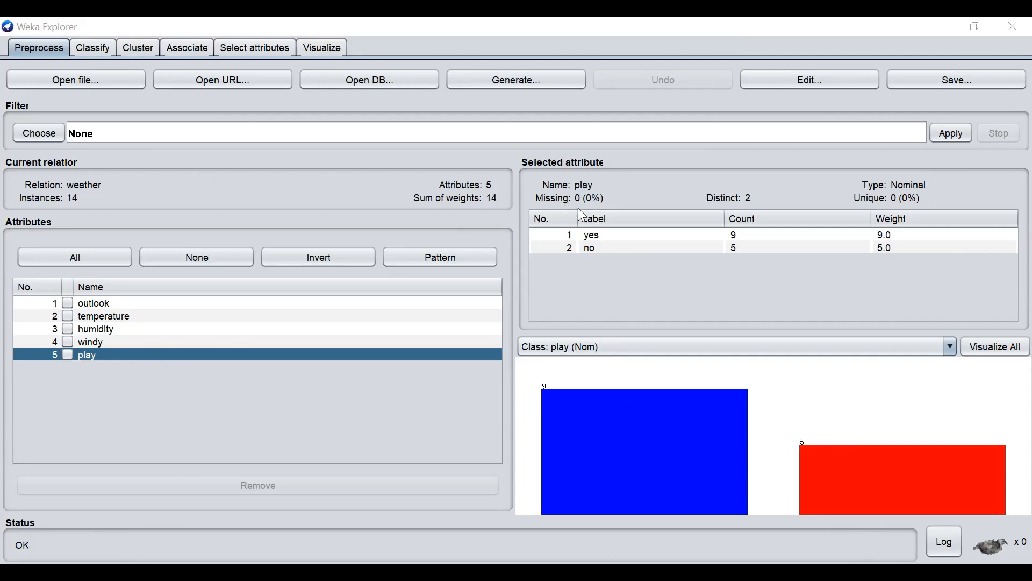
mouse_move(244, 348)
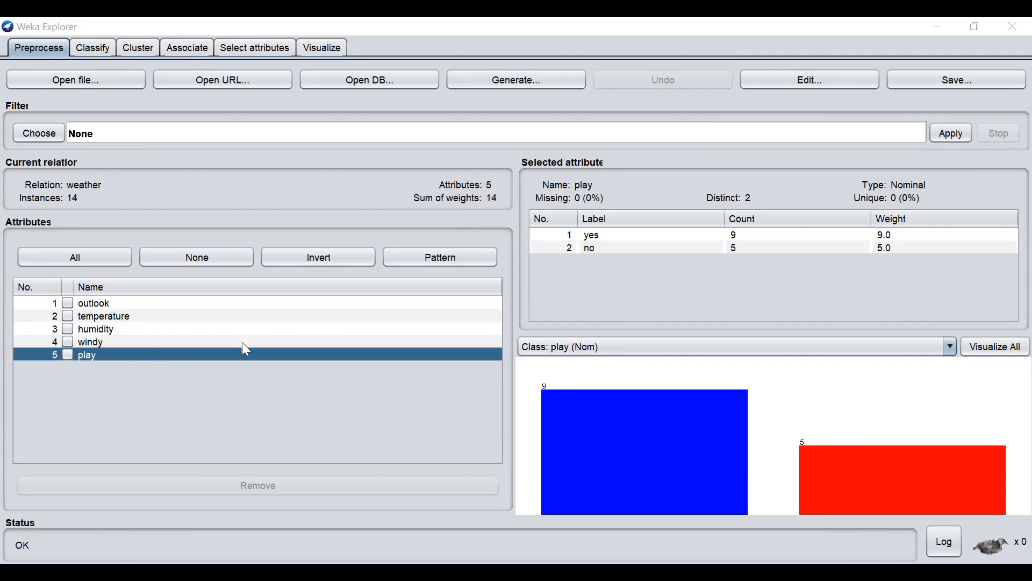
- Re-check humidity, temperature and outlook summaries and reopen the weather instance table
click(96, 329)
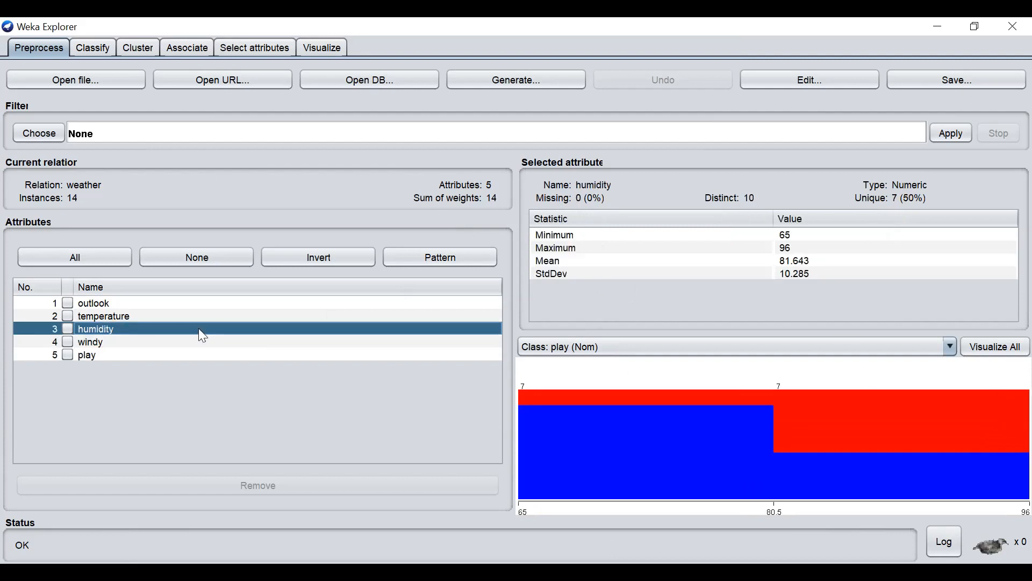
click(104, 316)
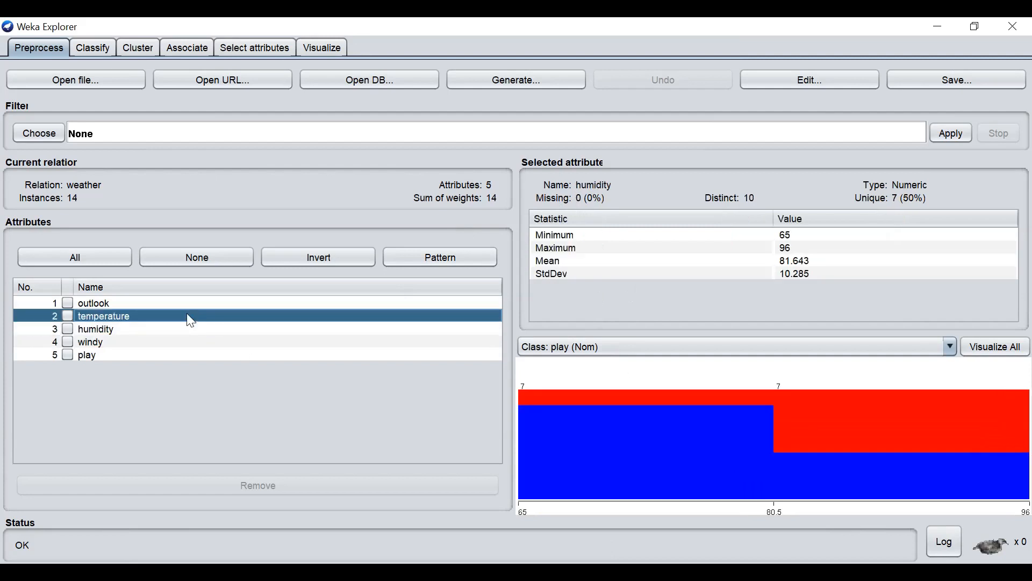
click(93, 304)
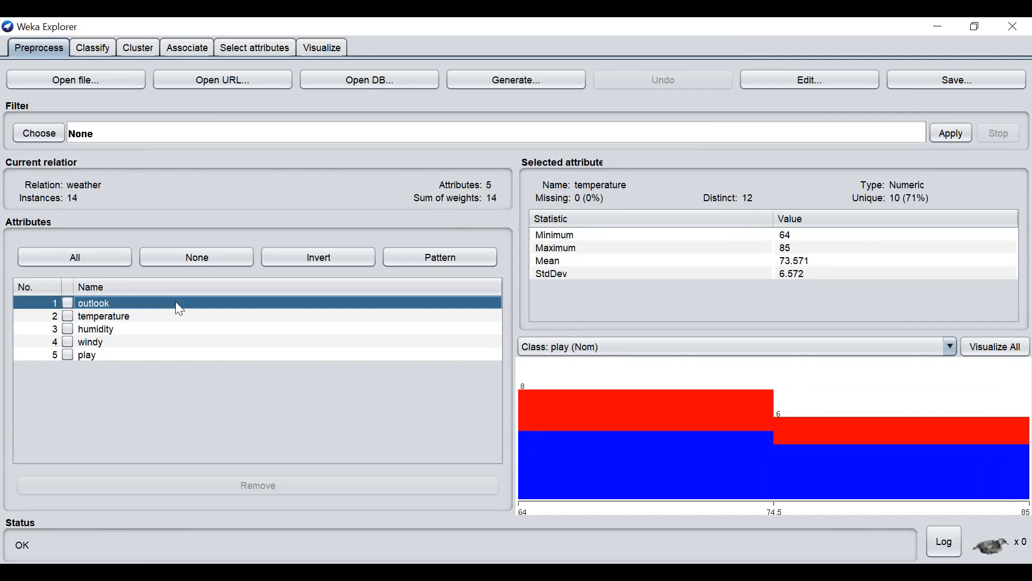
click(93, 302)
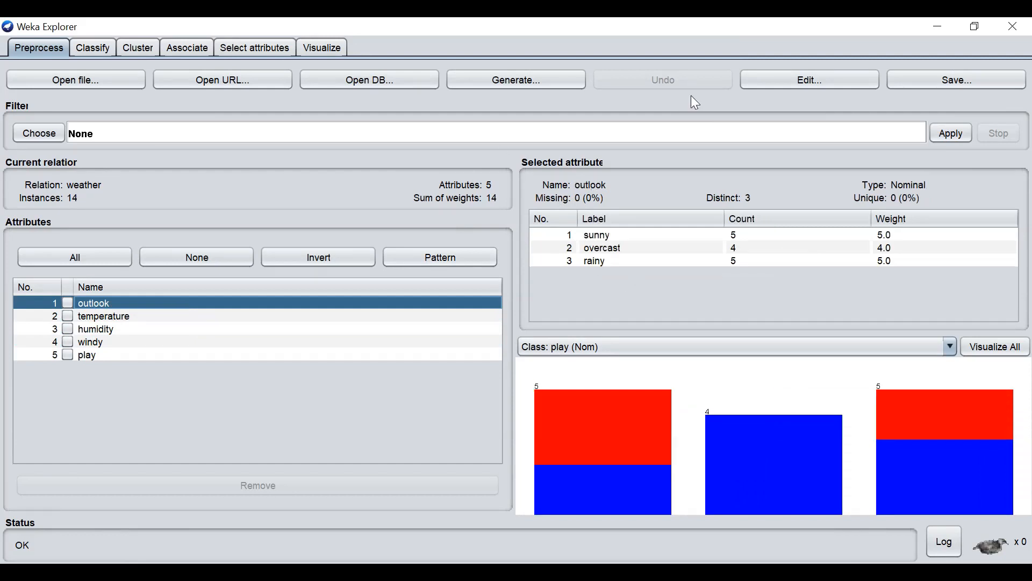
click(808, 78)
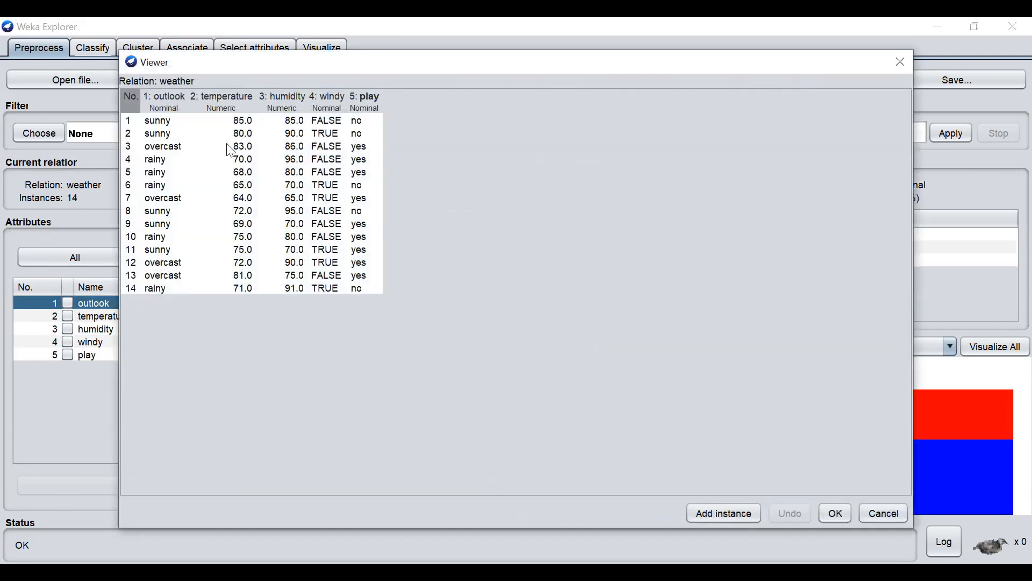
mouse_move(275, 170)
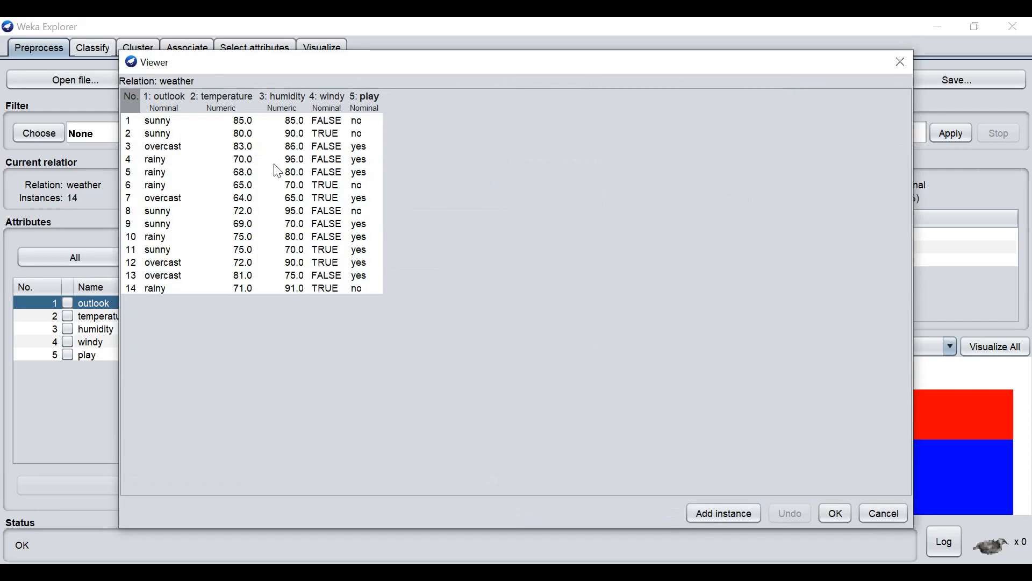
mouse_move(301, 292)
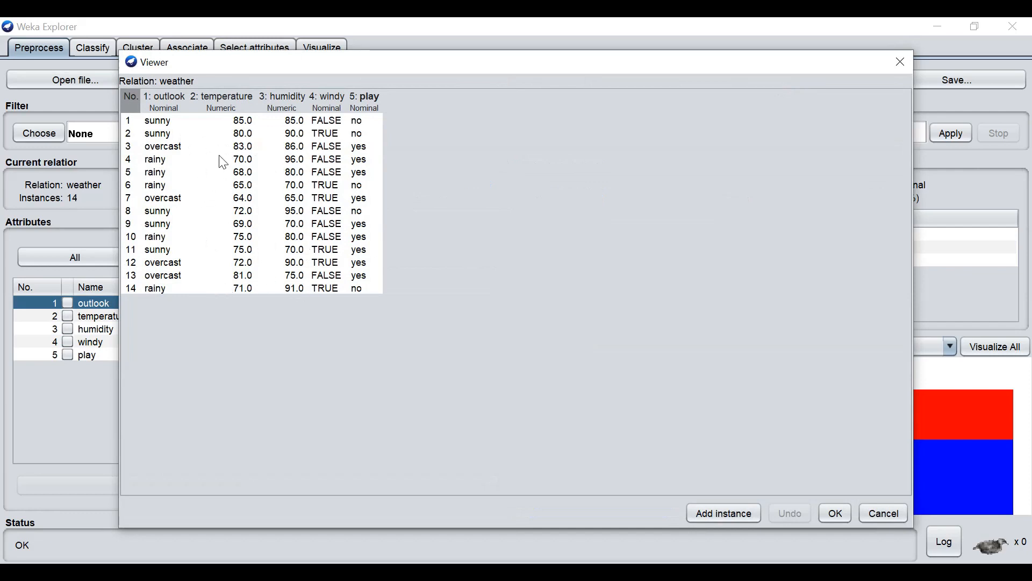
mouse_move(638, 474)
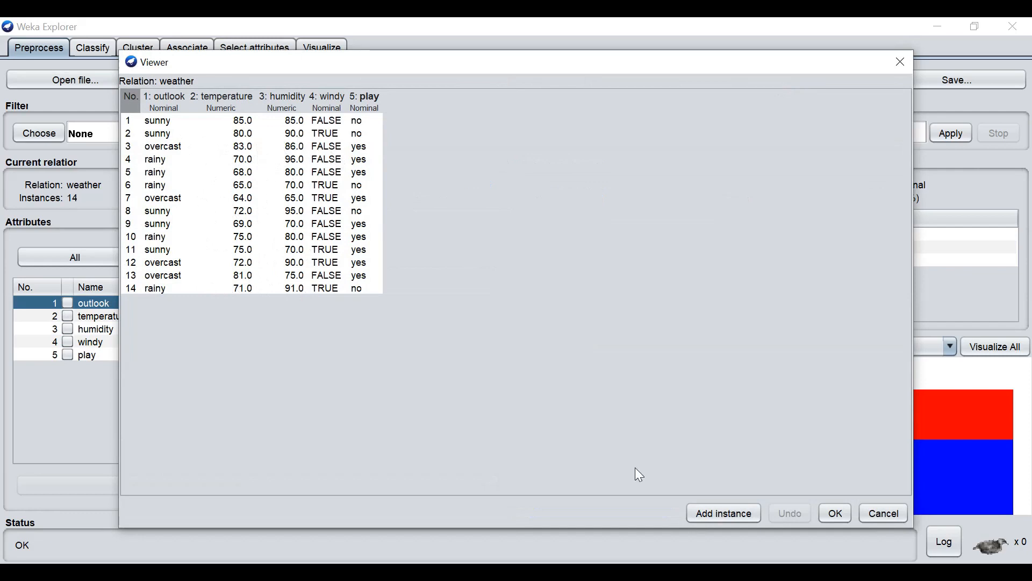
- Close the weather instance table and start loading another dataset file
click(833, 513)
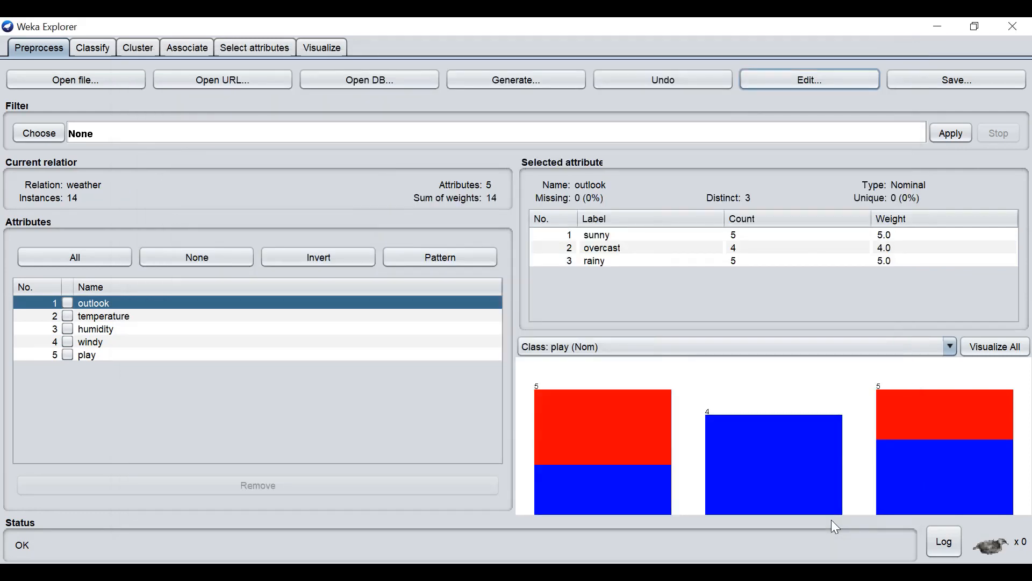
click(75, 79)
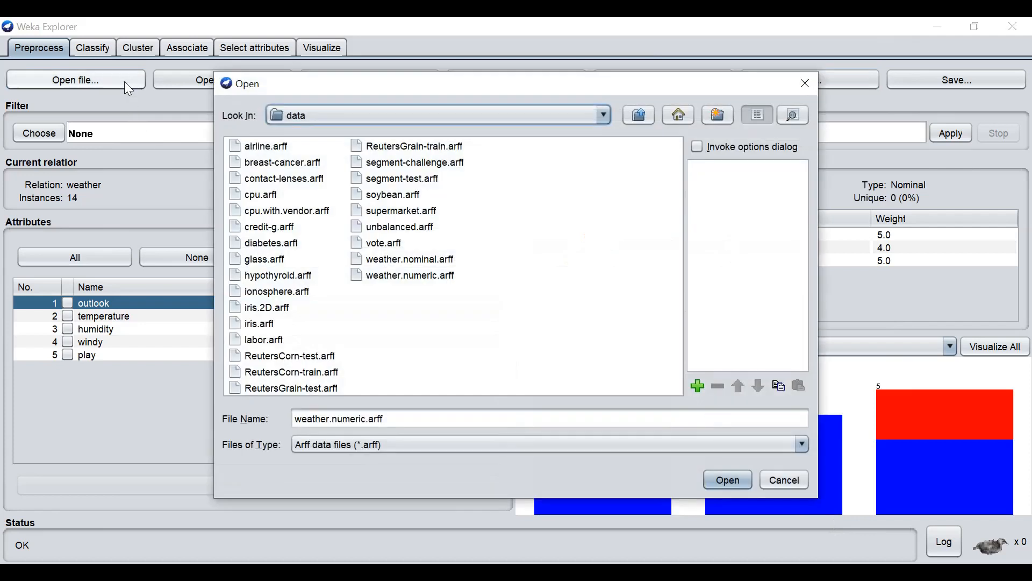
mouse_move(283, 251)
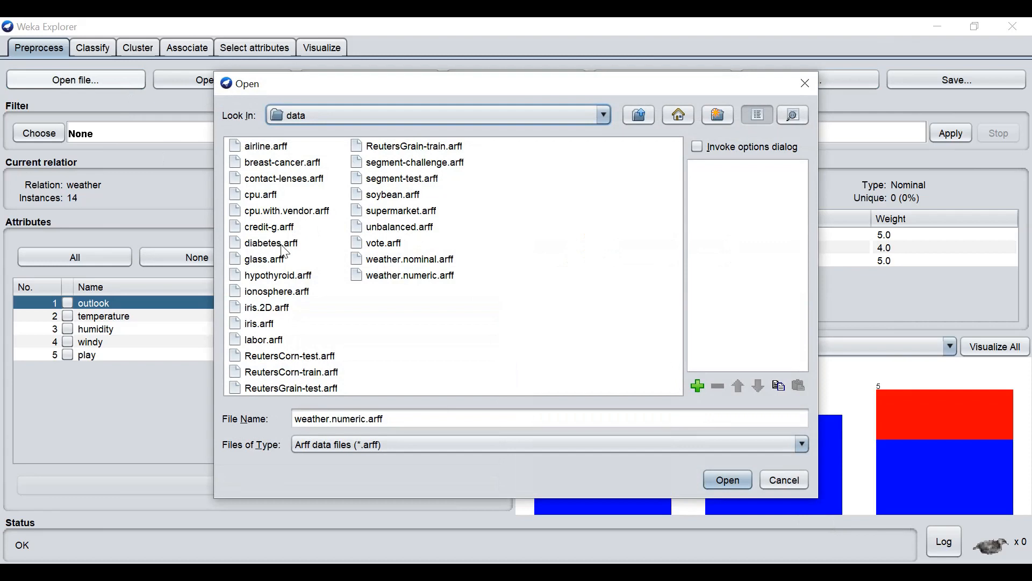
- Load diabetes.arff, giving pima_diabetes with 768 instances and 9 attributes
click(270, 242)
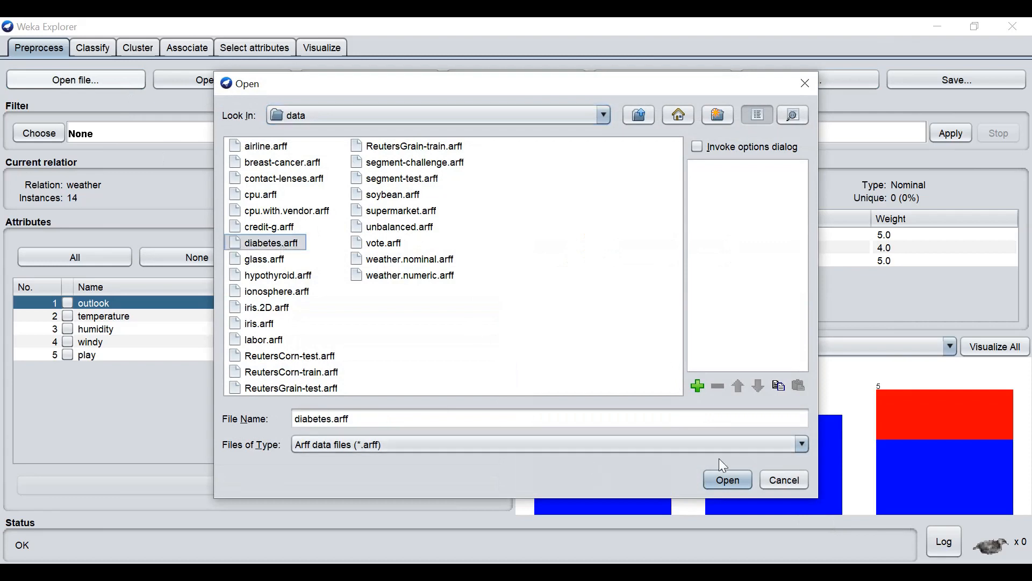
click(727, 479)
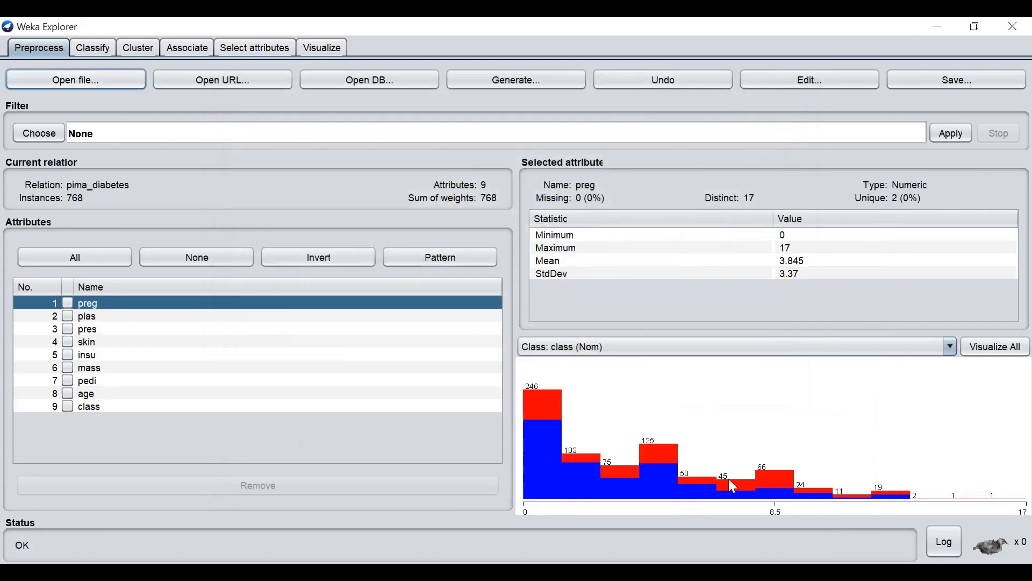
mouse_move(551, 421)
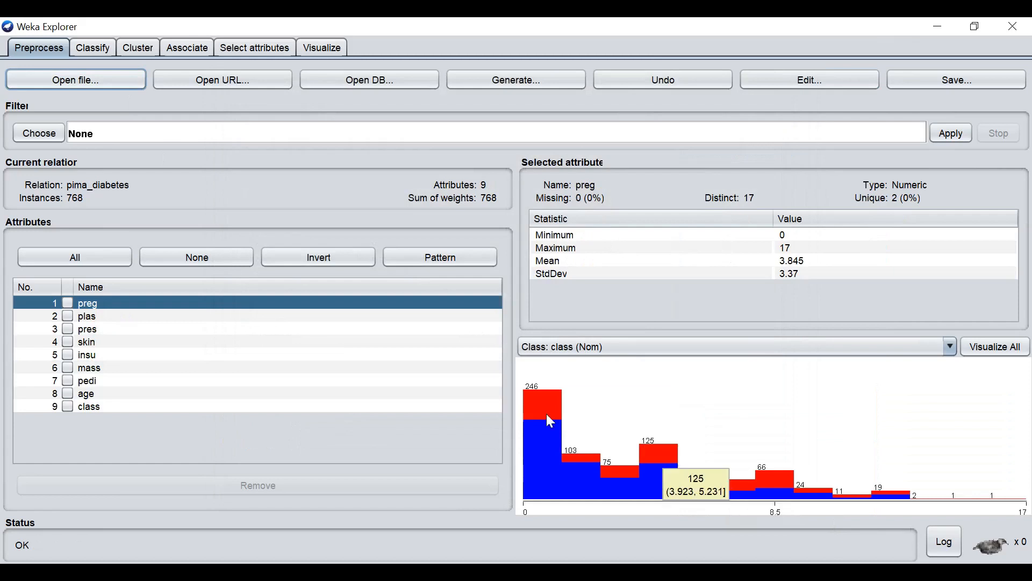
mouse_move(135, 305)
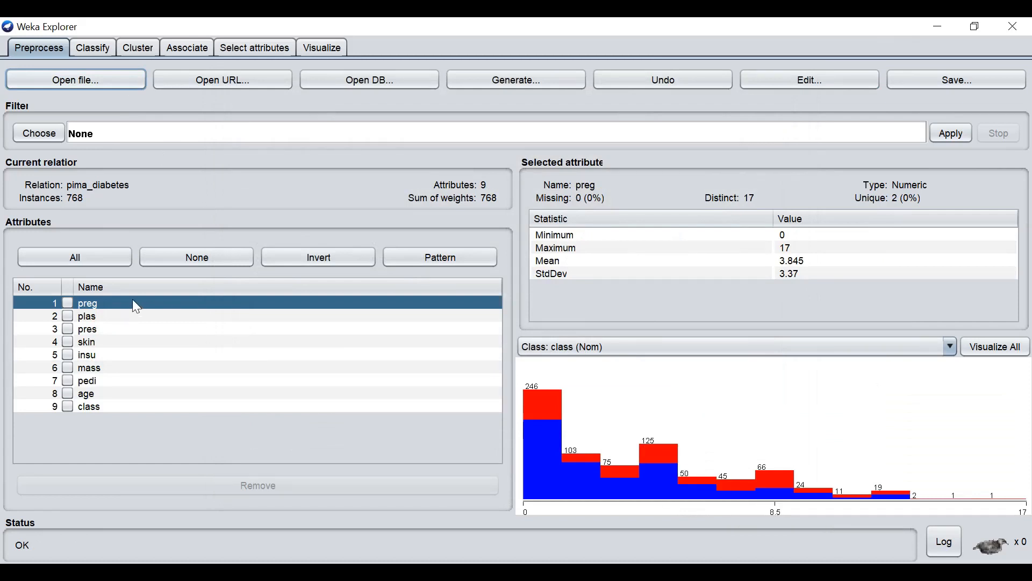
mouse_move(69, 211)
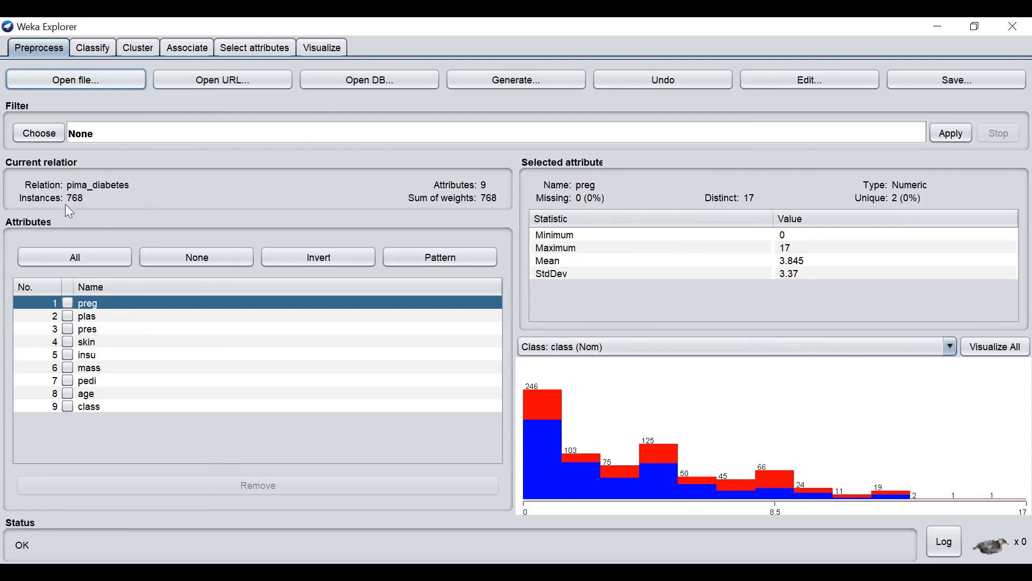
mouse_move(87, 207)
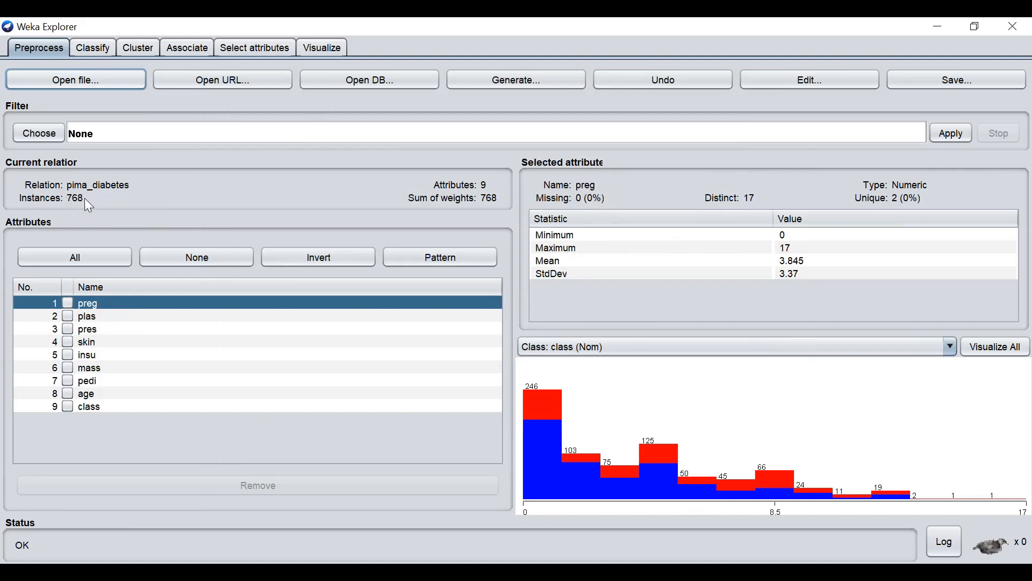
mouse_move(357, 172)
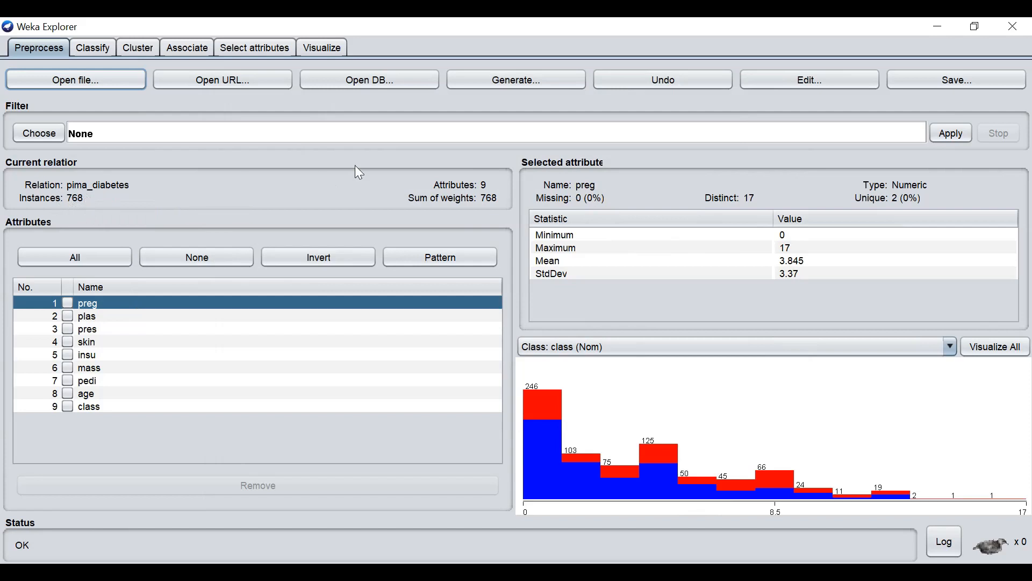
mouse_move(135, 375)
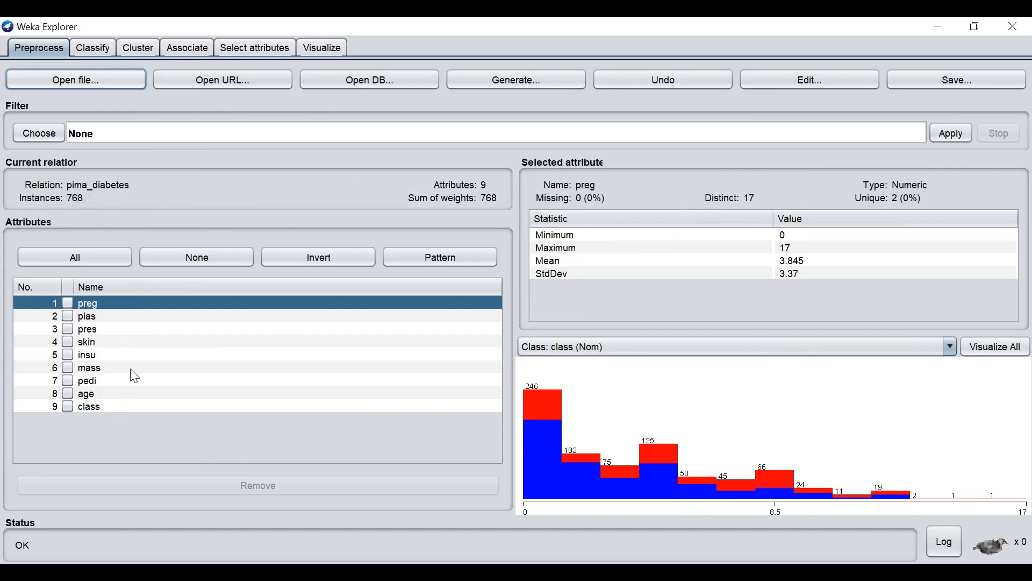
mouse_move(476, 23)
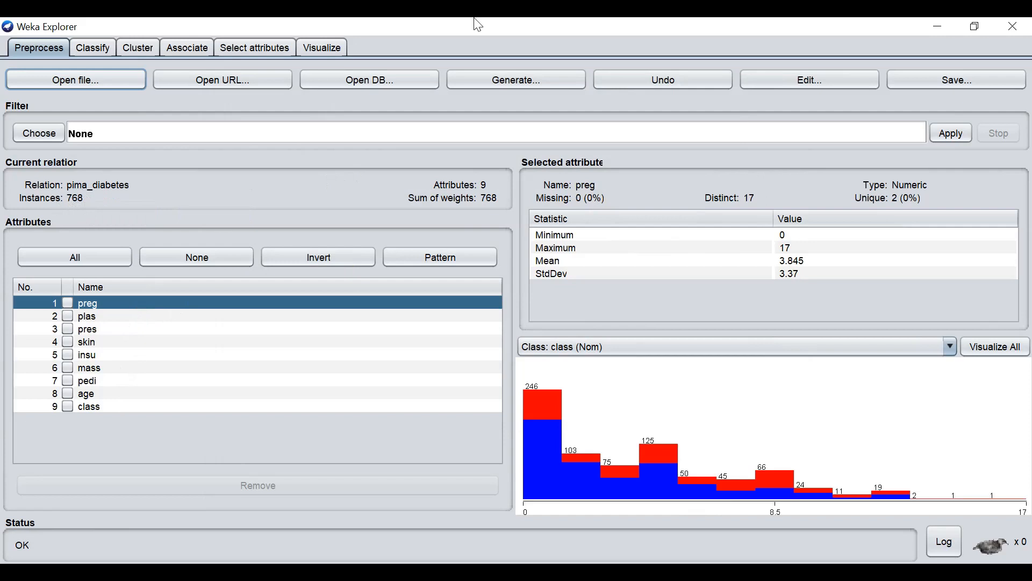
mouse_move(179, 297)
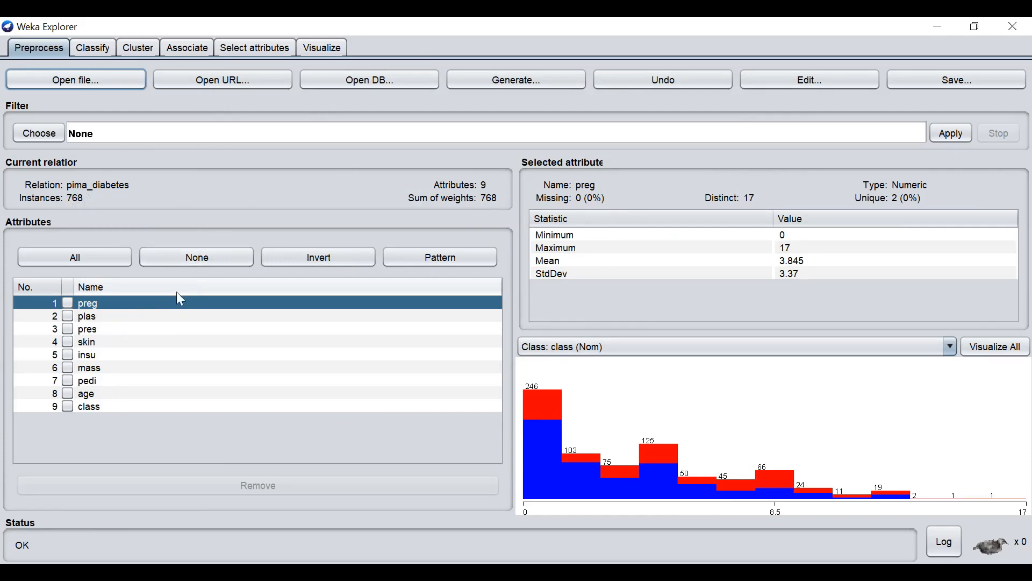
mouse_move(101, 319)
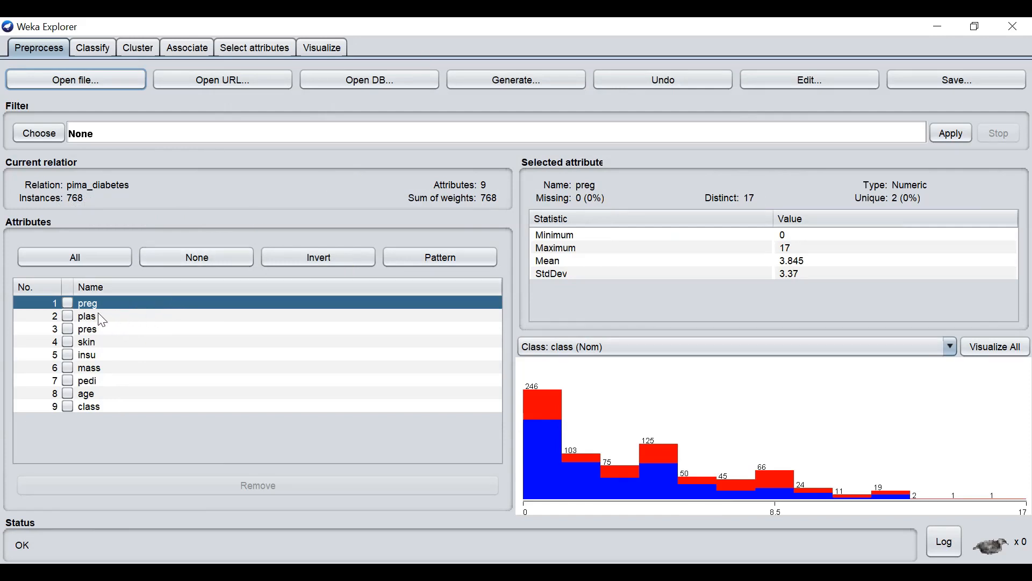
mouse_move(115, 326)
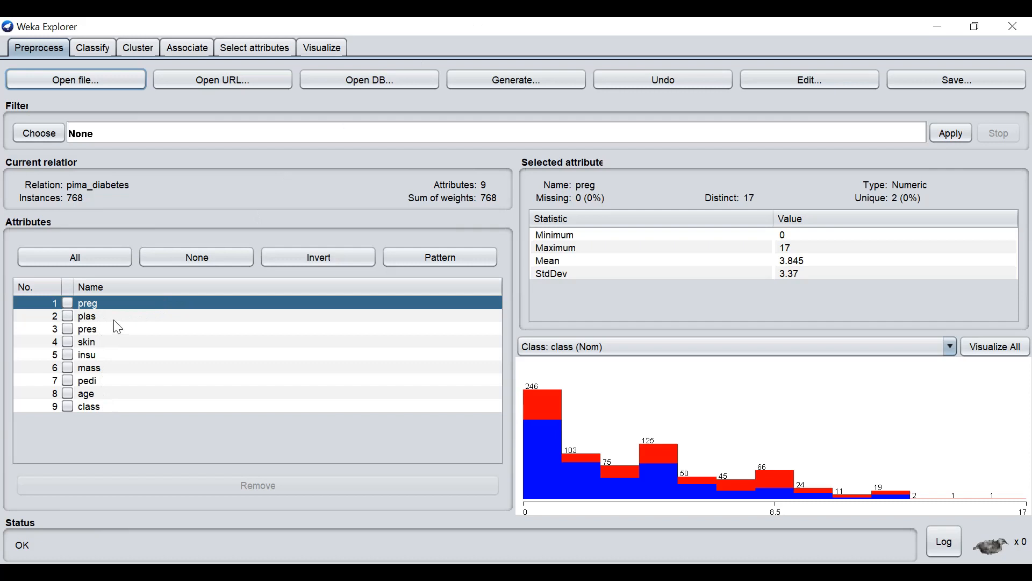
mouse_move(99, 413)
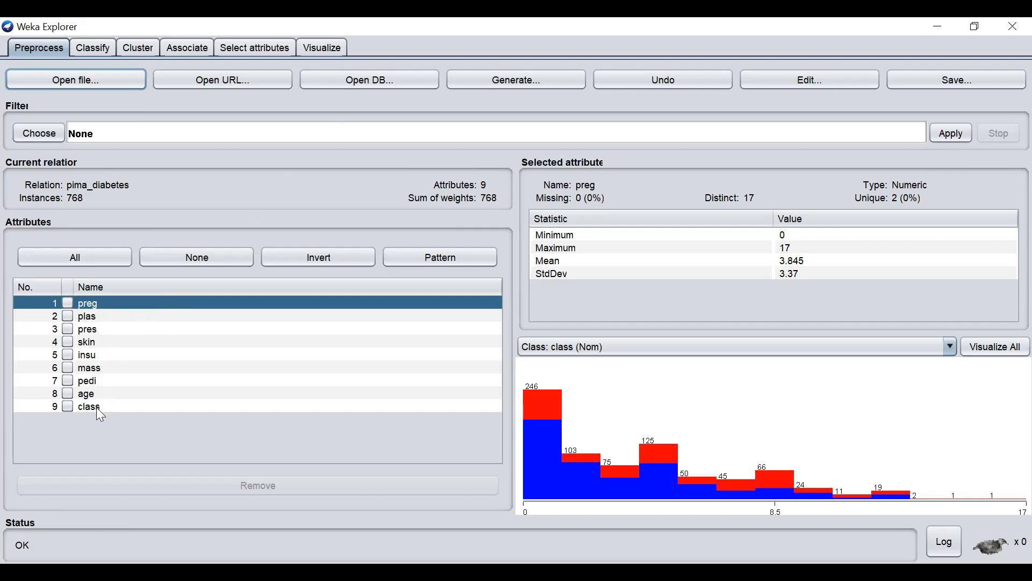
- Open the Viewer on the pima_diabetes relation's instance rows
click(808, 79)
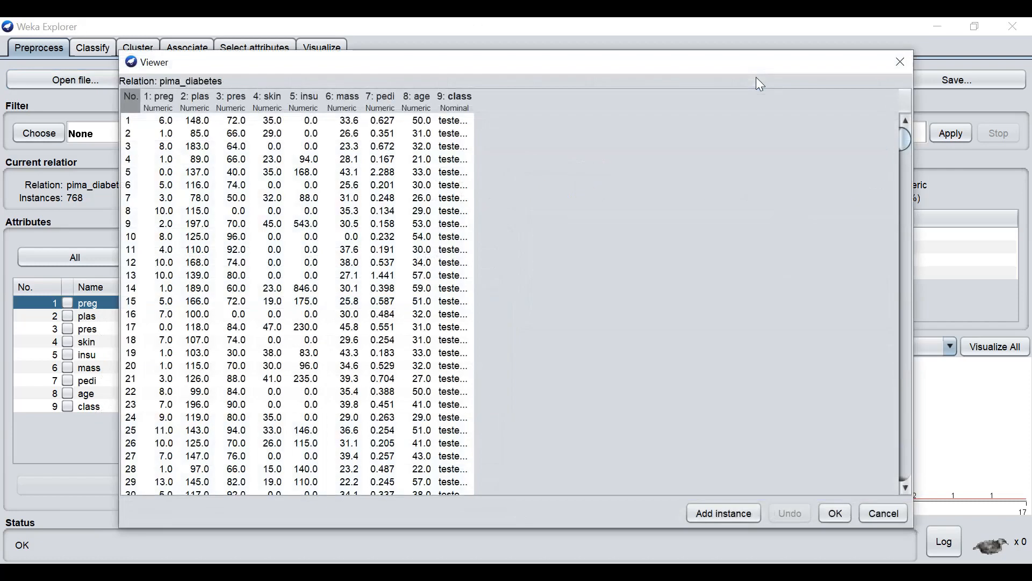
mouse_move(477, 205)
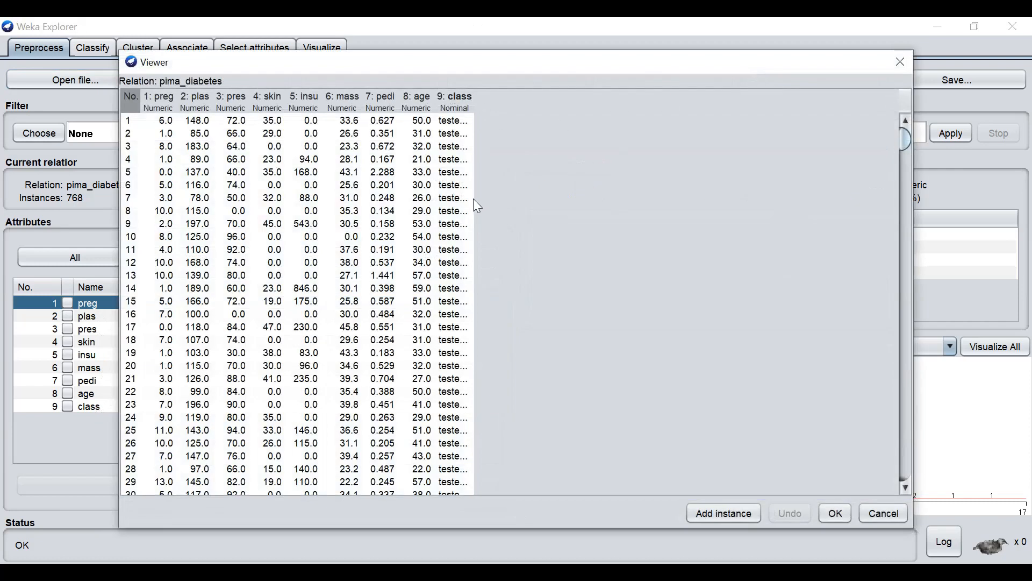
mouse_move(456, 101)
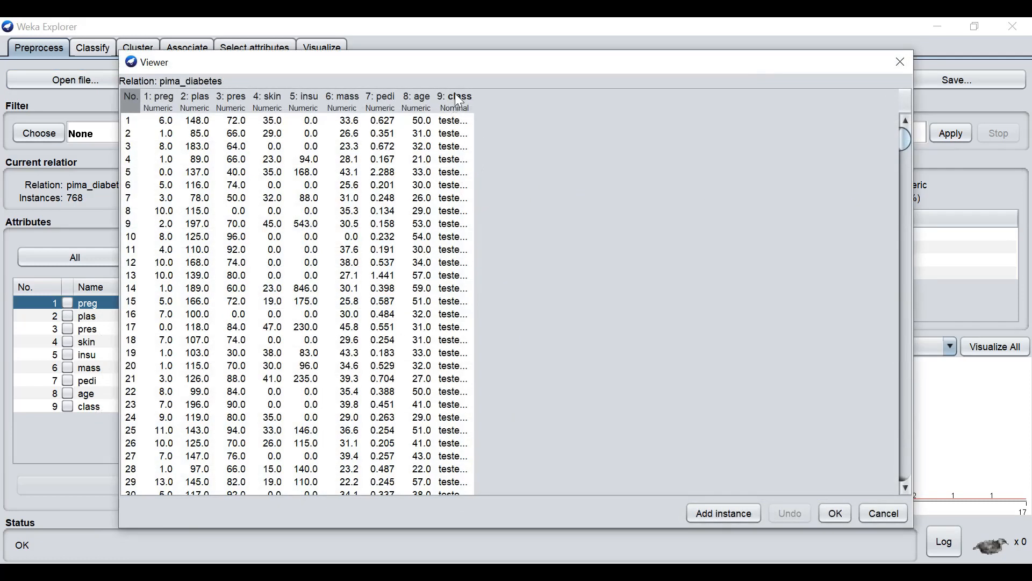
mouse_move(482, 328)
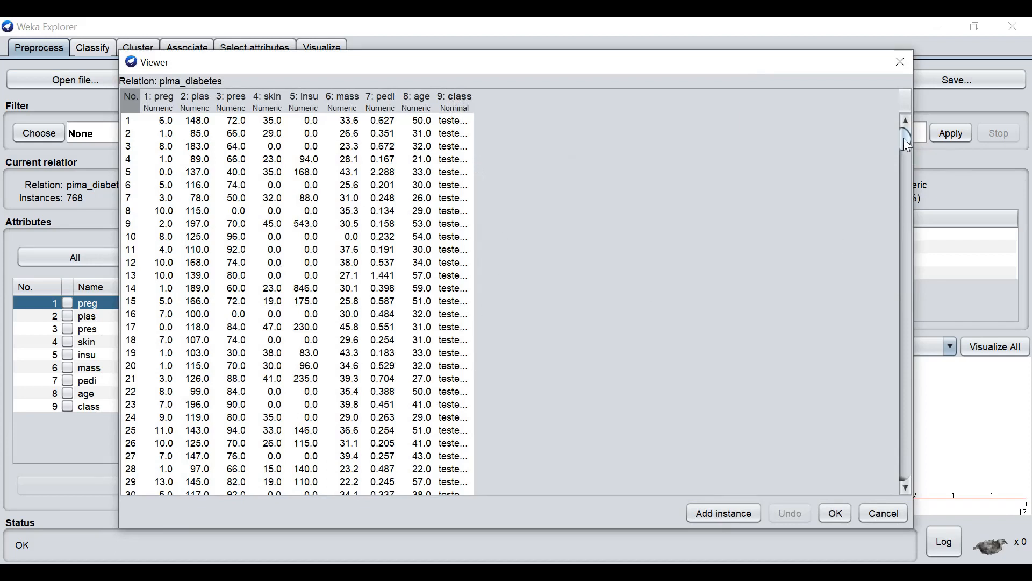
- Scroll down through the pima_diabetes rows and close the data viewer
scroll(down, 3)
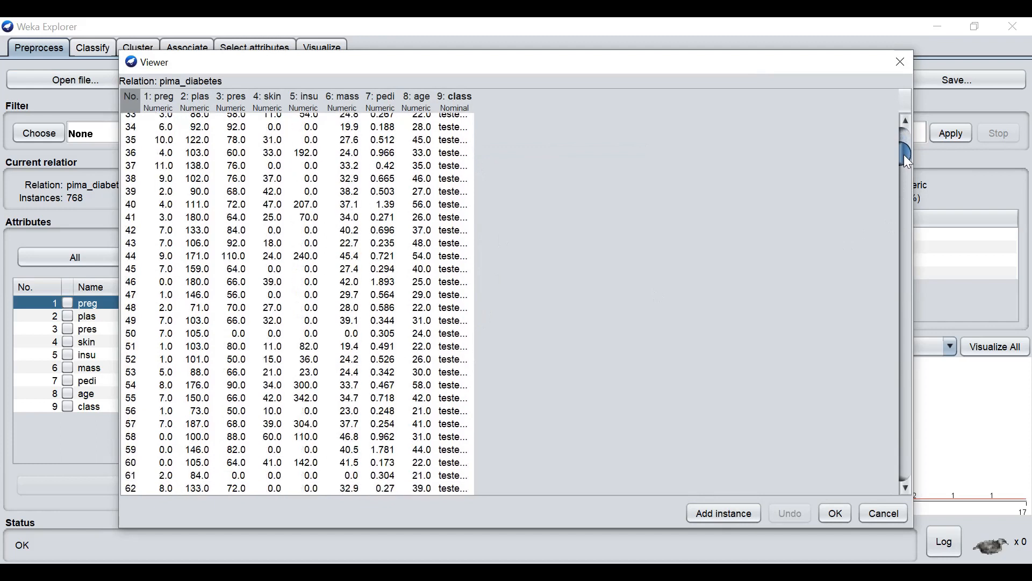
scroll(down, 3)
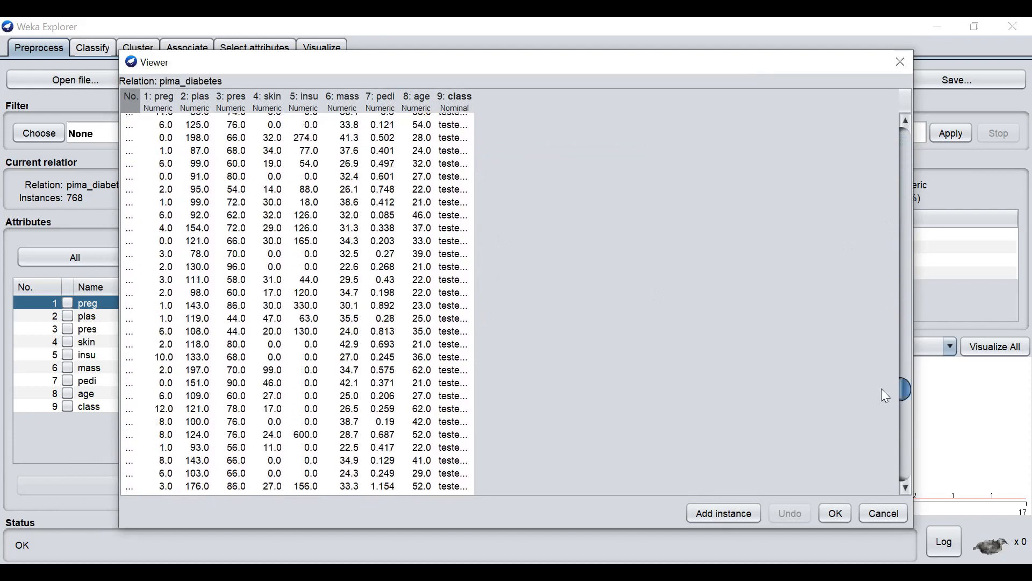
scroll(down, 3)
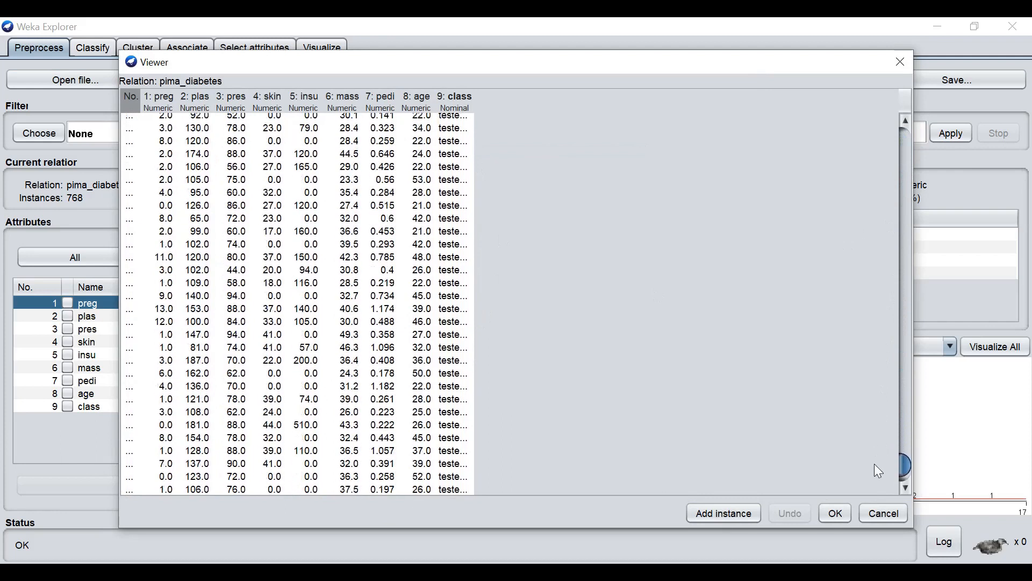
scroll(down, 3)
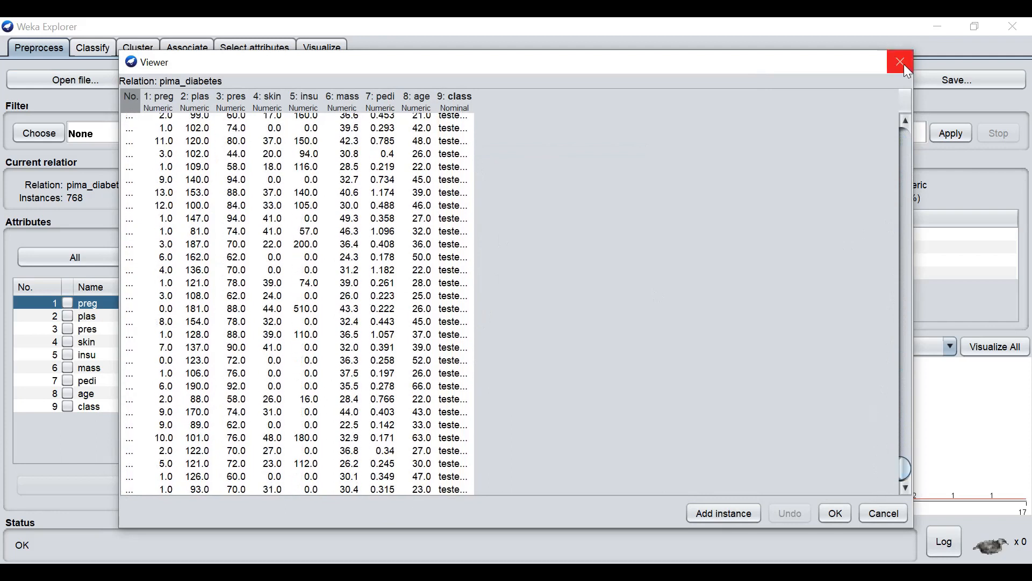
click(899, 61)
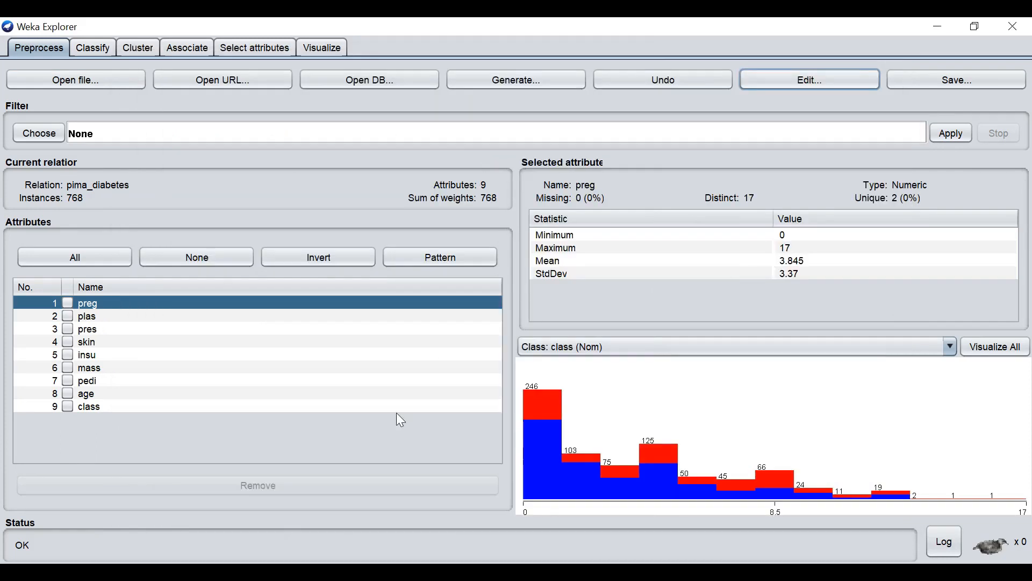
mouse_move(745, 189)
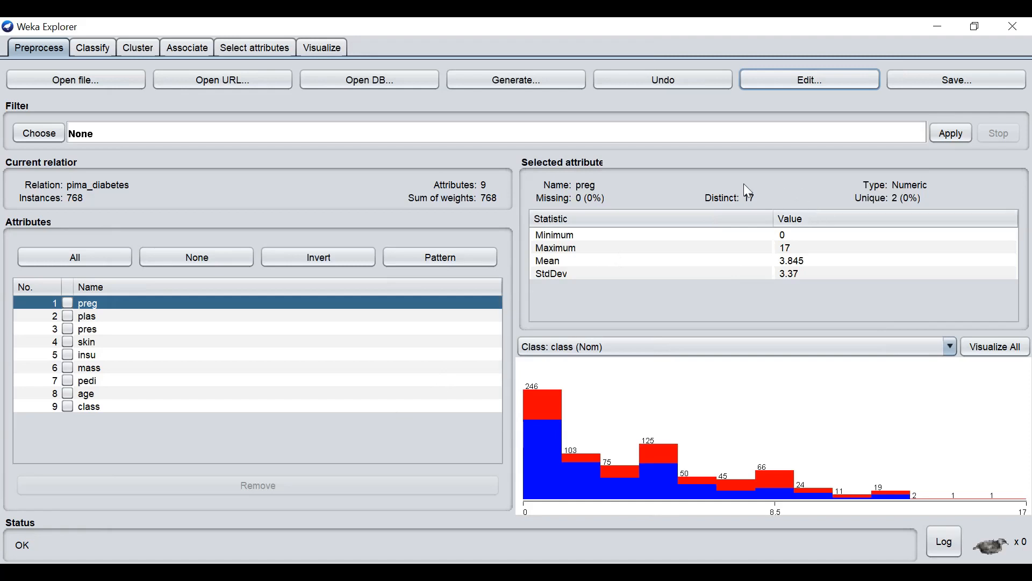
mouse_move(660, 191)
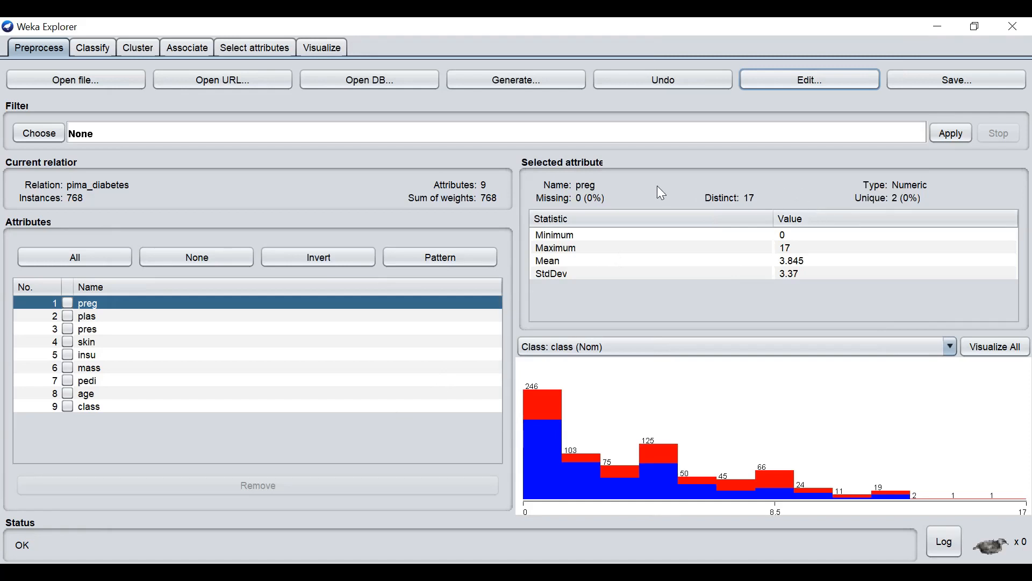
mouse_move(187, 329)
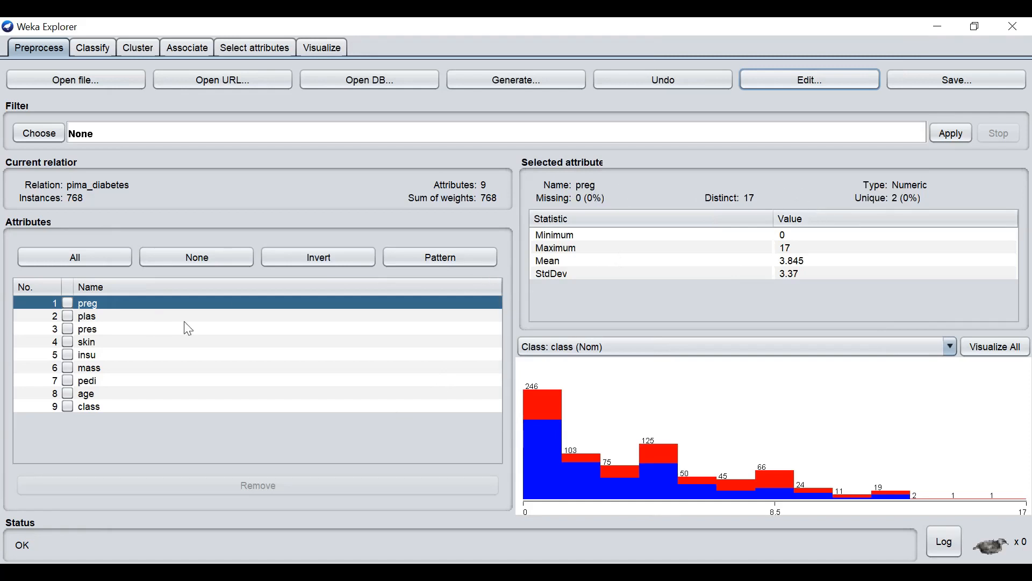
mouse_move(329, 214)
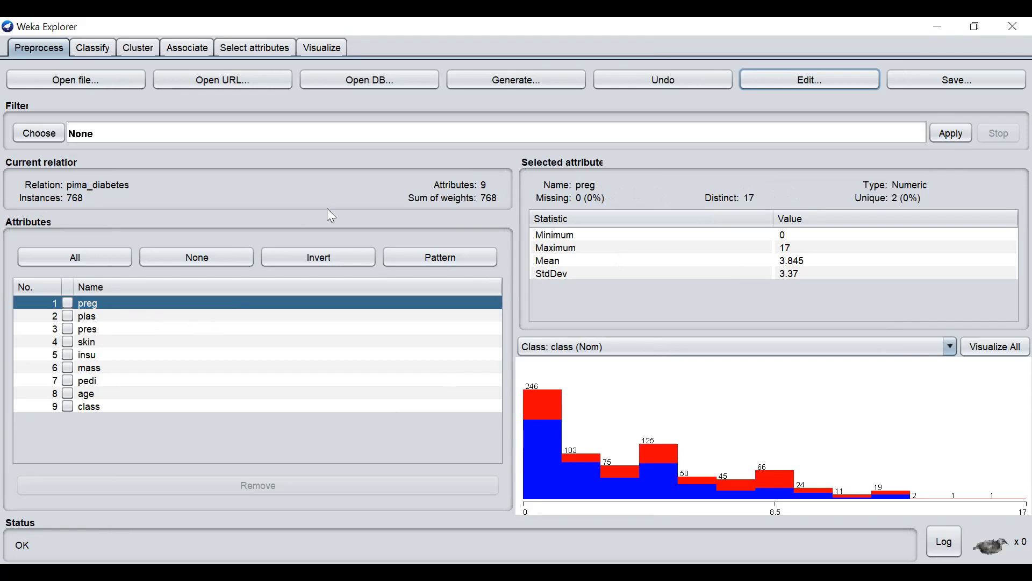
mouse_move(624, 239)
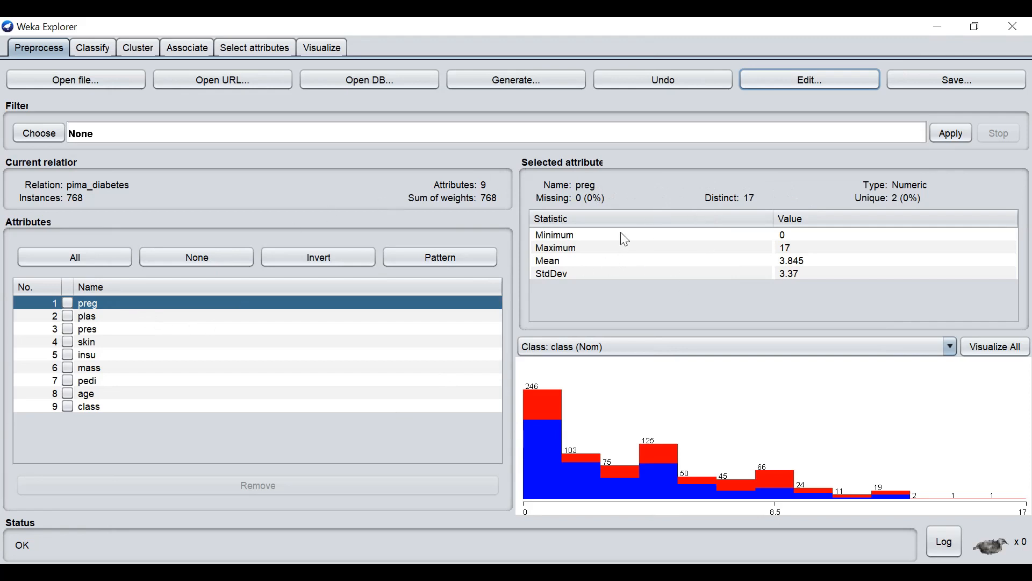
mouse_move(759, 249)
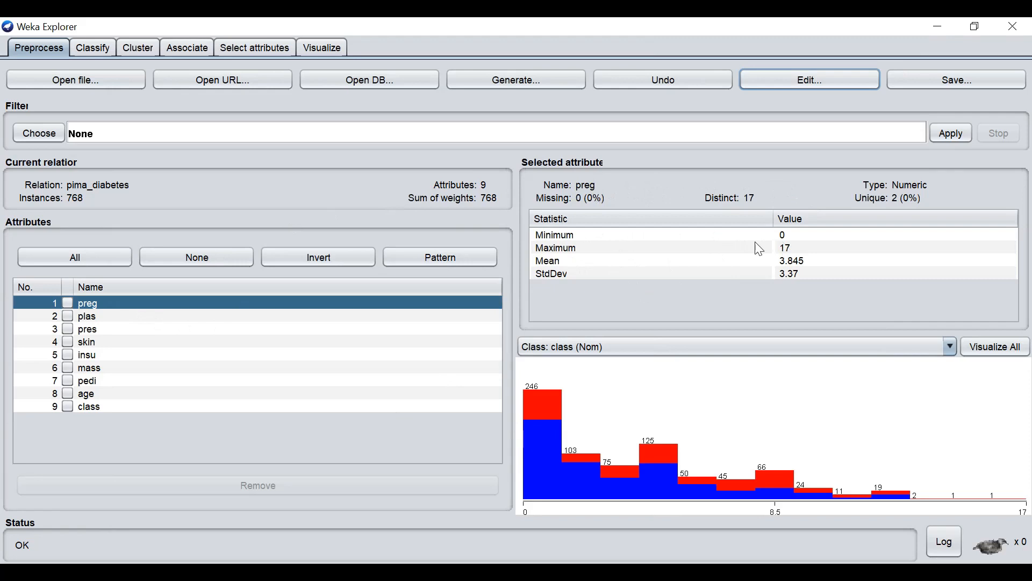
mouse_move(807, 283)
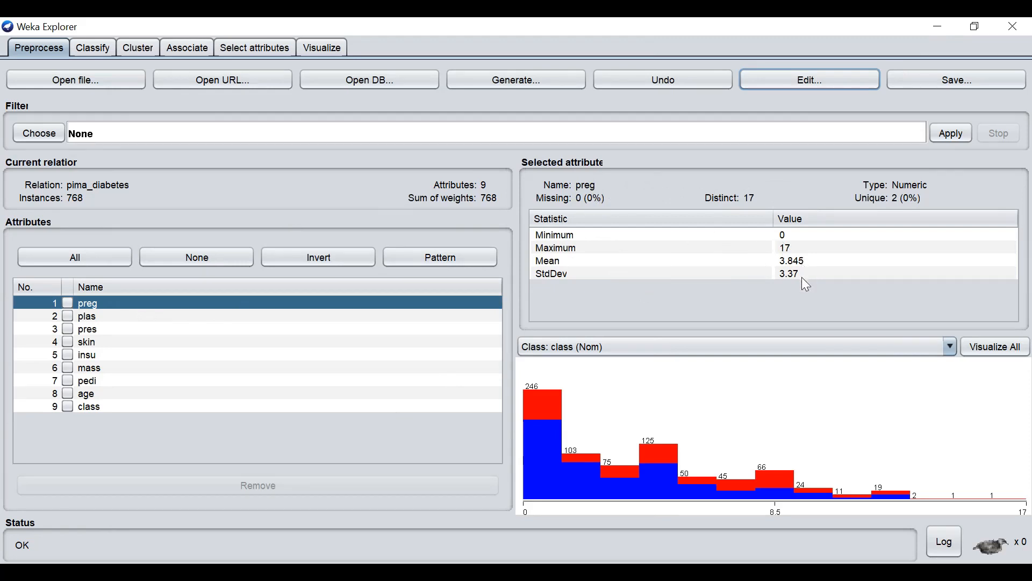
mouse_move(201, 273)
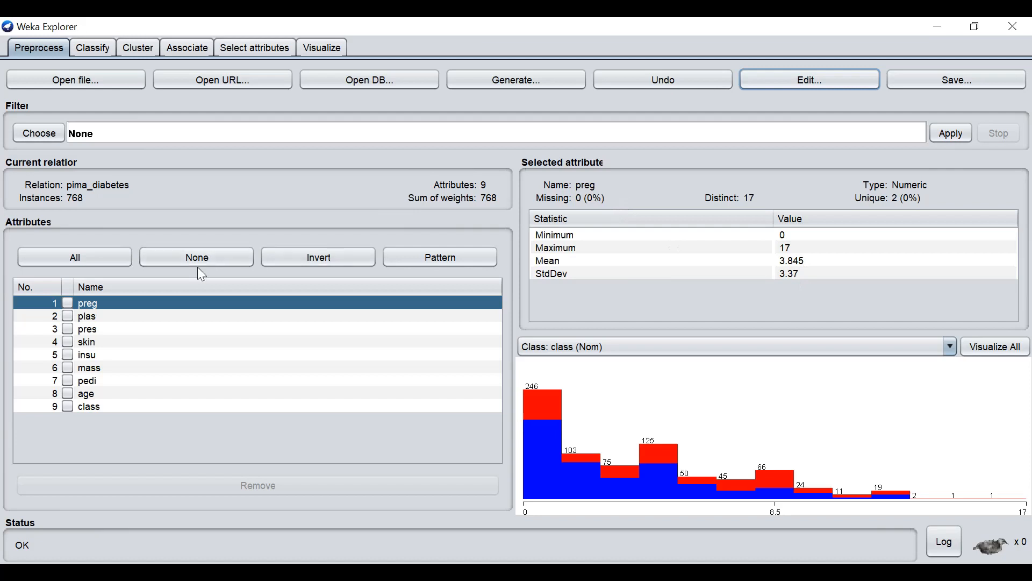
- Select the plas attribute to show its statistics: mean 120.895, max 199, 136 distinct
click(86, 315)
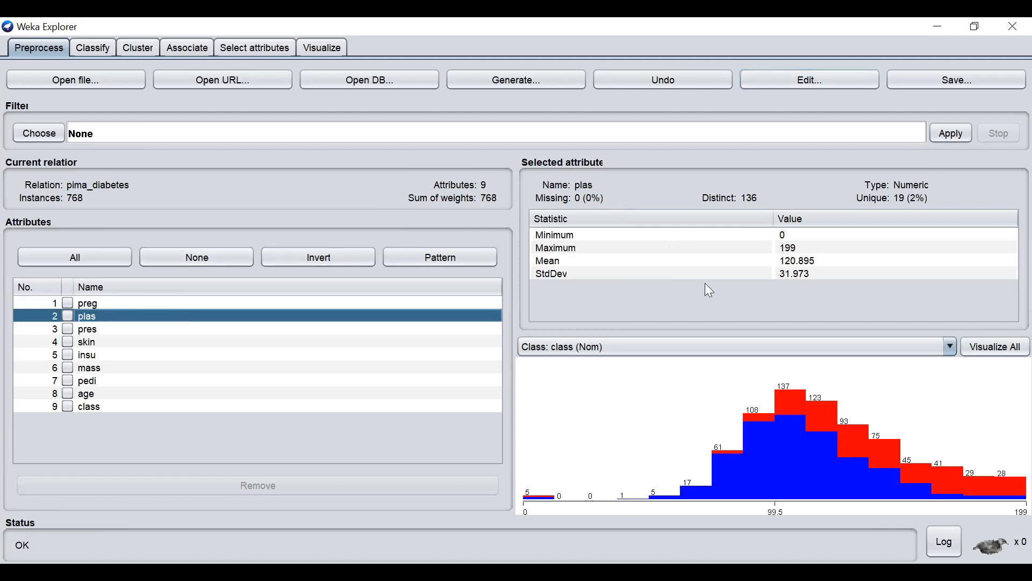
mouse_move(848, 263)
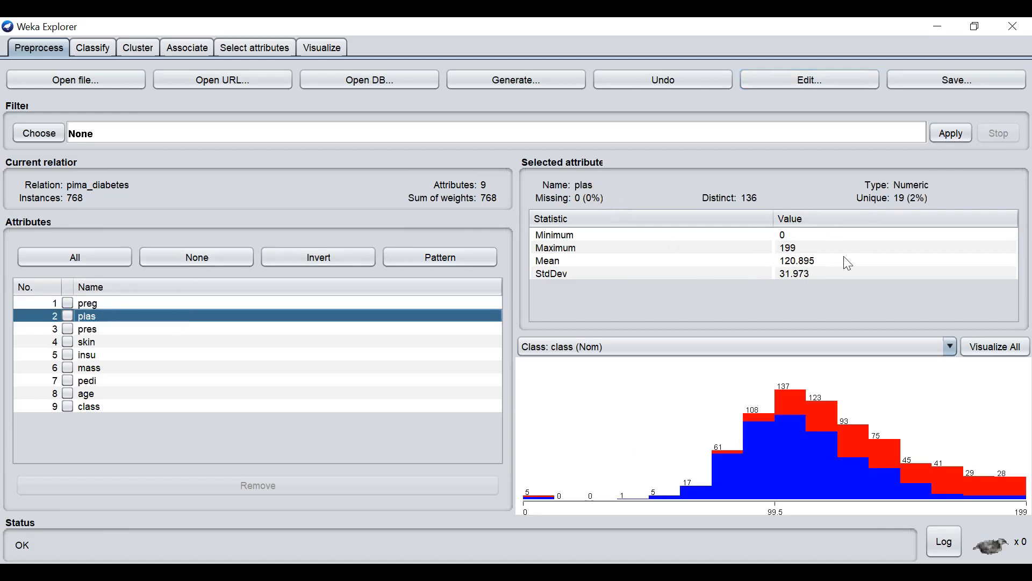
mouse_move(801, 373)
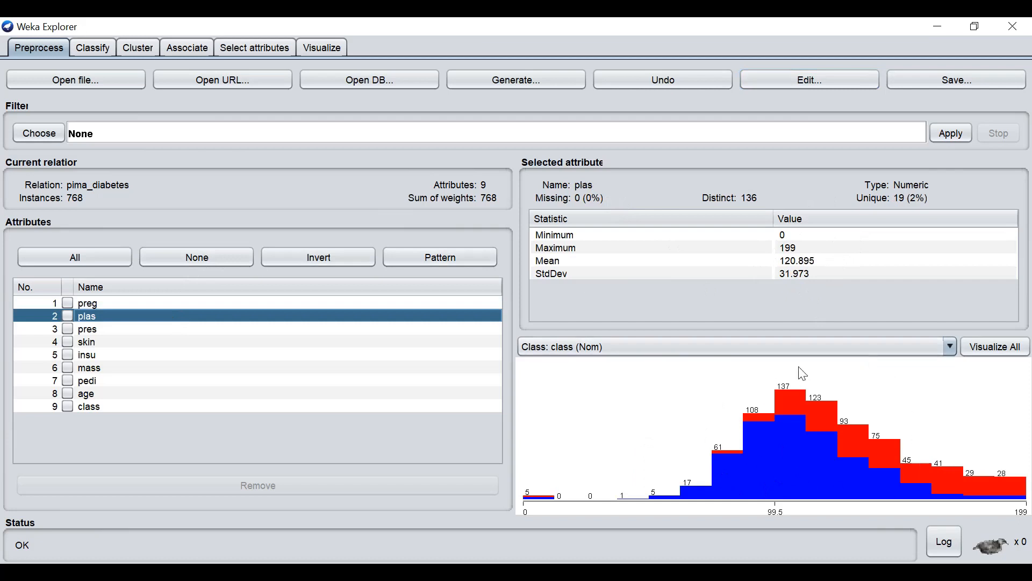
- Step through pres, skin, mass and age to class: 500 tested_negative, 268 tested_positive
click(86, 329)
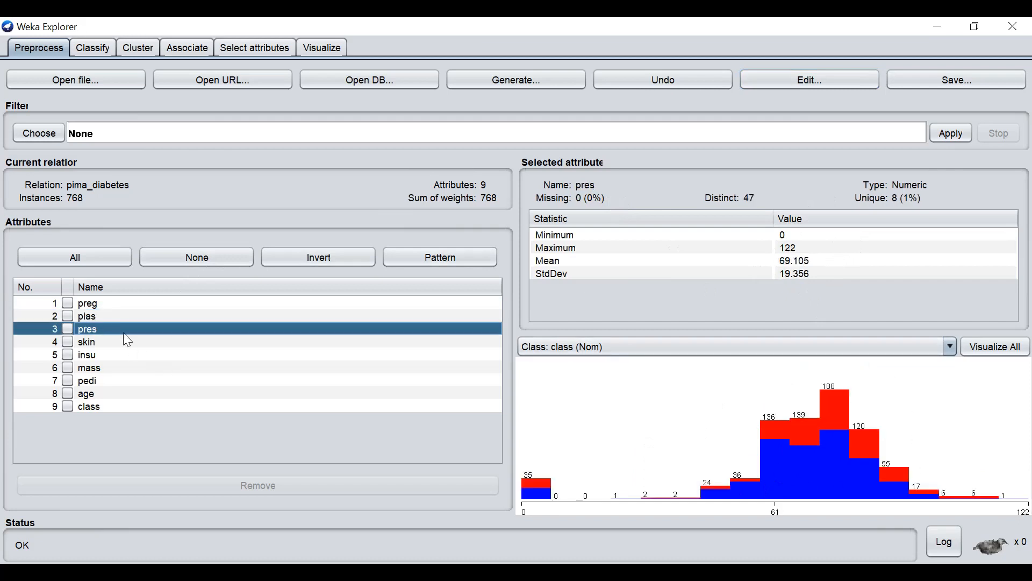
click(89, 366)
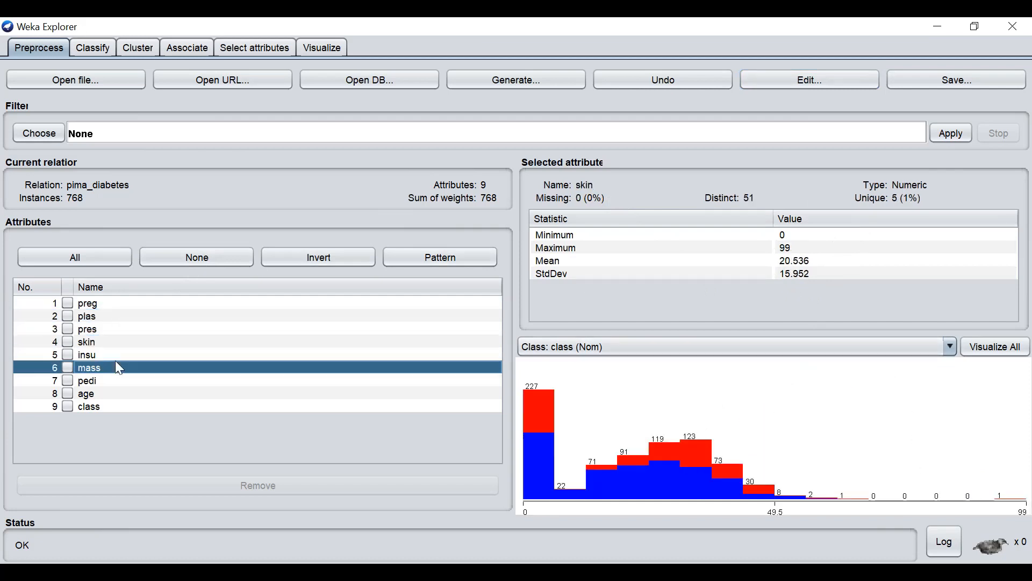
click(89, 368)
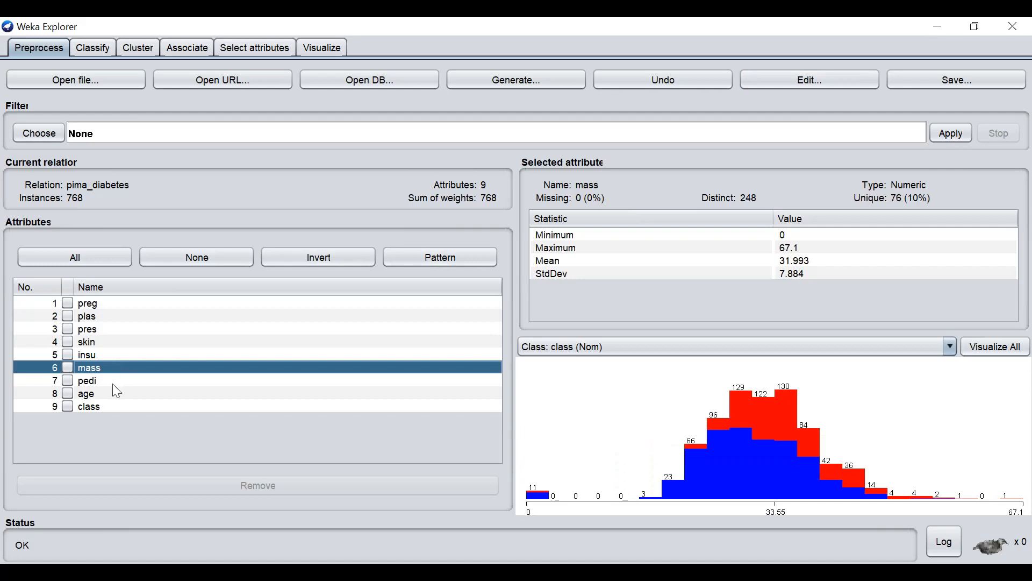
click(89, 407)
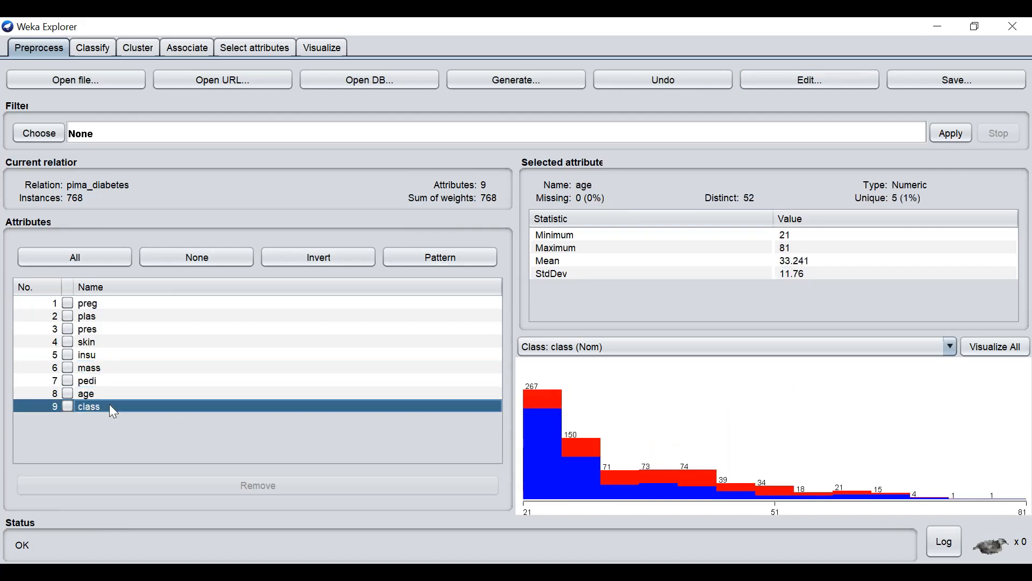
click(88, 406)
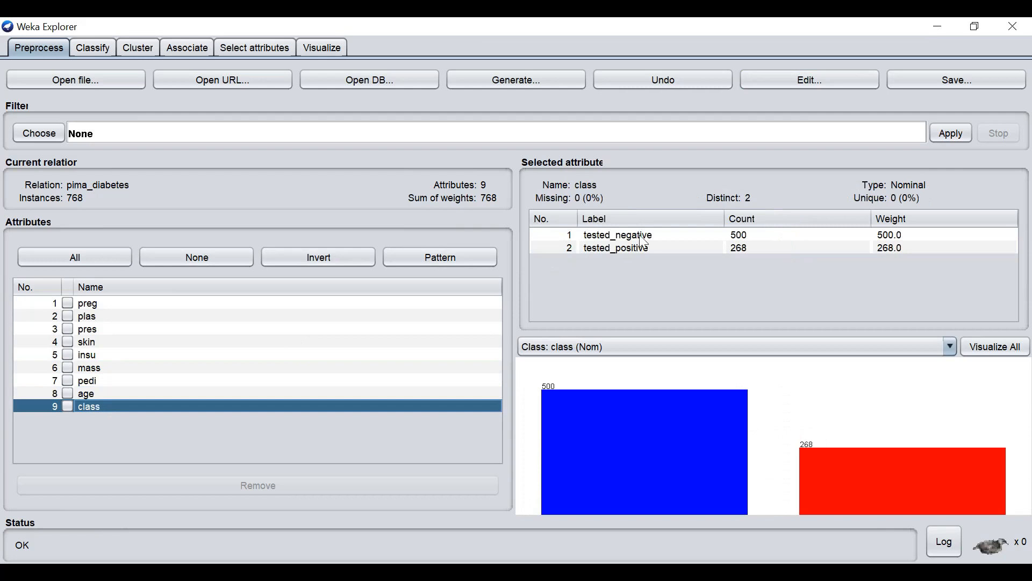
mouse_move(638, 241)
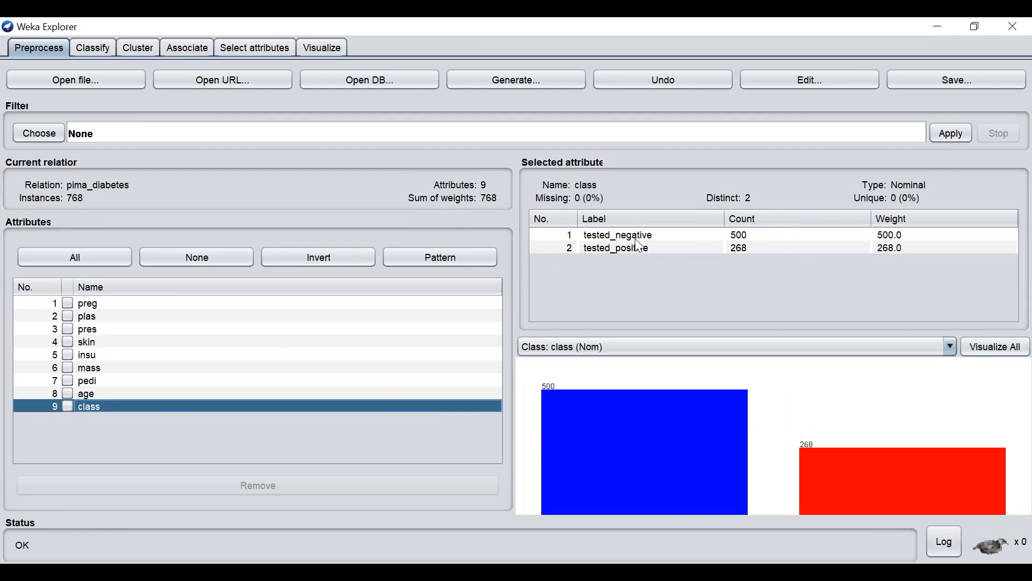
mouse_move(649, 260)
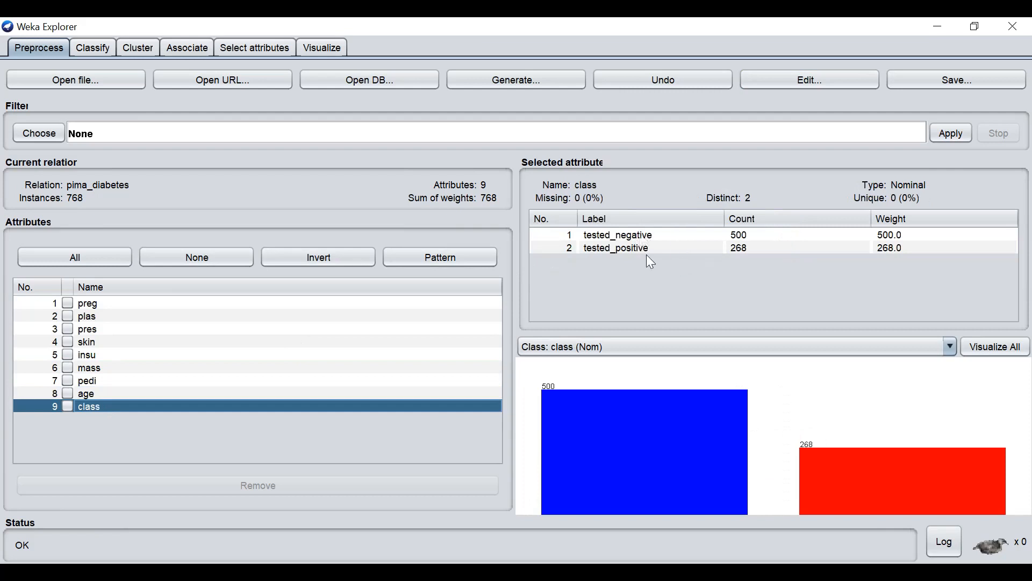
mouse_move(805, 483)
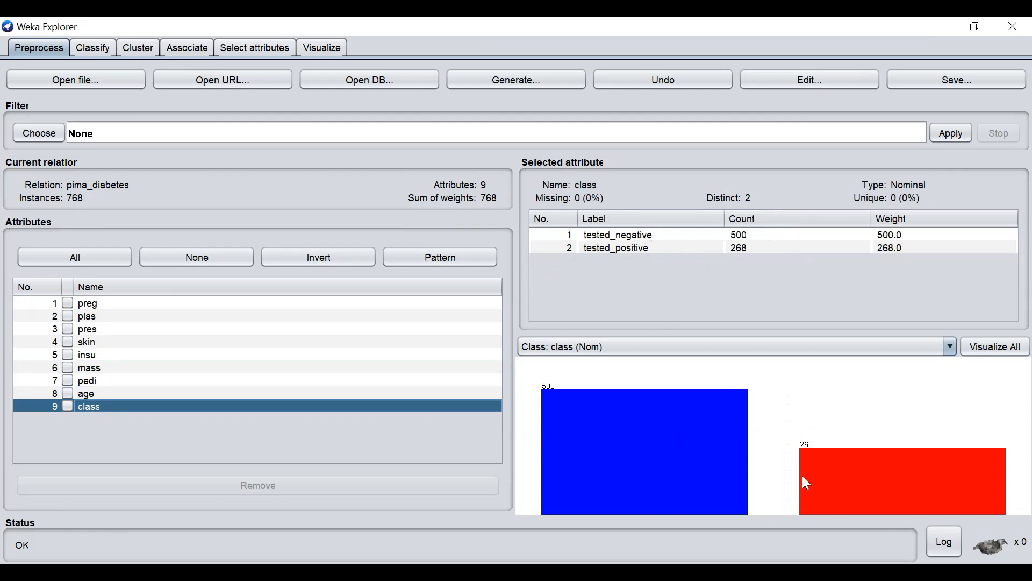
mouse_move(884, 503)
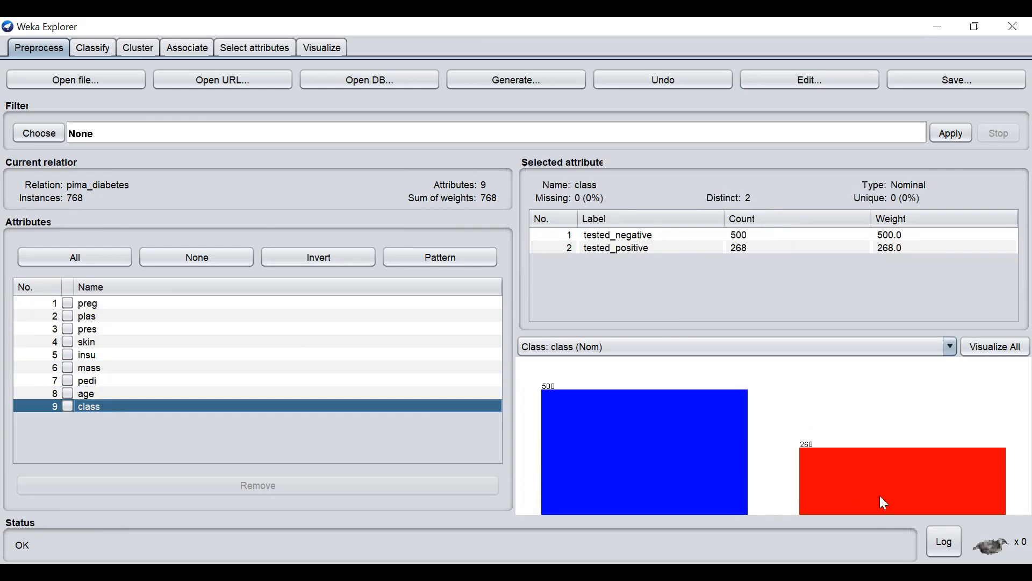
mouse_move(721, 416)
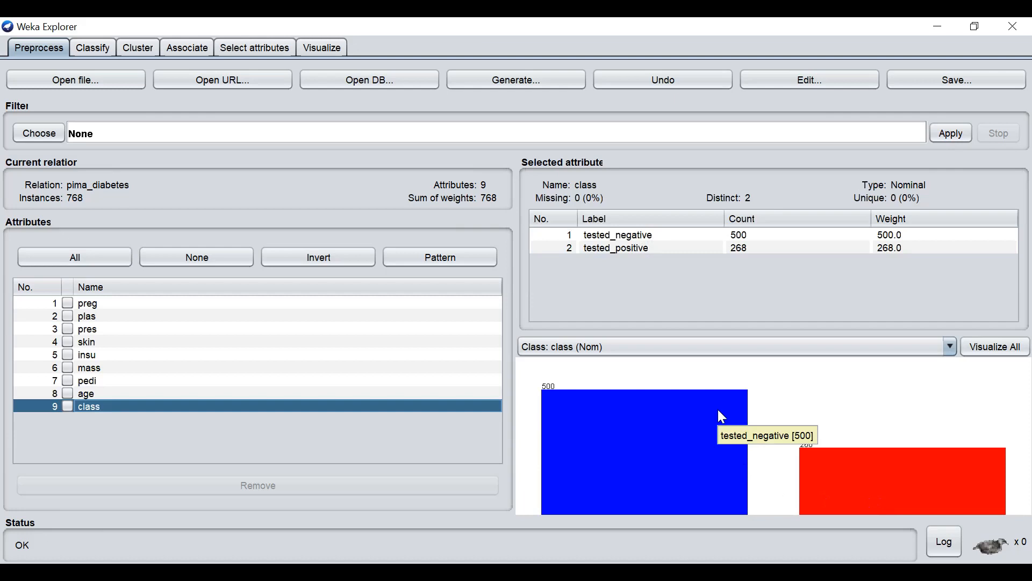
mouse_move(831, 459)
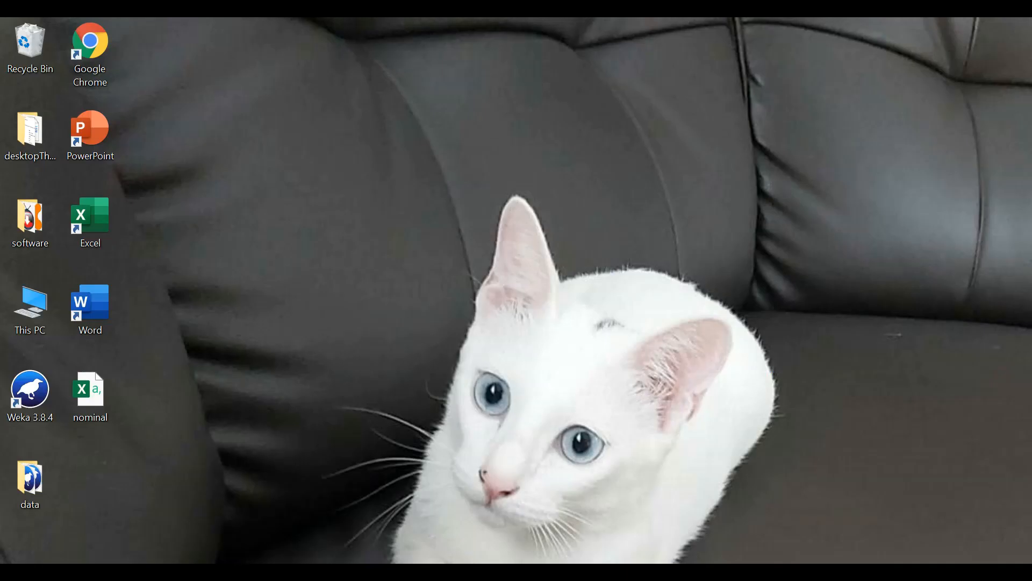
- Open soybean.arff from the desktop data folder into Weka Explorer (683 instances, 36 attributes)
click(30, 481)
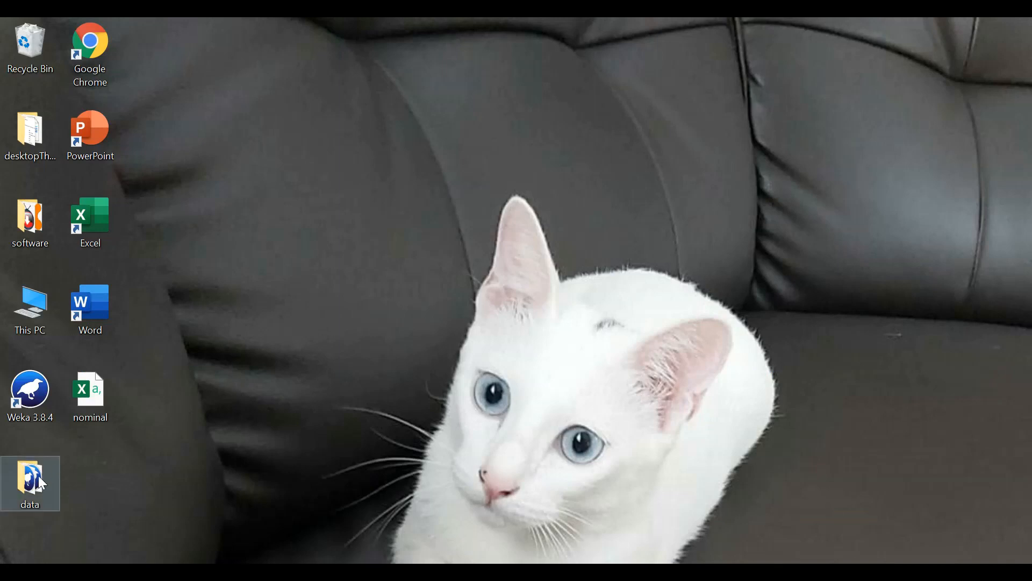
double_click(30, 478)
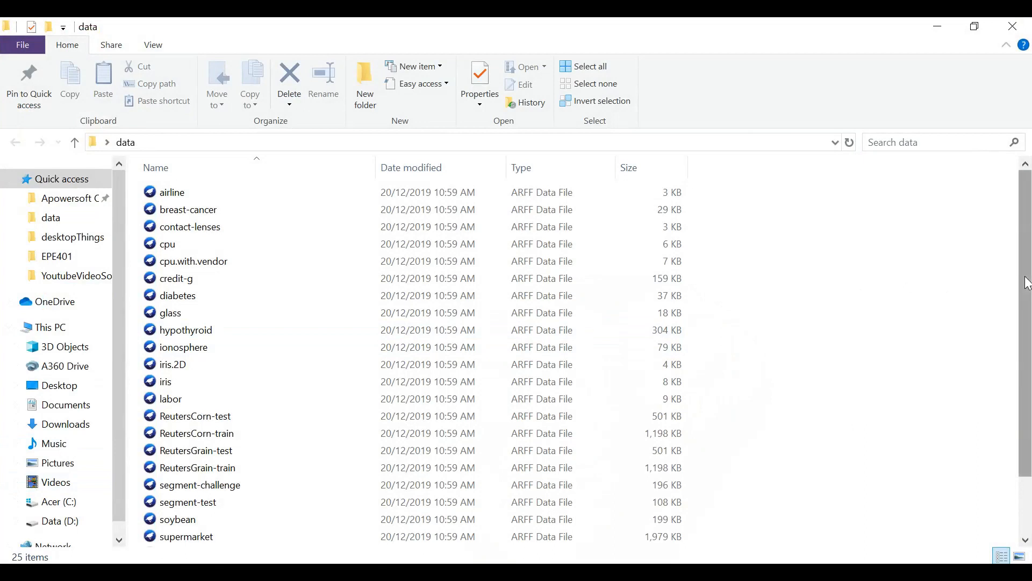
scroll(down, 3)
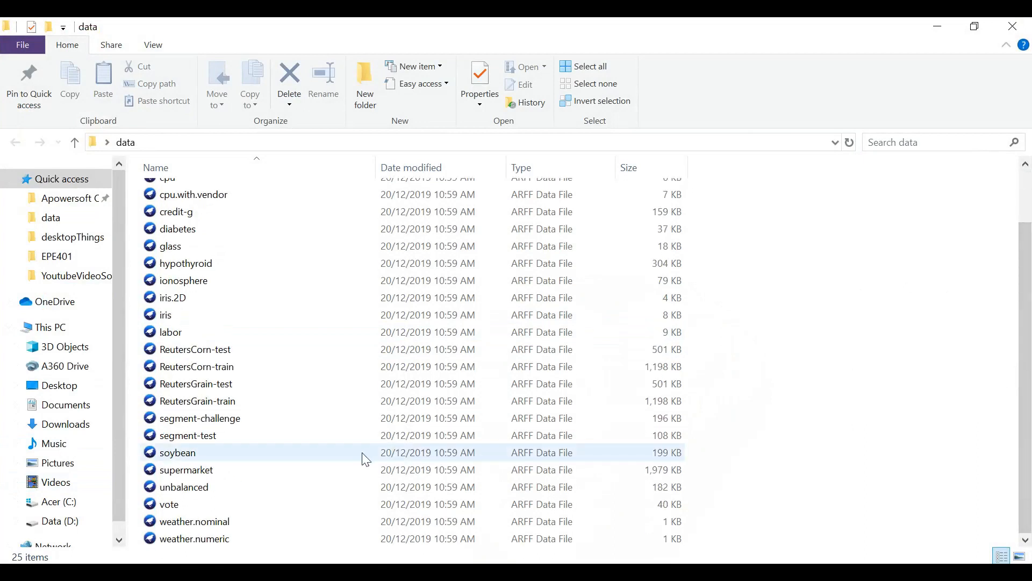
click(178, 453)
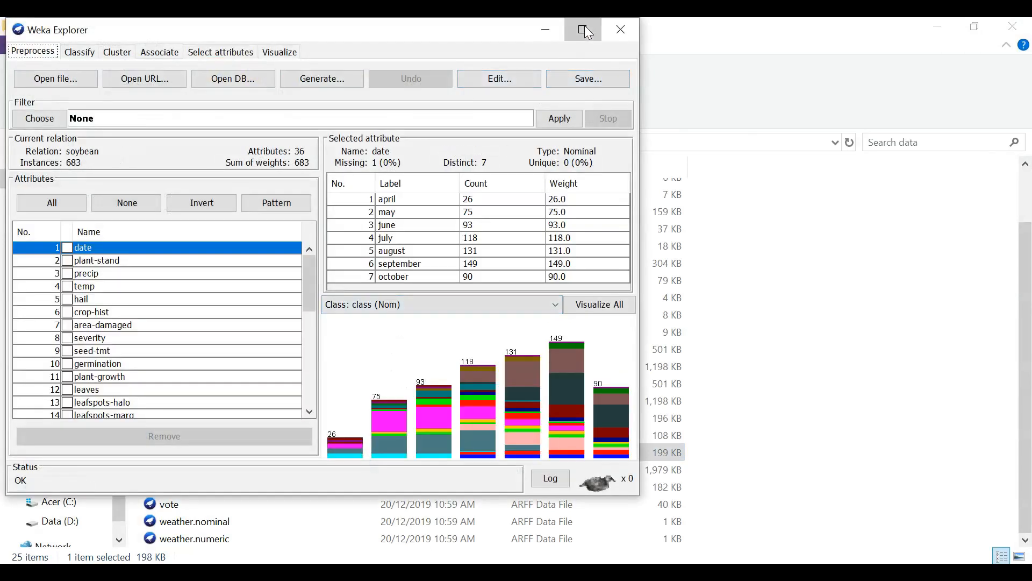
- Maximize Explorer, view plant-stand's value counts, then open the soybean instances in the Viewer
click(582, 29)
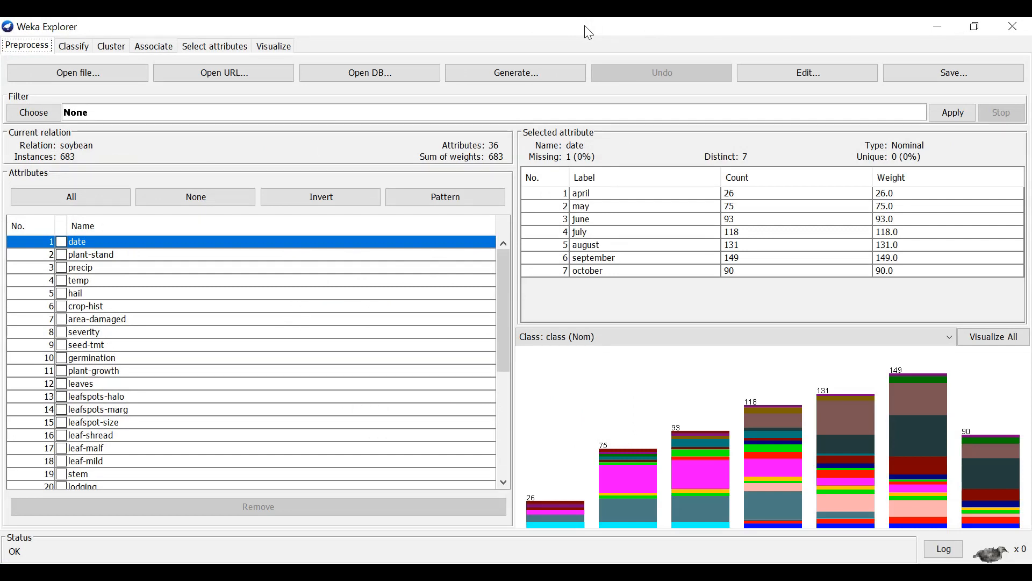
mouse_move(121, 148)
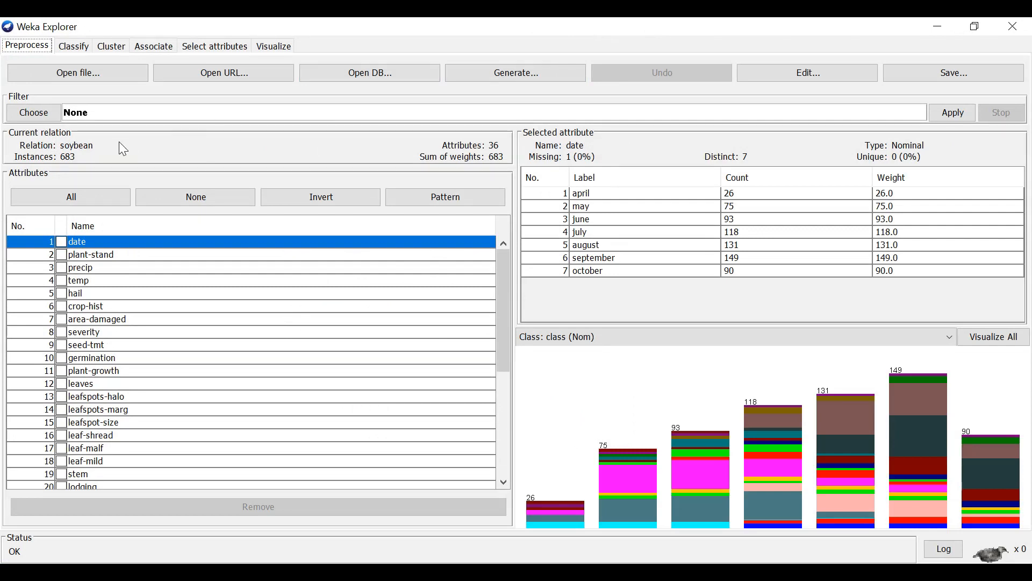
mouse_move(93, 157)
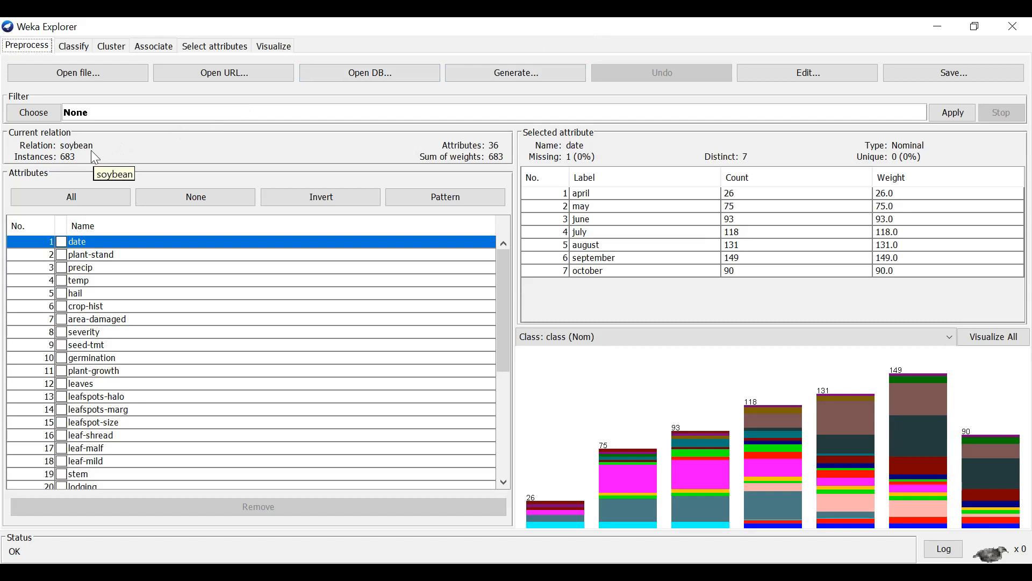
mouse_move(81, 167)
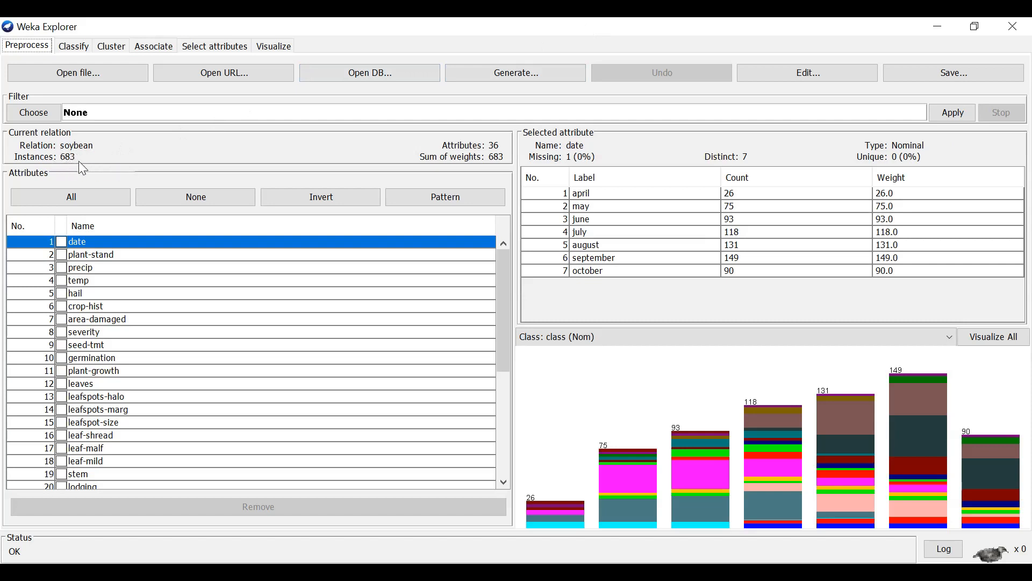
mouse_move(492, 156)
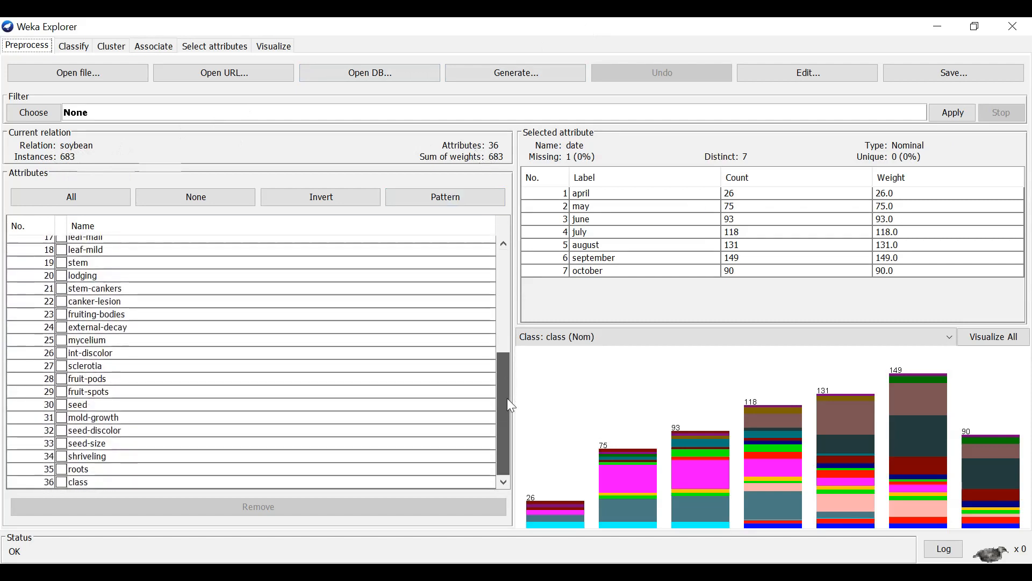
mouse_move(520, 410)
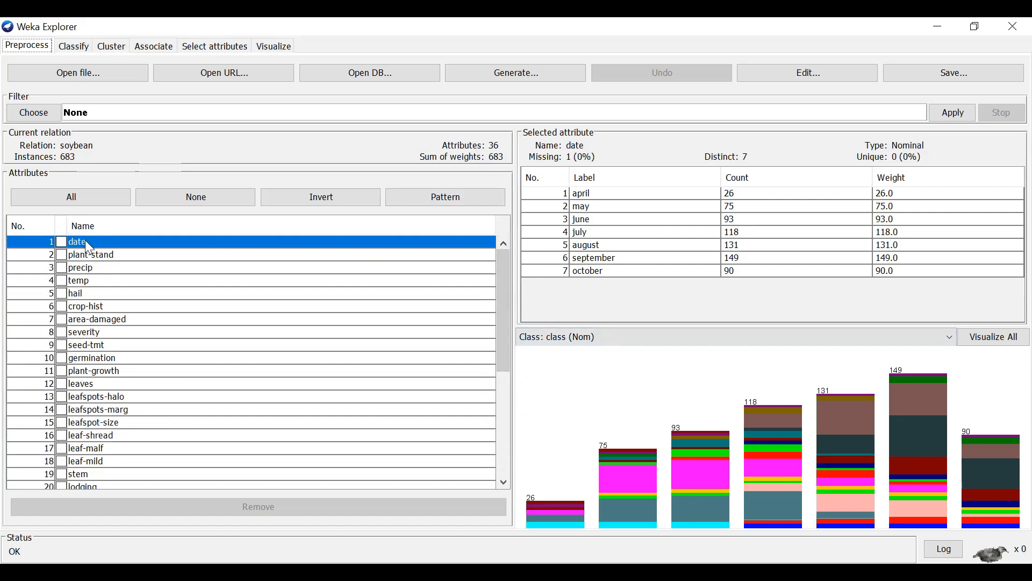
mouse_move(570, 164)
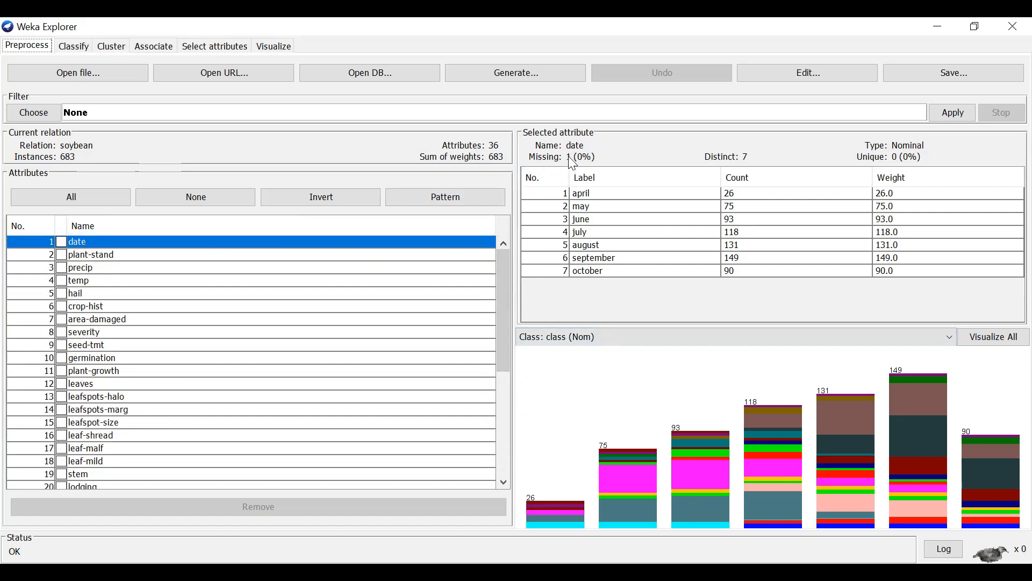
mouse_move(558, 172)
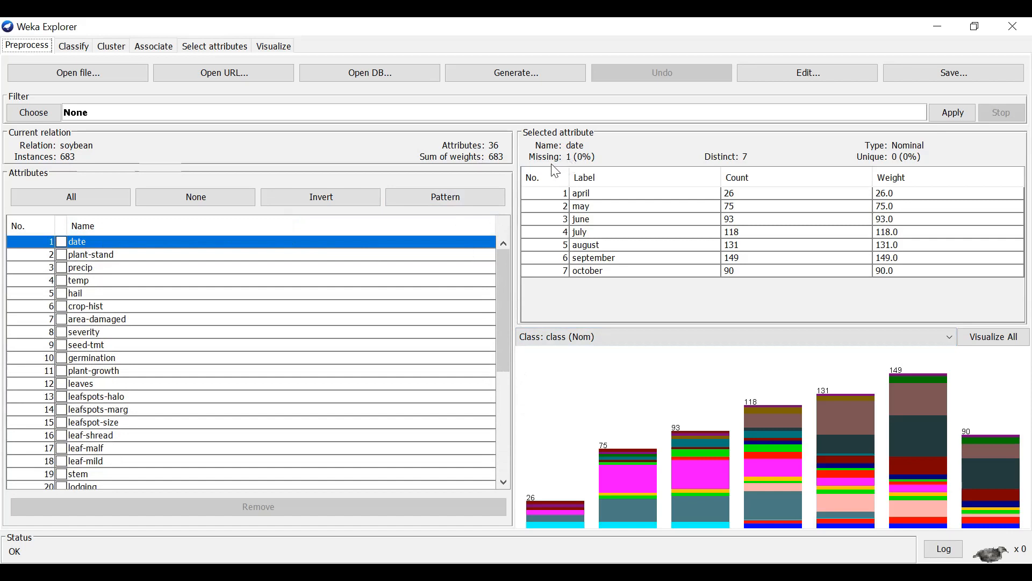
mouse_move(625, 249)
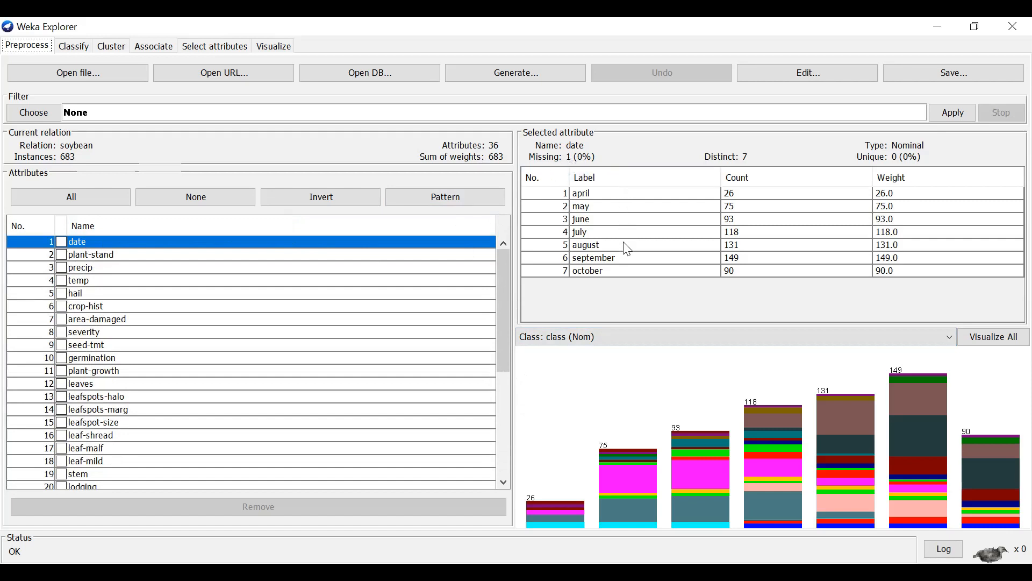
mouse_move(313, 255)
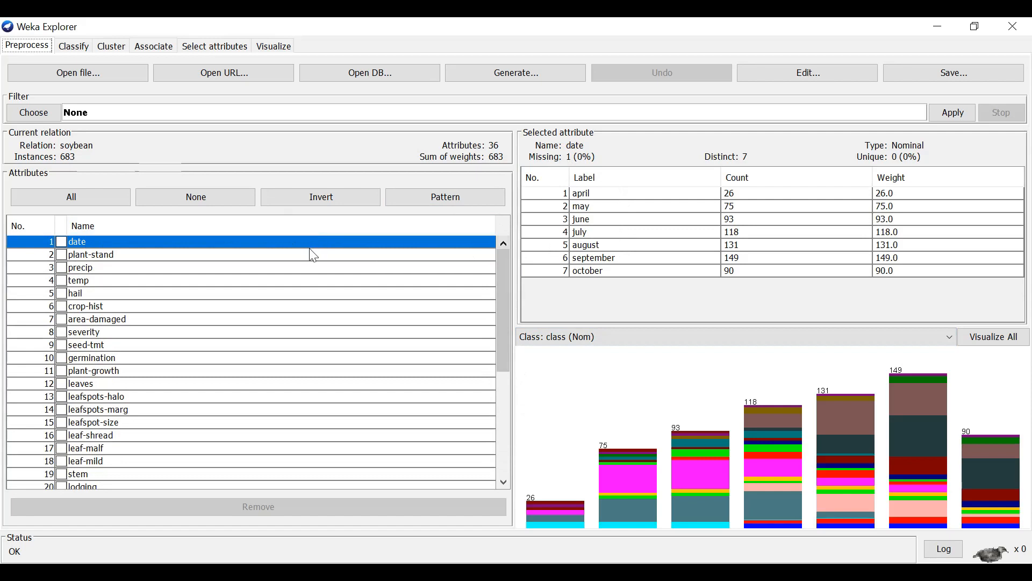
click(90, 254)
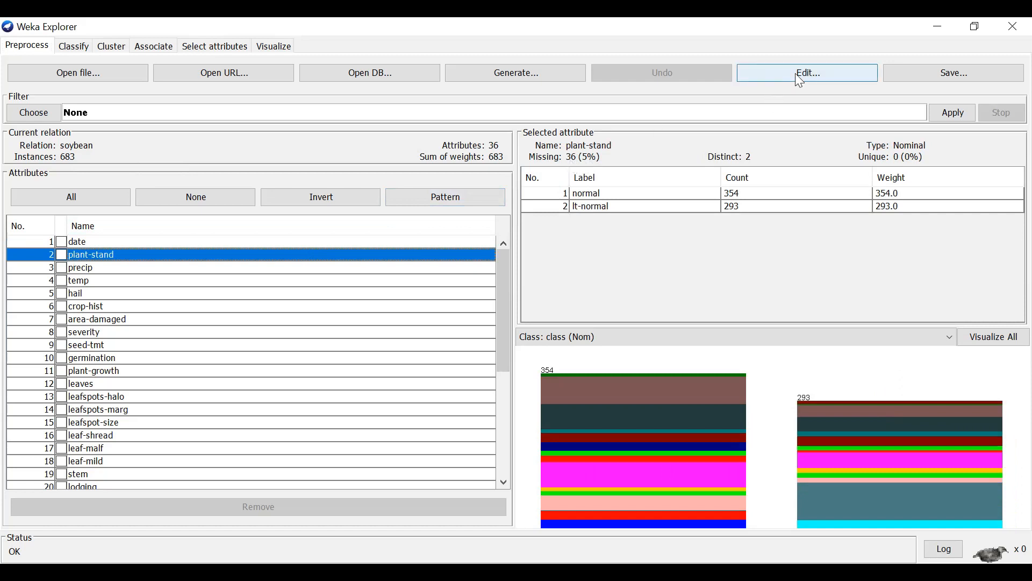
click(806, 72)
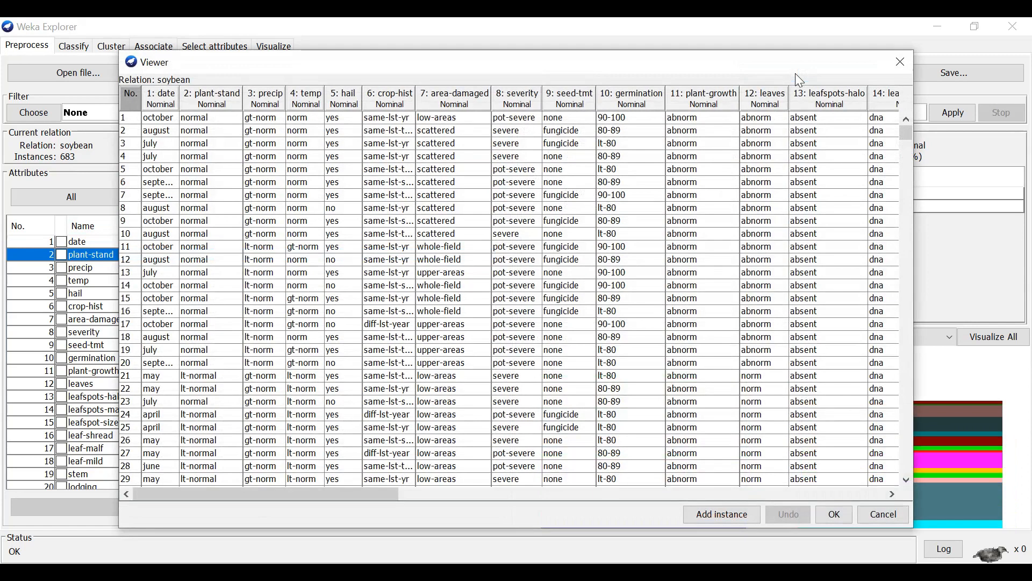
mouse_move(228, 99)
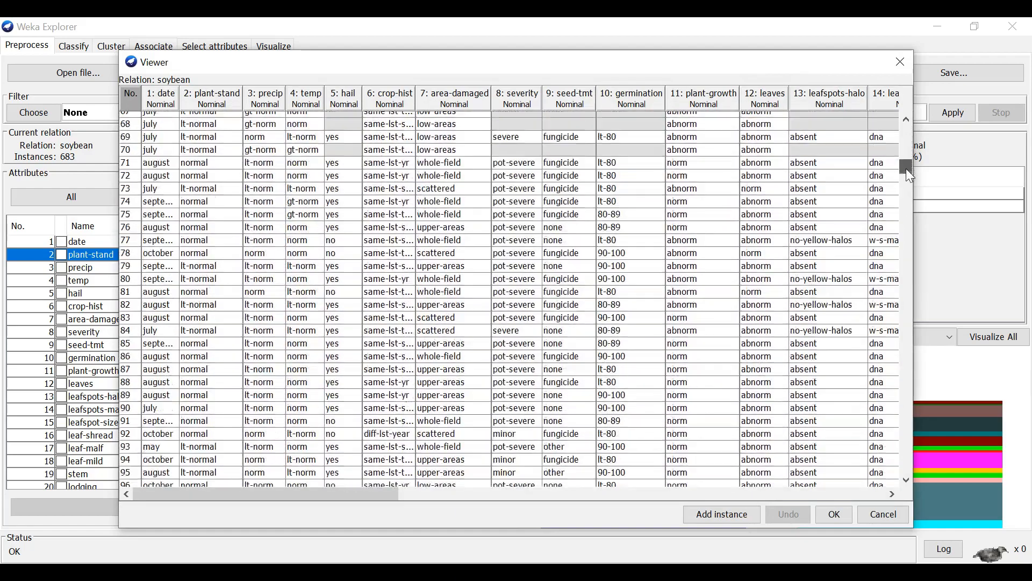
- Scroll the Viewer rows to inspect blank missing-value cells, then close it
scroll(down, 3)
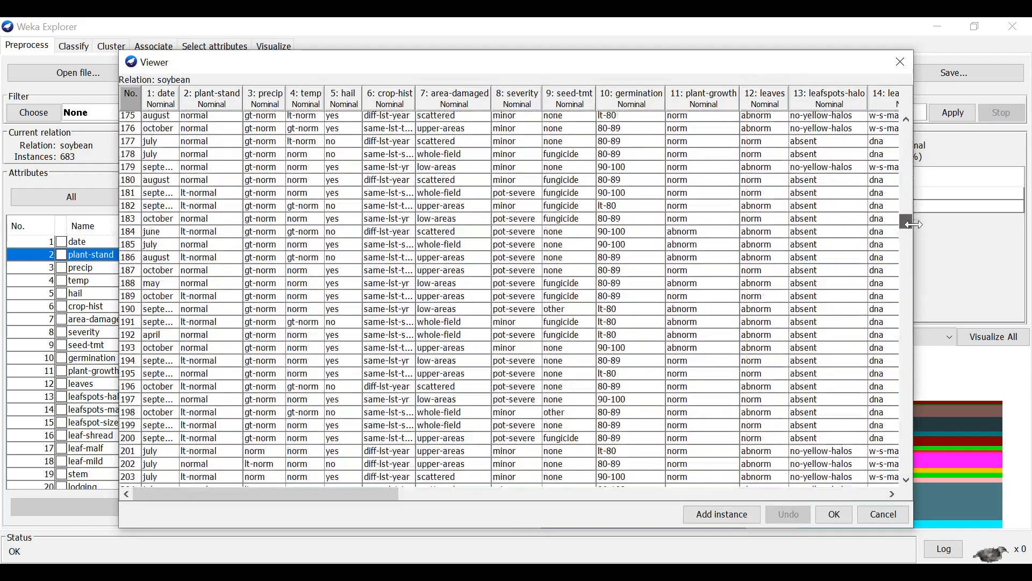
scroll(down, 3)
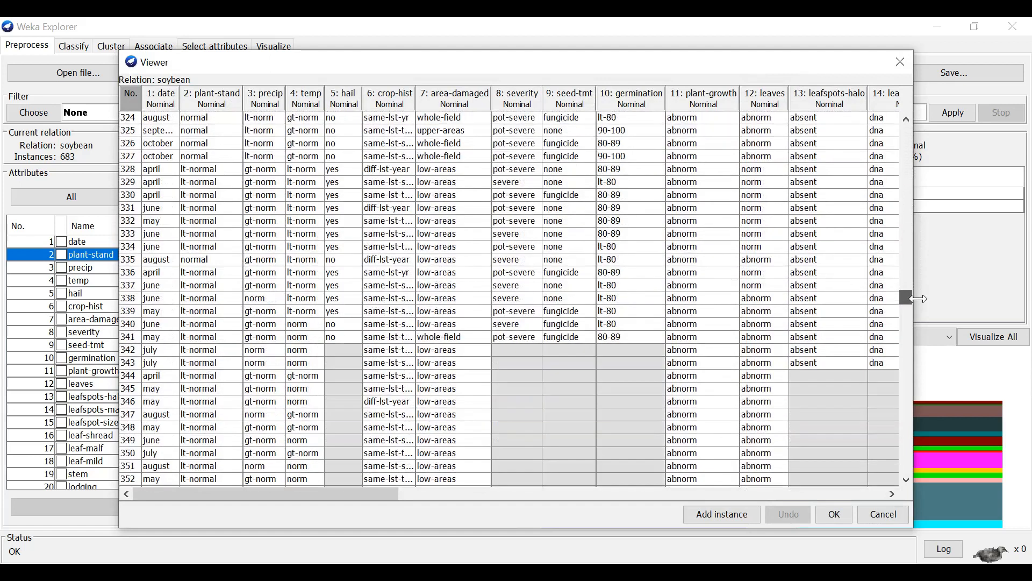
scroll(up, 3)
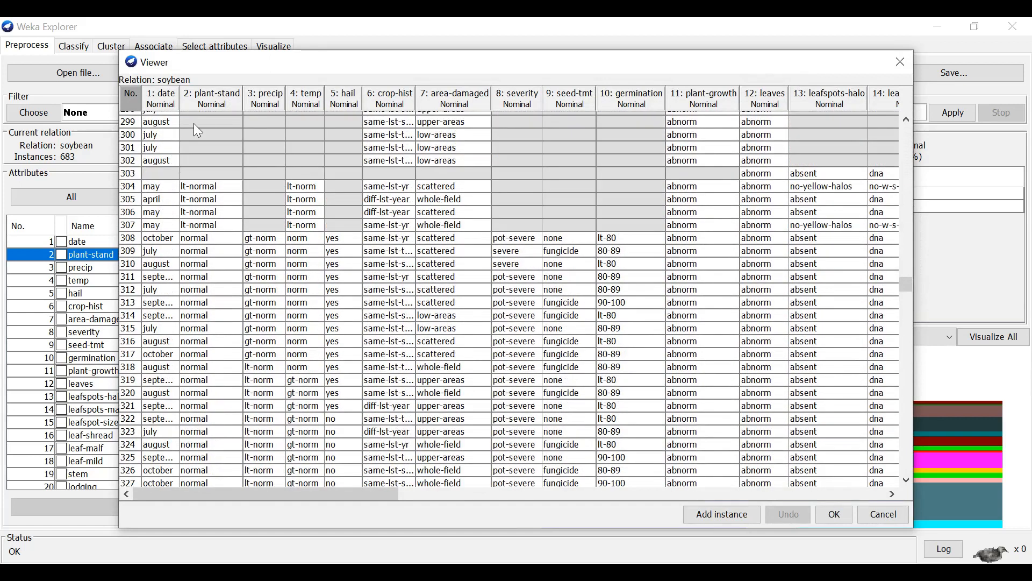
mouse_move(217, 130)
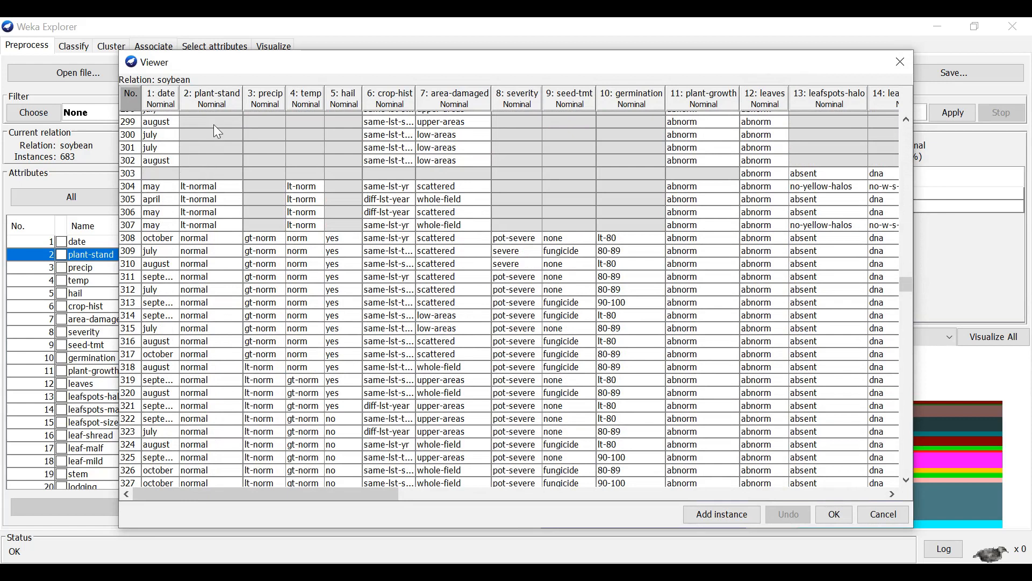
scroll(down, 3)
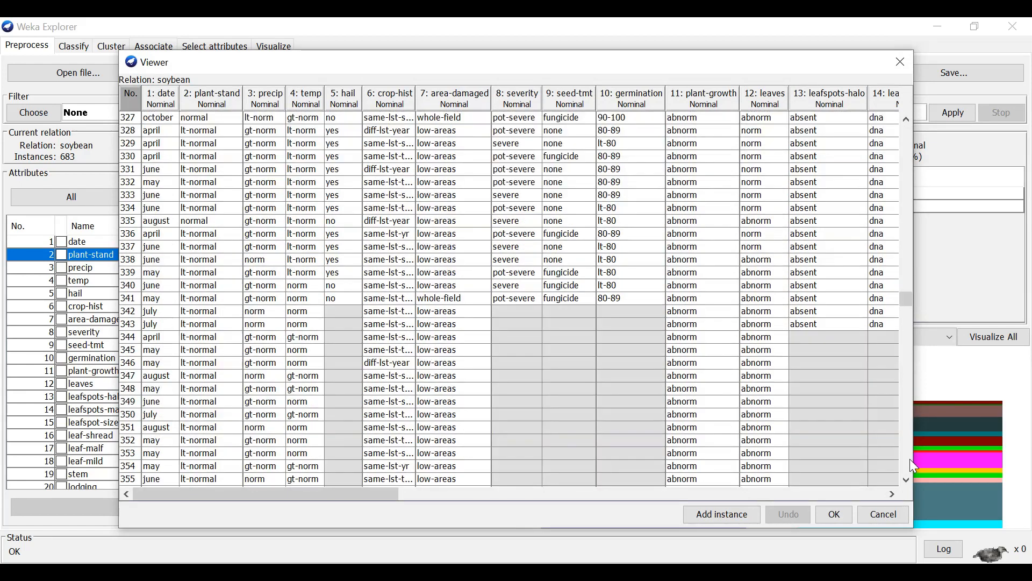
scroll(down, 3)
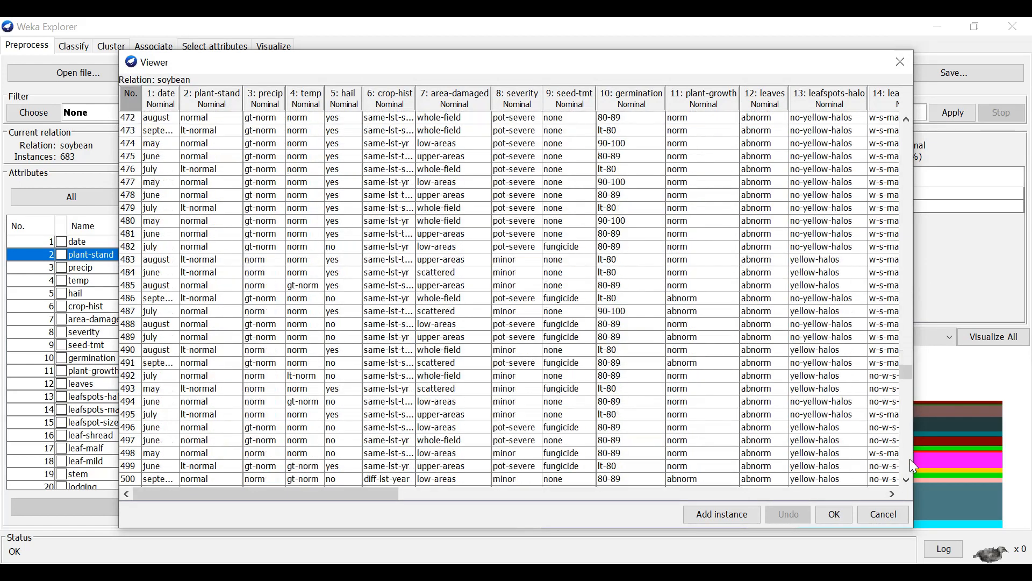
scroll(down, 3)
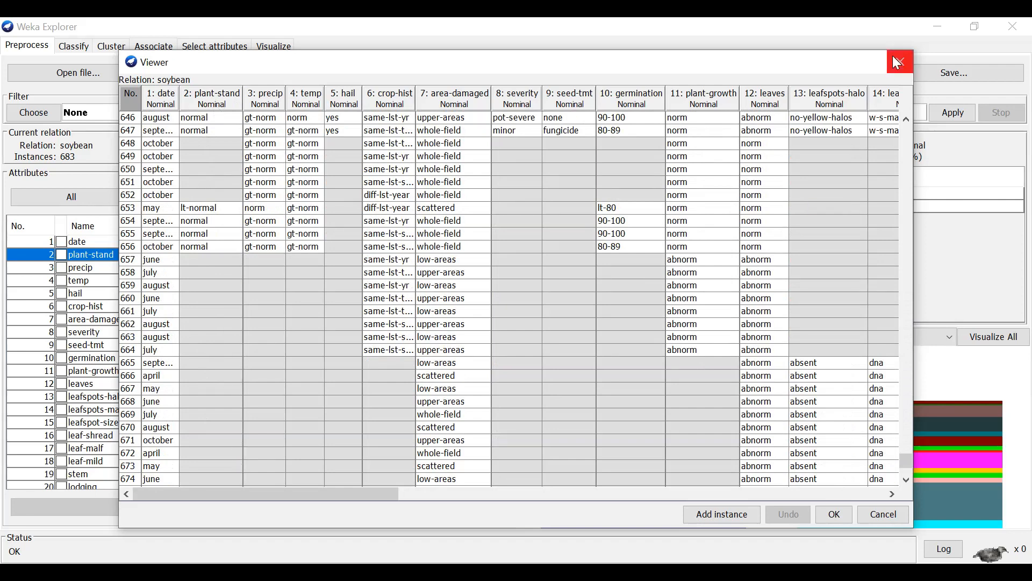
click(899, 63)
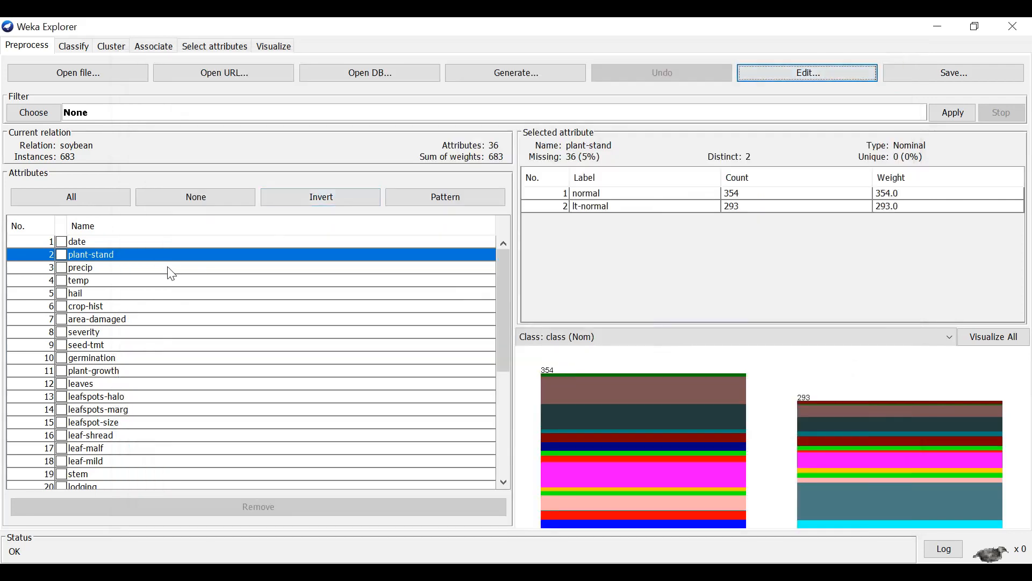
- View precip and severity counts, then the class attribute's 19 disease labels and bars
click(80, 266)
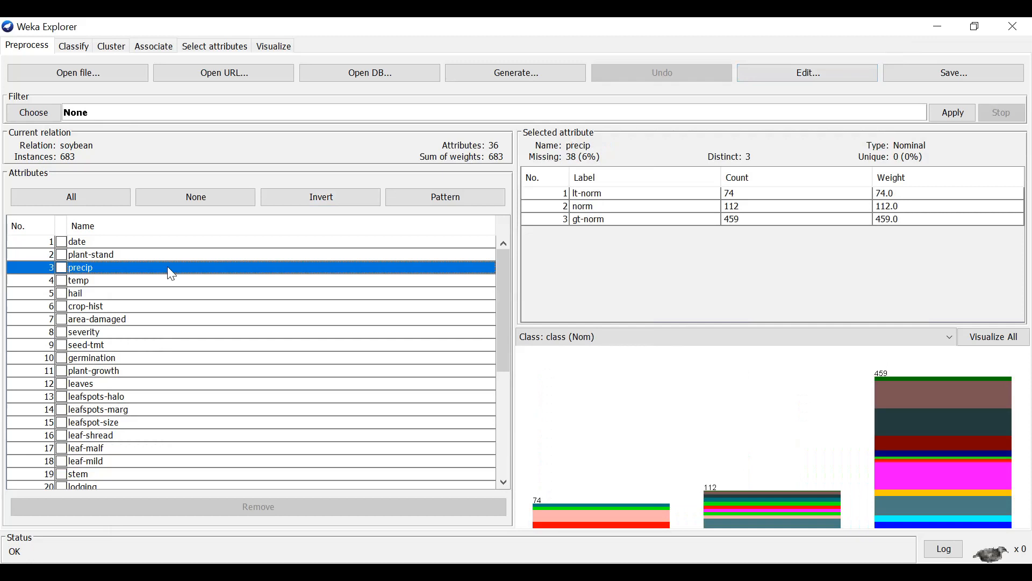
mouse_move(571, 168)
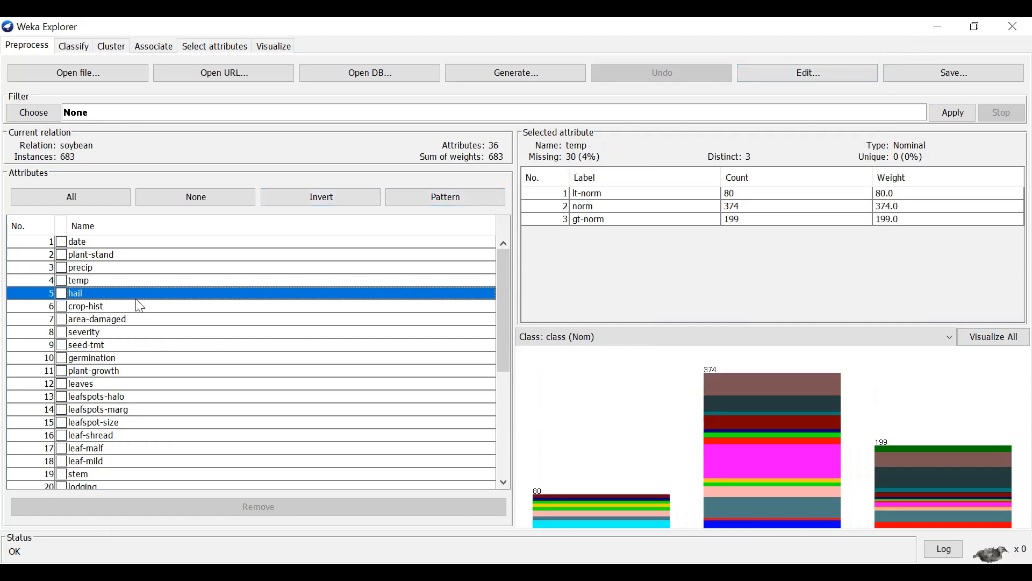
click(84, 331)
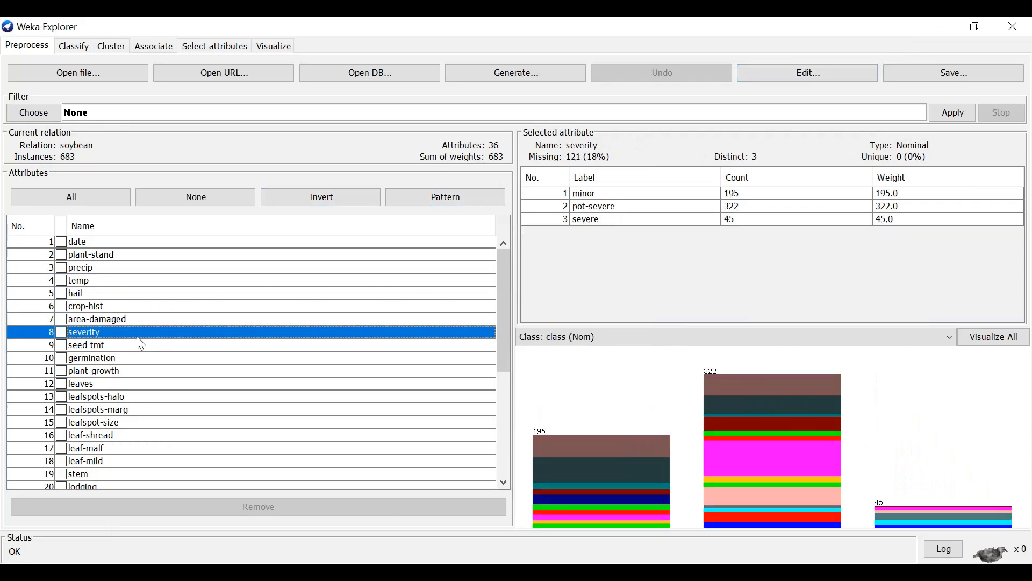
scroll(down, 3)
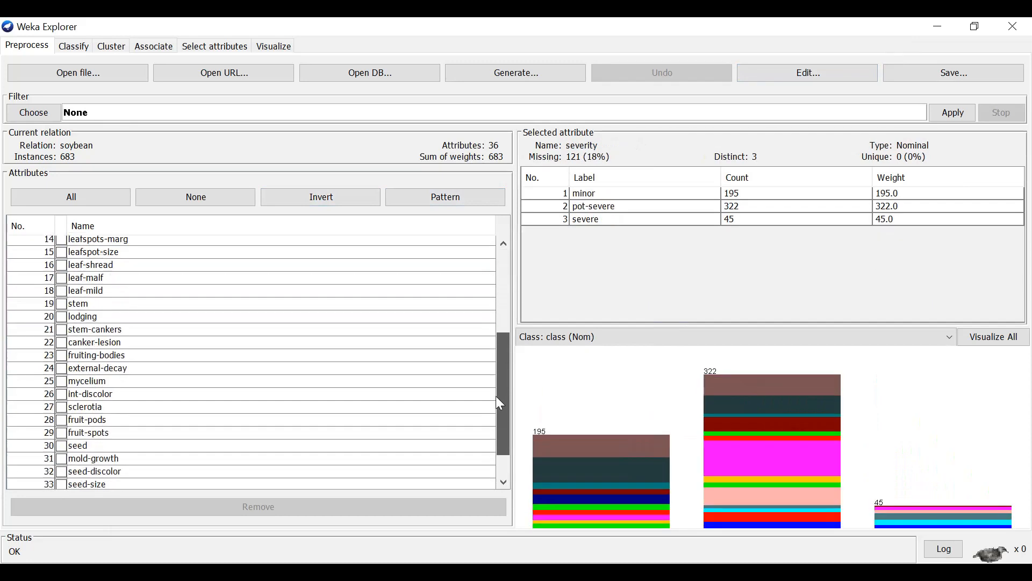
scroll(down, 3)
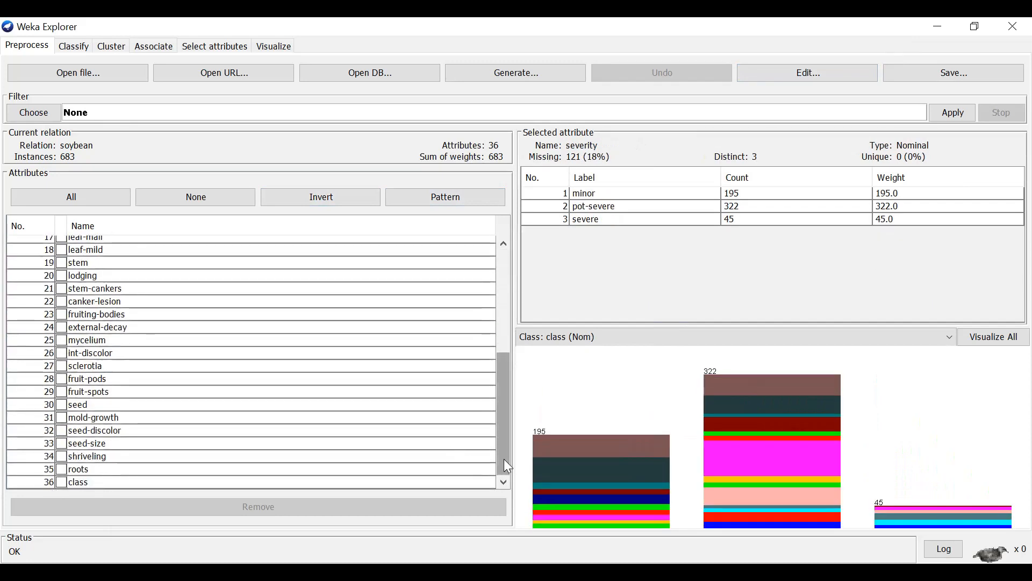
scroll(up, 3)
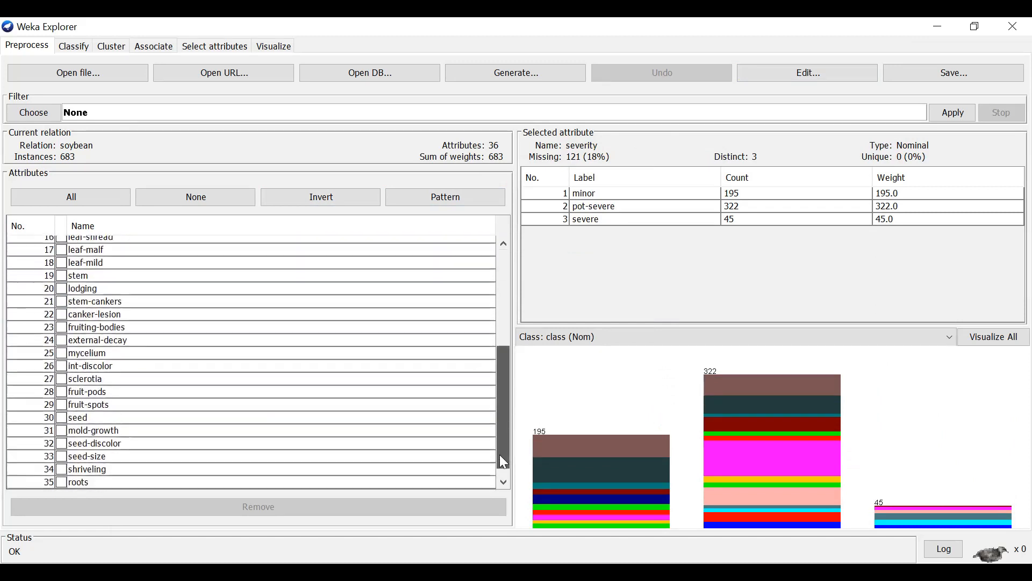
scroll(down, 3)
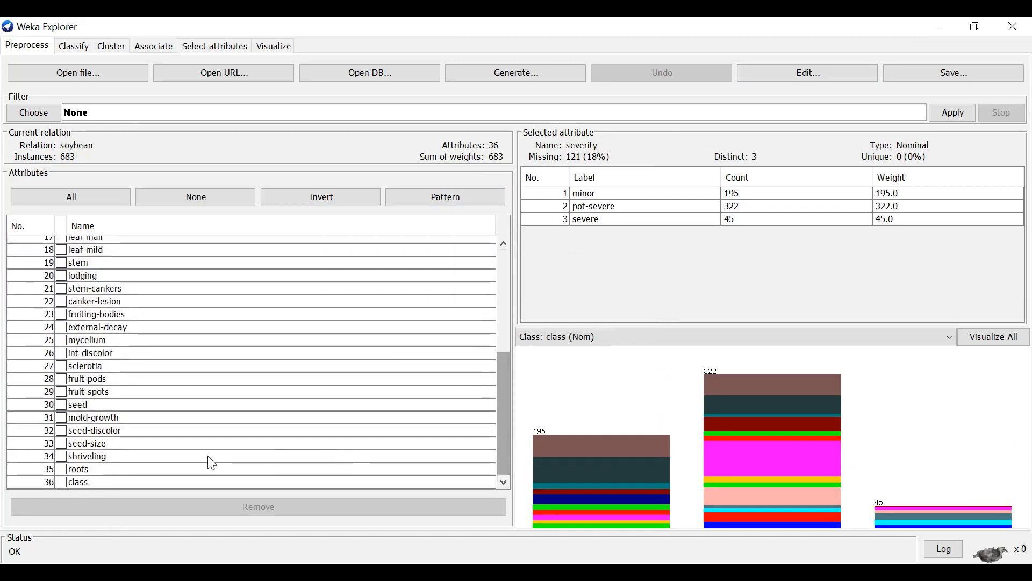
click(79, 482)
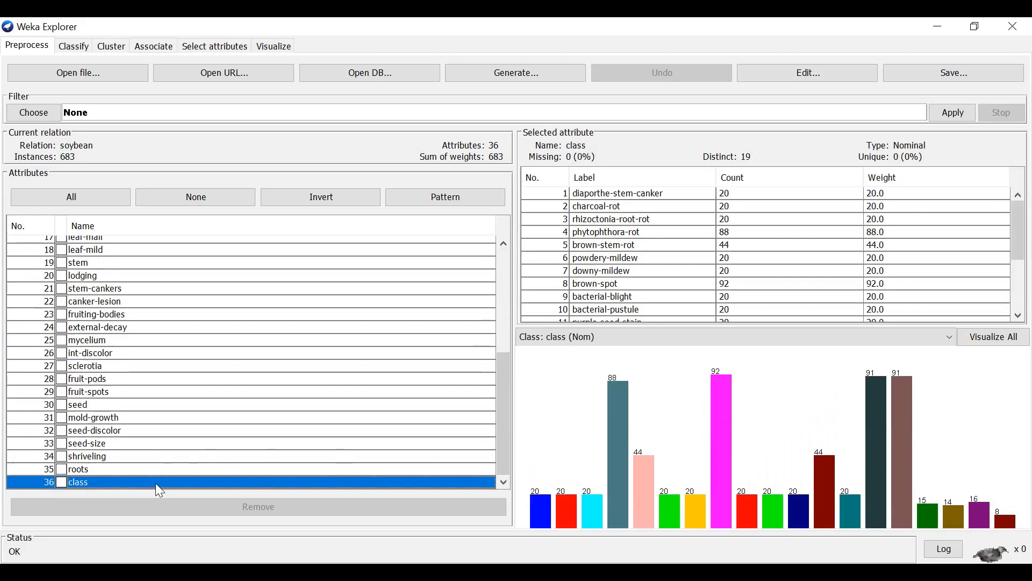
mouse_move(696, 204)
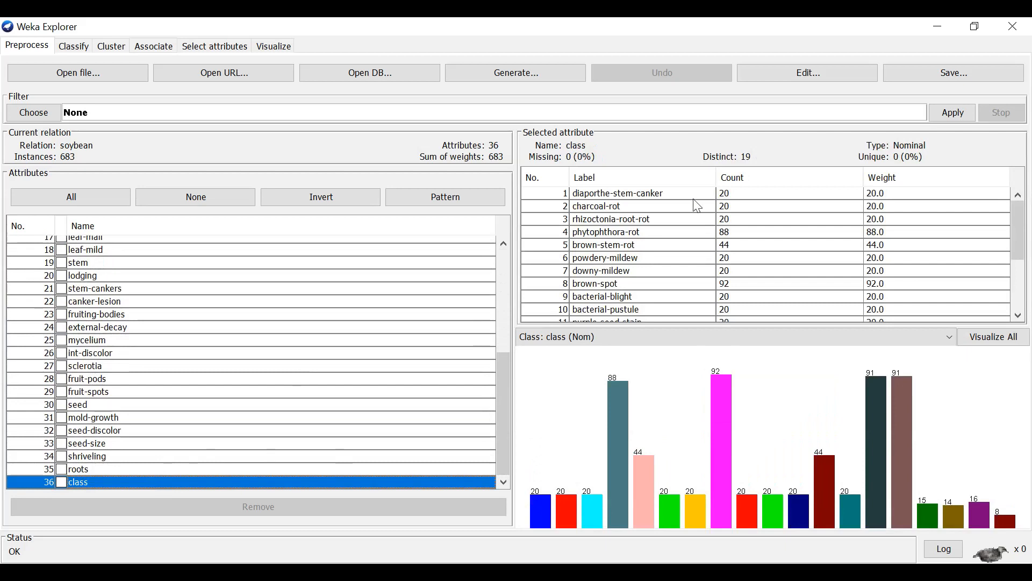
mouse_move(738, 151)
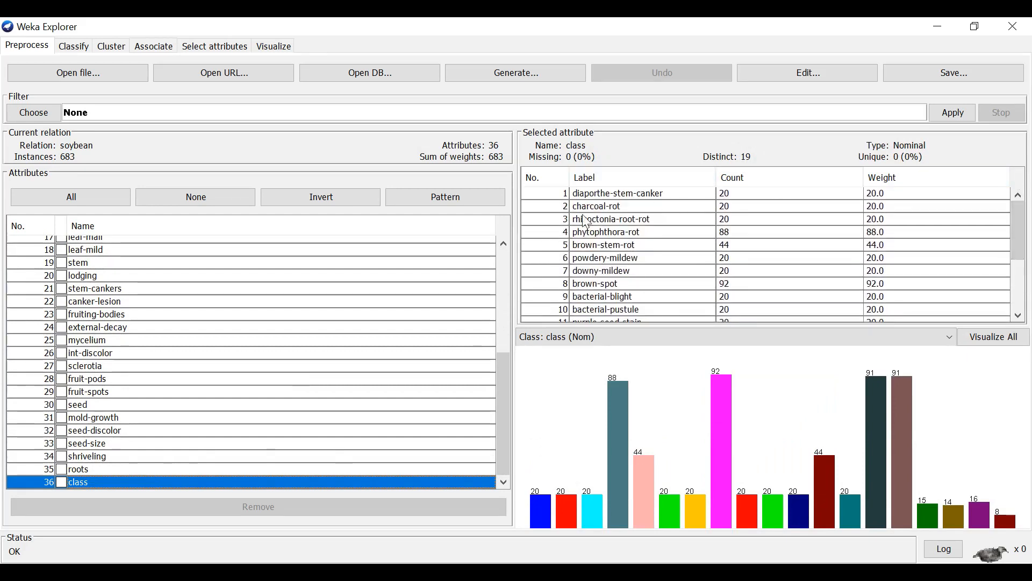
mouse_move(555, 481)
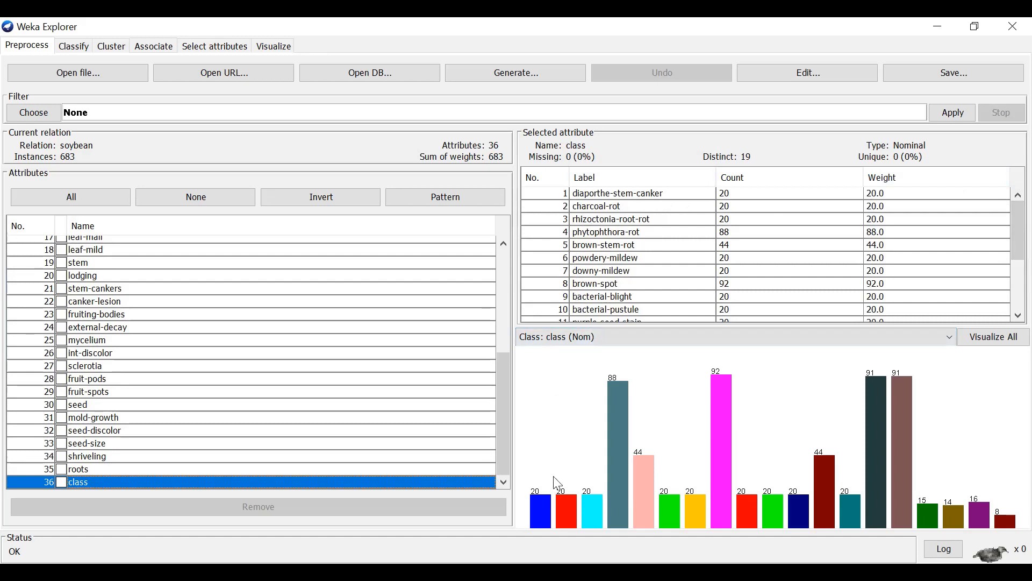
mouse_move(662, 494)
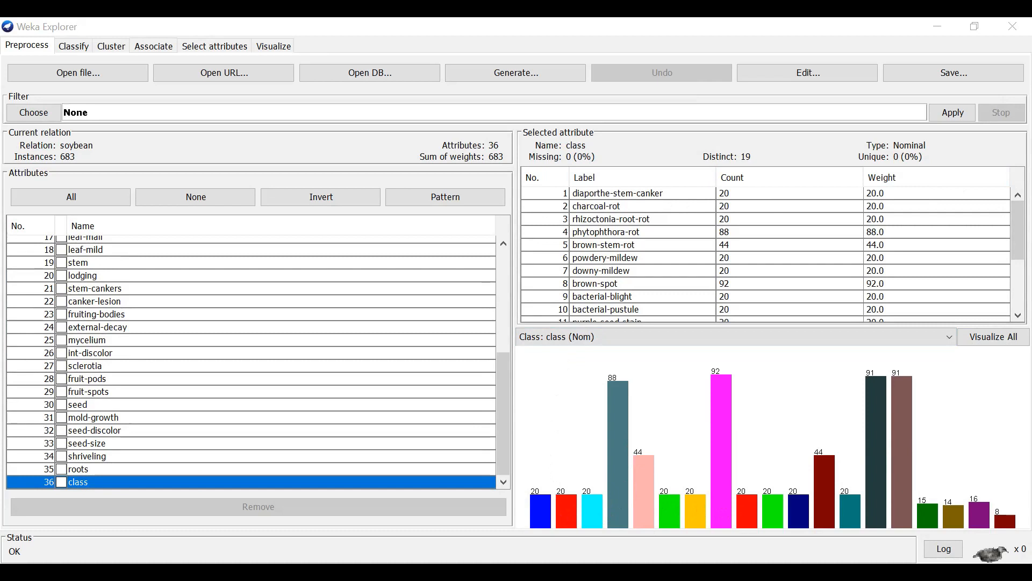
mouse_move(444, 188)
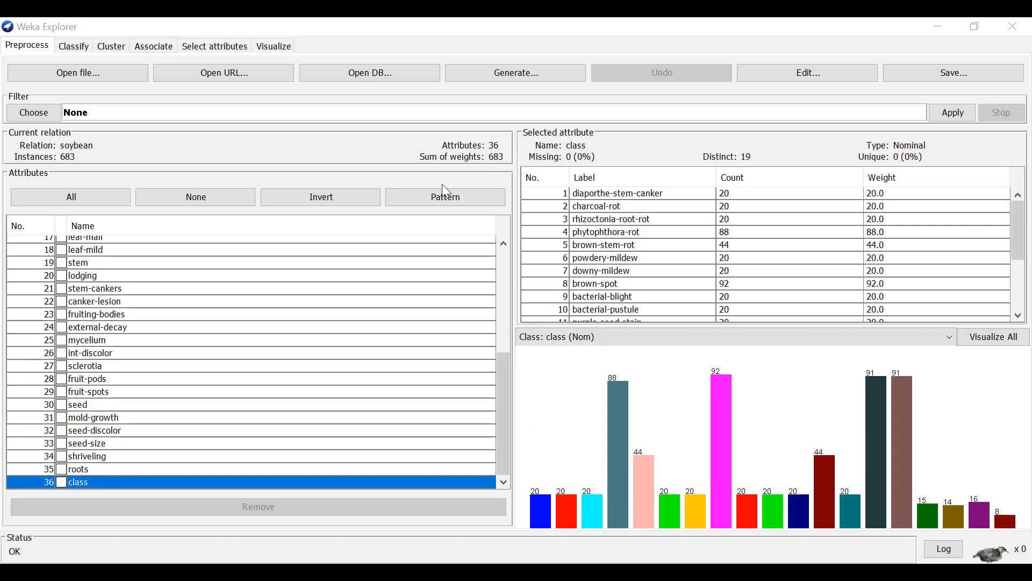
mouse_move(263, 448)
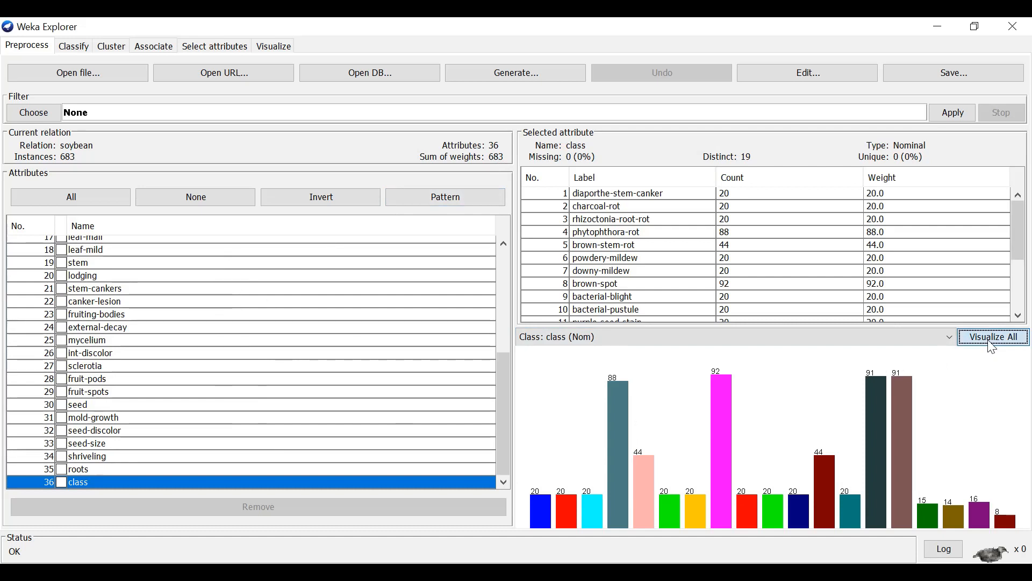
- Show Visualize All charts for every soybean attribute, maximized to full screen
click(993, 336)
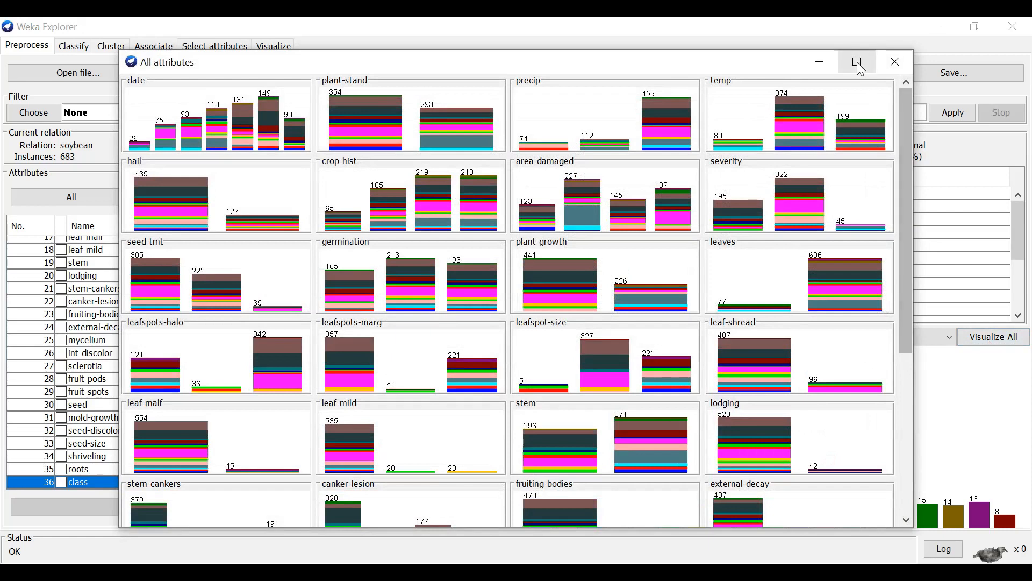
click(857, 62)
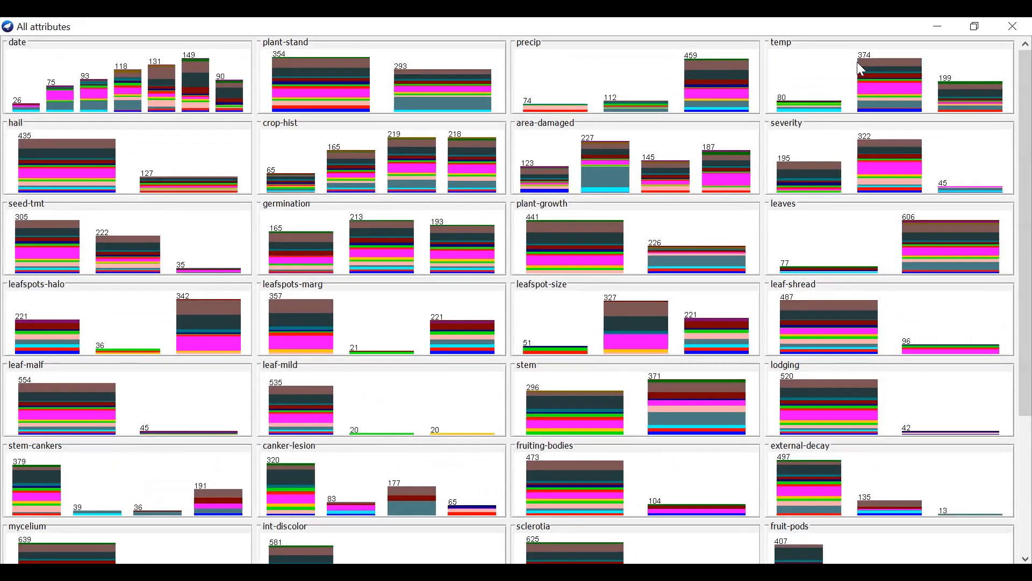
mouse_move(300, 63)
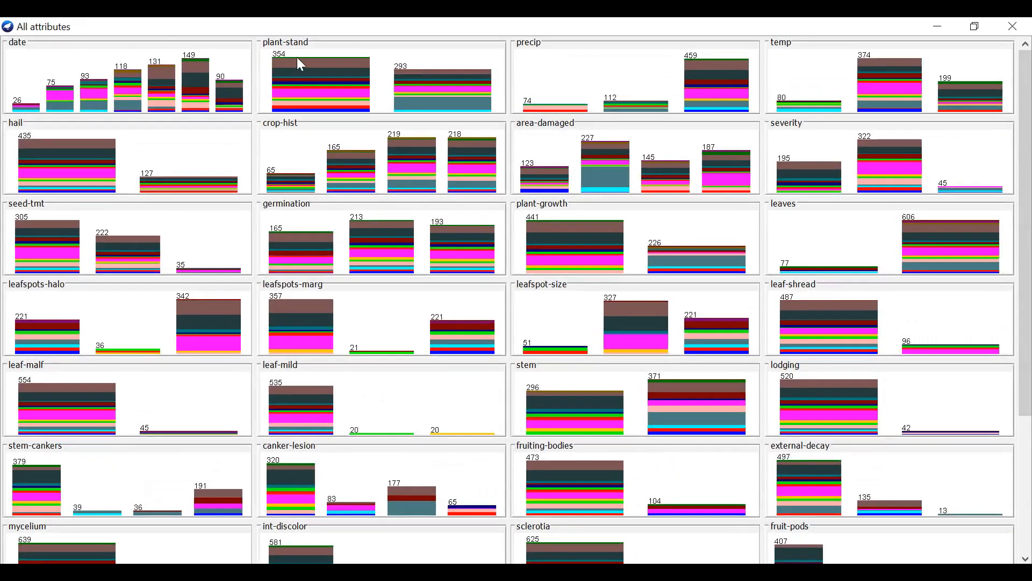
mouse_move(183, 33)
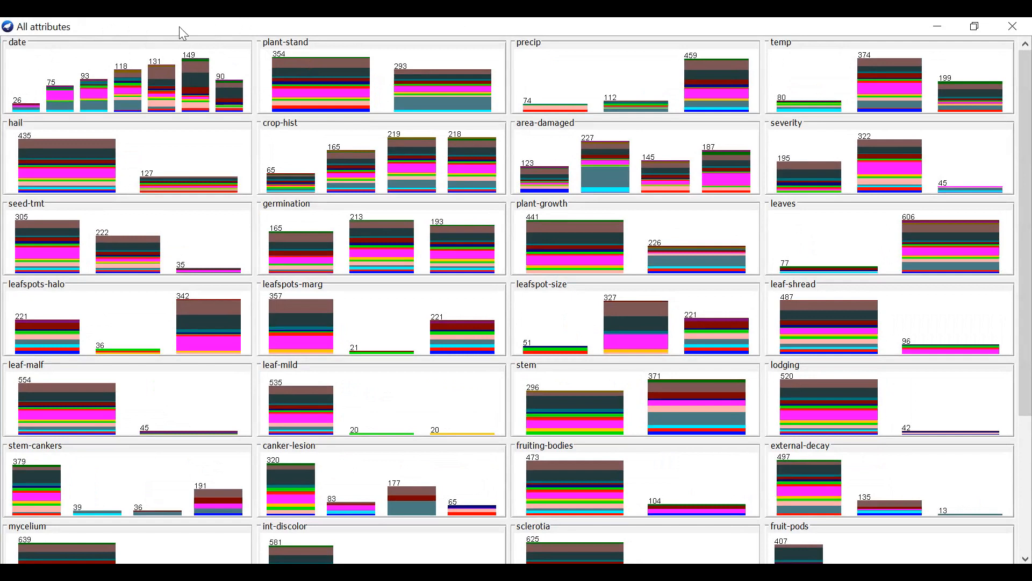
mouse_move(288, 60)
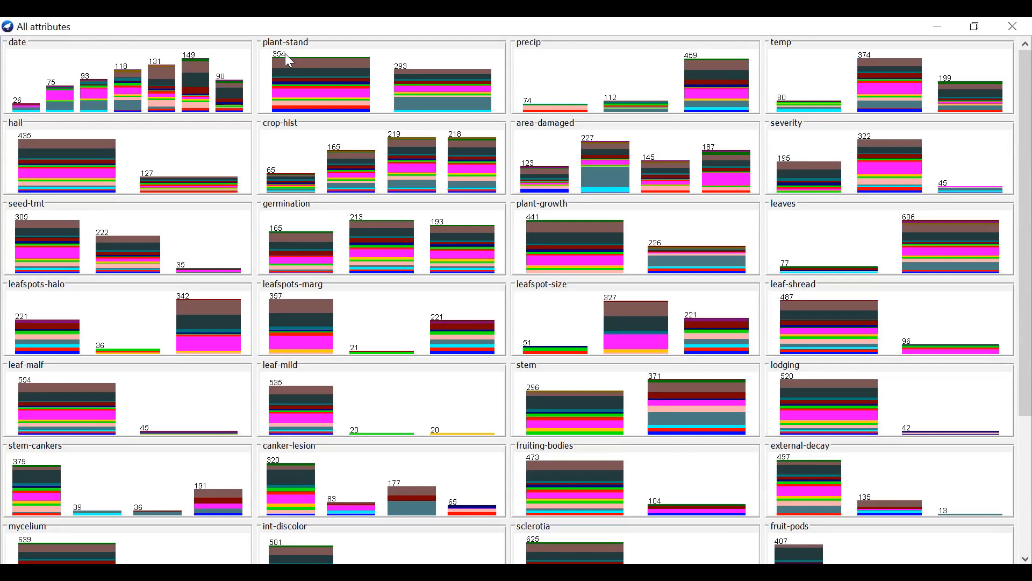
mouse_move(301, 75)
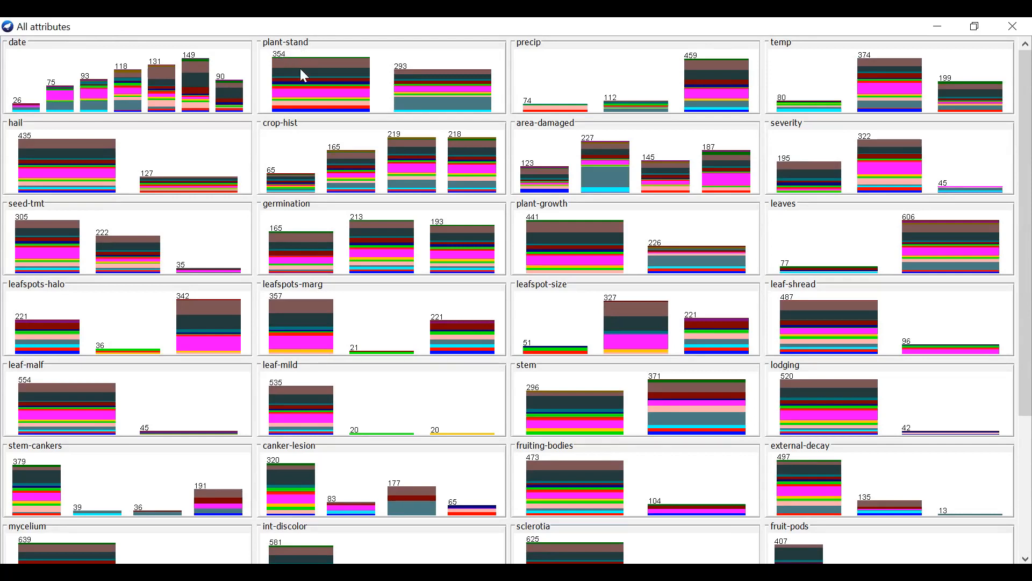
mouse_move(300, 64)
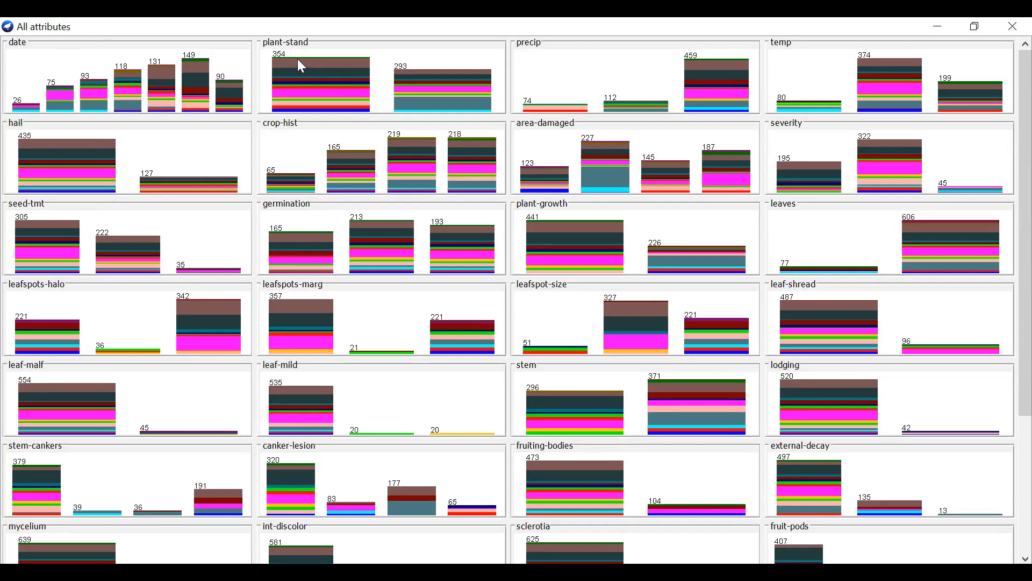
mouse_move(294, 98)
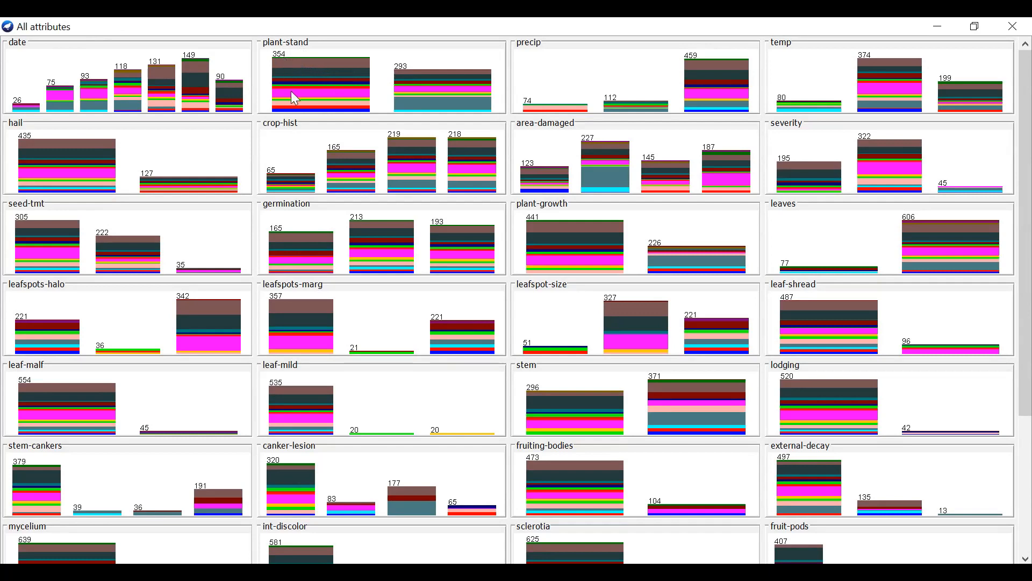
mouse_move(294, 98)
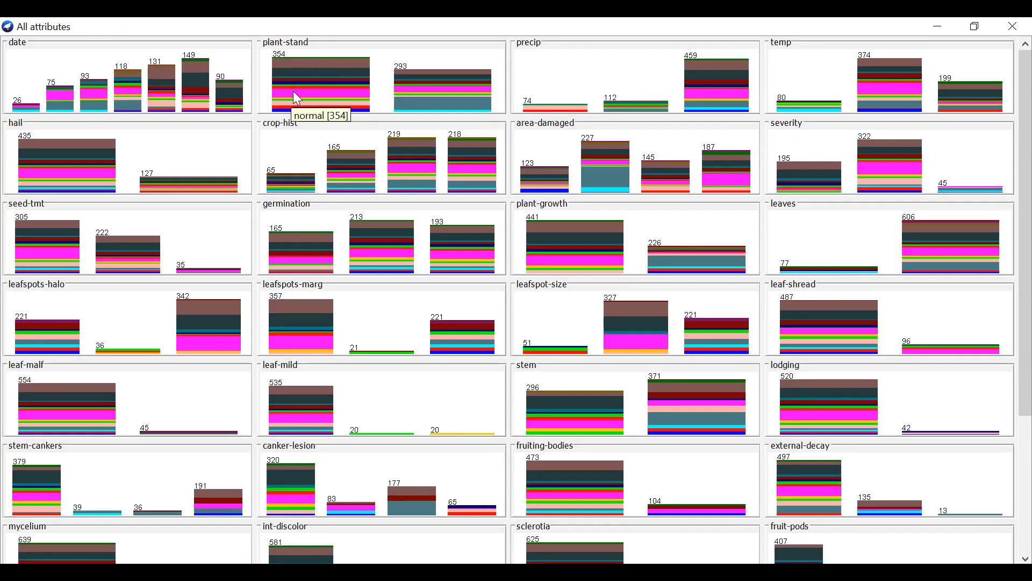
mouse_move(415, 100)
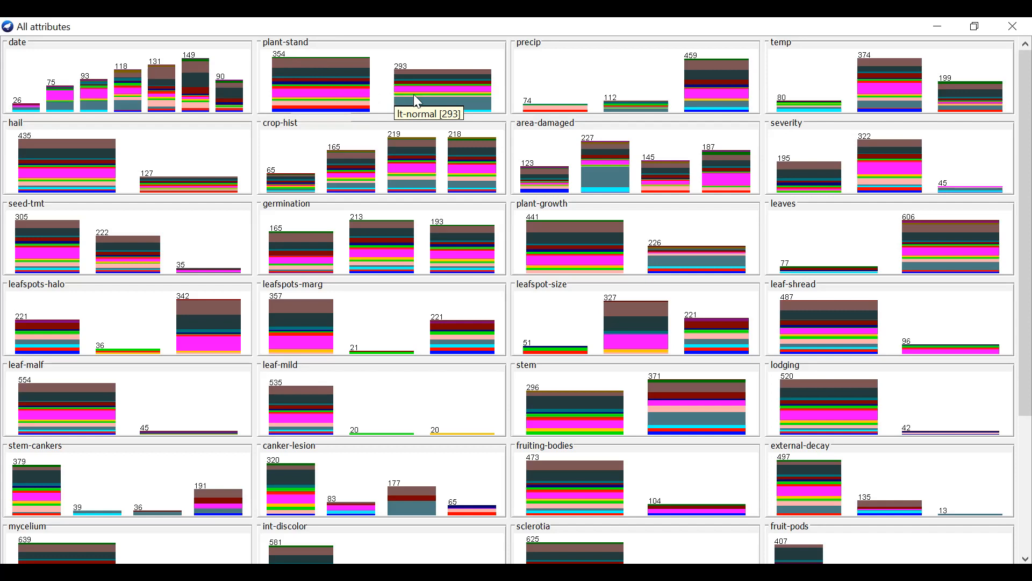
mouse_move(526, 107)
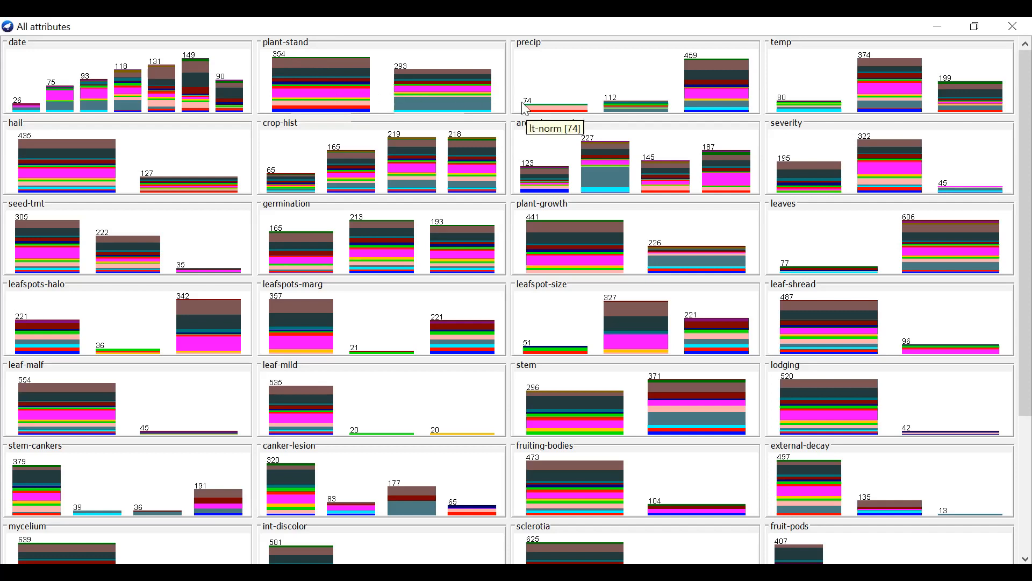
mouse_move(427, 177)
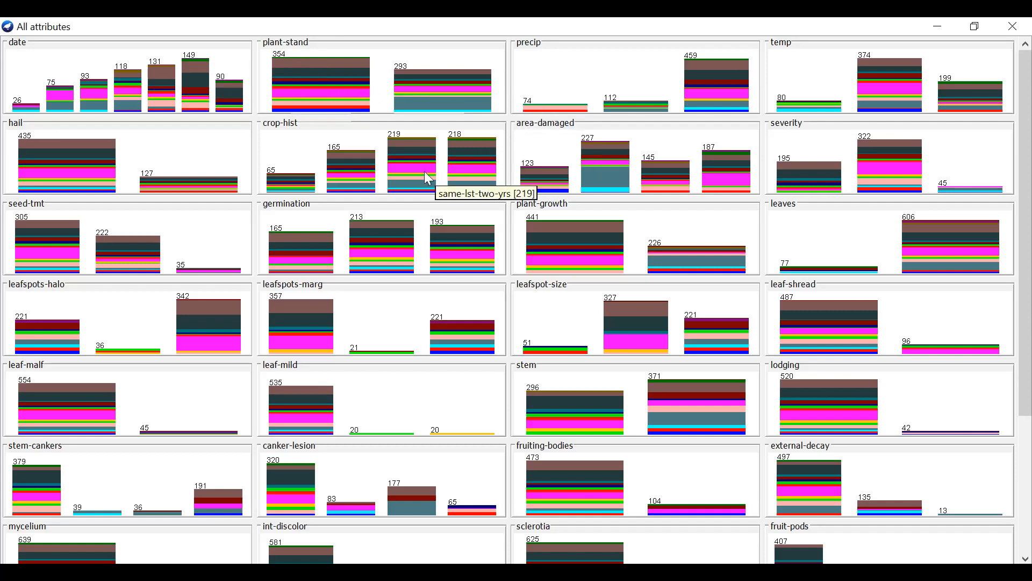
mouse_move(44, 108)
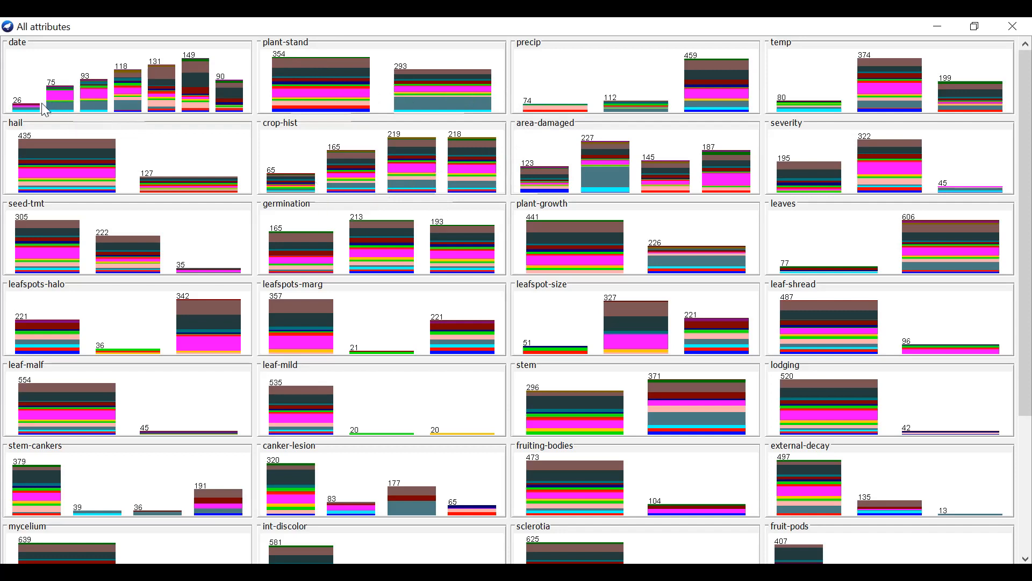
mouse_move(26, 106)
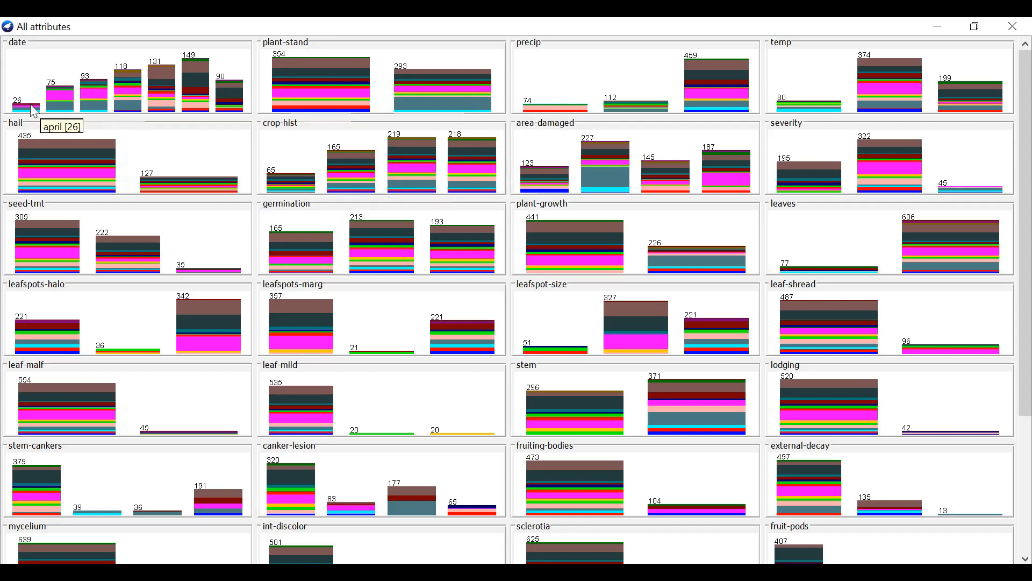
mouse_move(68, 97)
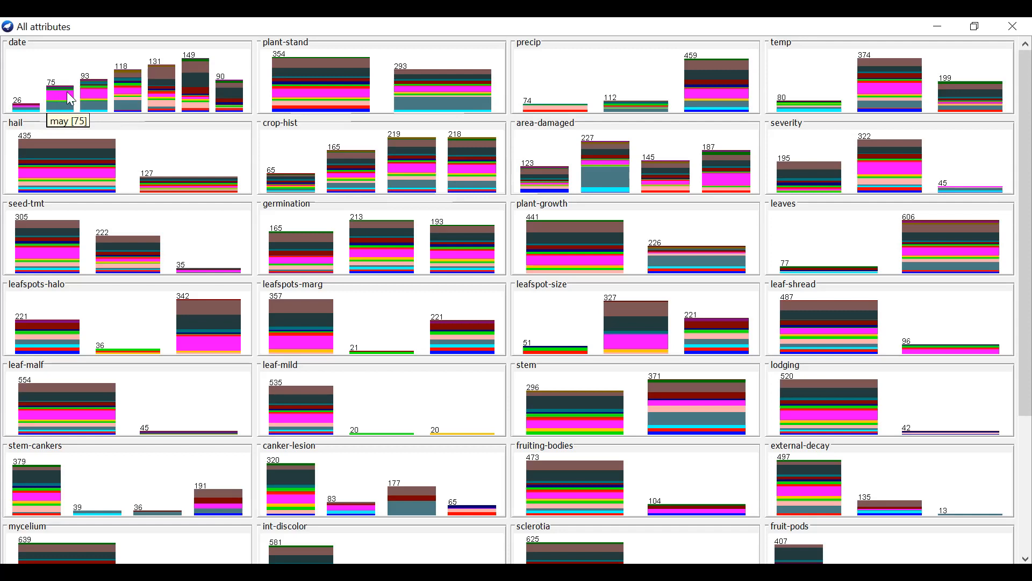
mouse_move(146, 90)
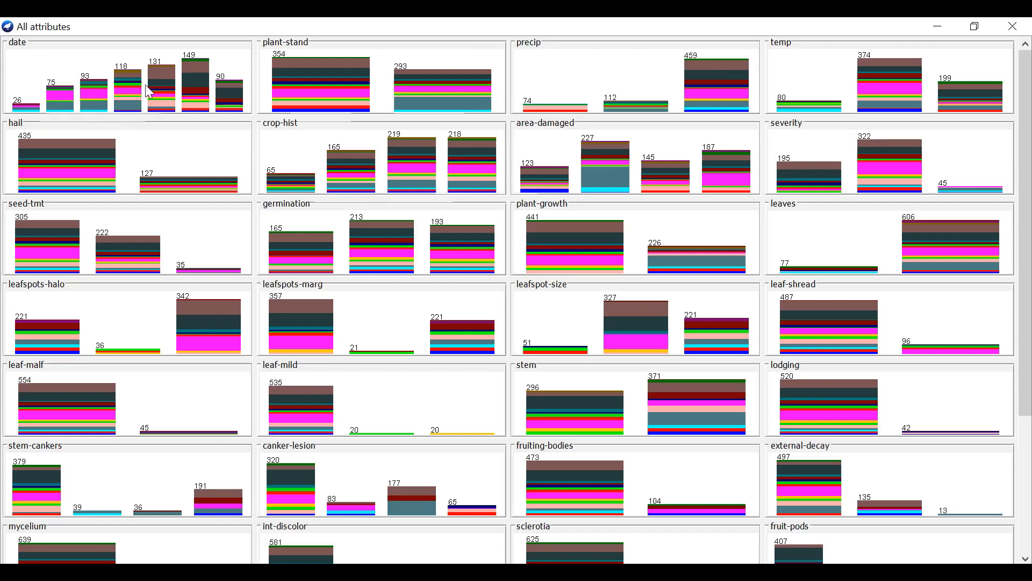
mouse_move(1013, 26)
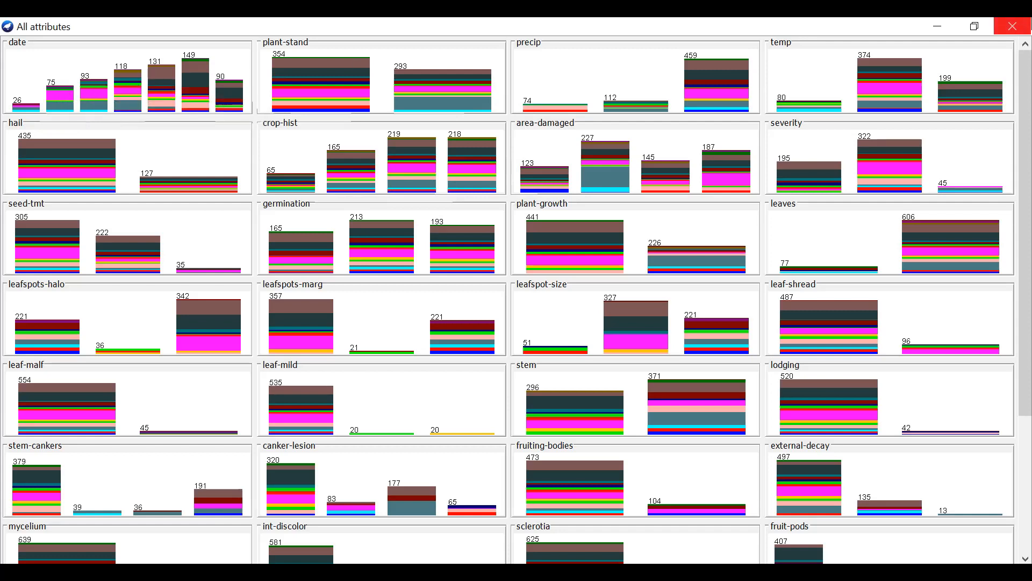